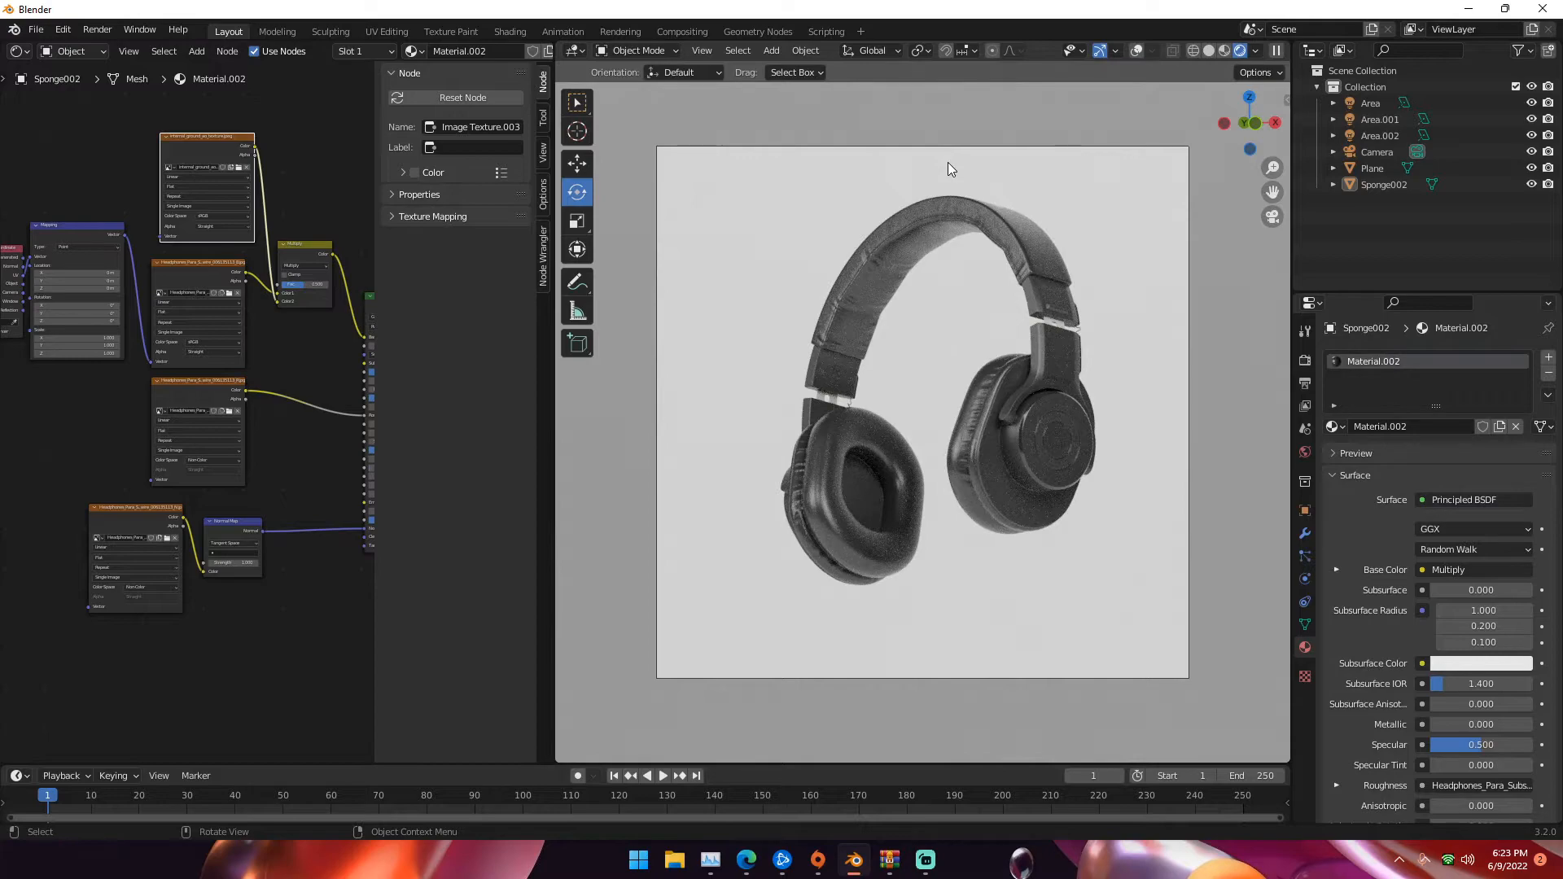
mouse_move(906, 219)
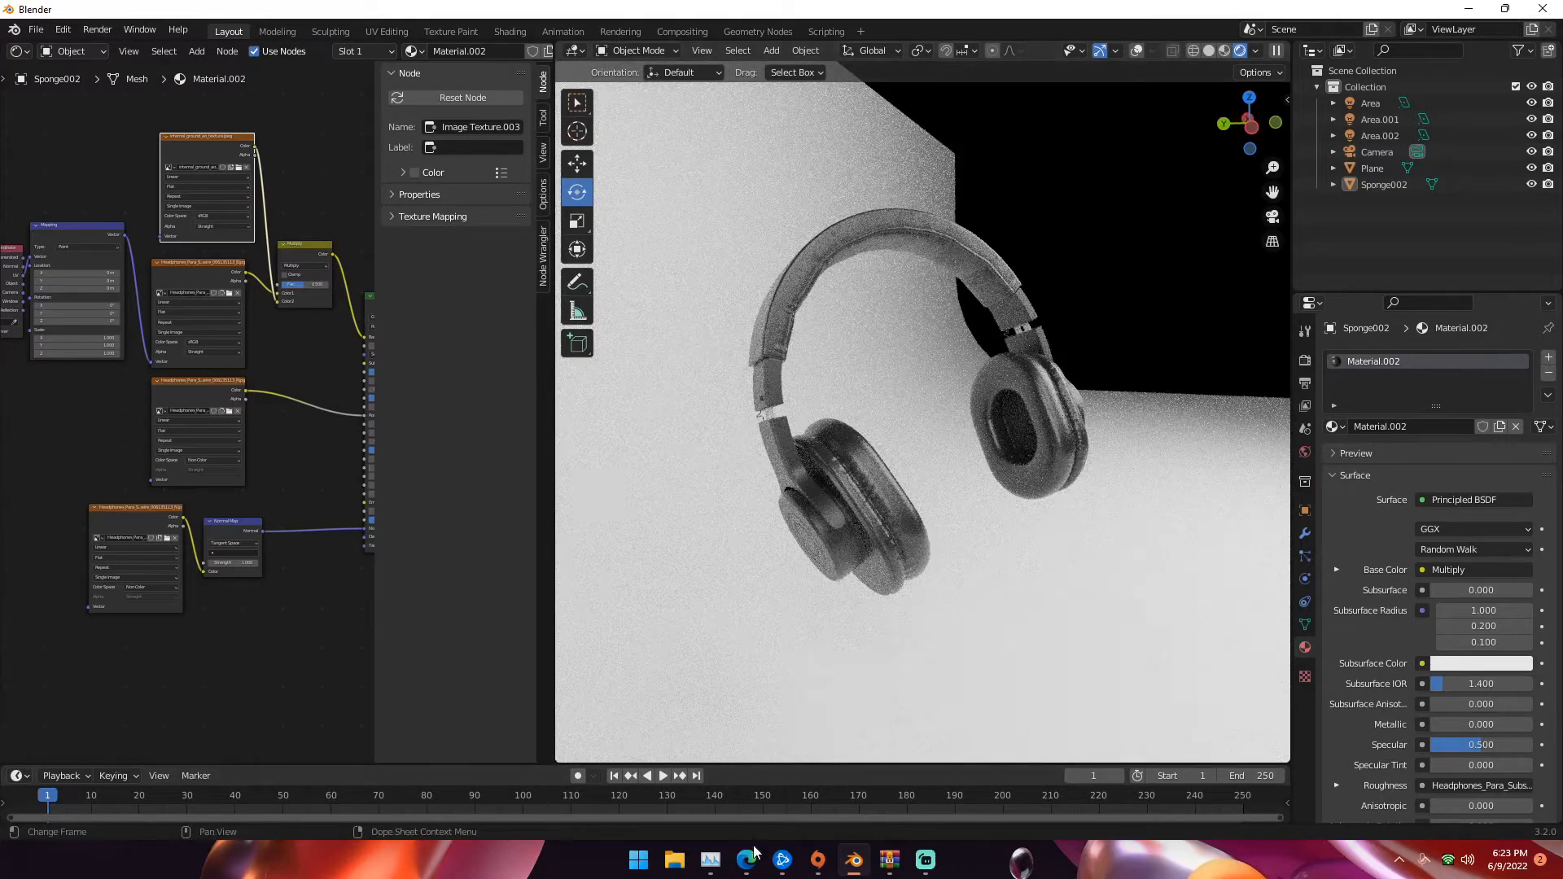
- Review the Audiotechnica black Headphones Sketchfab page, then return to Blender
left_click(745, 859)
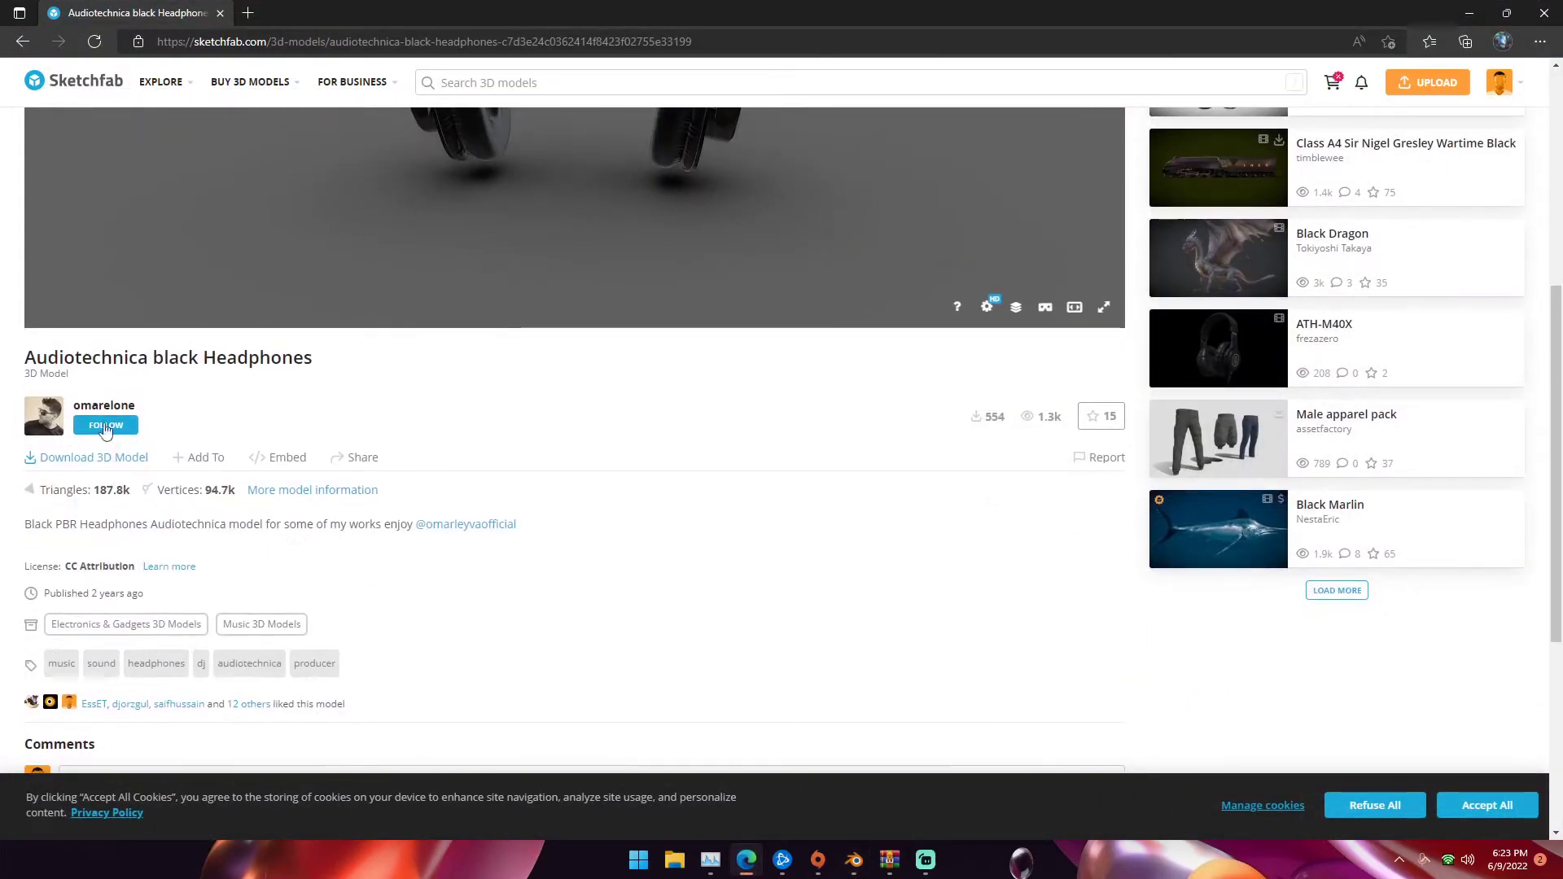
mouse_move(104, 405)
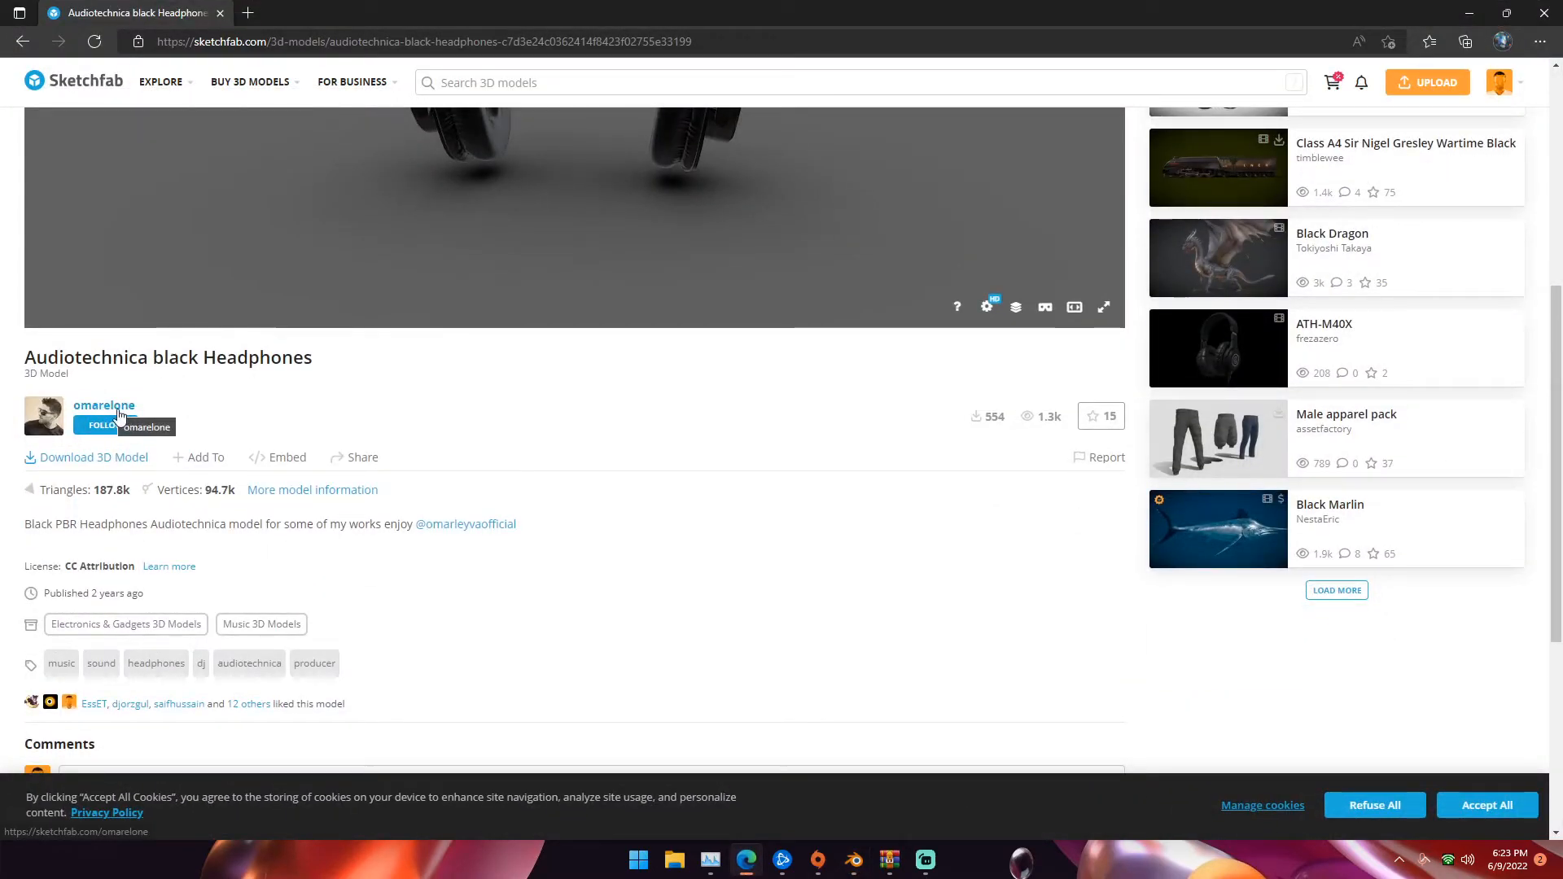
mouse_move(119, 463)
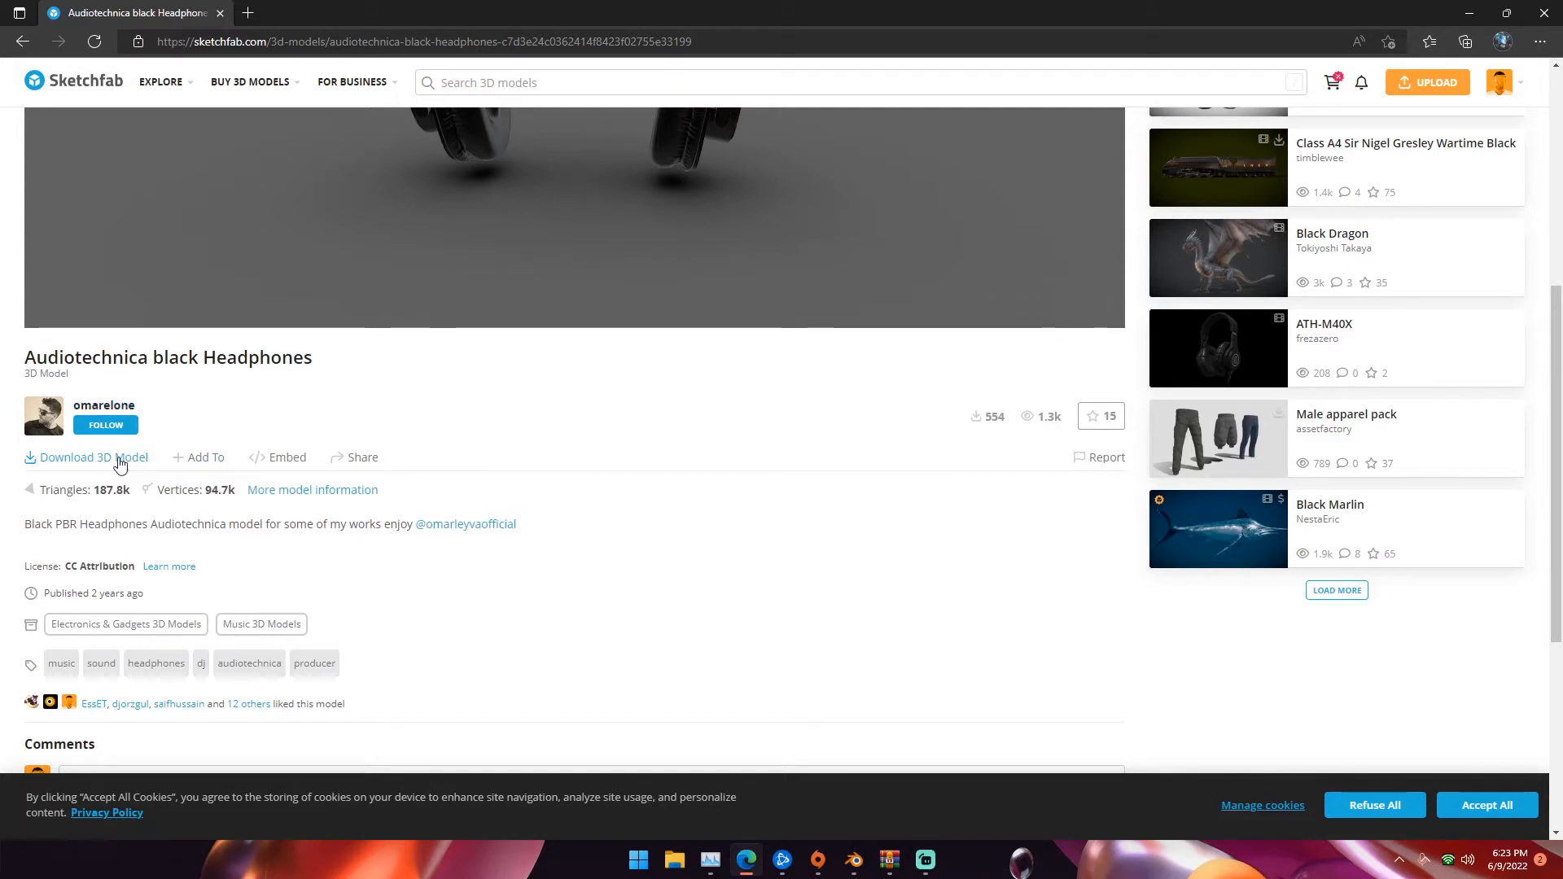
mouse_move(60, 464)
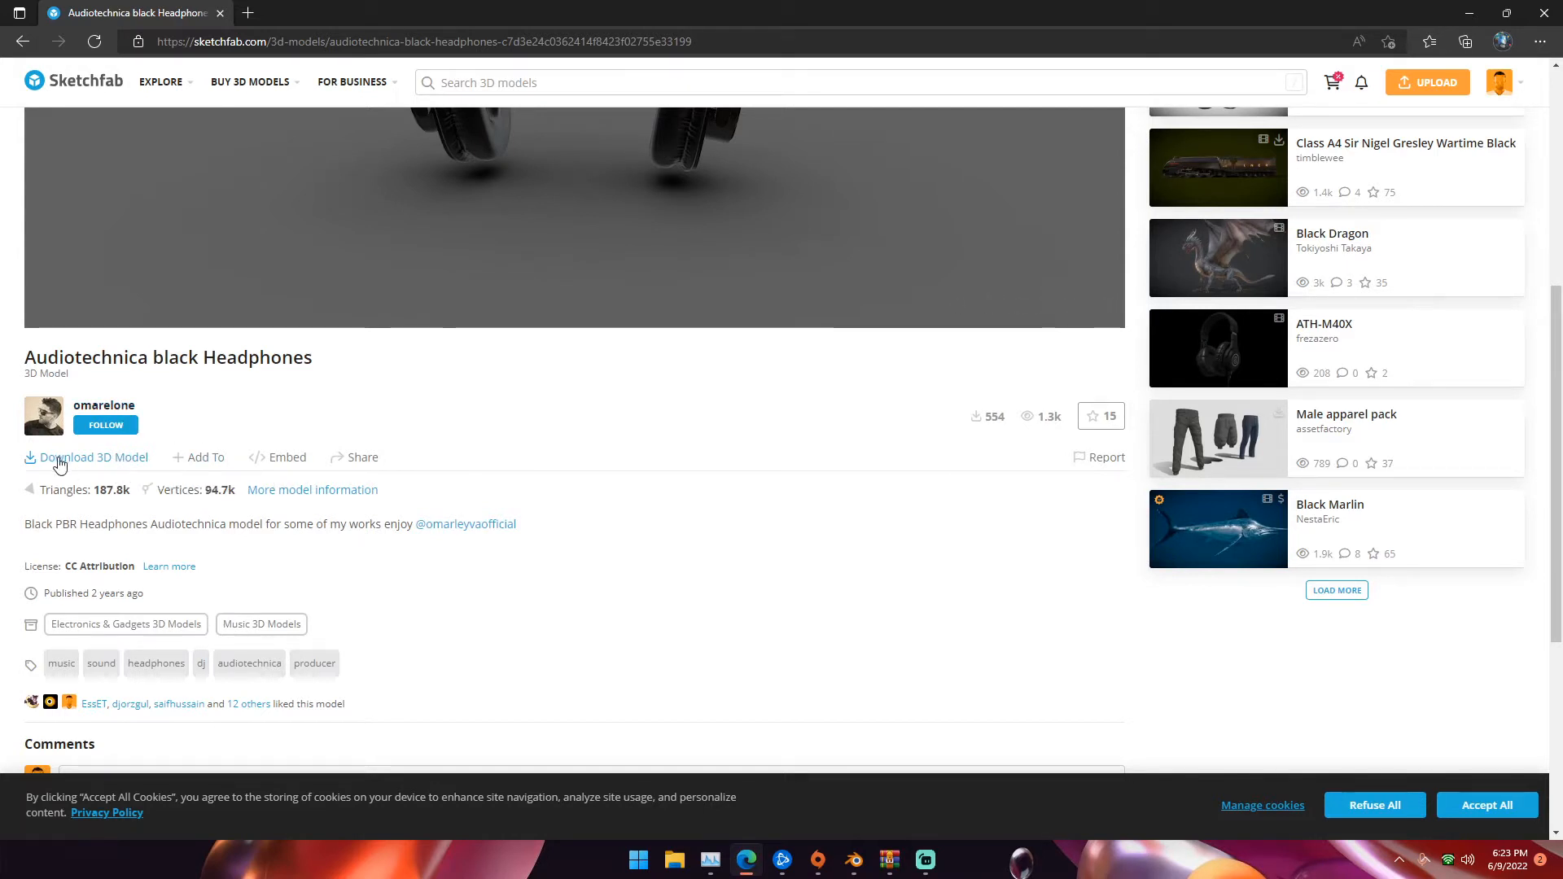
mouse_move(853, 861)
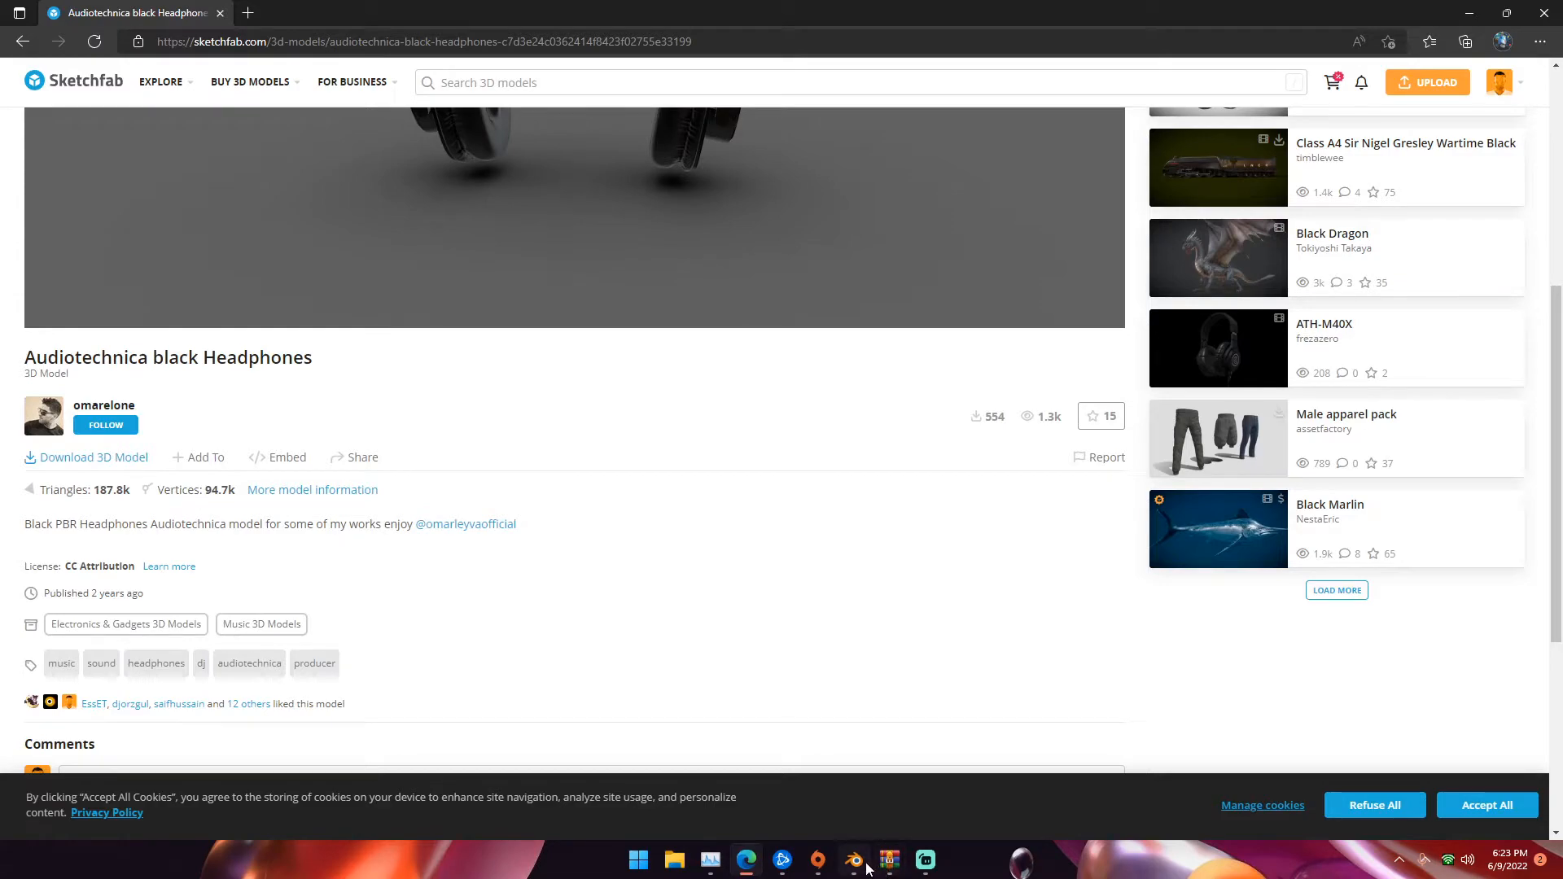
left_click(852, 860)
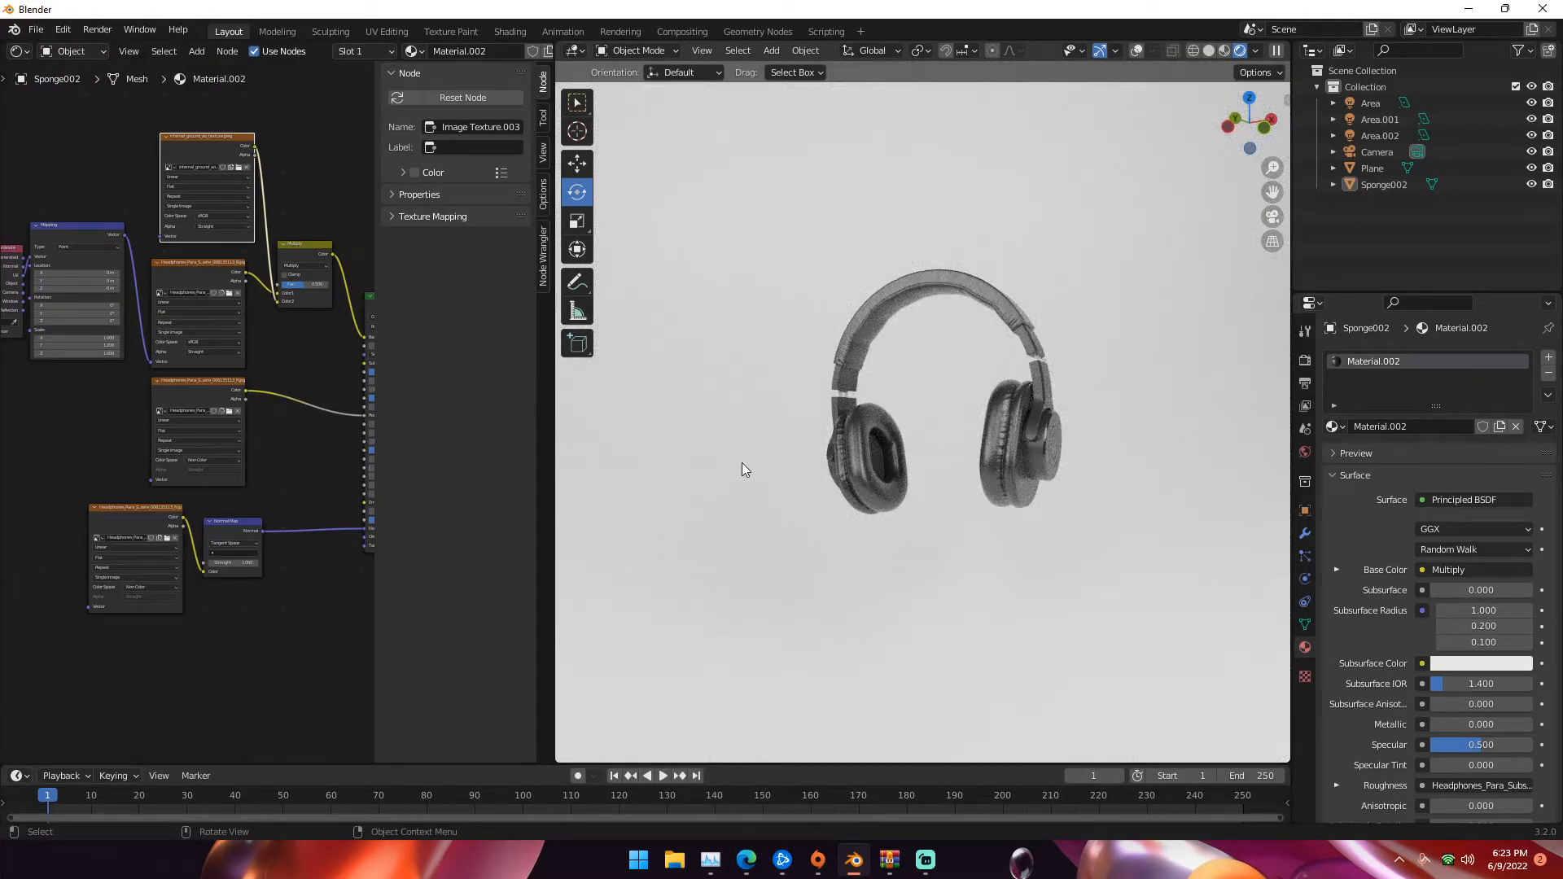
- Create a new General scene, discarding the unsaved headphones file
left_click(35, 29)
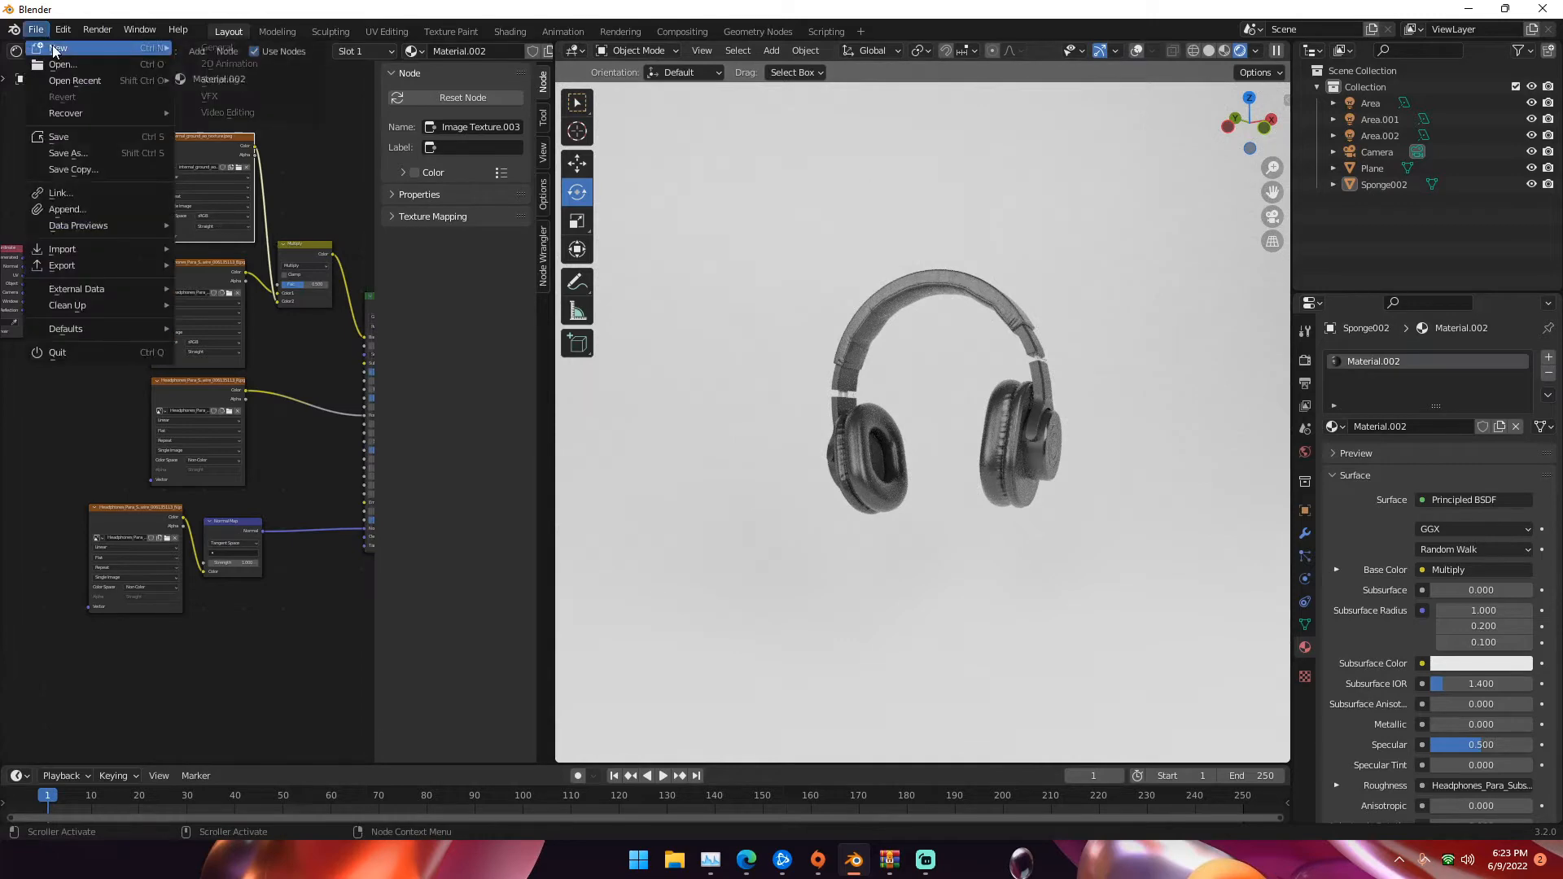
left_click(59, 47)
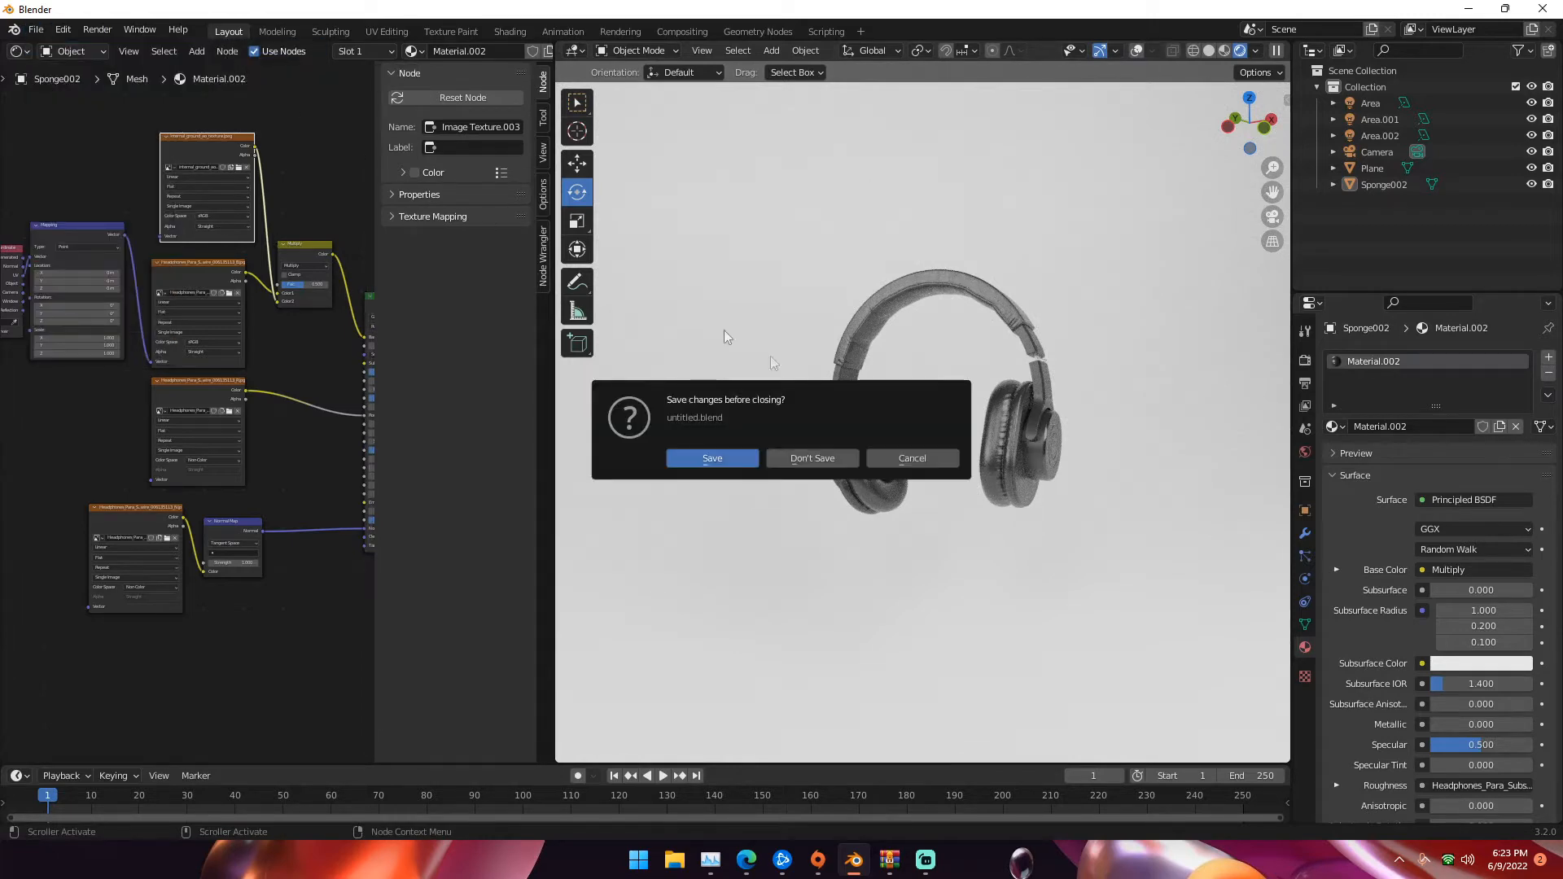
left_click(812, 458)
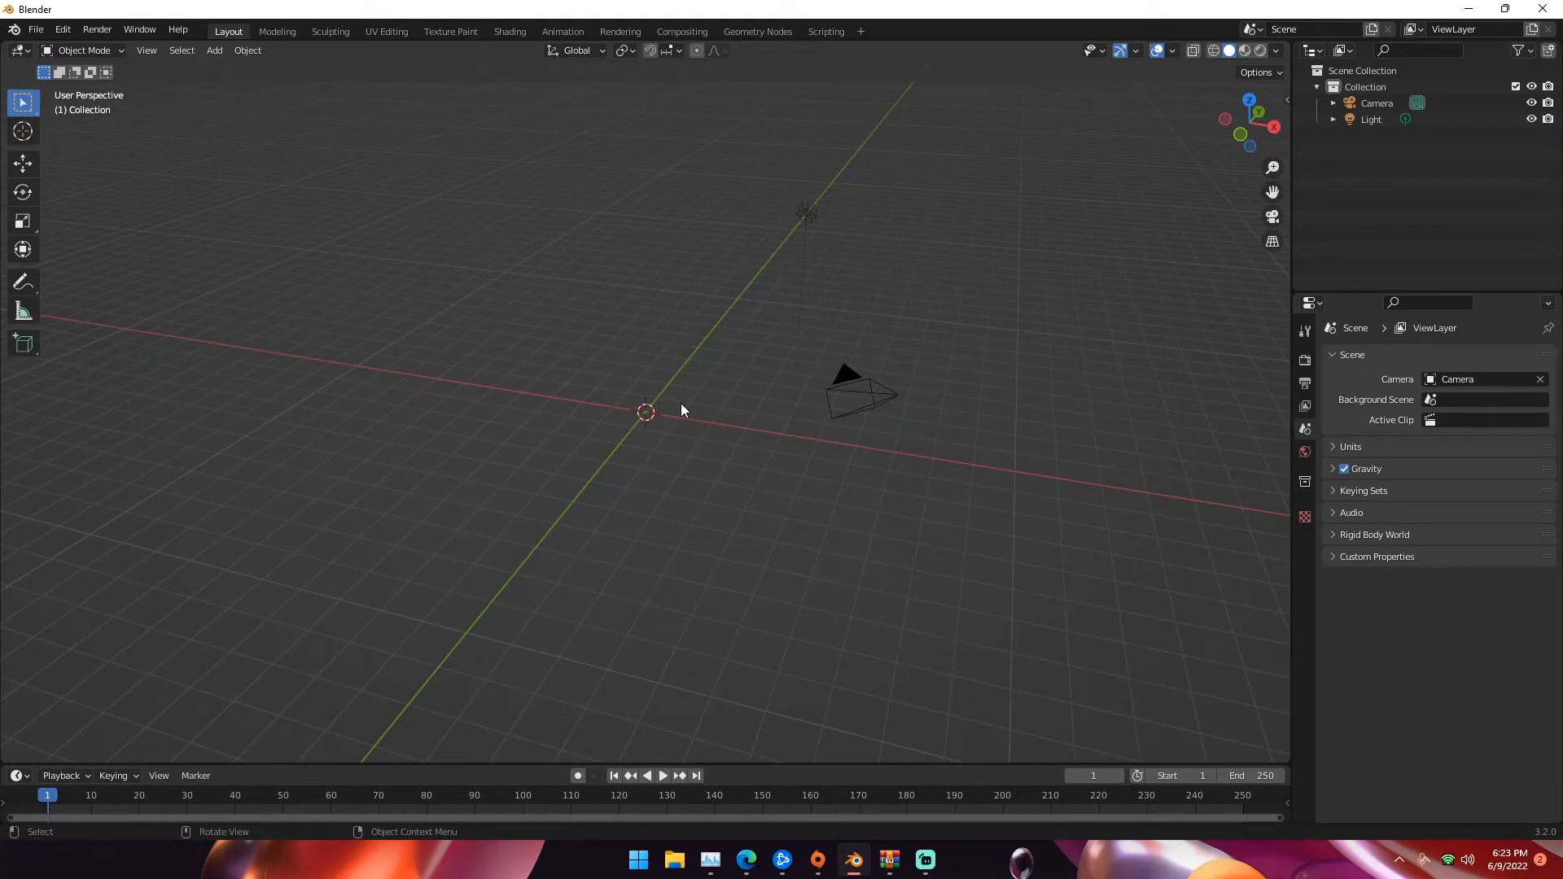
mouse_move(683, 407)
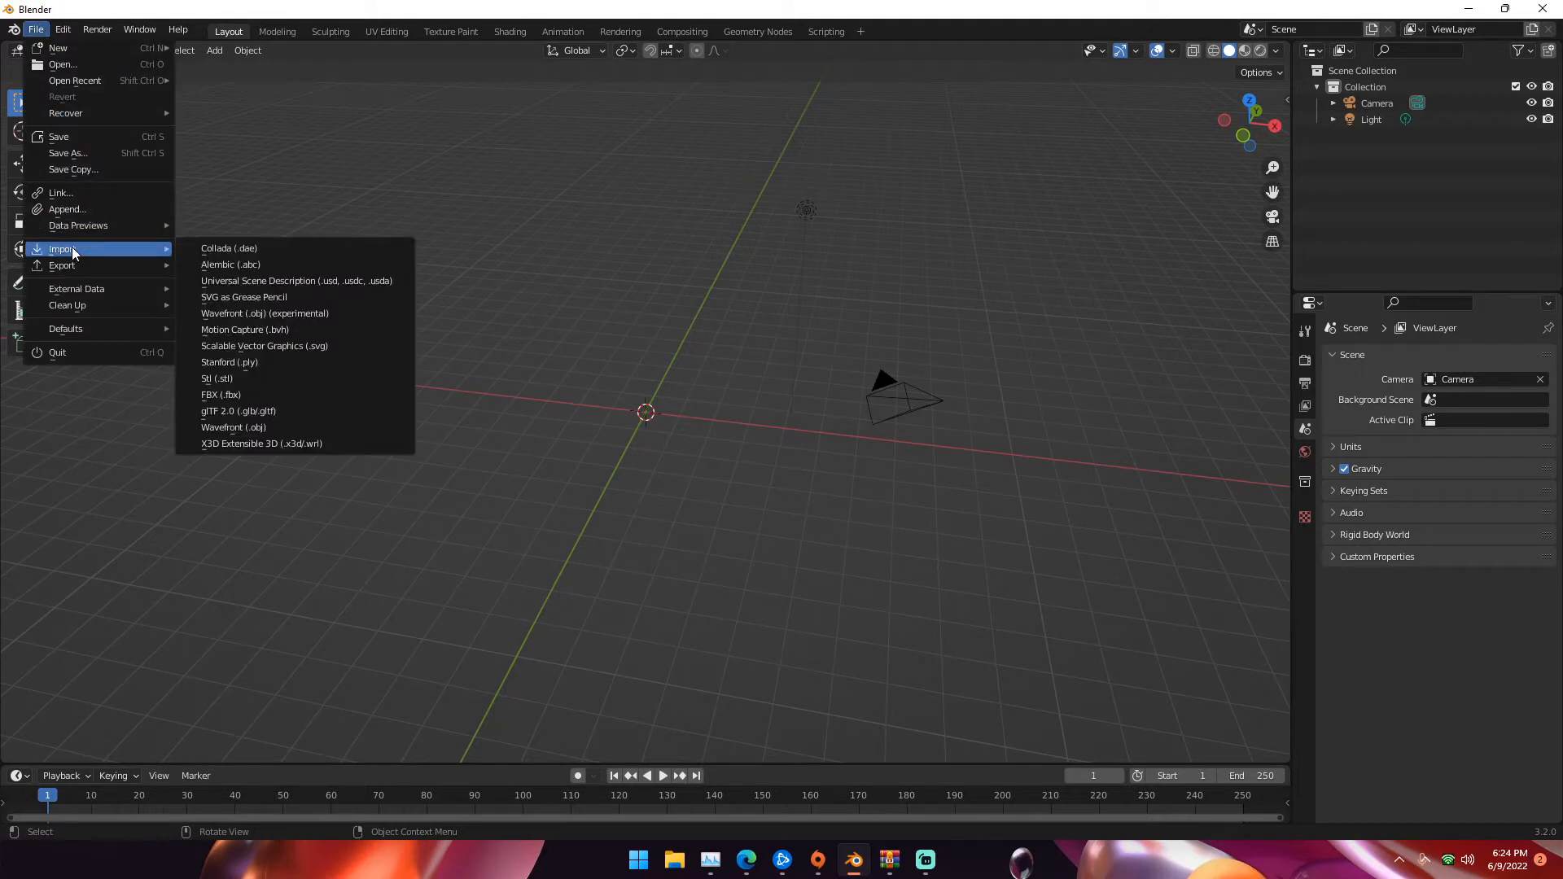
mouse_move(221, 394)
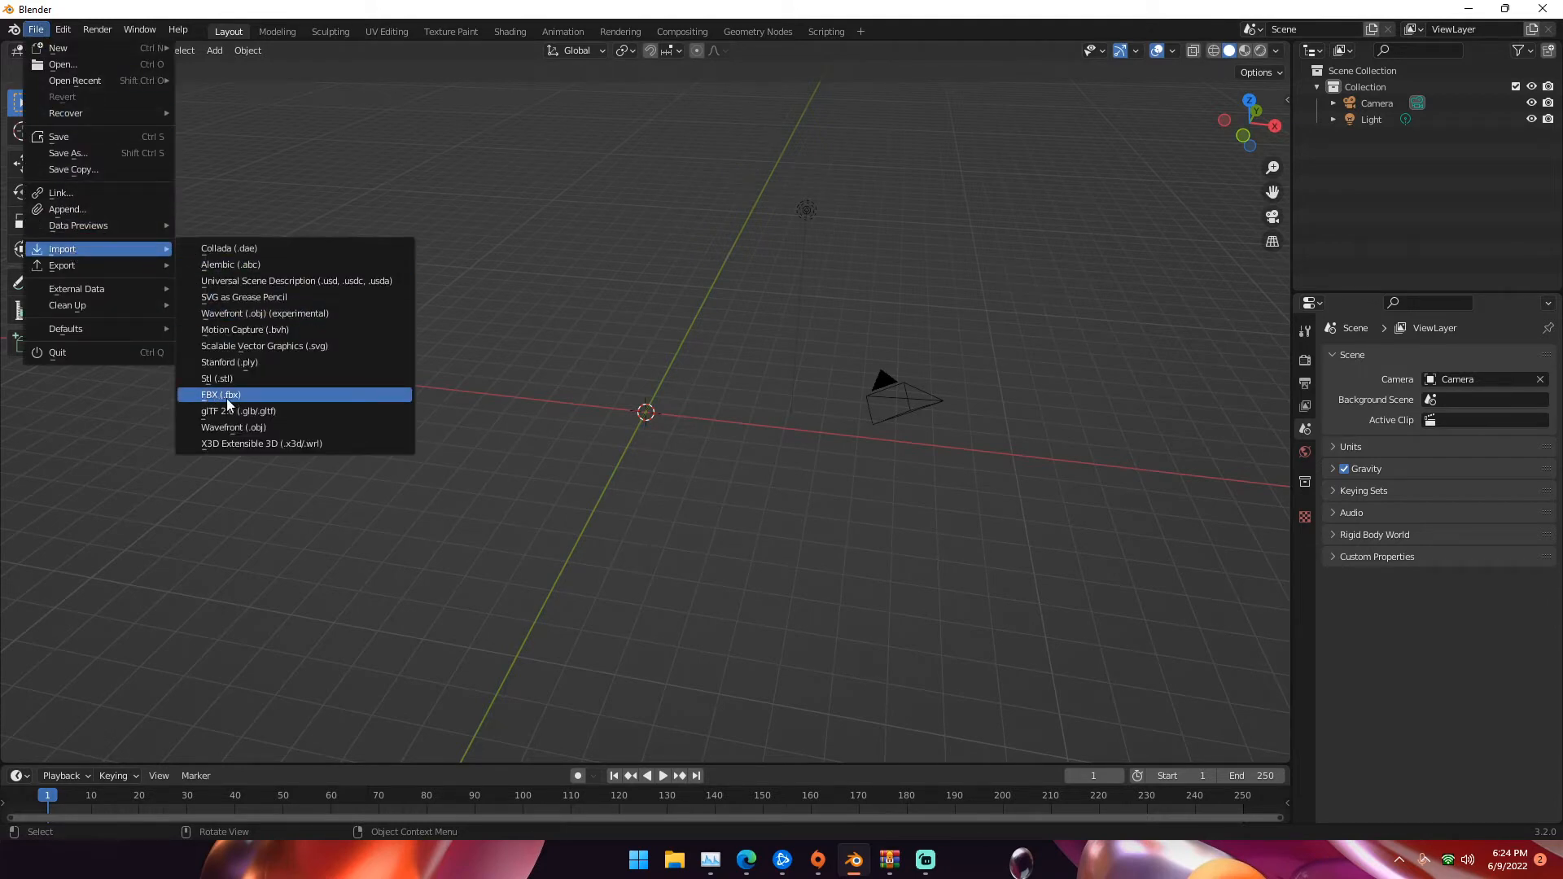
- Start an FBX import and browse into the headphones model folder
left_click(220, 394)
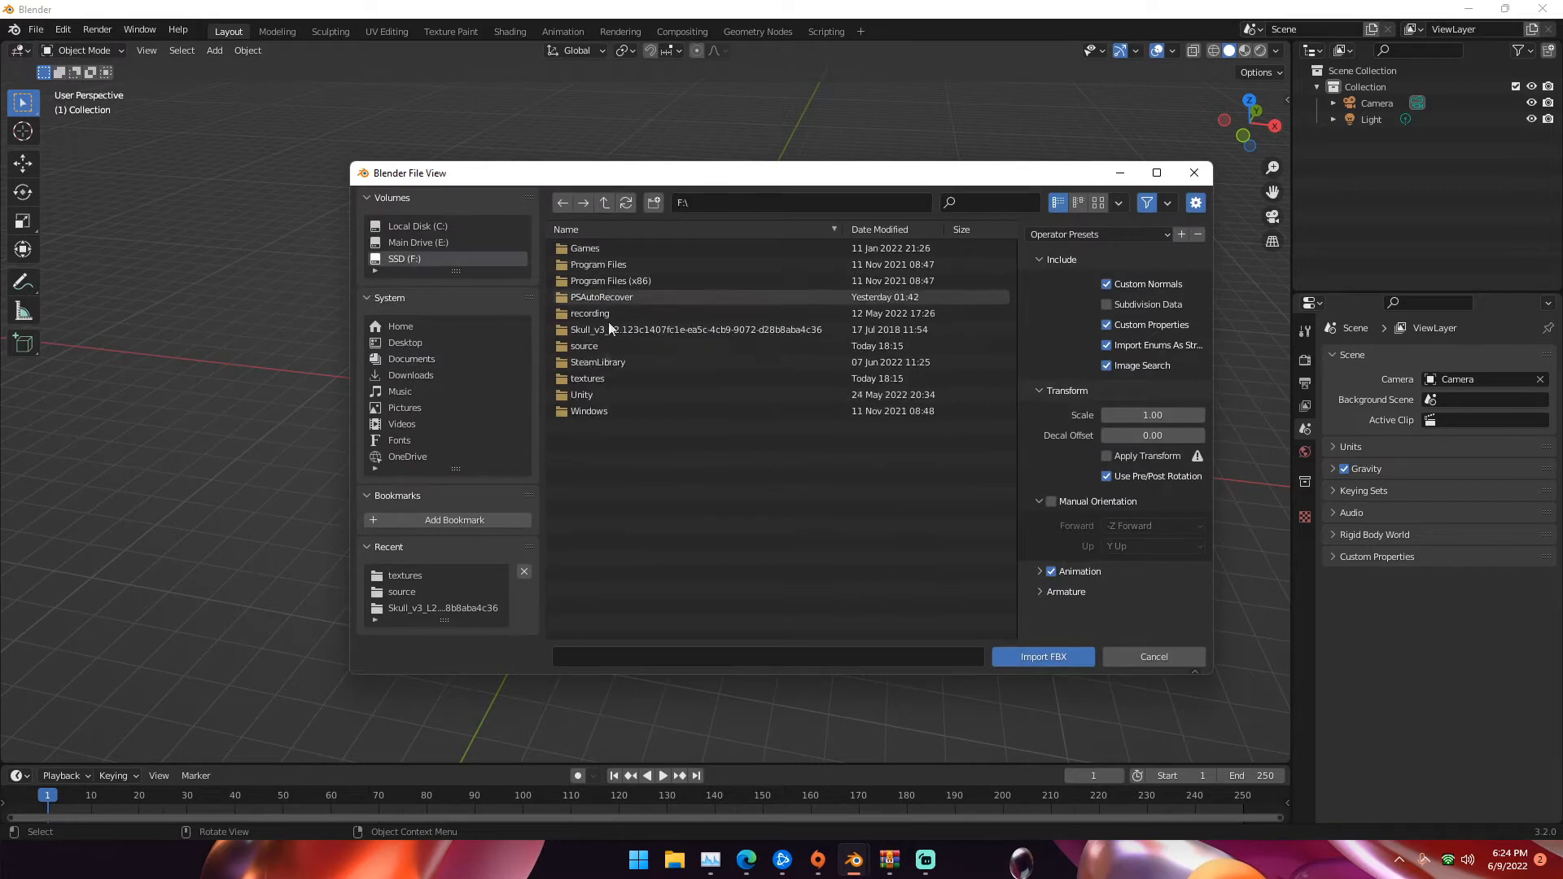
double_click(583, 346)
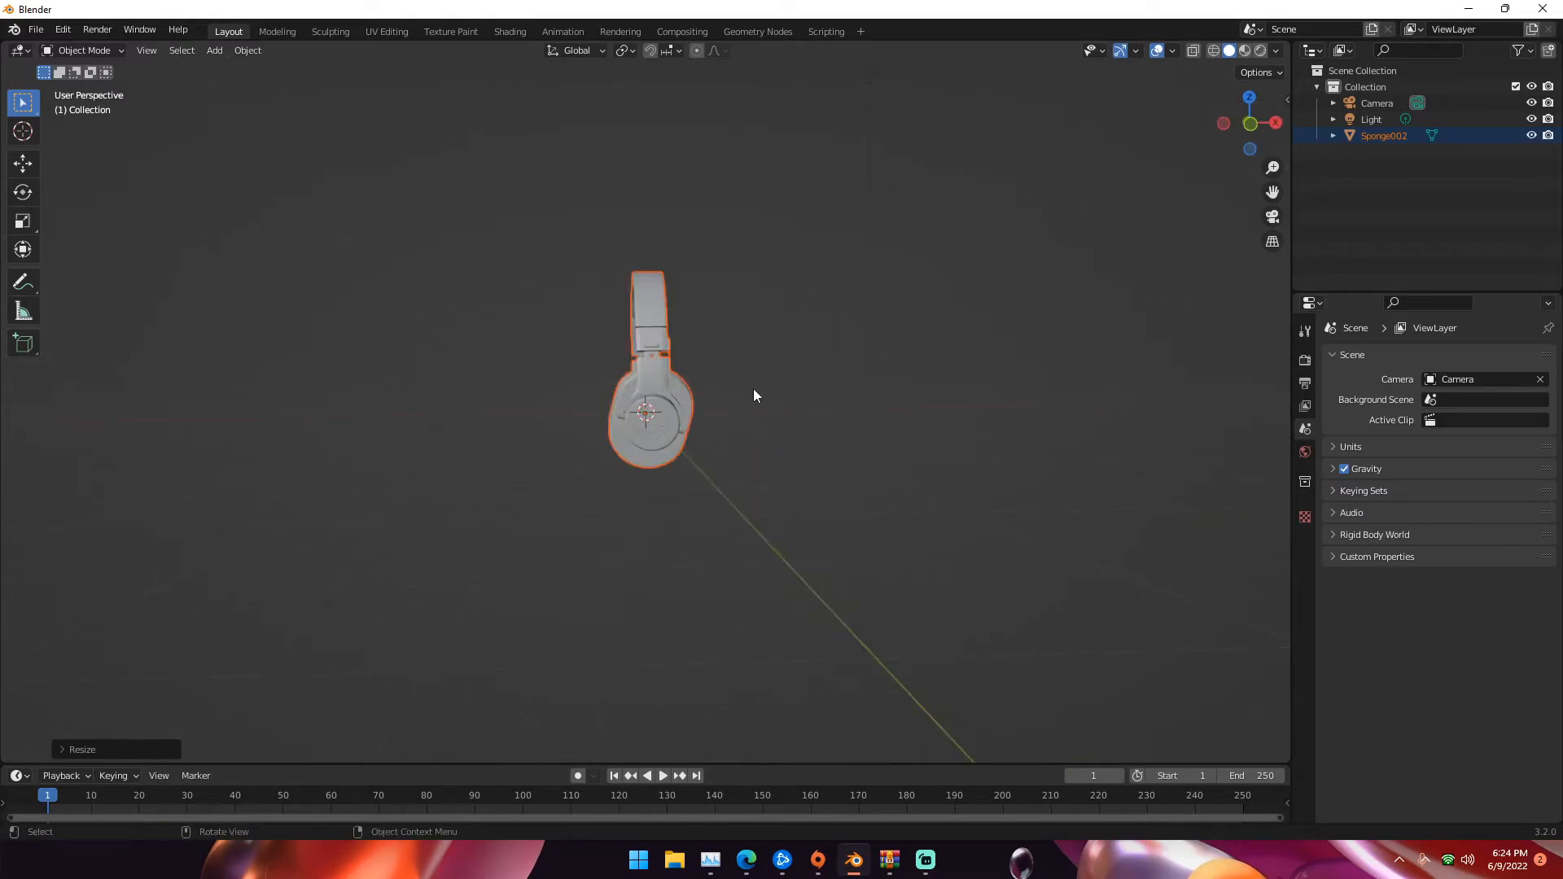
key("s")
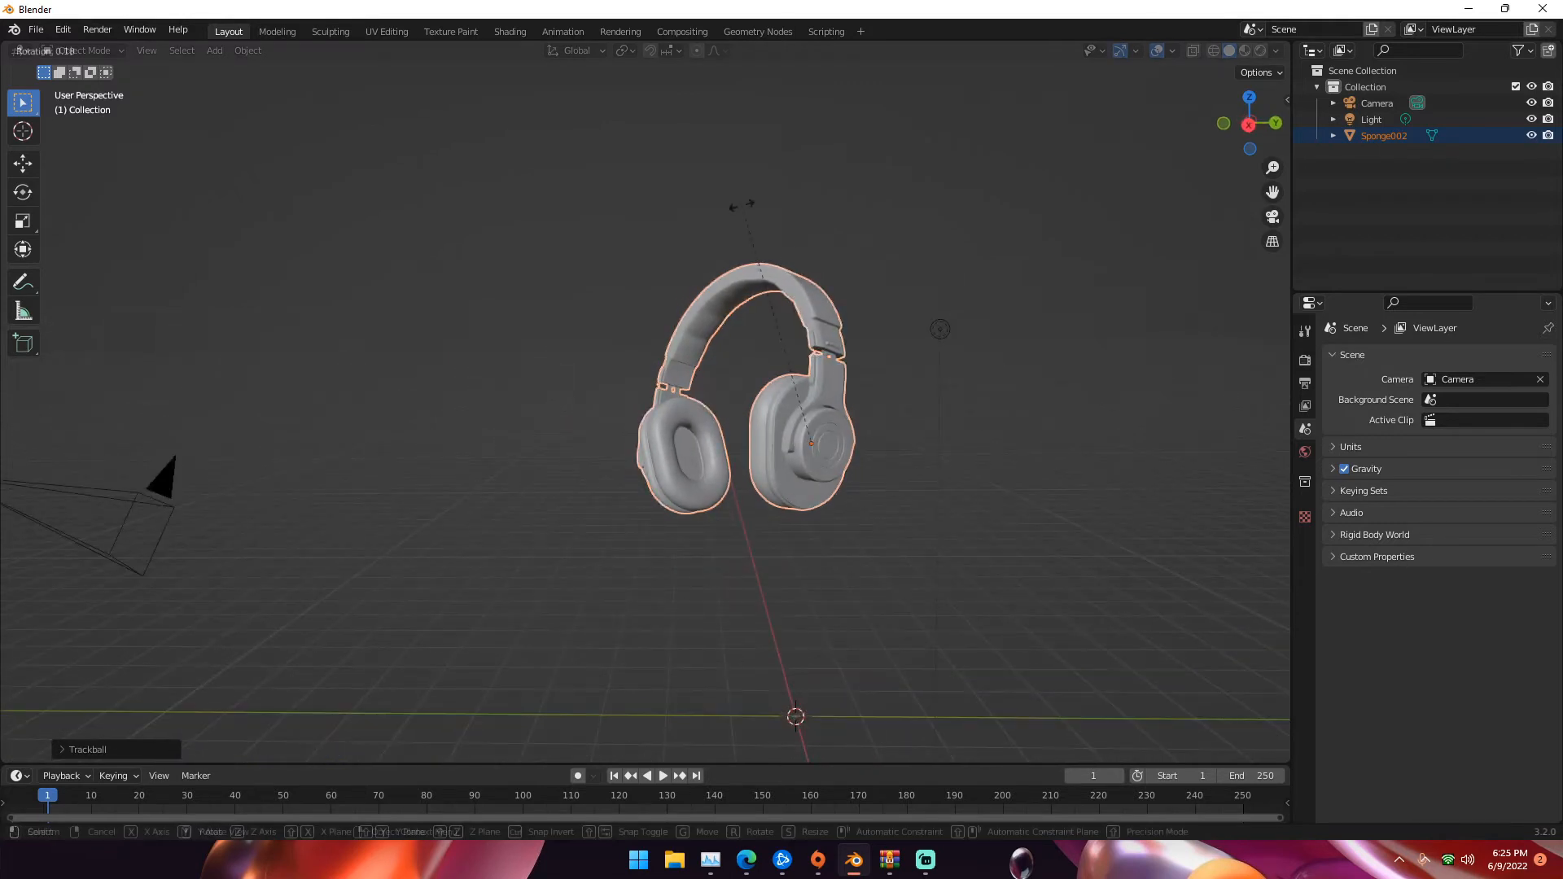
mouse_move(838, 284)
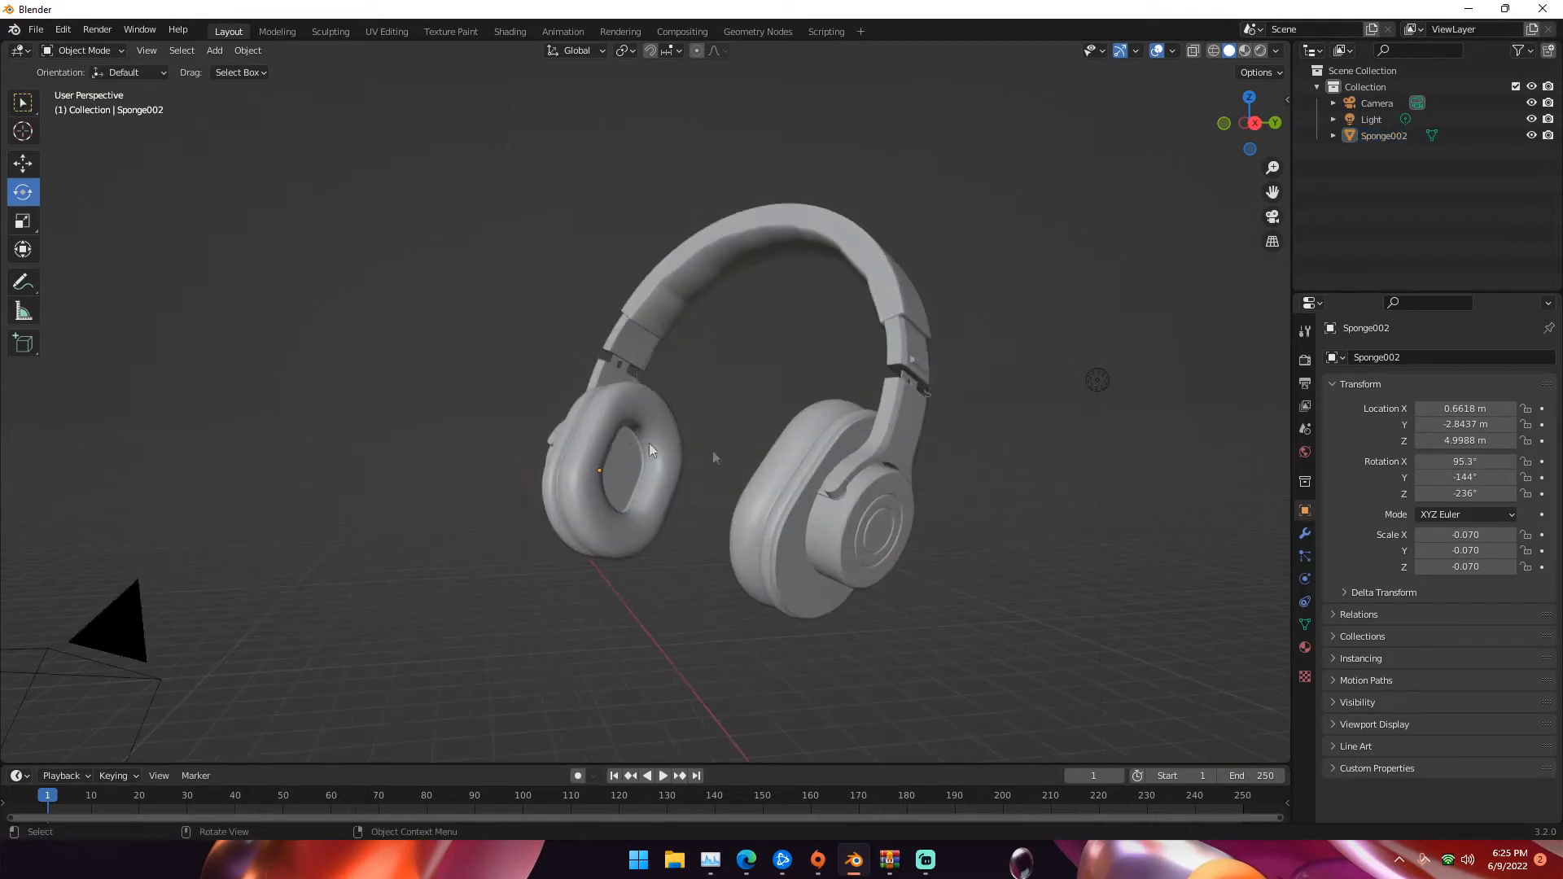
mouse_move(889, 392)
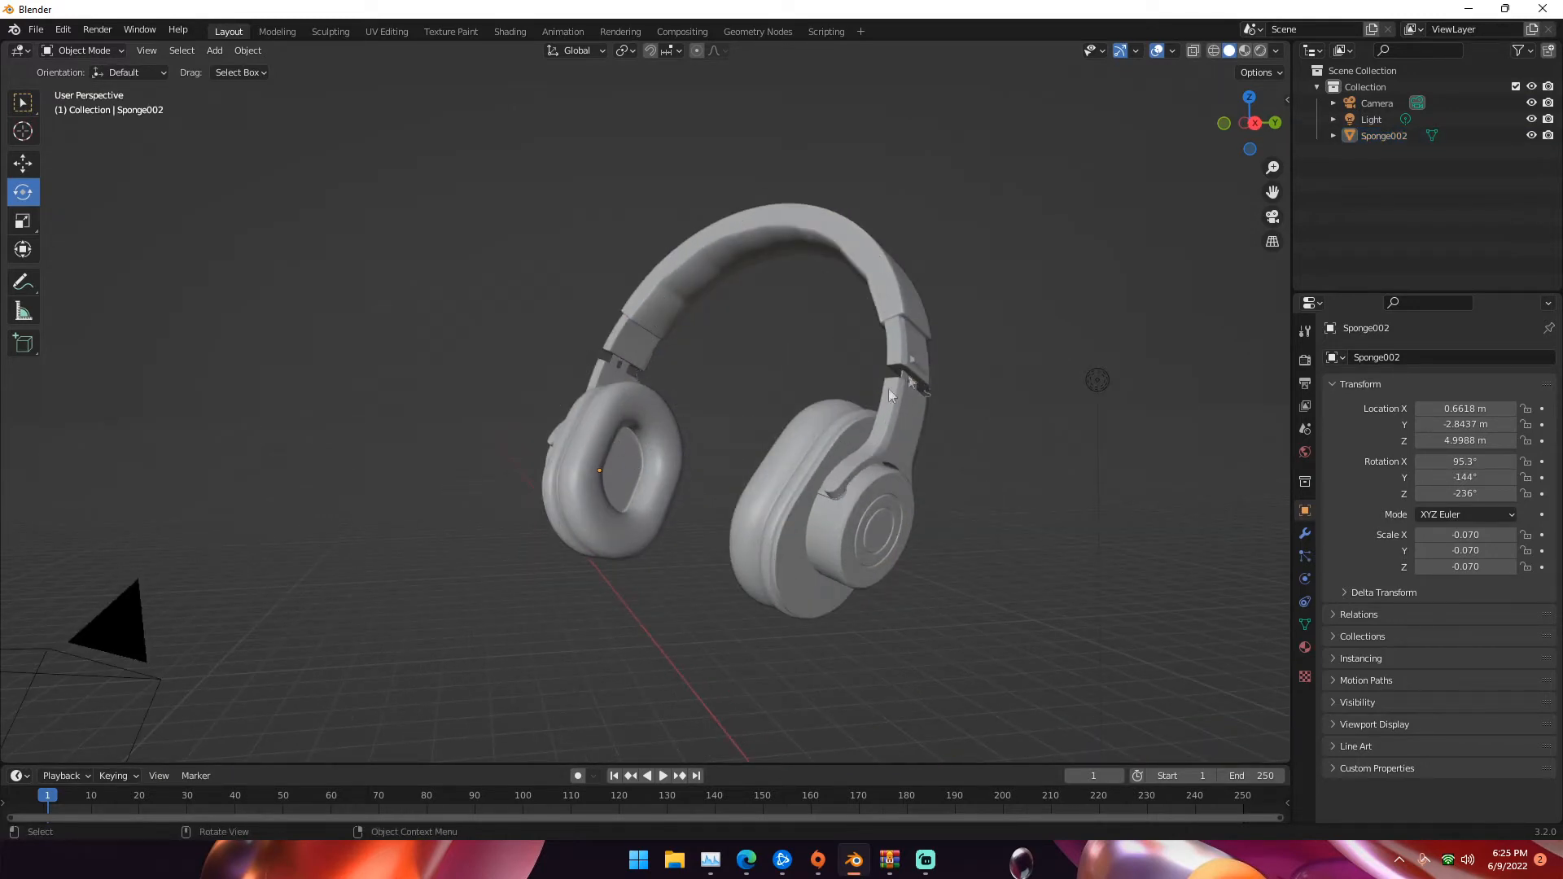
mouse_move(892, 510)
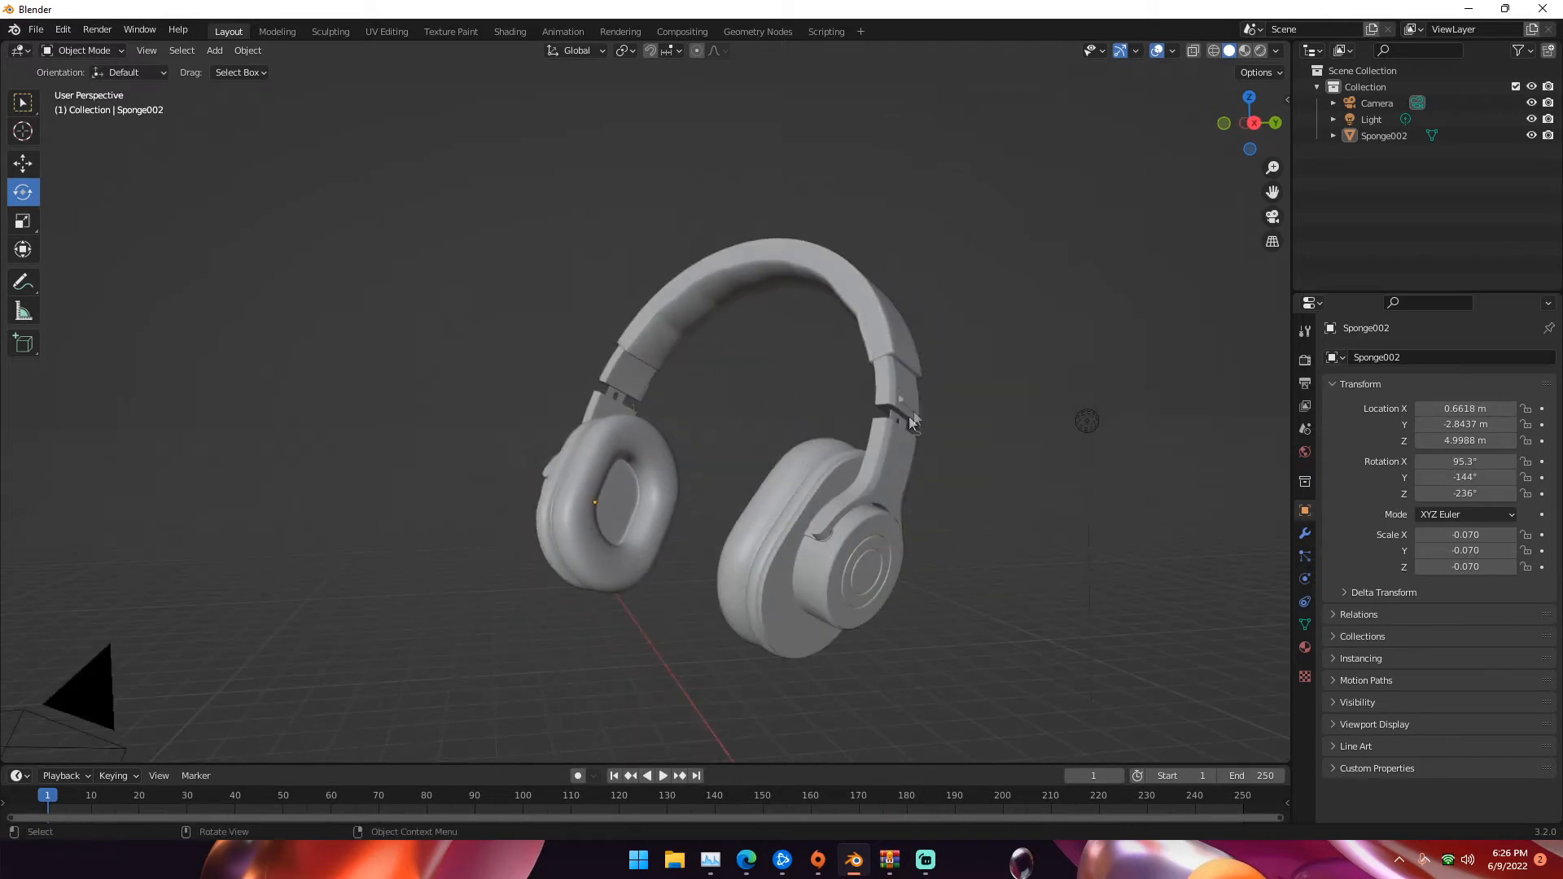
- Select Sponge002 and rotate it upright to roughly 95°, -144°, -236°
left_click(627, 467)
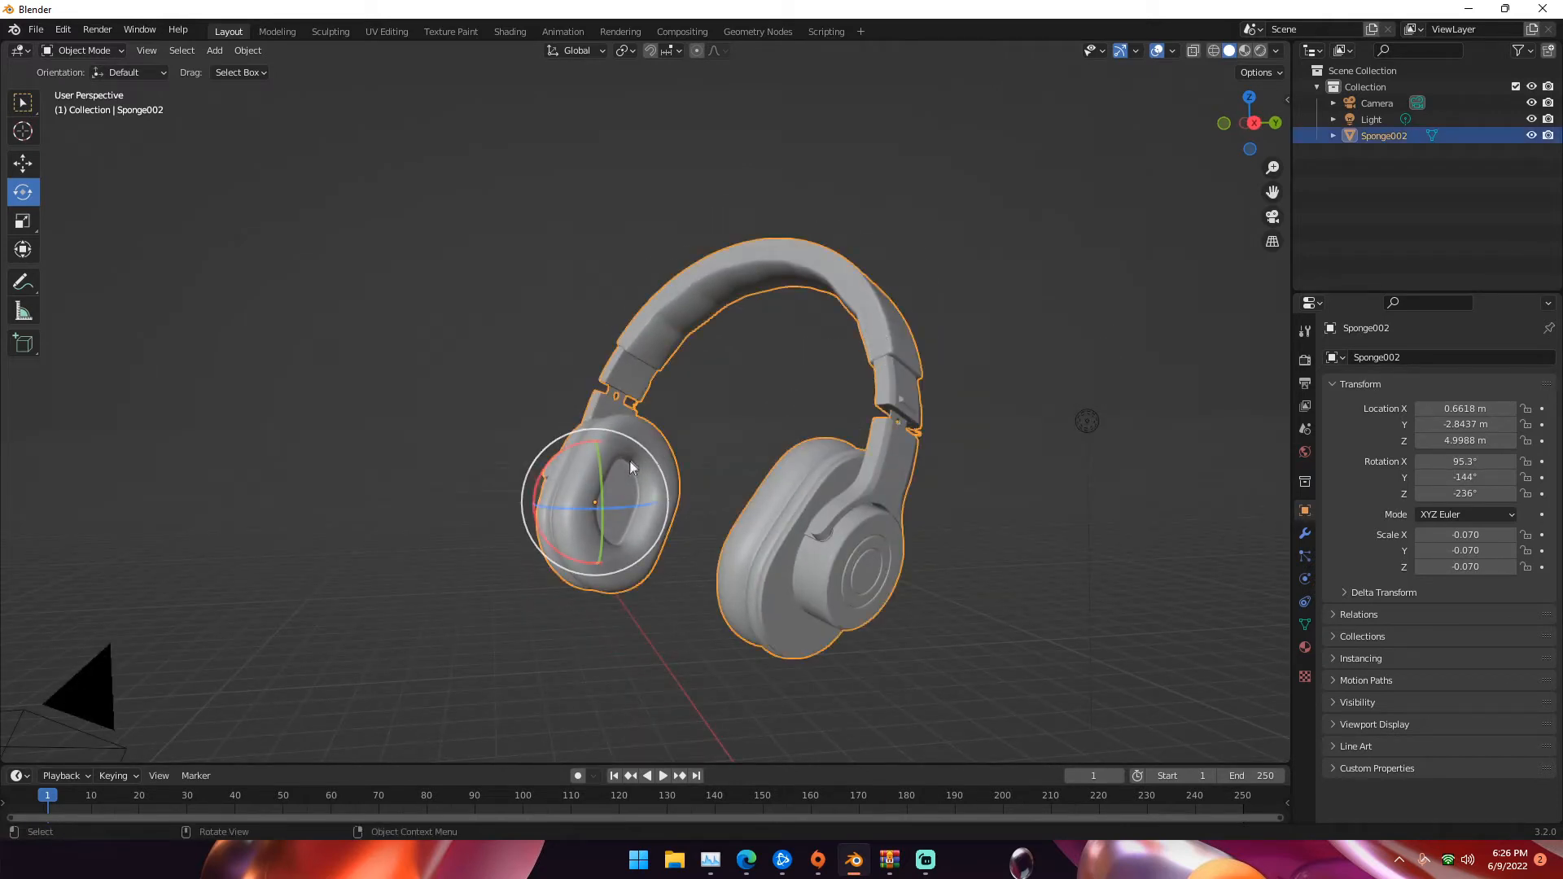
key("r")
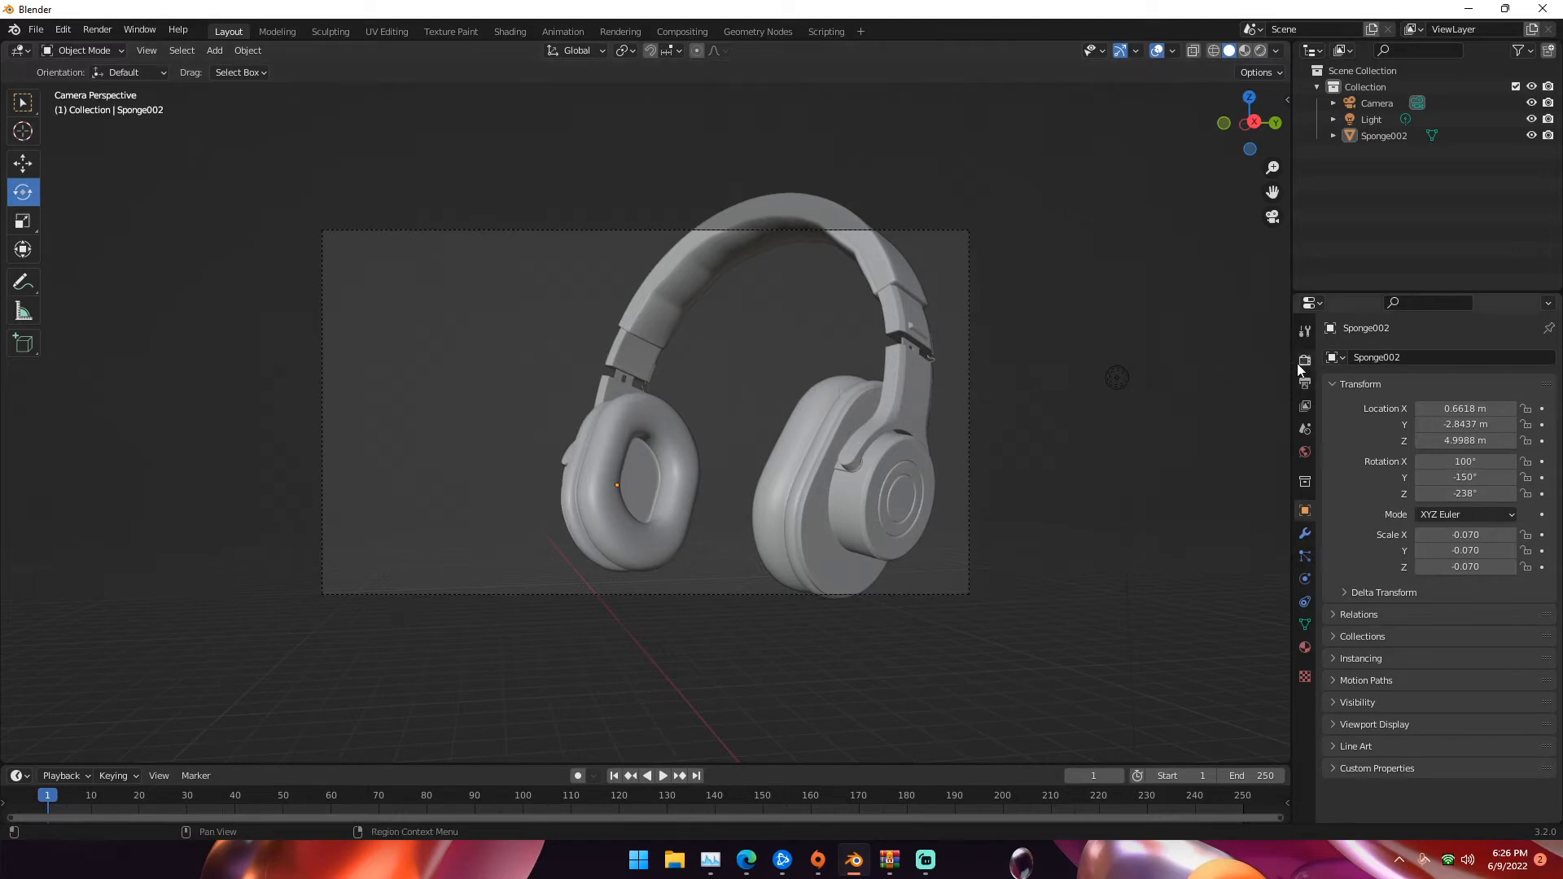
- Set the render engine to Cycles with GPU Compute as the device
left_click(1485, 356)
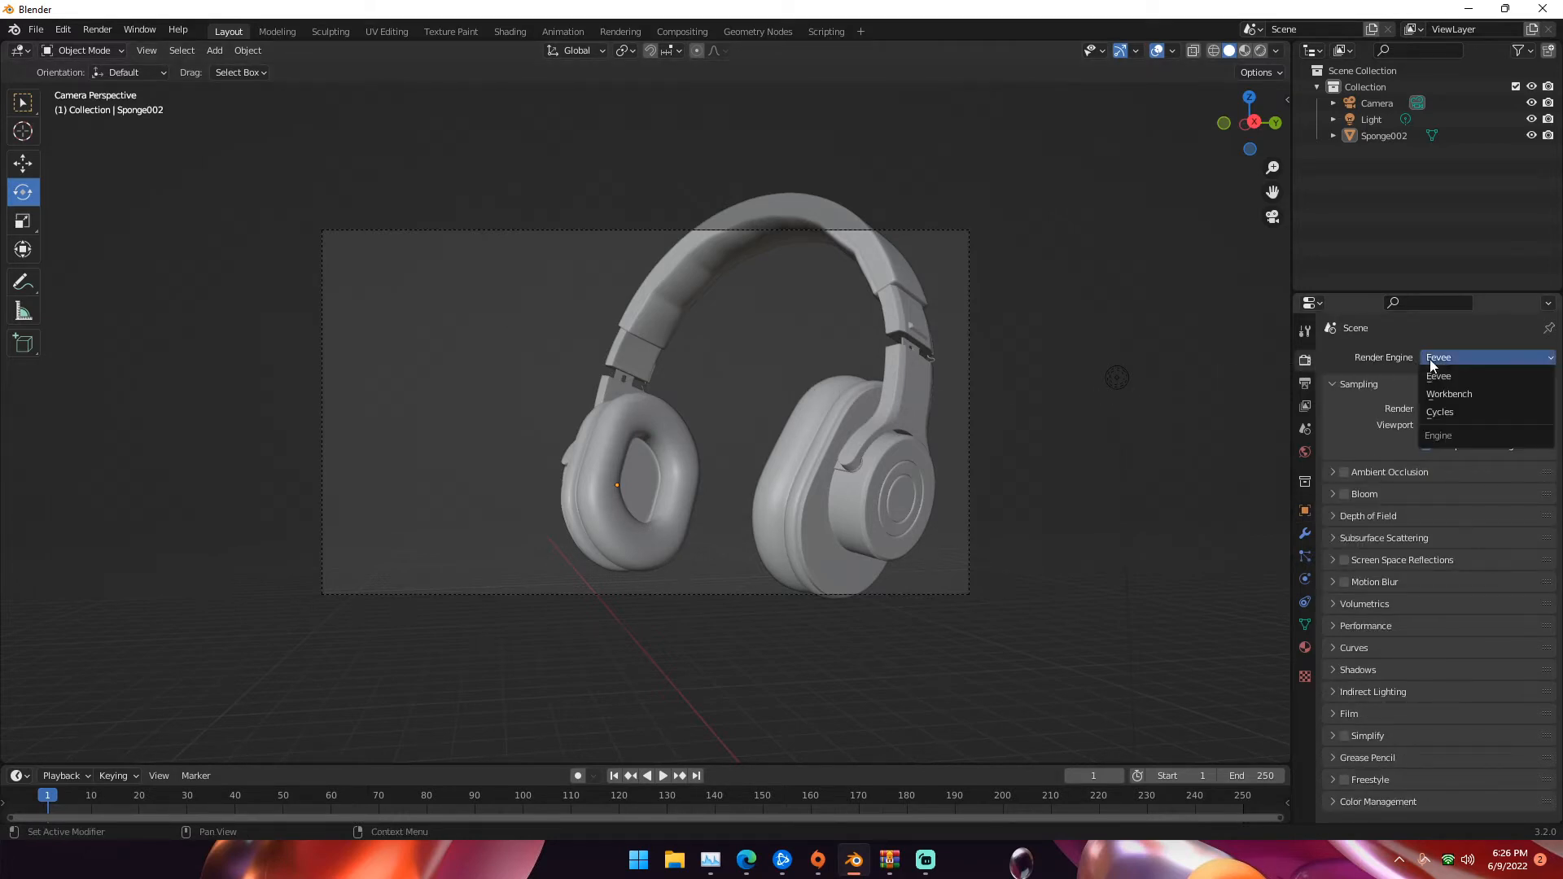
left_click(1439, 412)
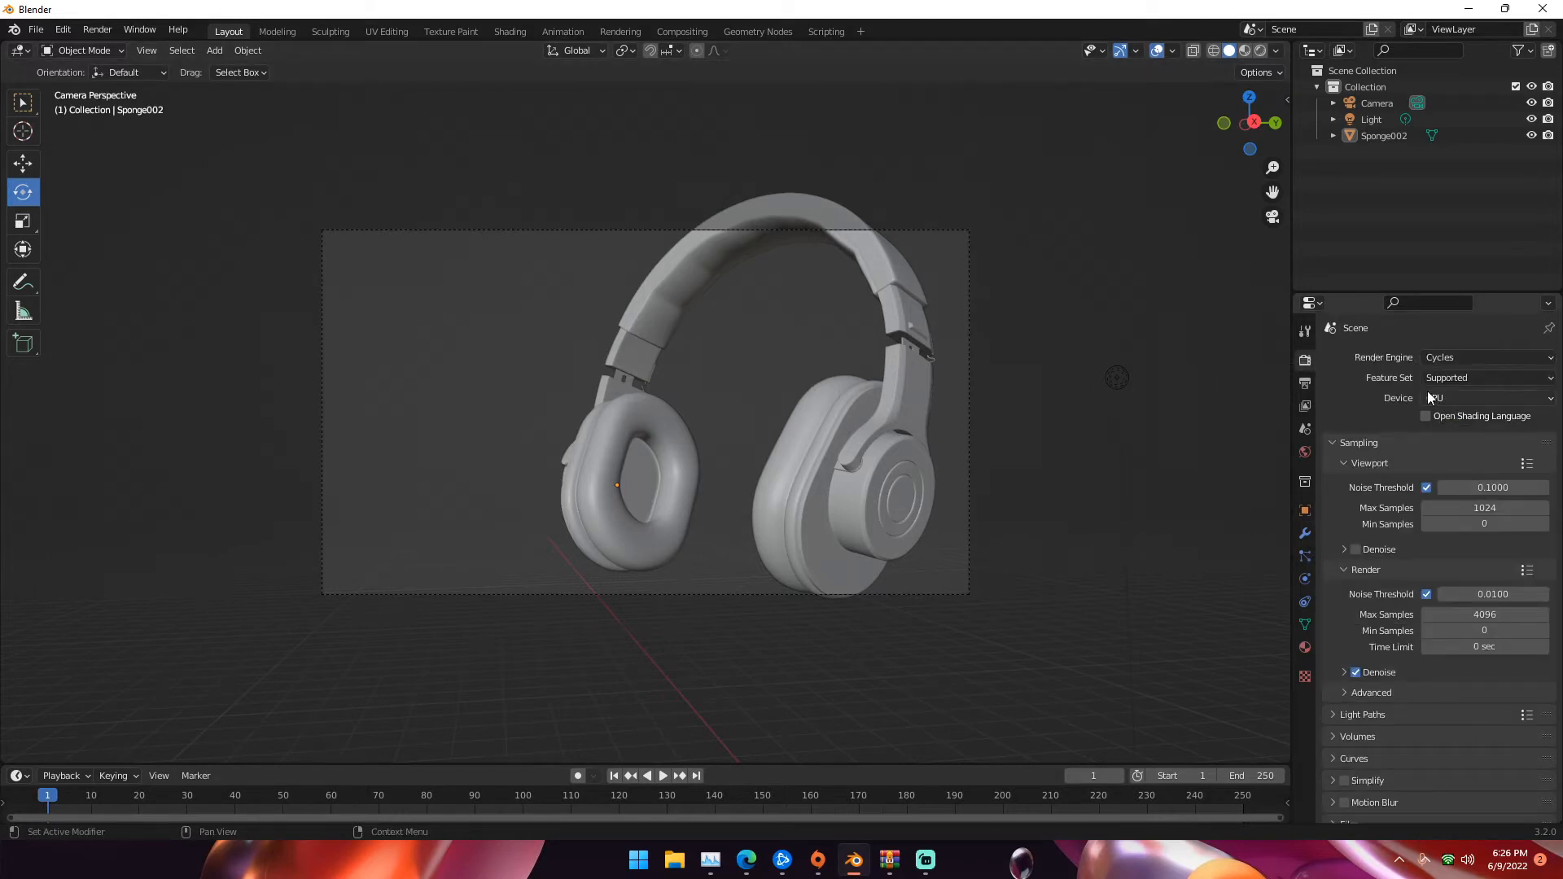
mouse_move(1435, 398)
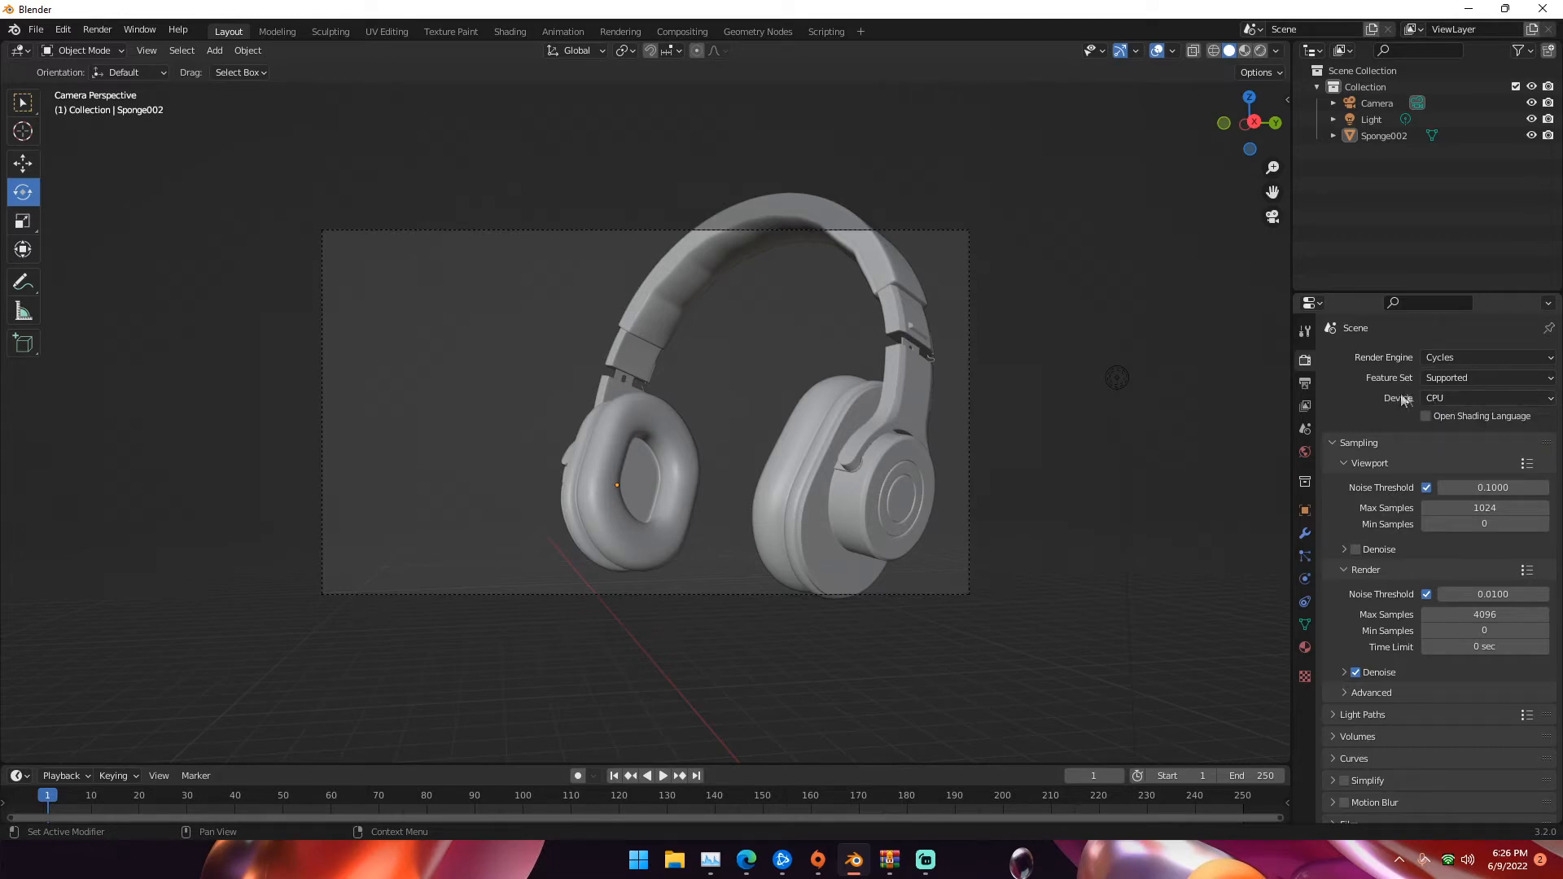
left_click(1485, 398)
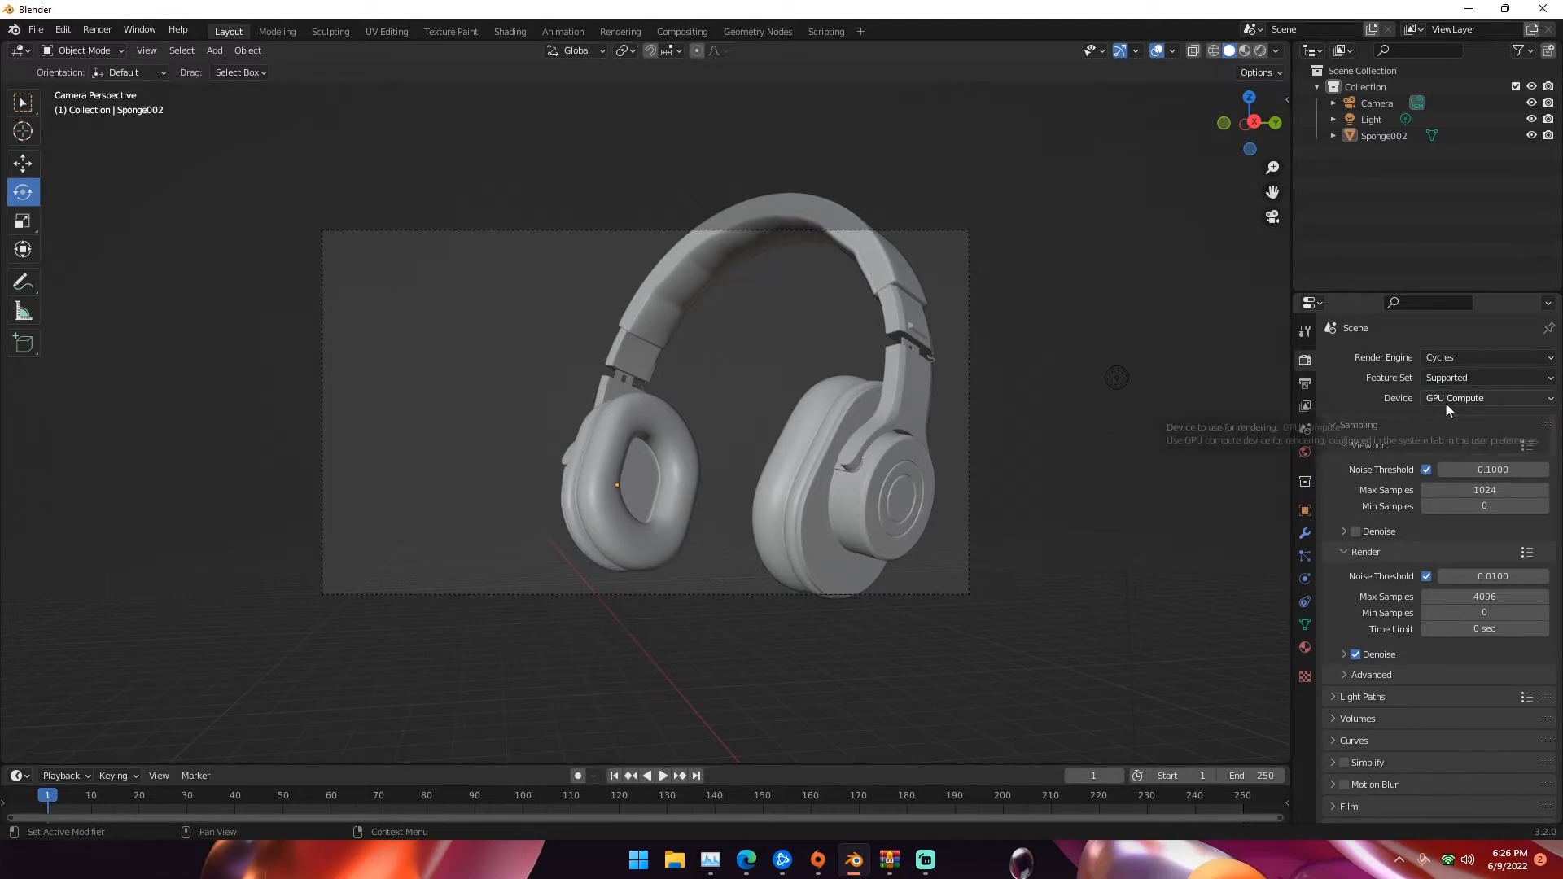
mouse_move(1550, 842)
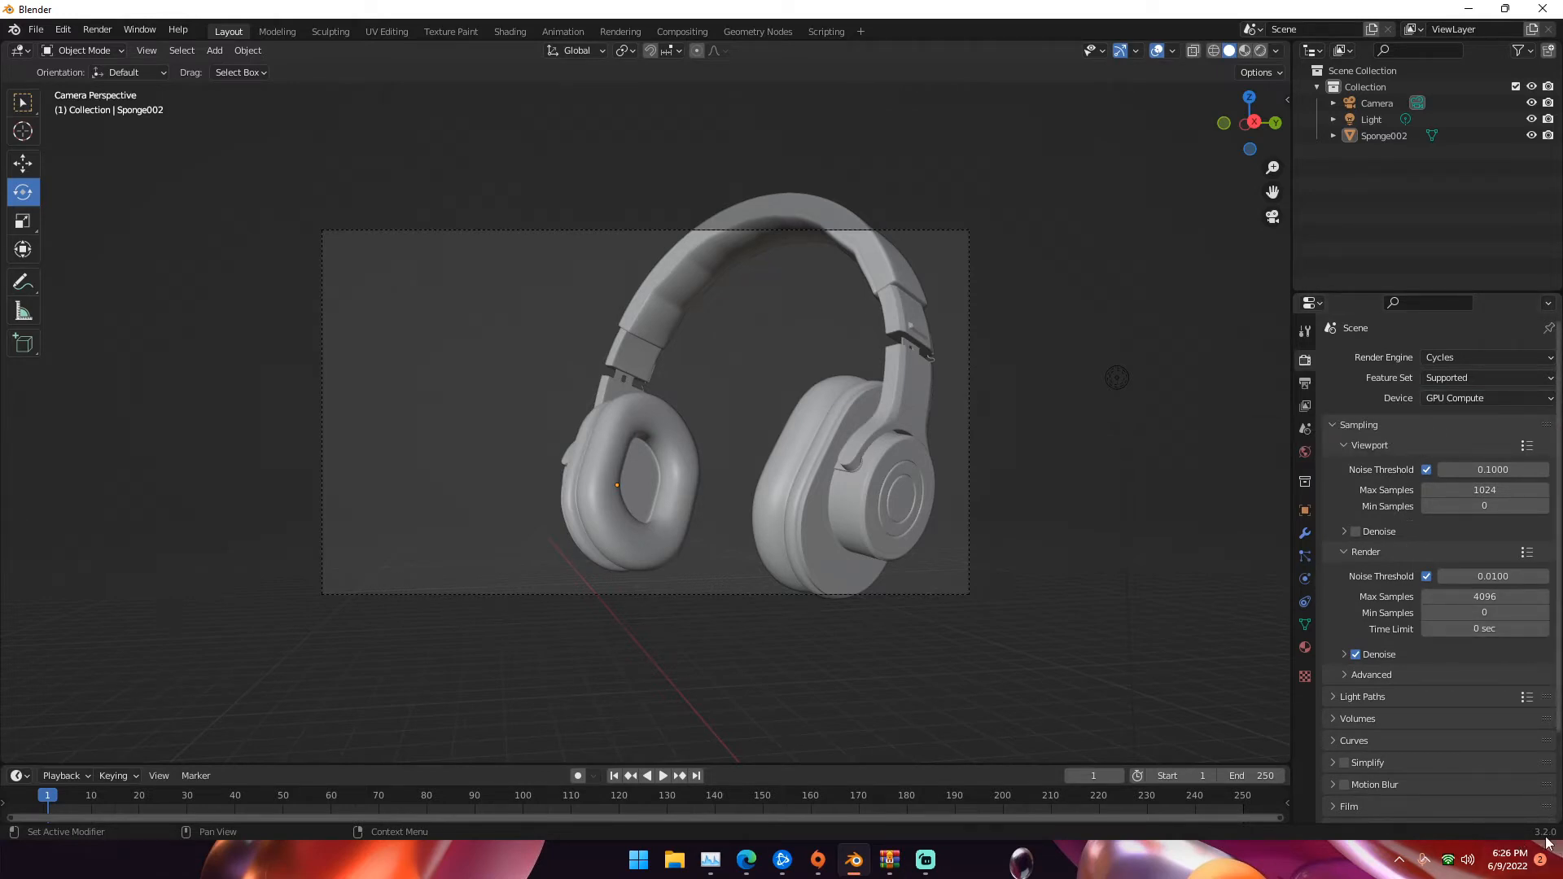
mouse_move(1442, 407)
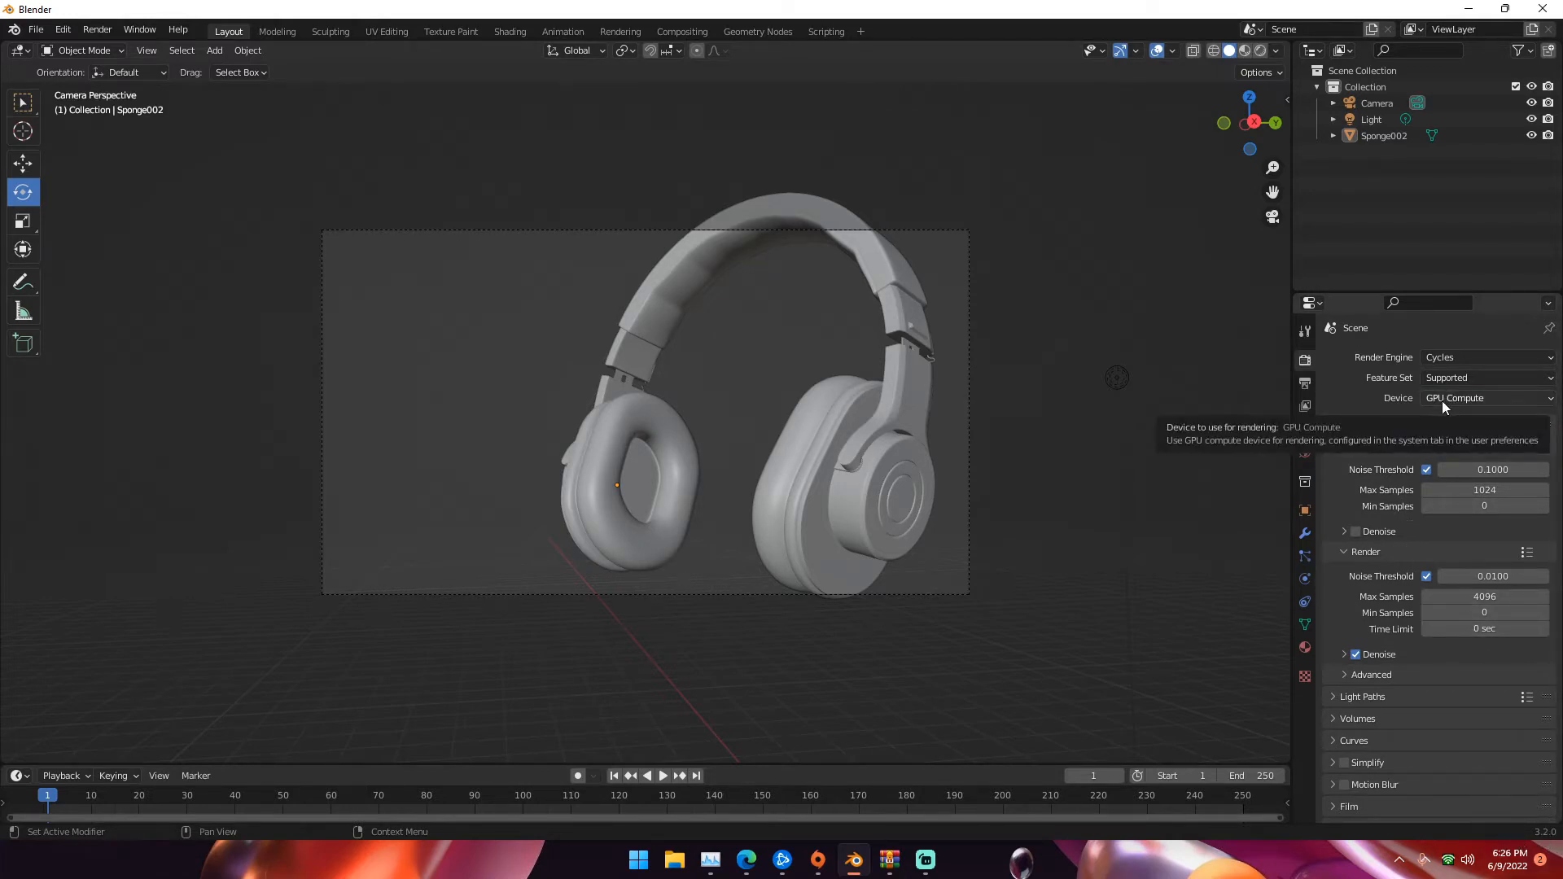
- Enable CUDA on the NVIDIA GeForce GTX 1060 in System preferences, then close Preferences
left_click(62, 29)
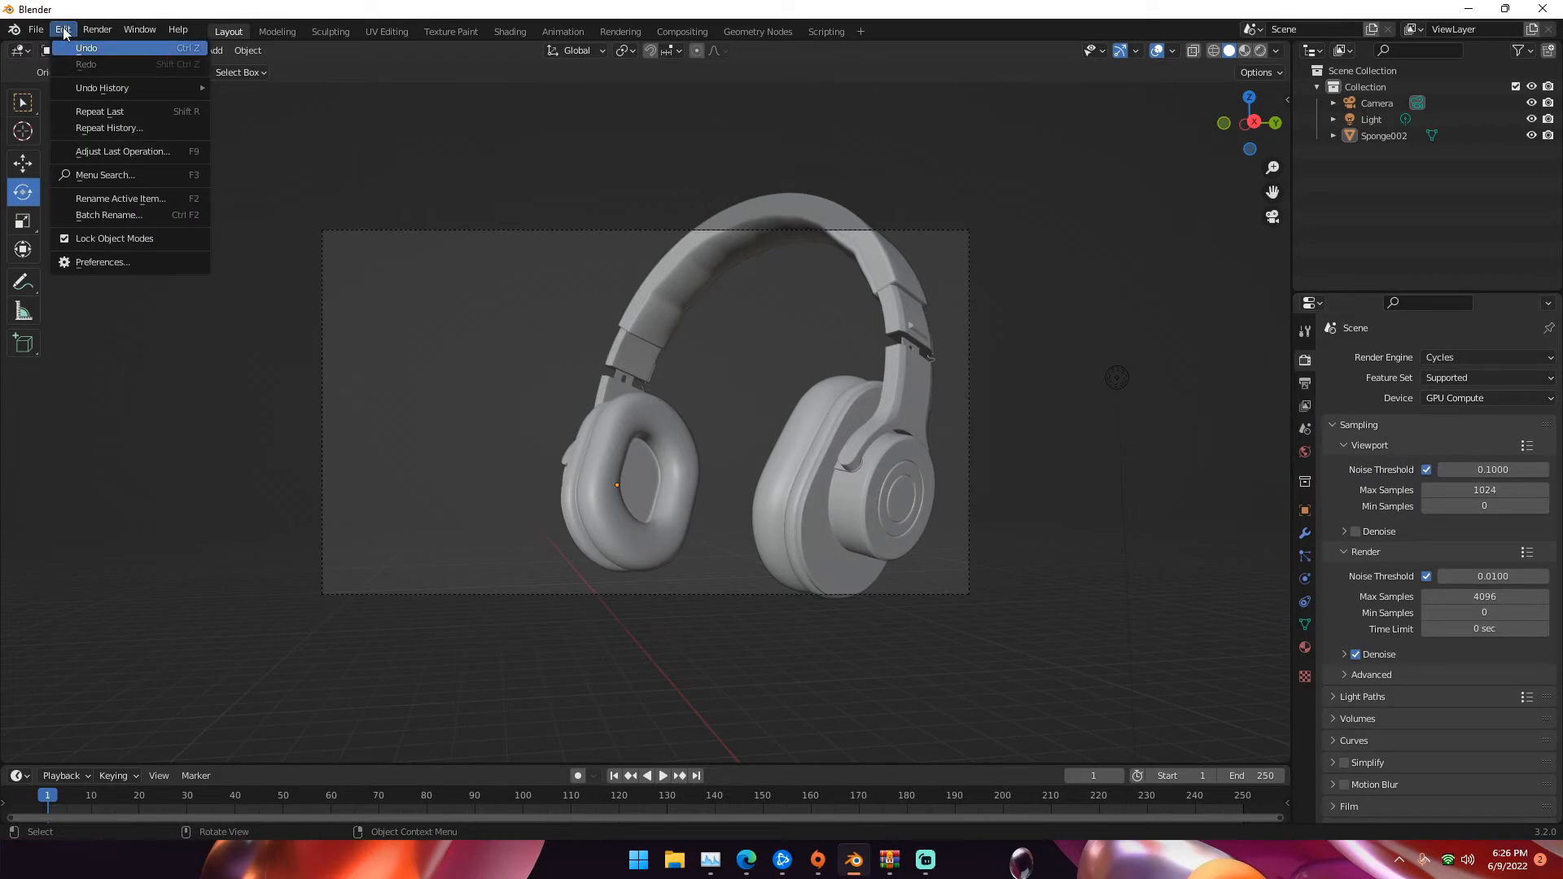
left_click(101, 261)
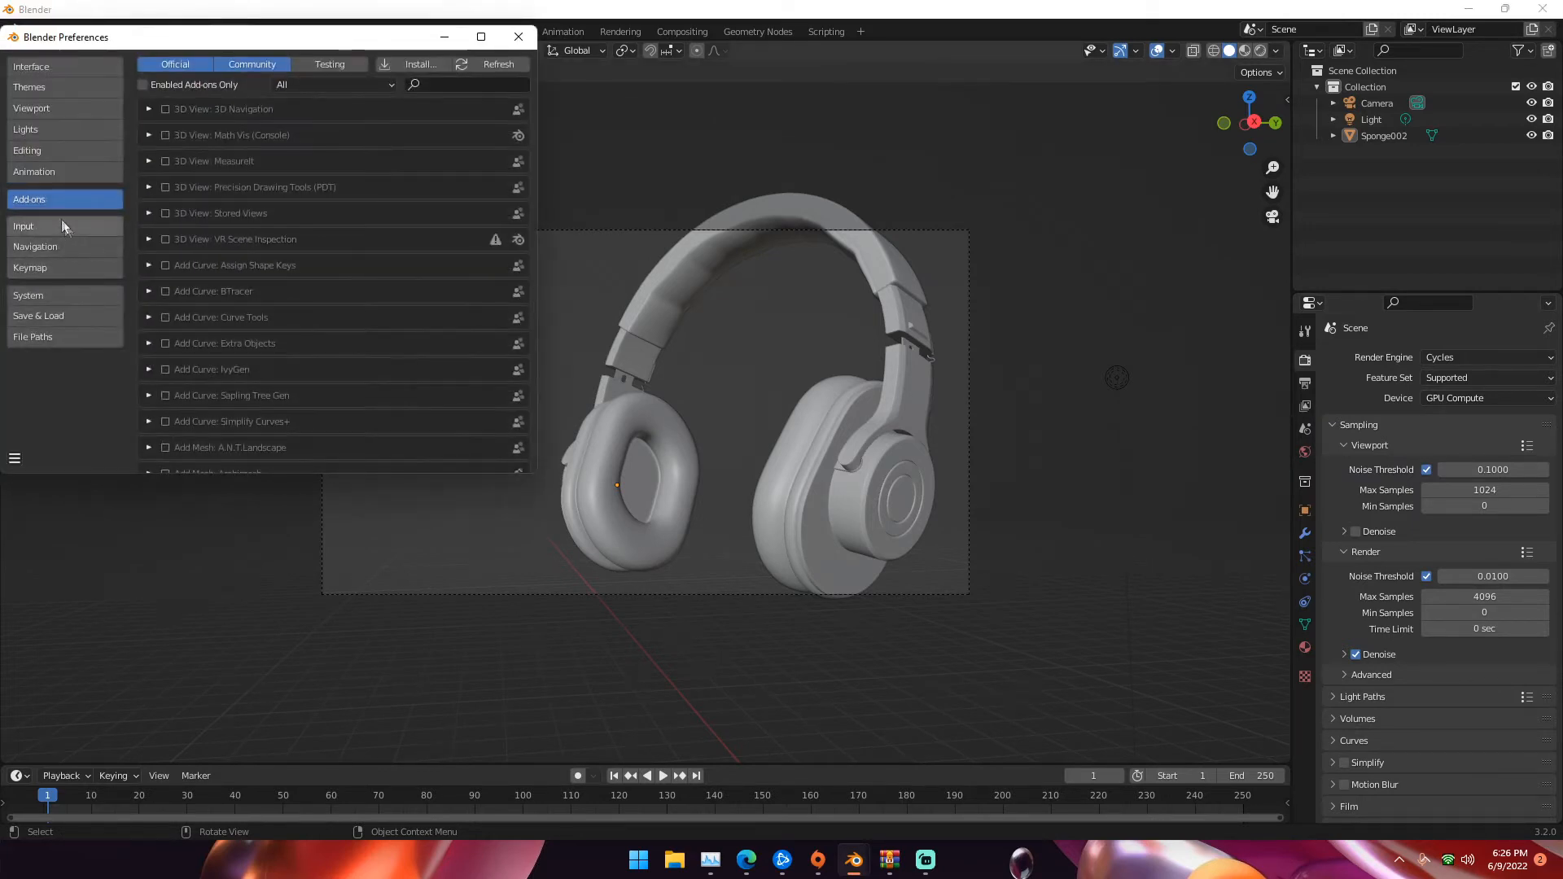
left_click(28, 295)
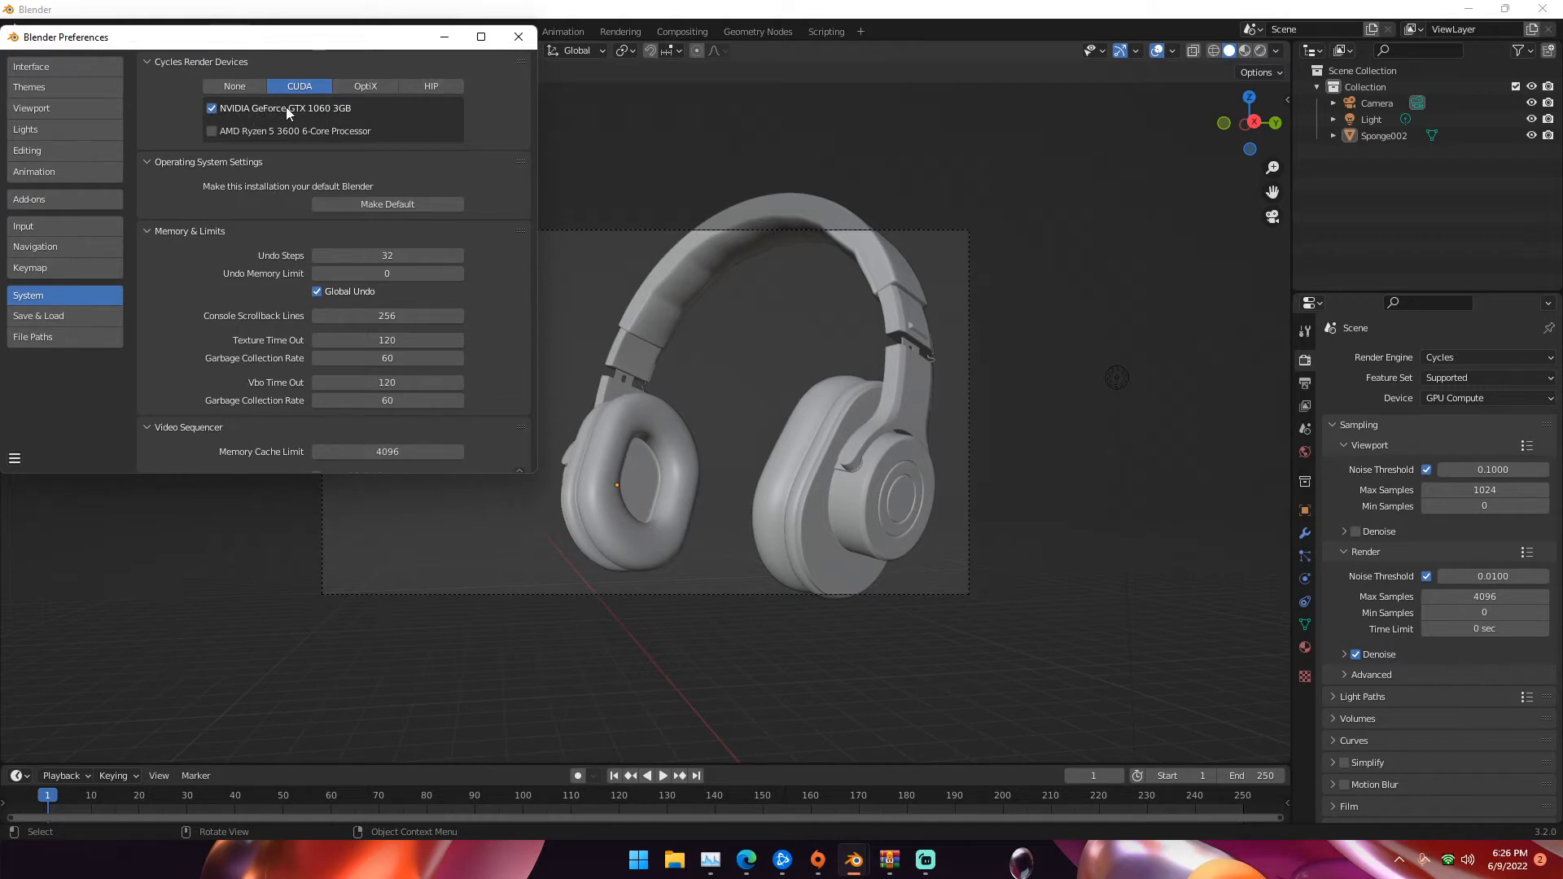
mouse_move(117, 409)
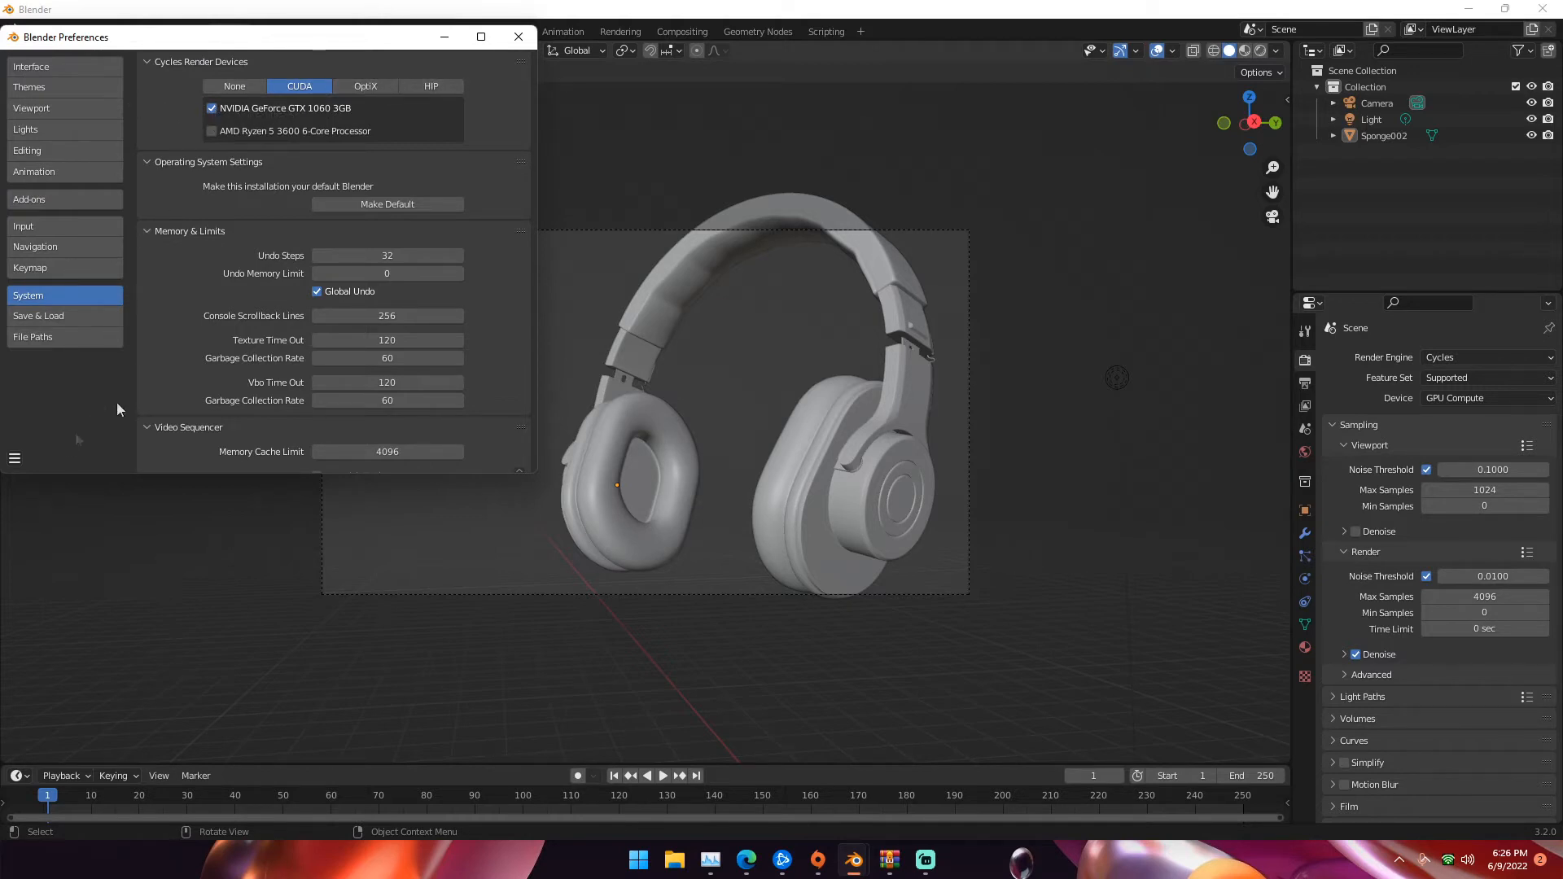
left_click(517, 37)
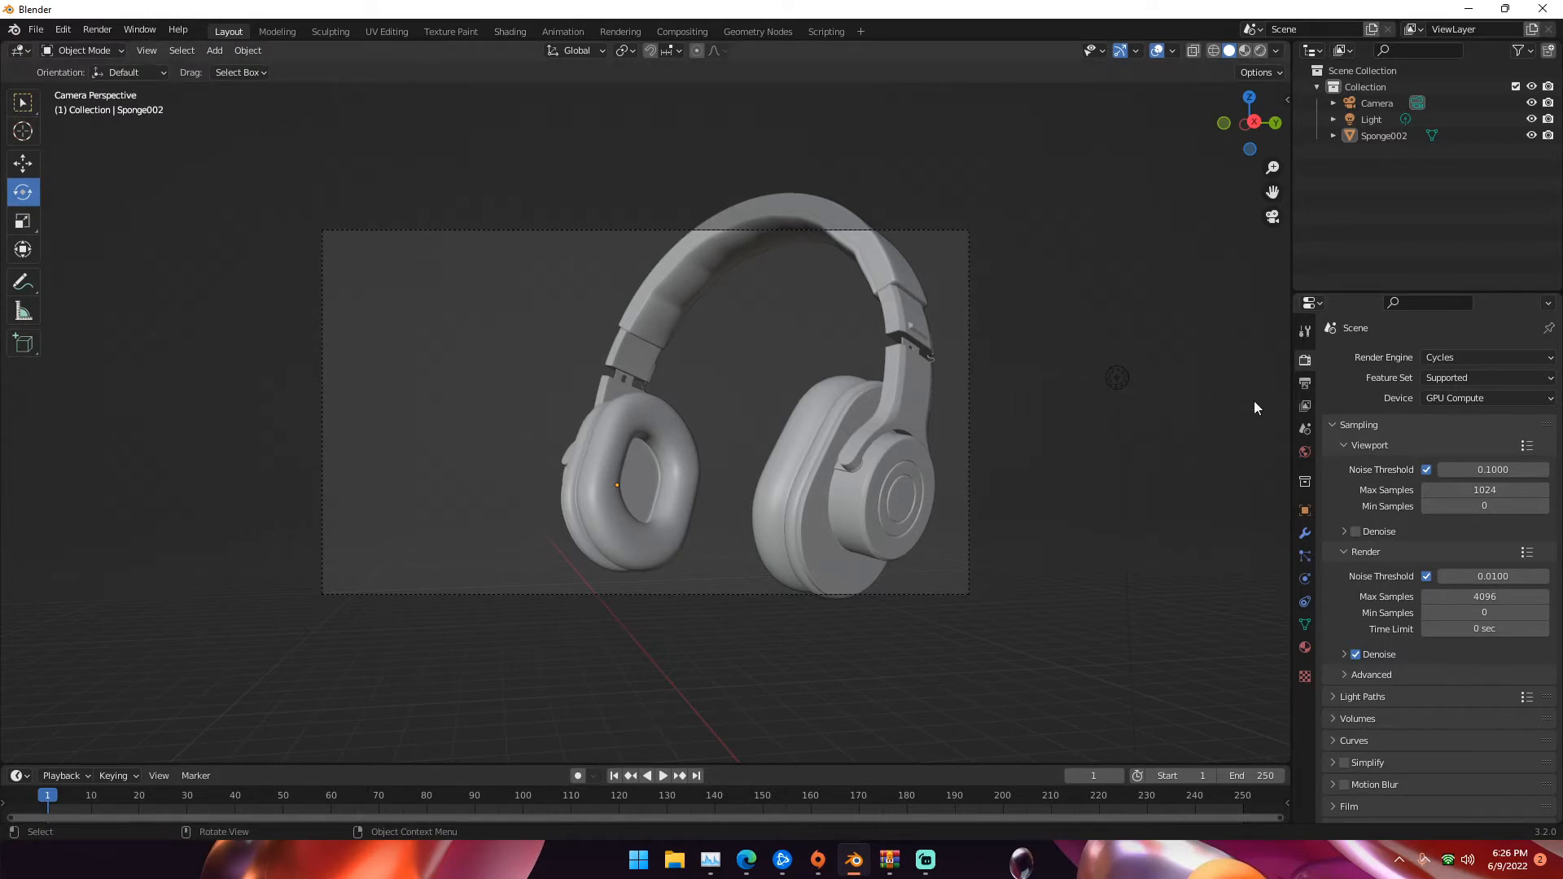
mouse_move(1304, 386)
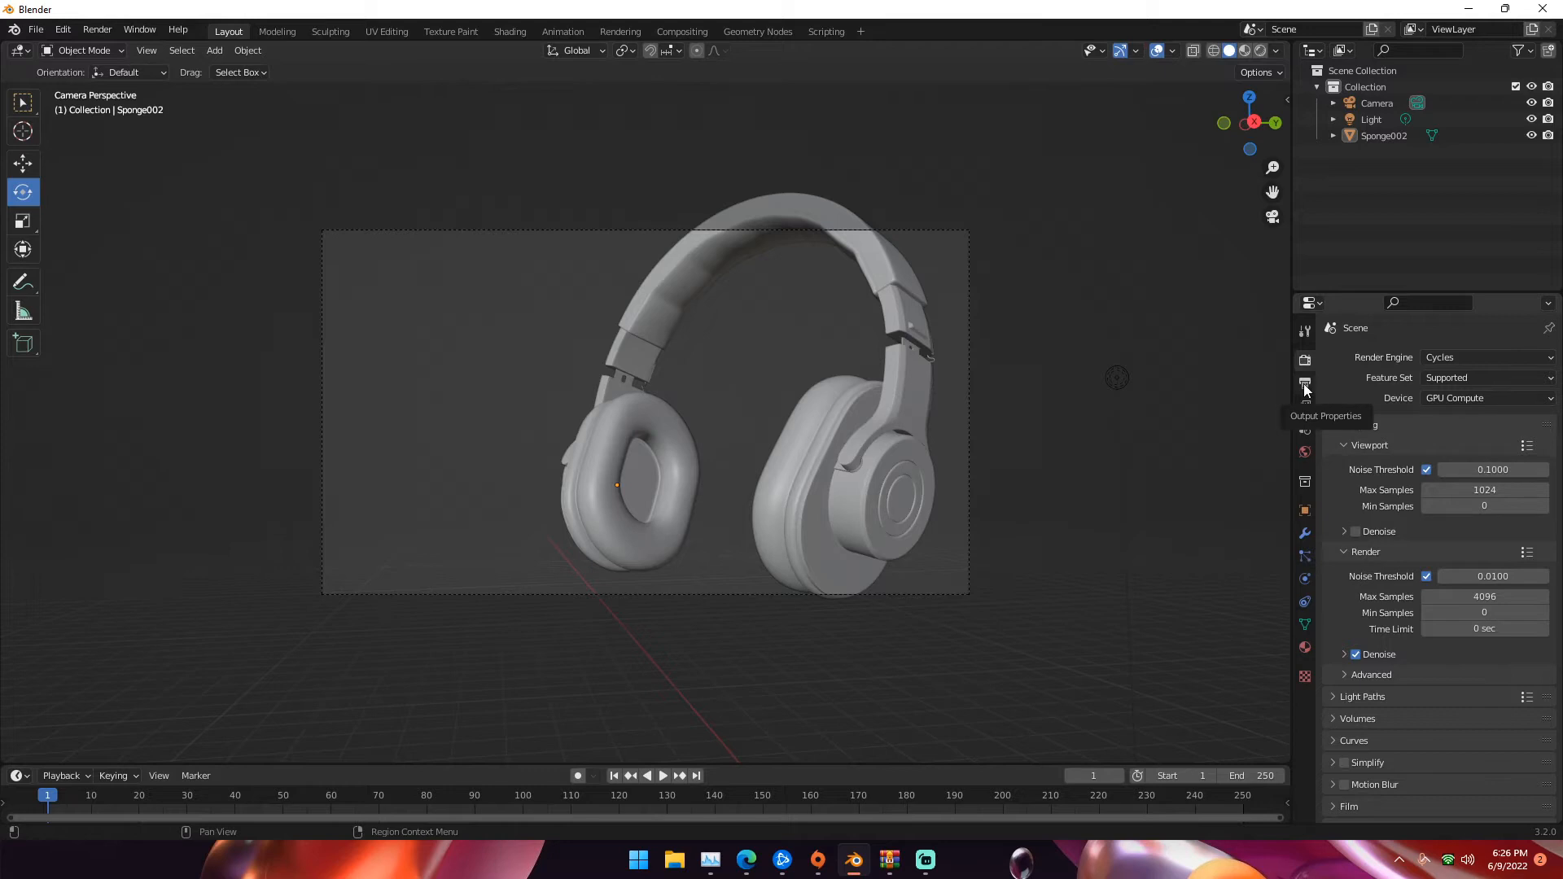
- Set Output Properties > Format resolution X and Y both to 1080
left_click(1304, 384)
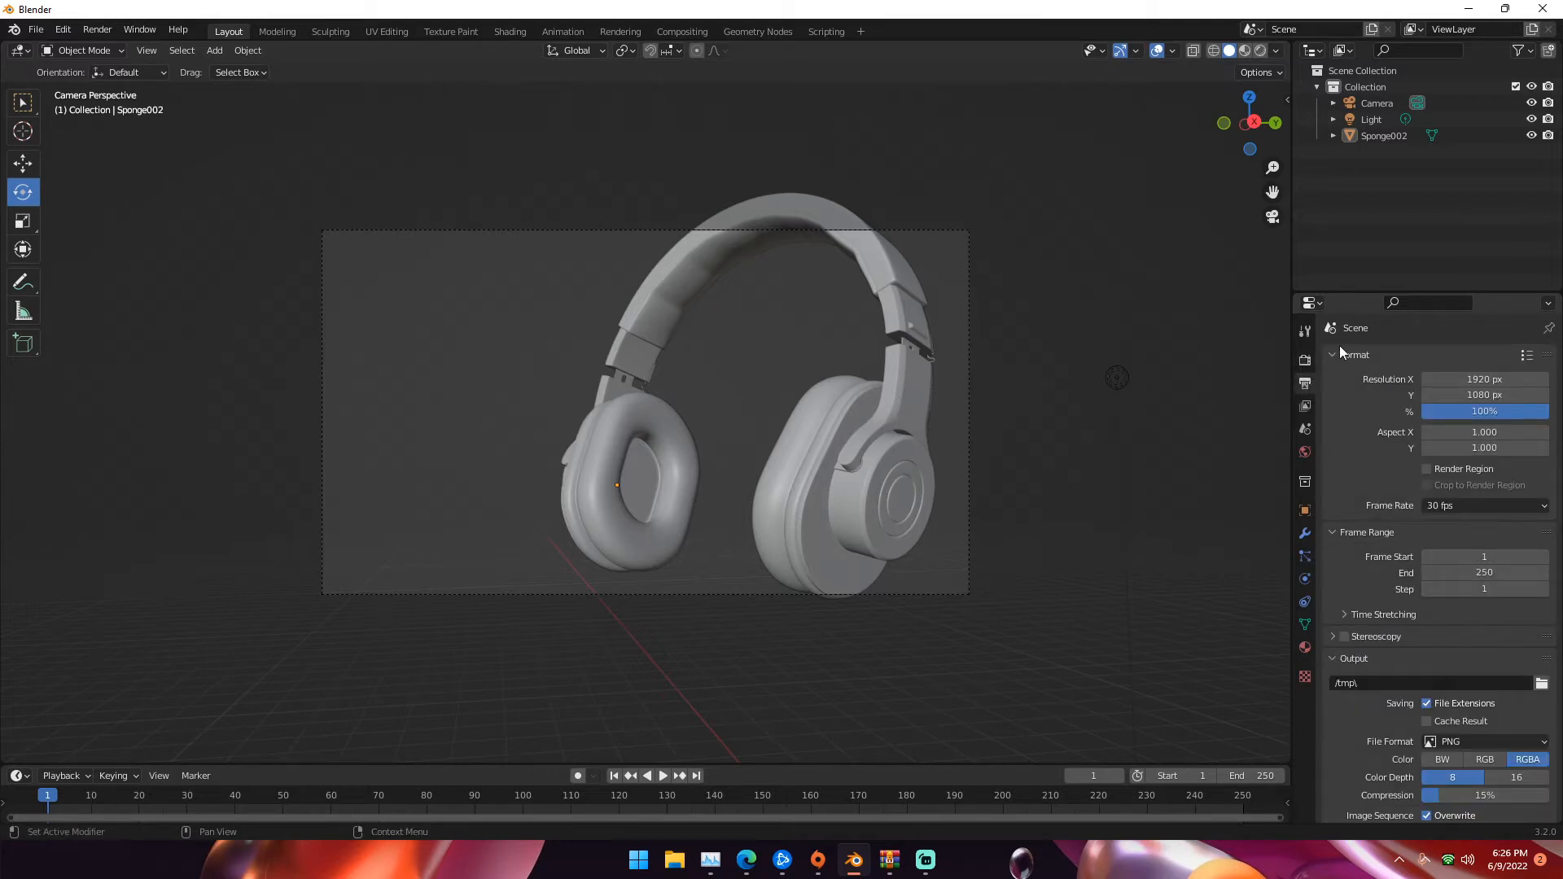
double_click(1483, 378)
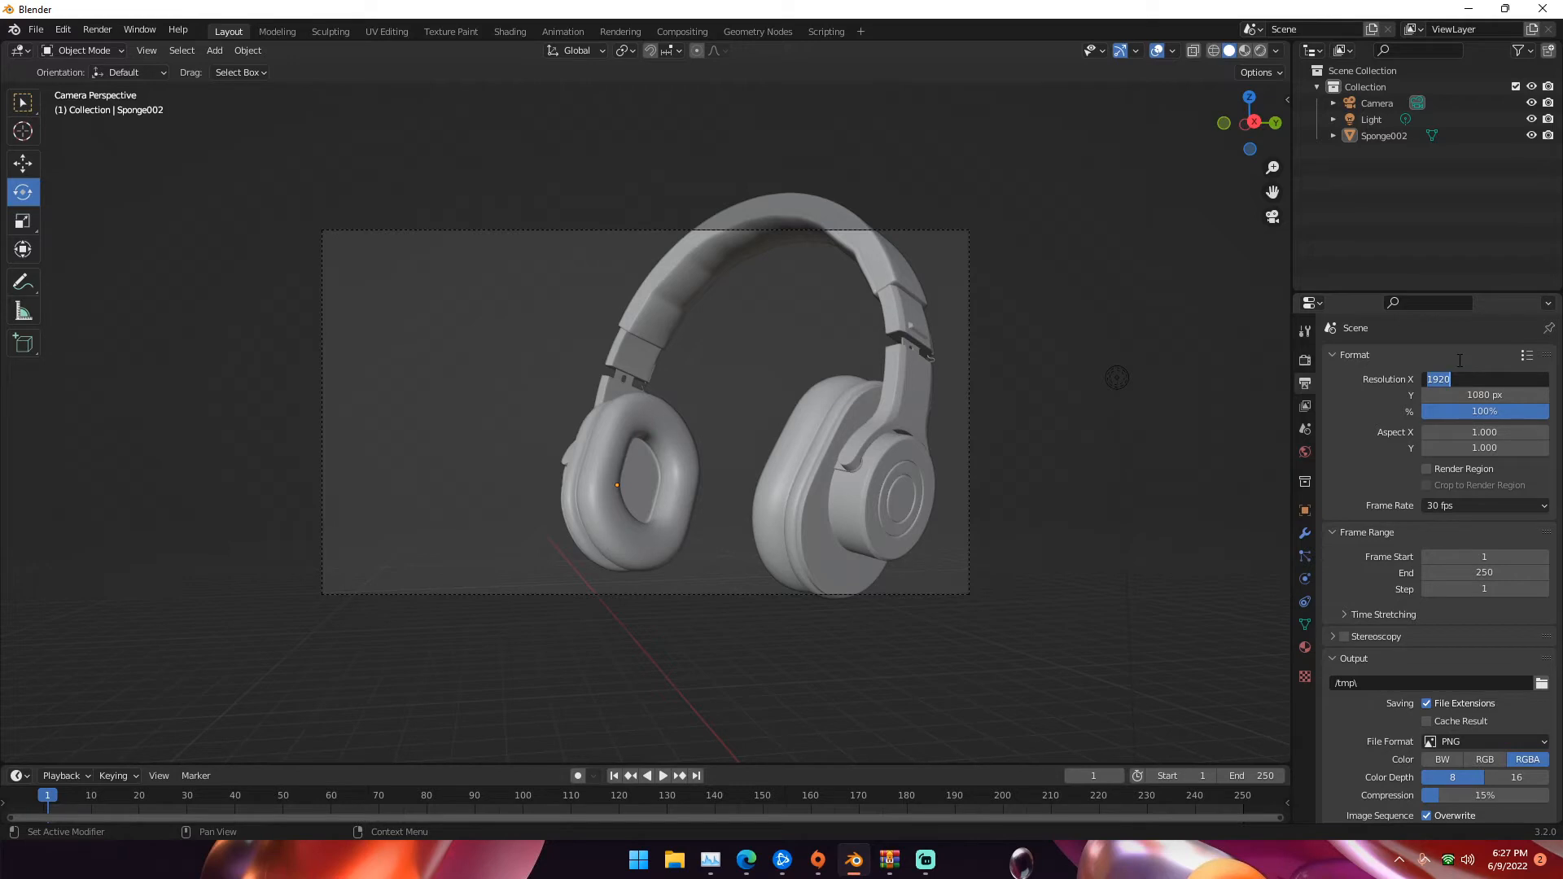
type("1080")
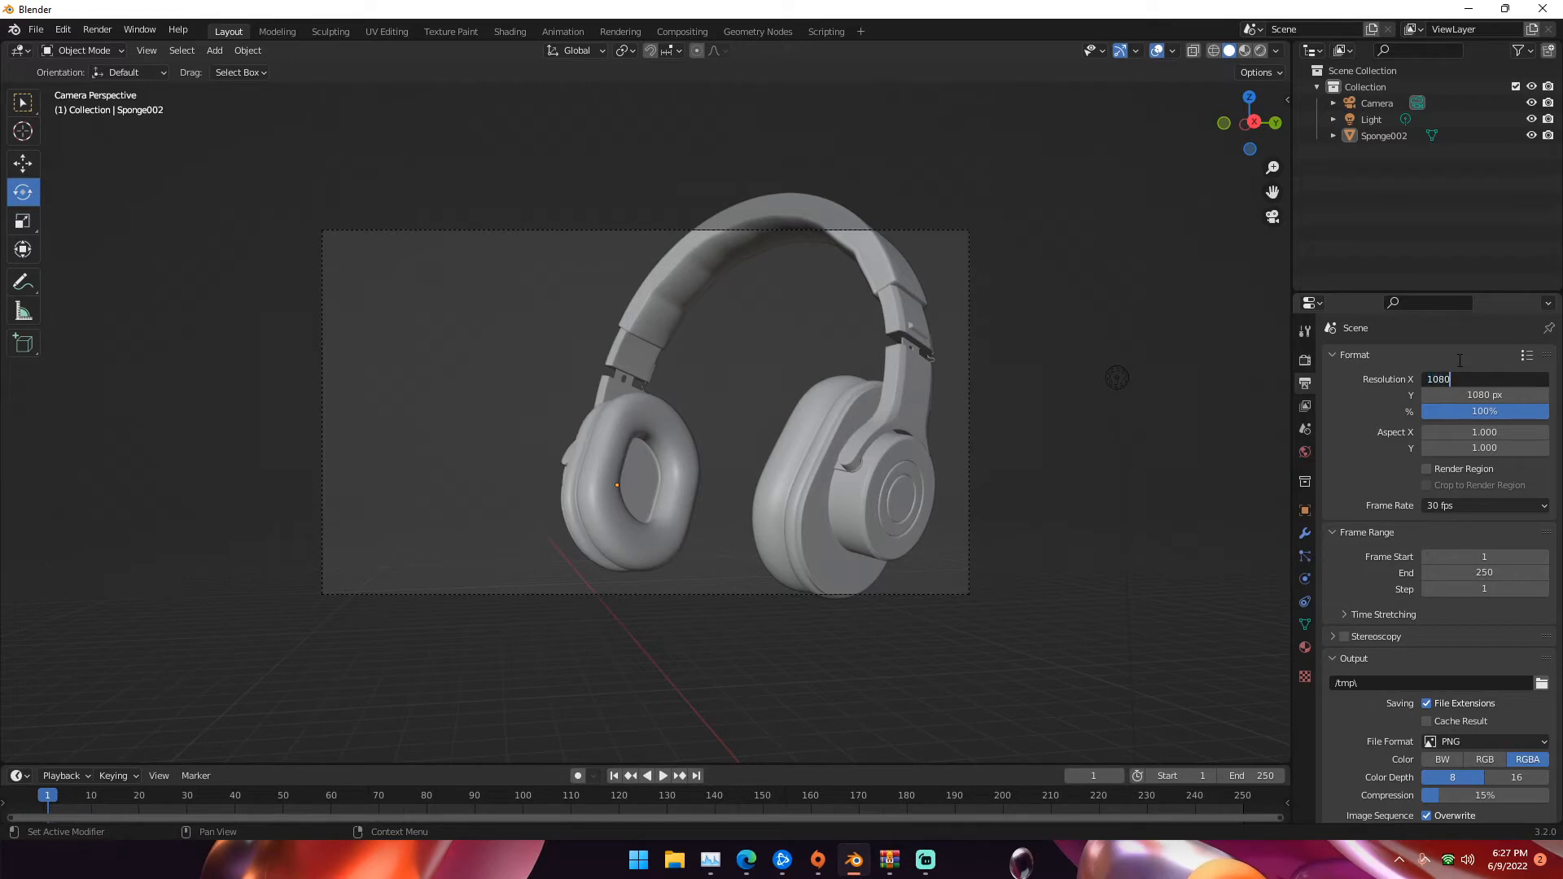
key("Return")
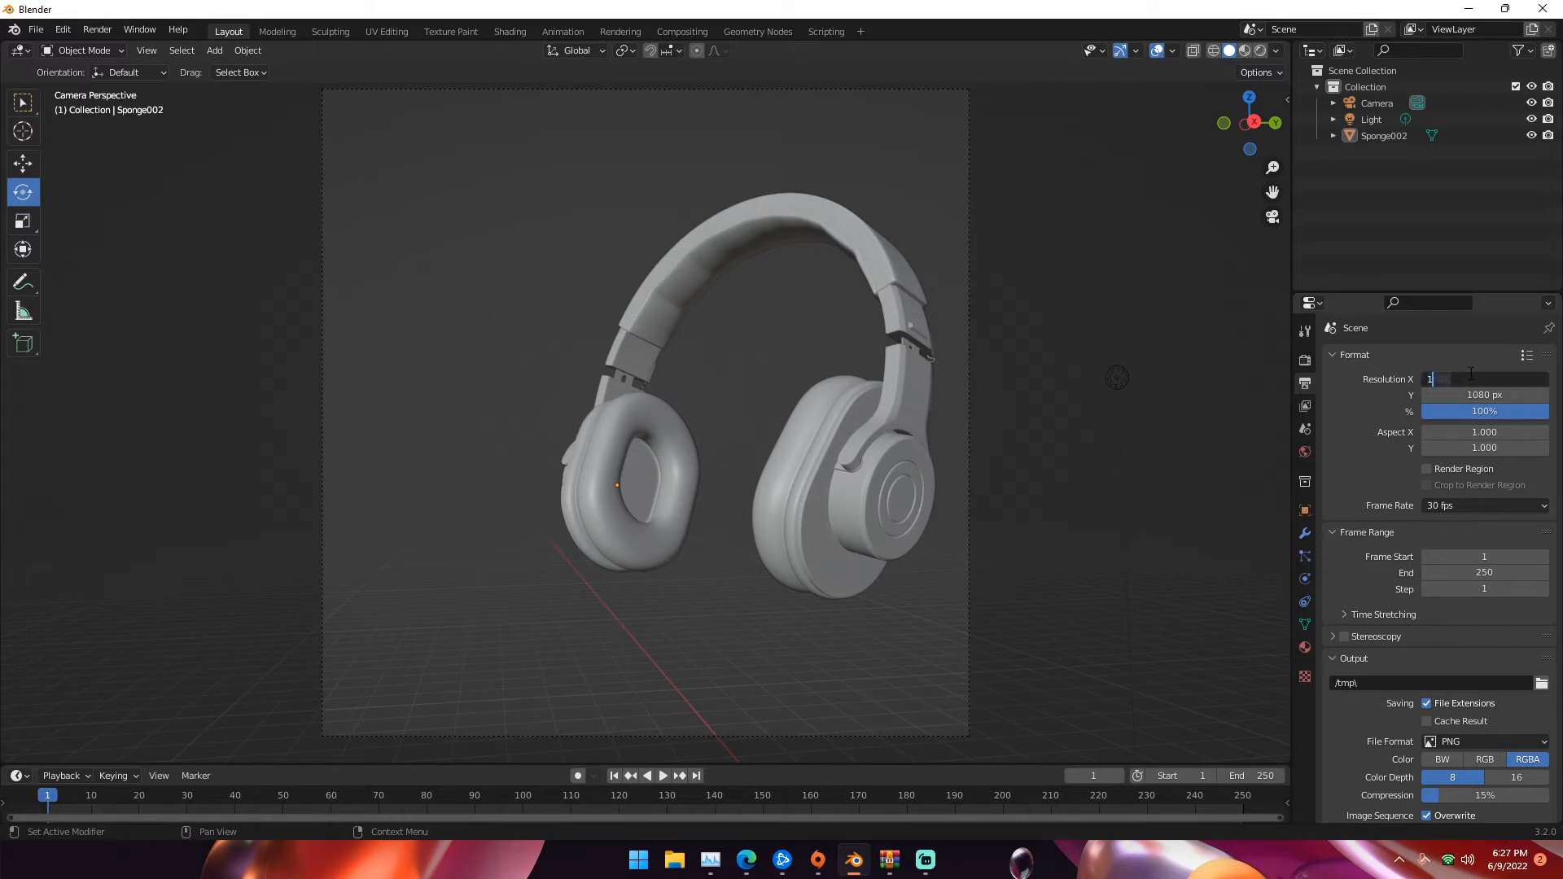
type("1920 px")
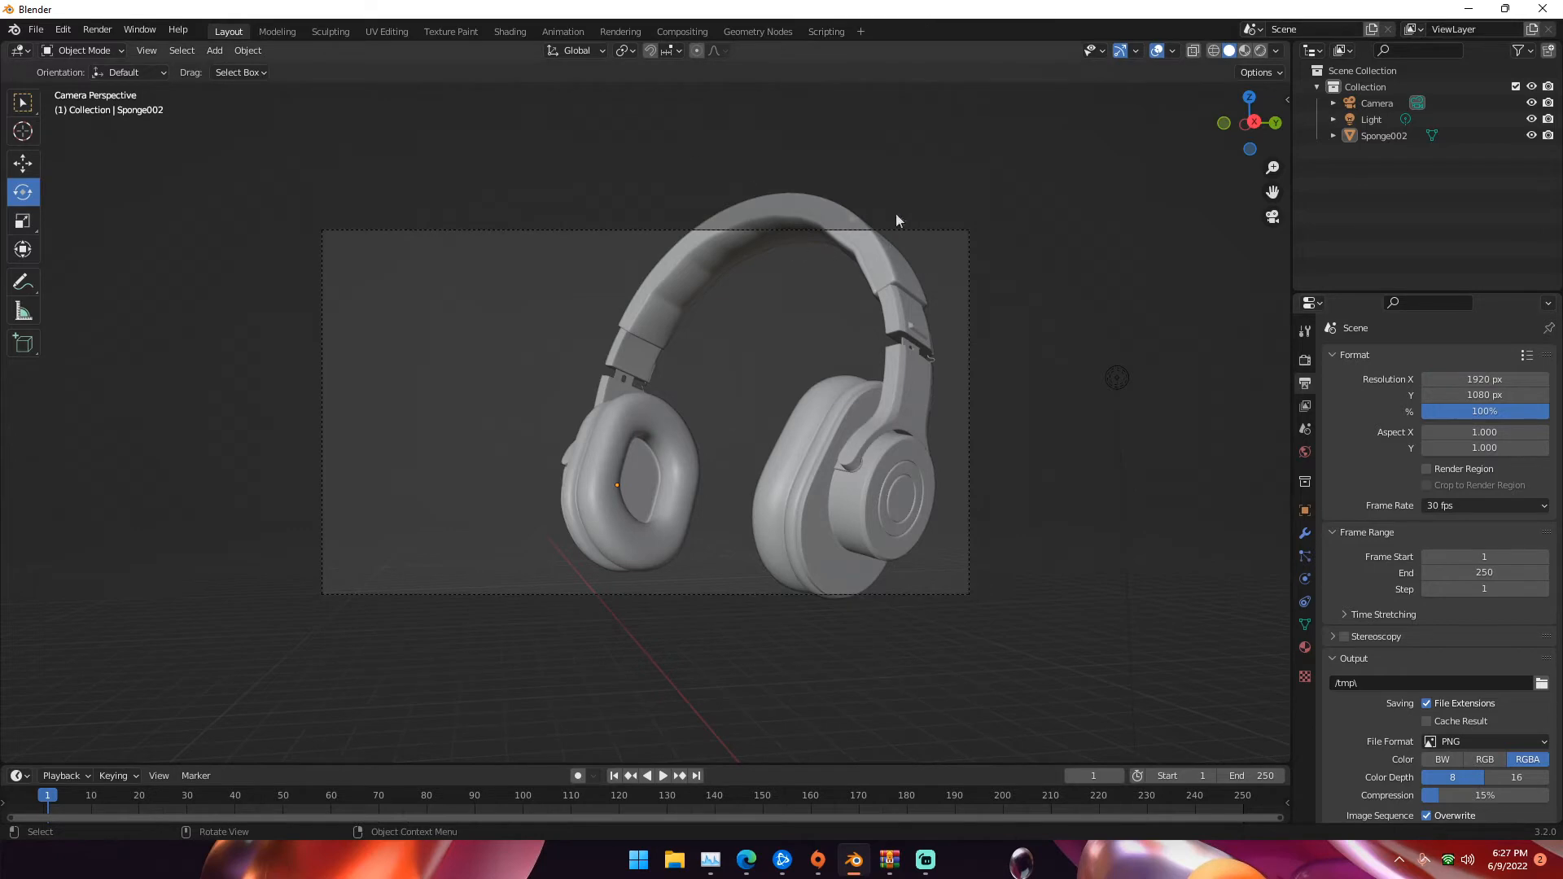
left_click(1377, 102)
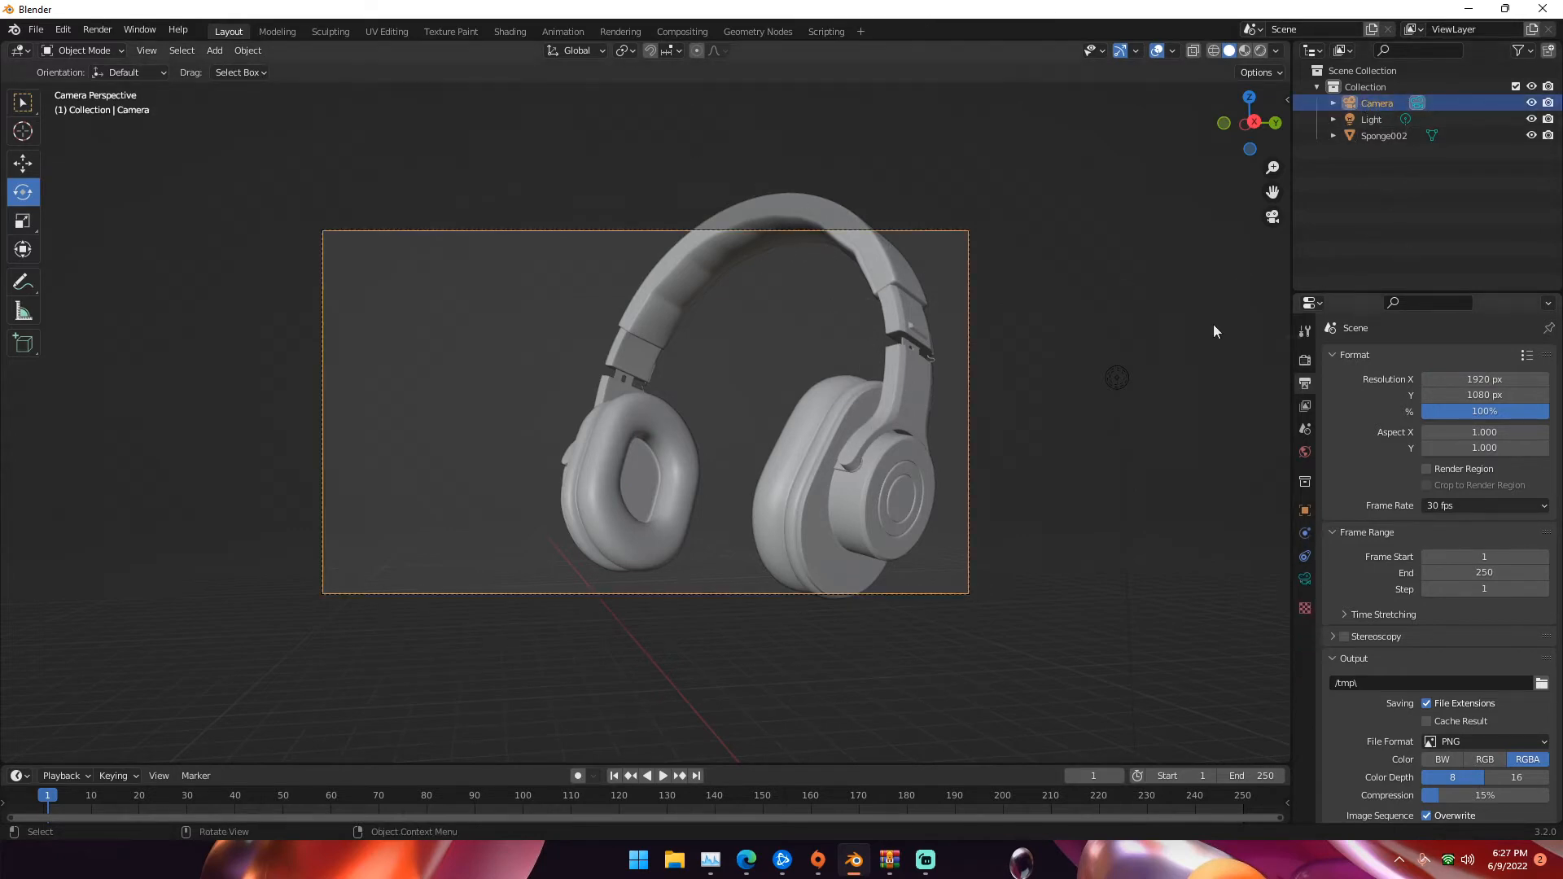
mouse_move(864, 377)
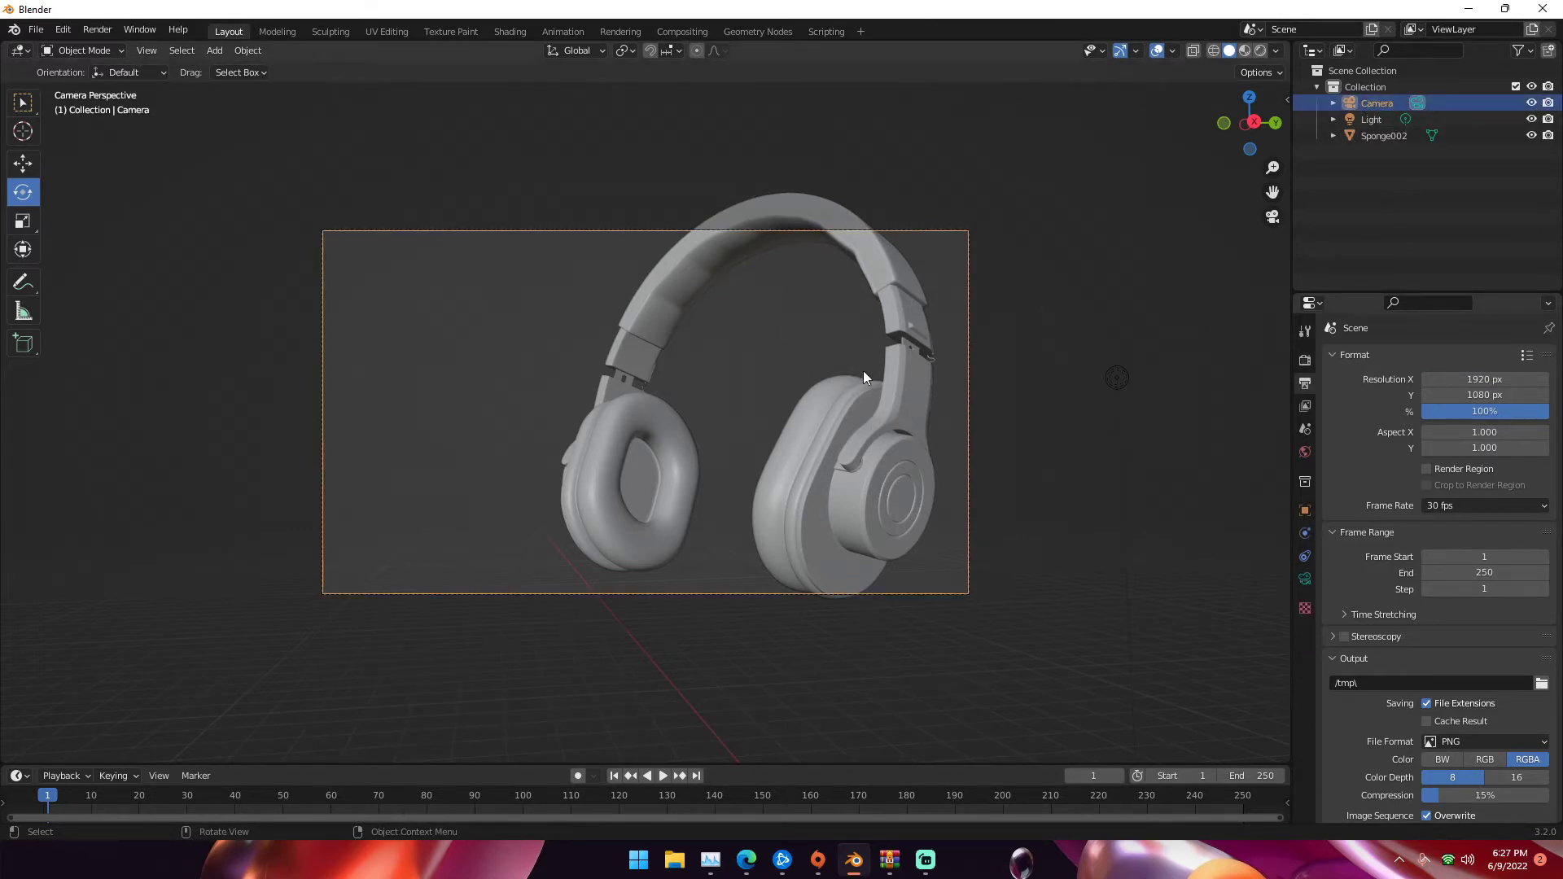
mouse_move(781, 365)
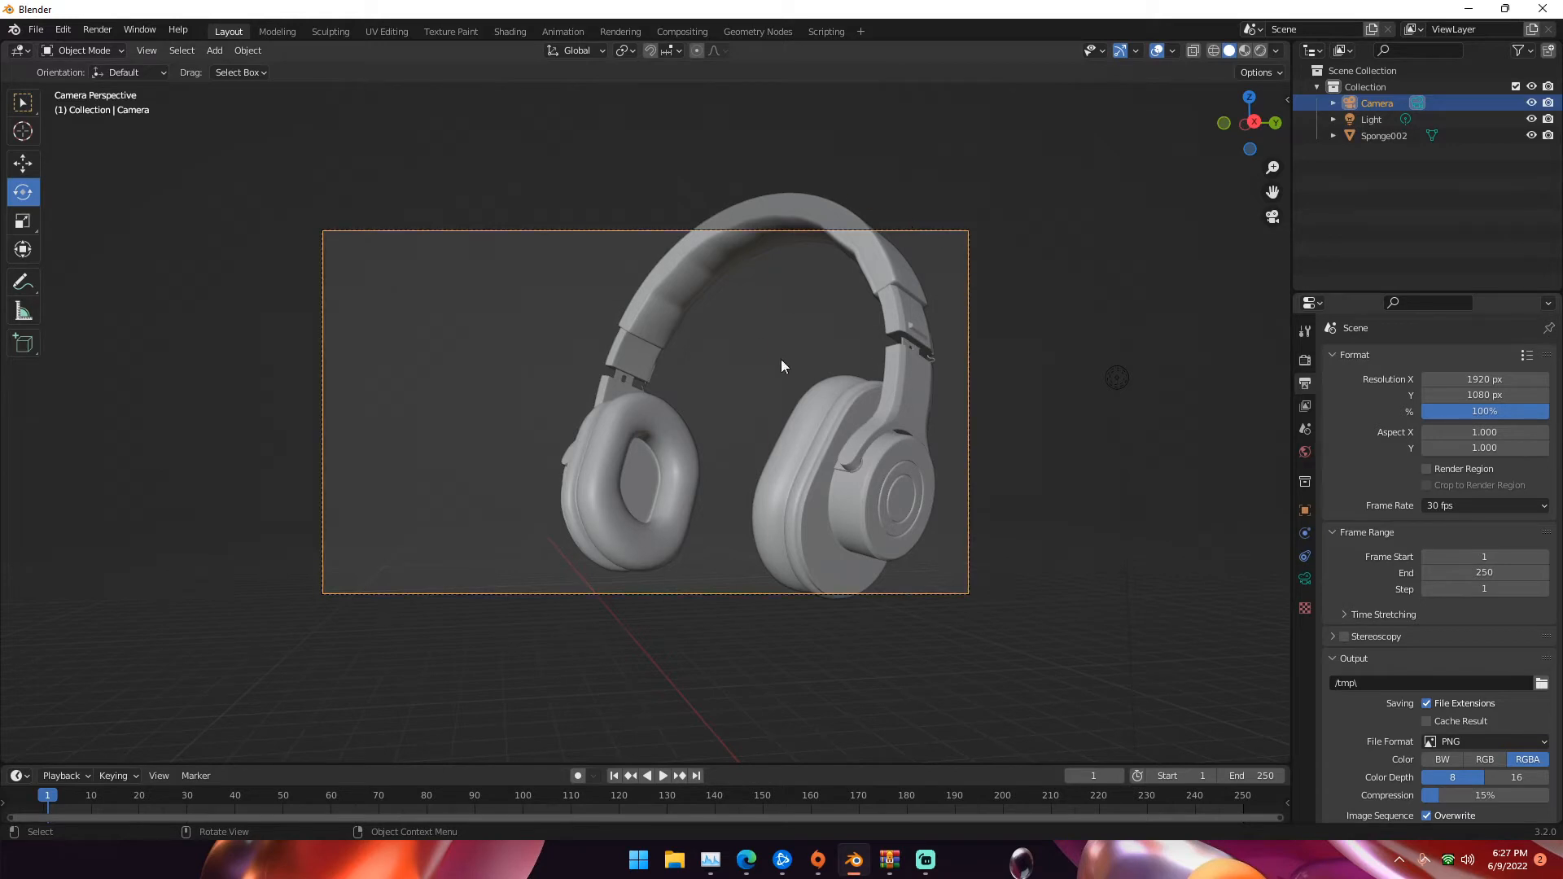
mouse_move(913, 457)
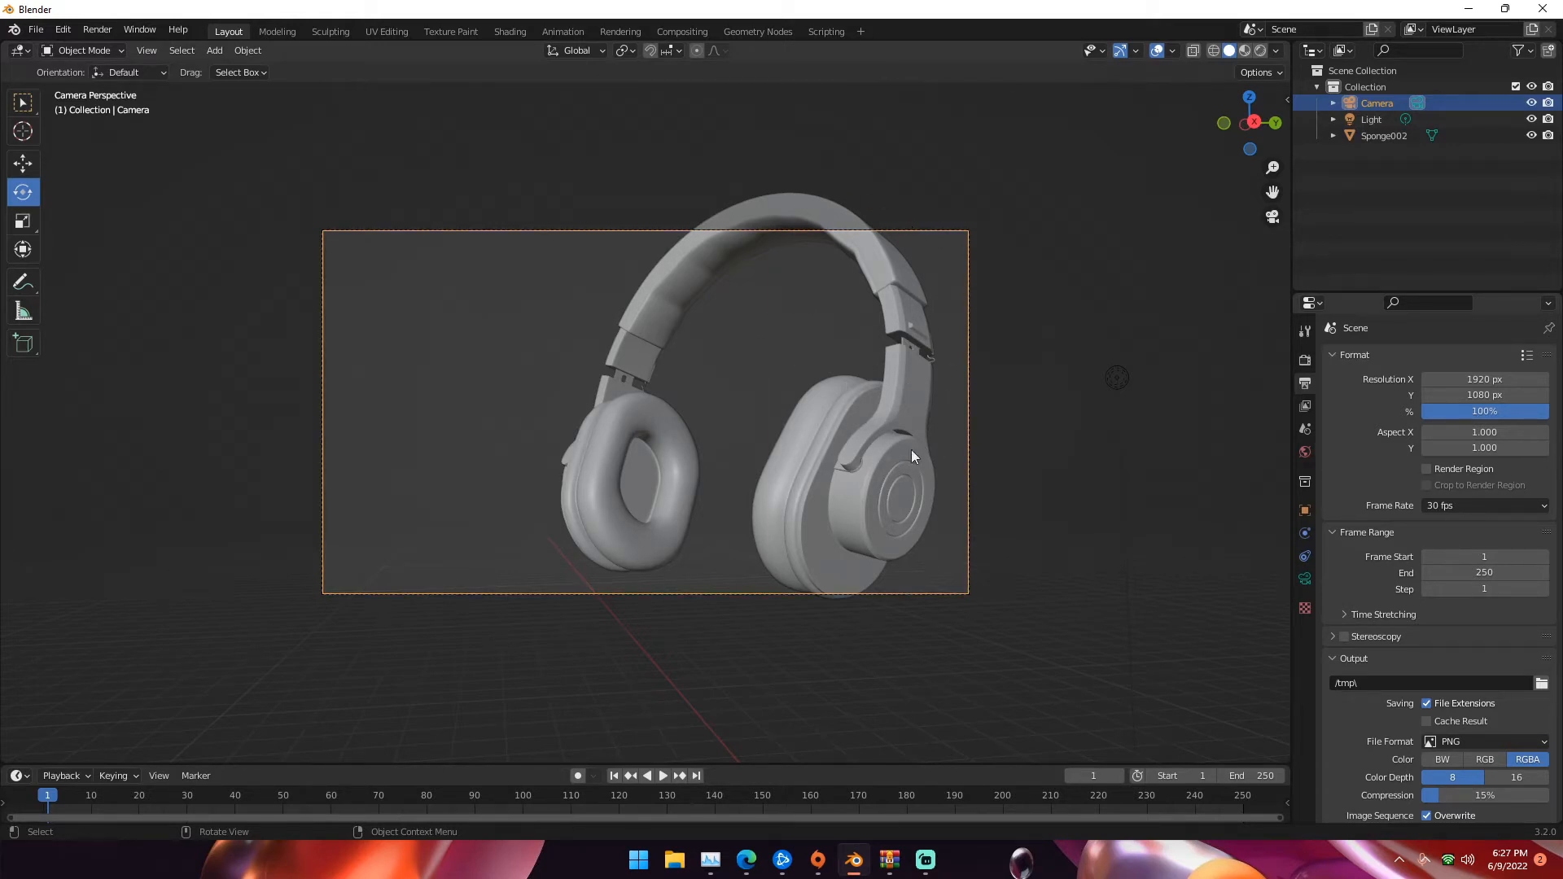
mouse_move(469, 323)
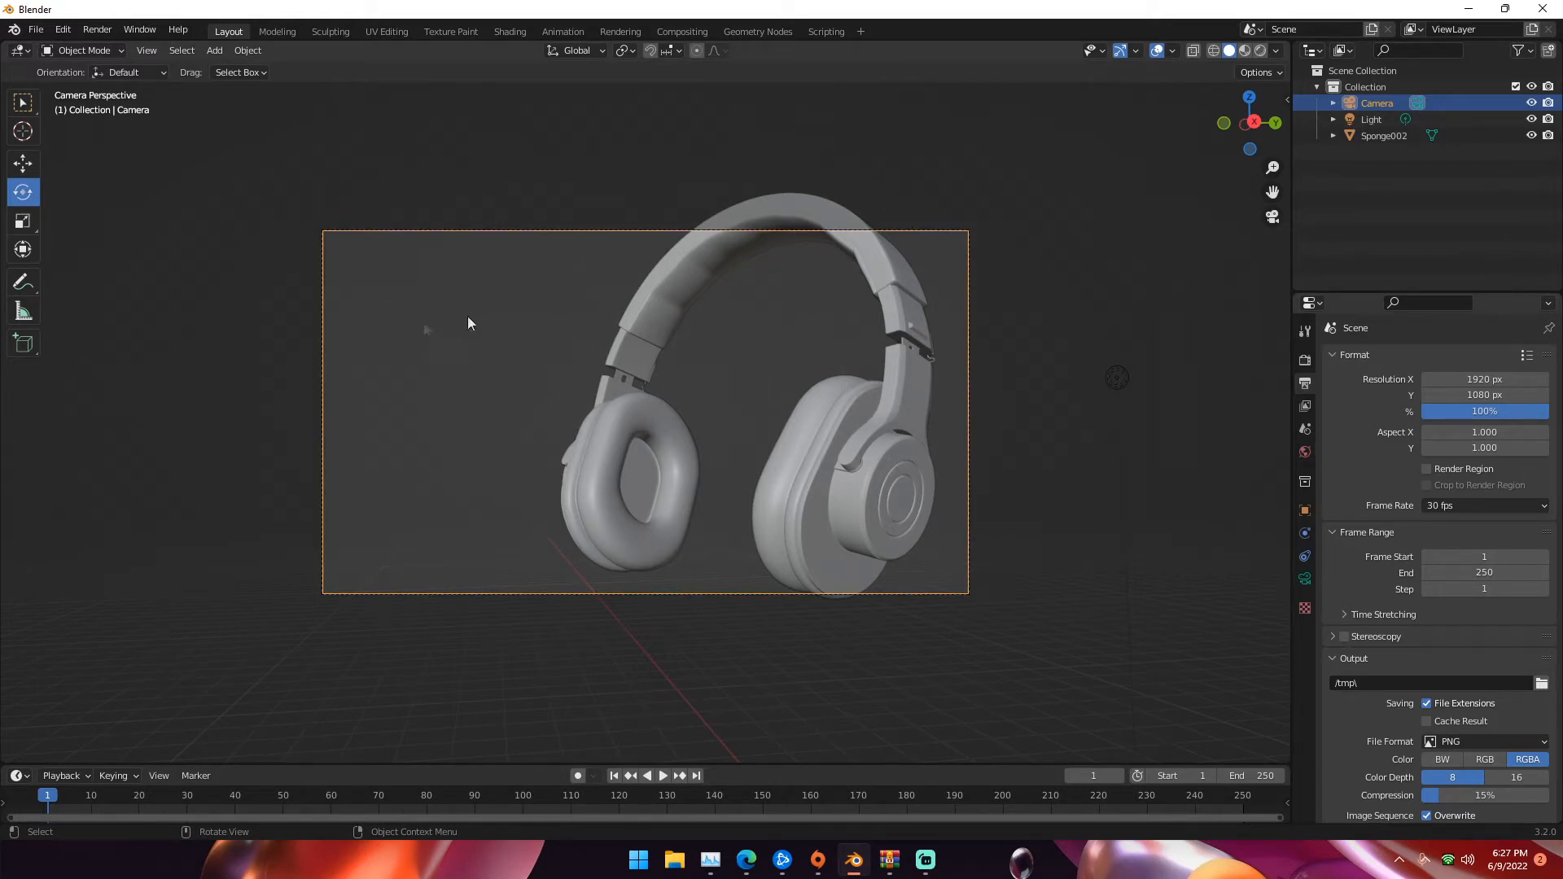
mouse_move(573, 328)
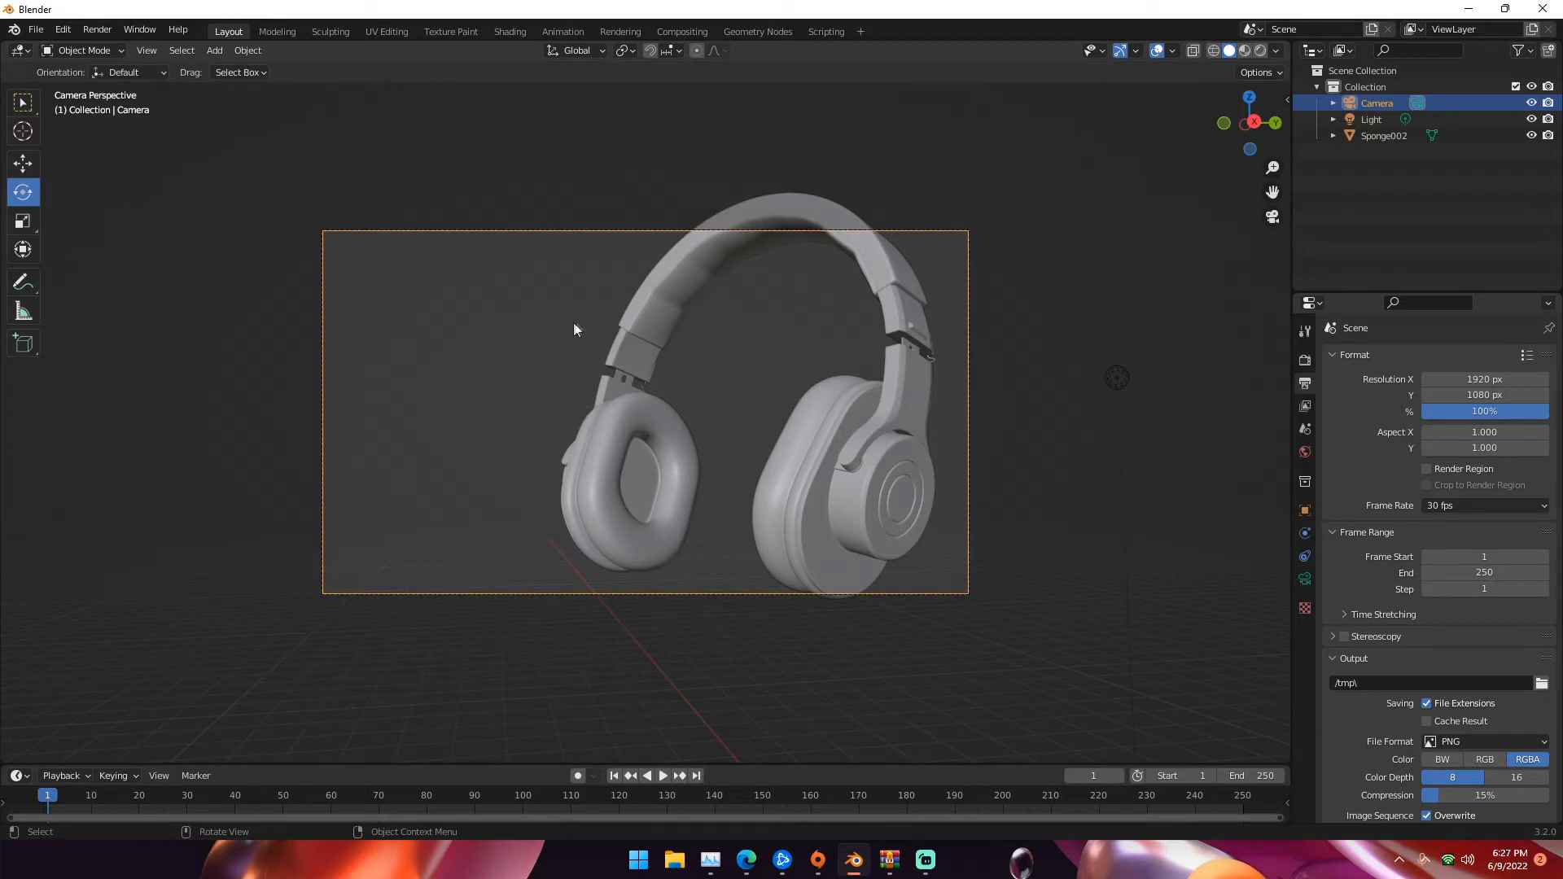
mouse_move(1484, 380)
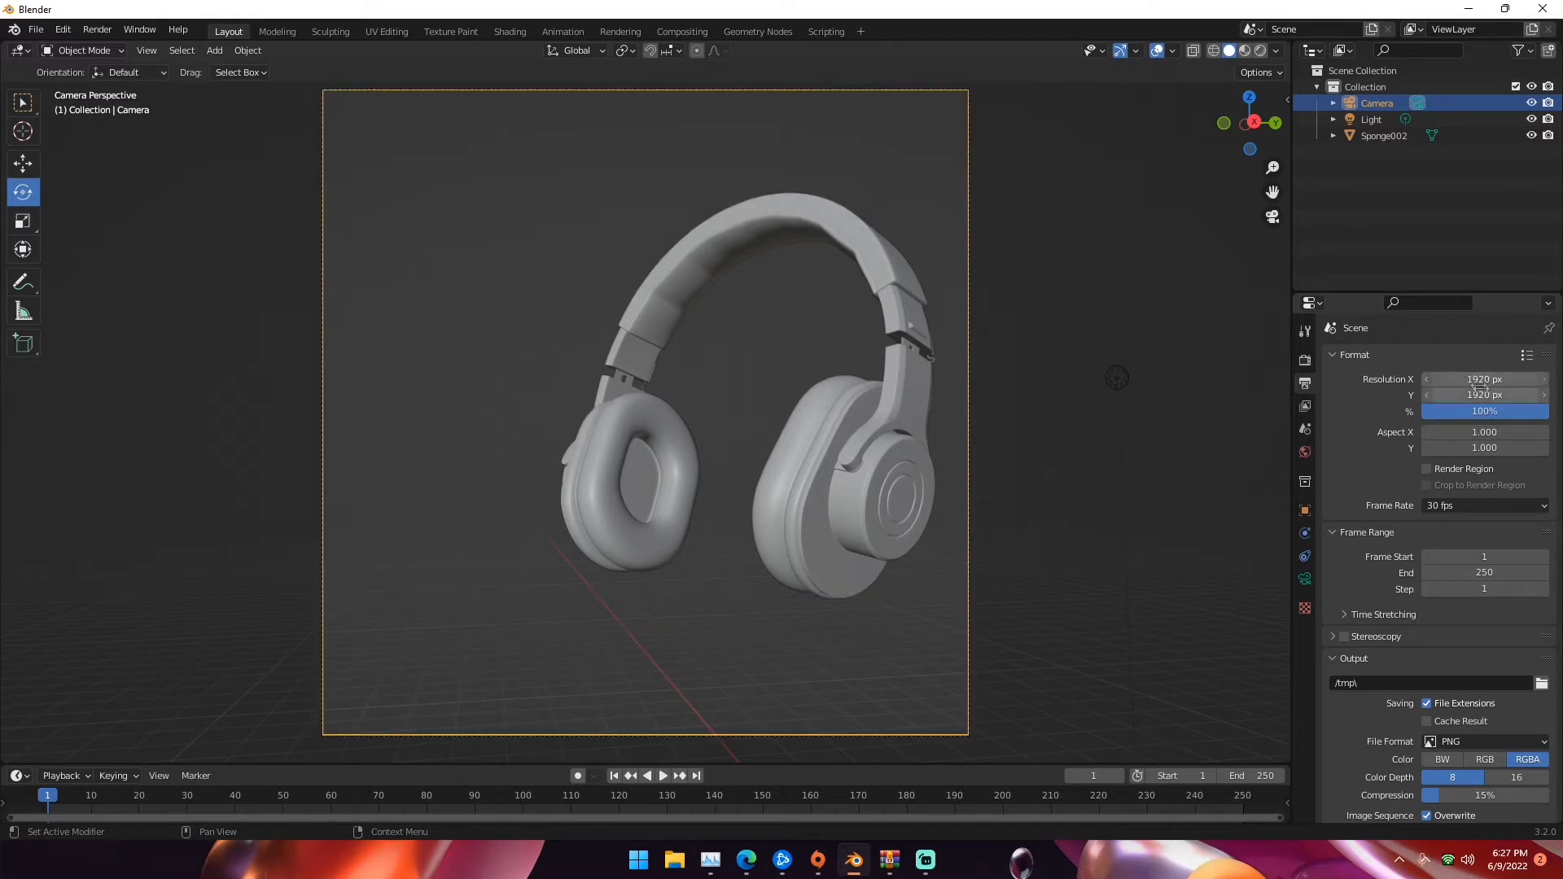
left_click(1484, 379)
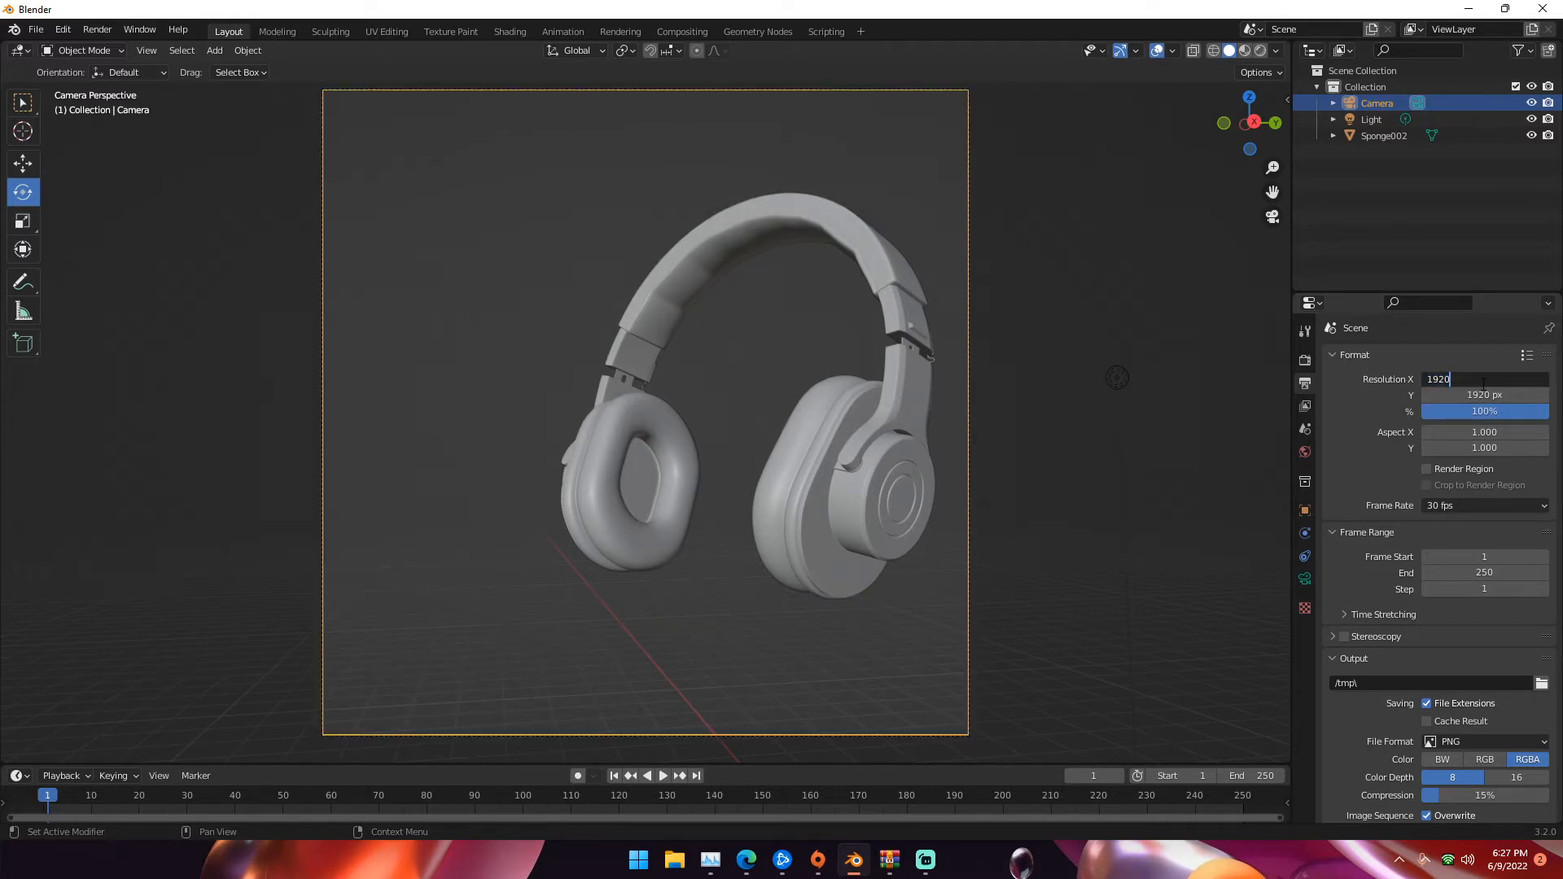
key("BackSpace")
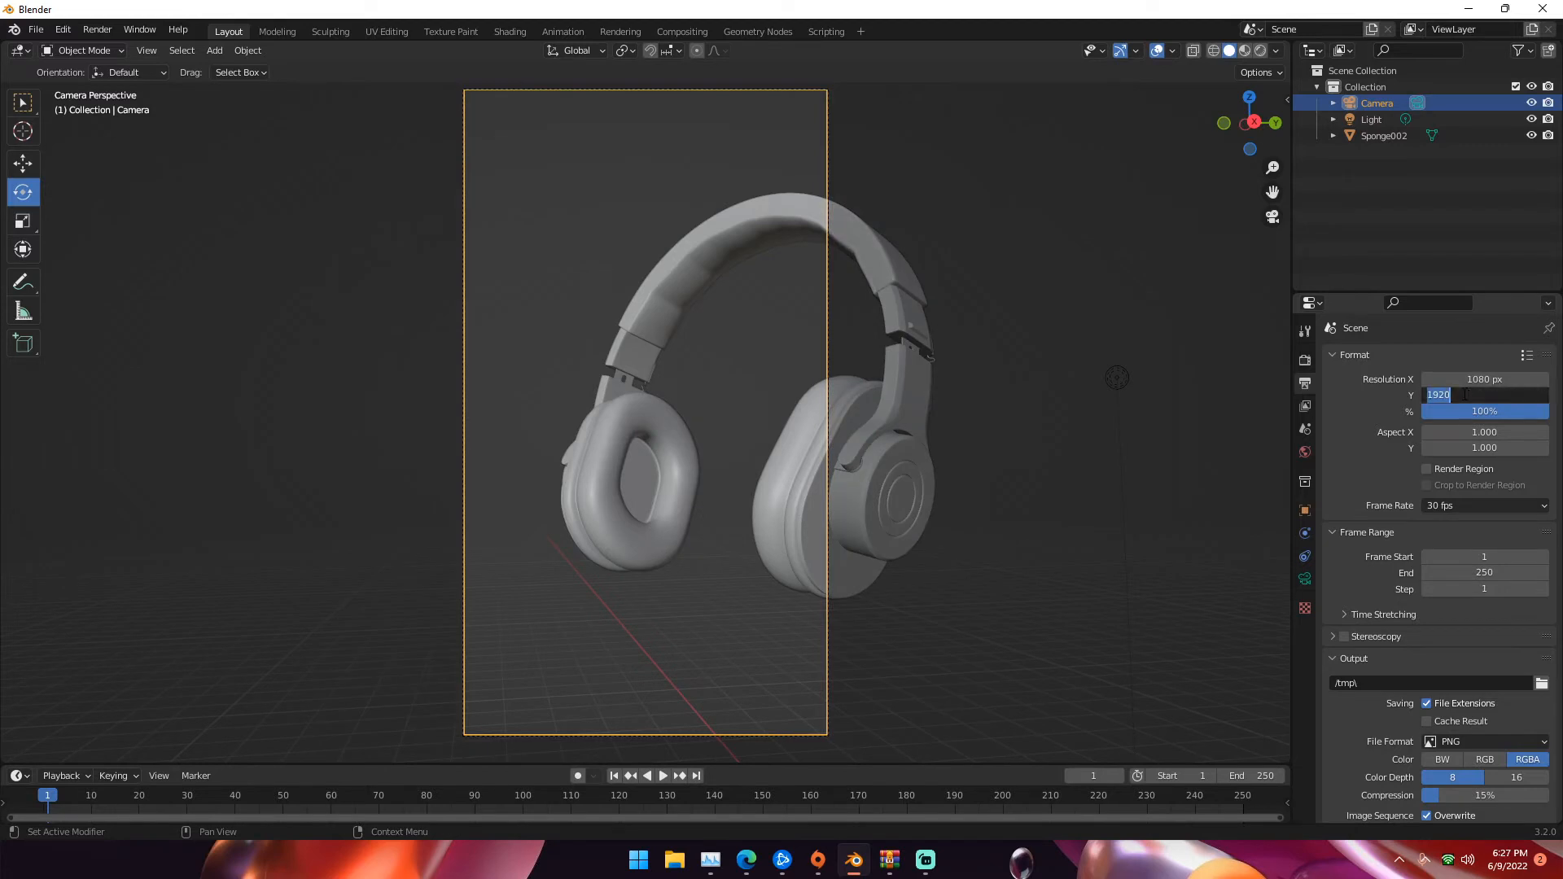
type("1080 px")
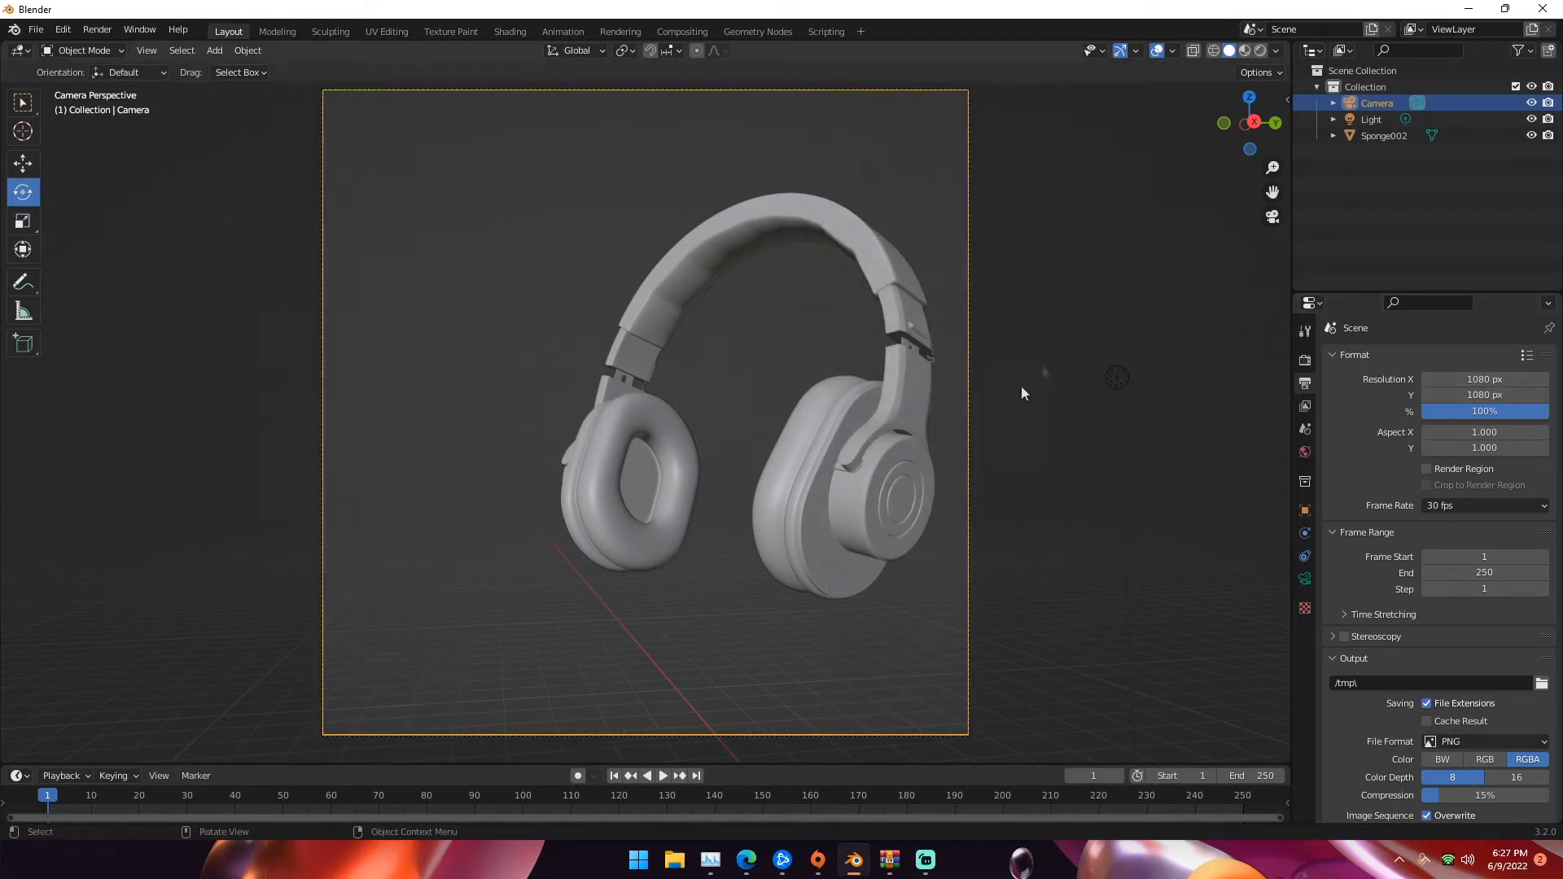
mouse_move(1286, 180)
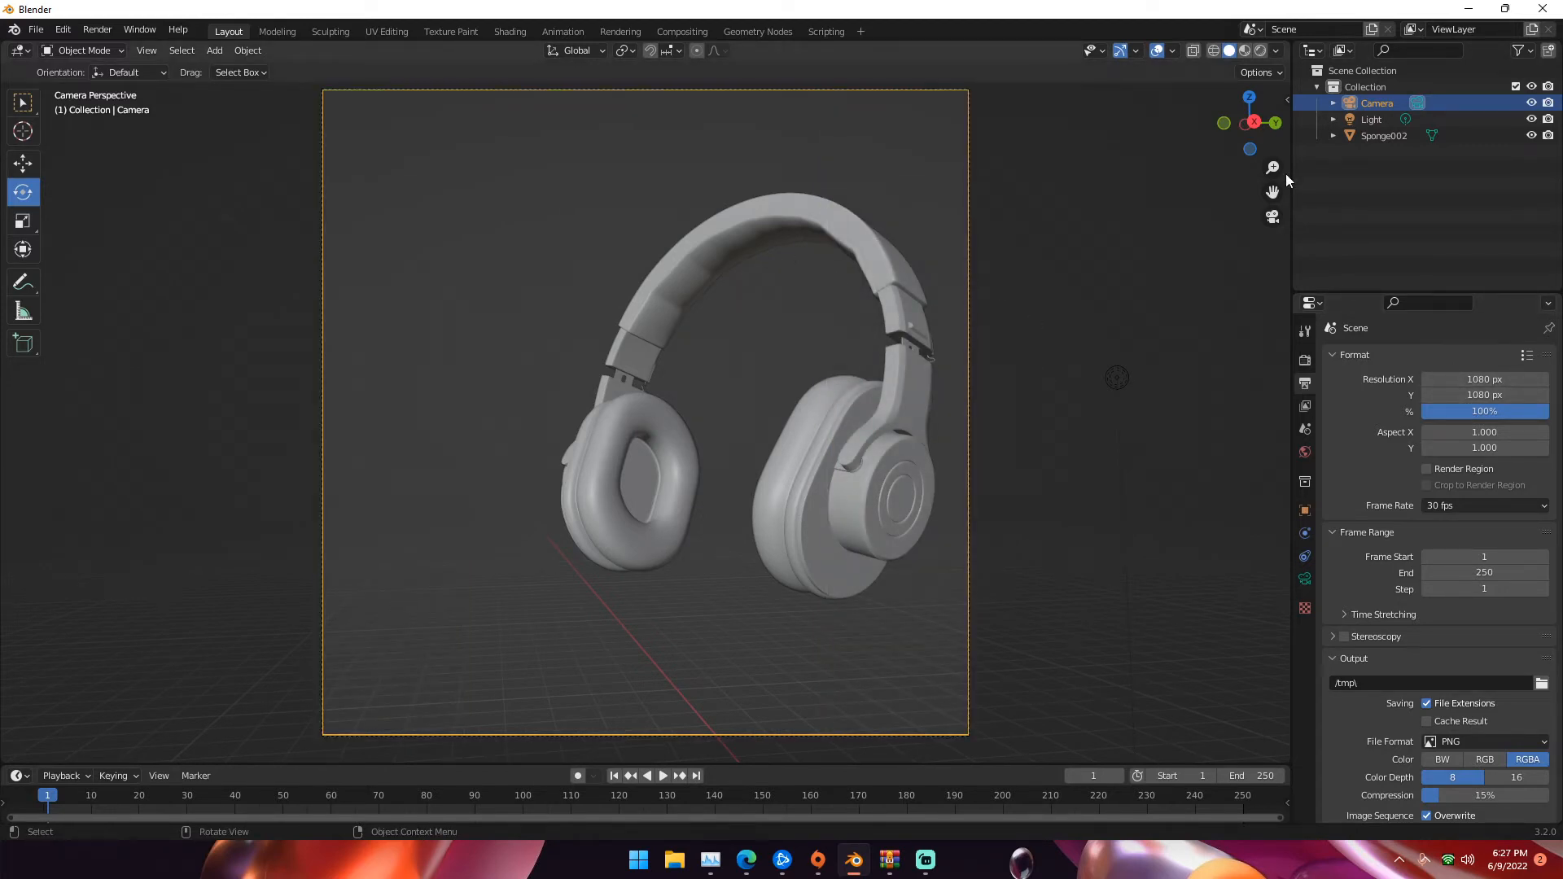
mouse_move(1240, 219)
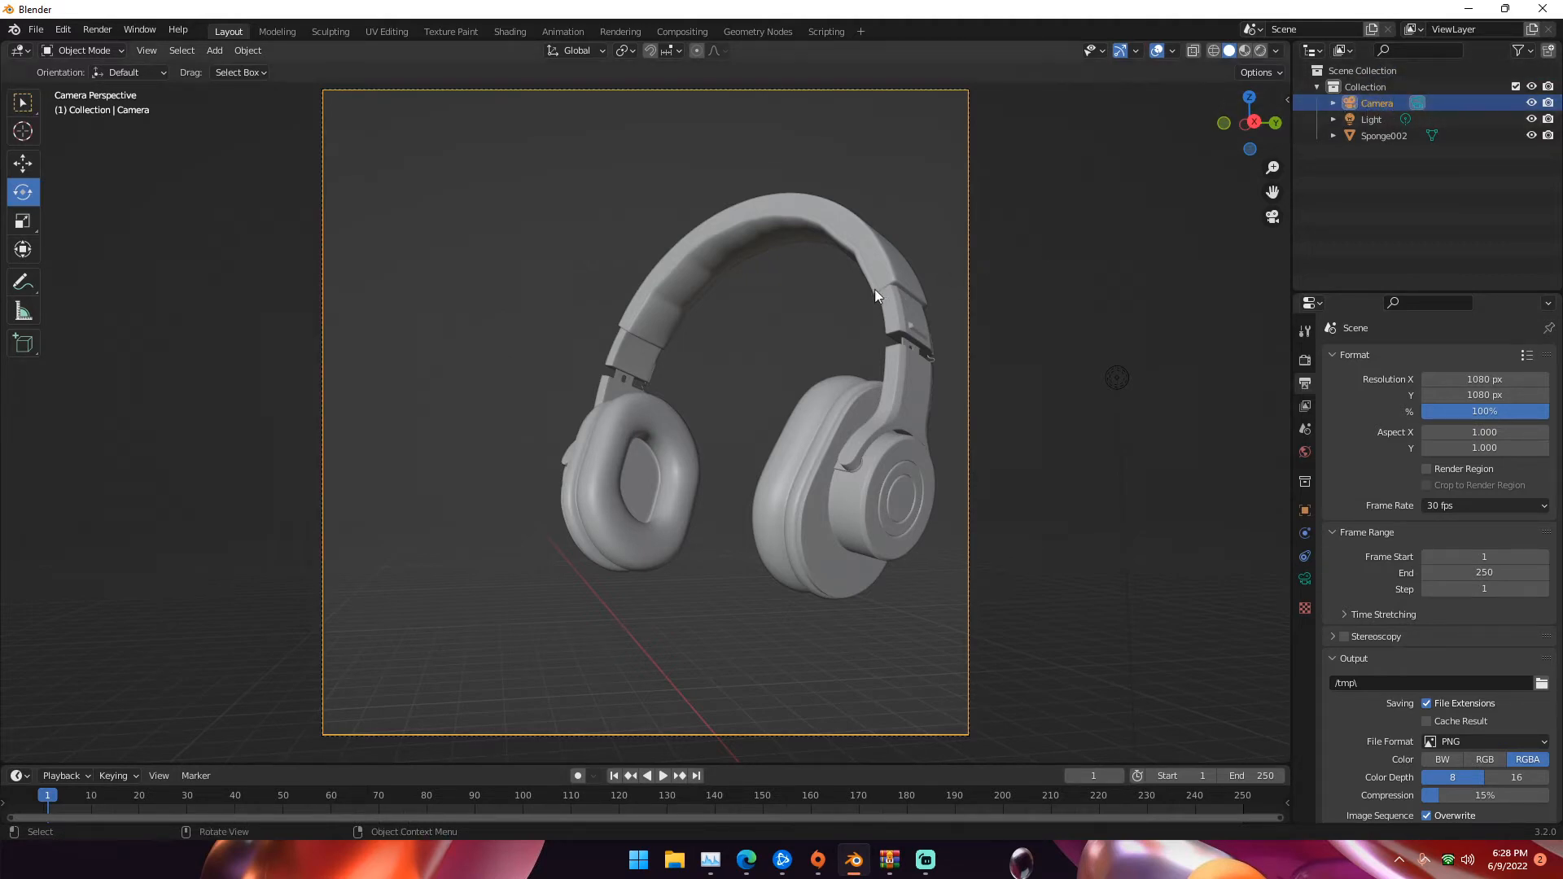
key("g")
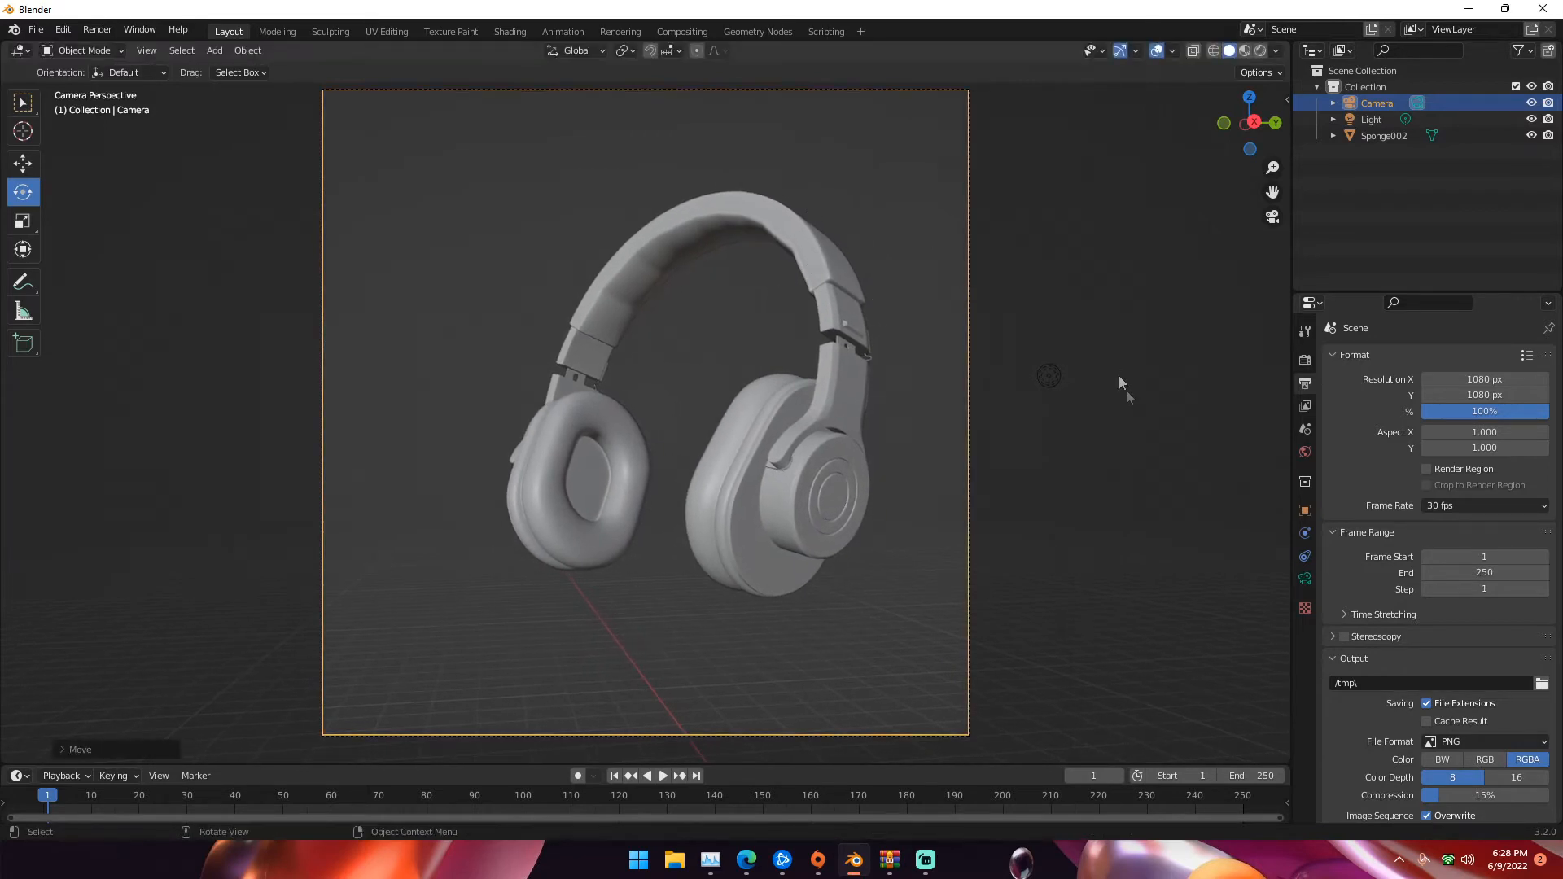
mouse_move(1311, 546)
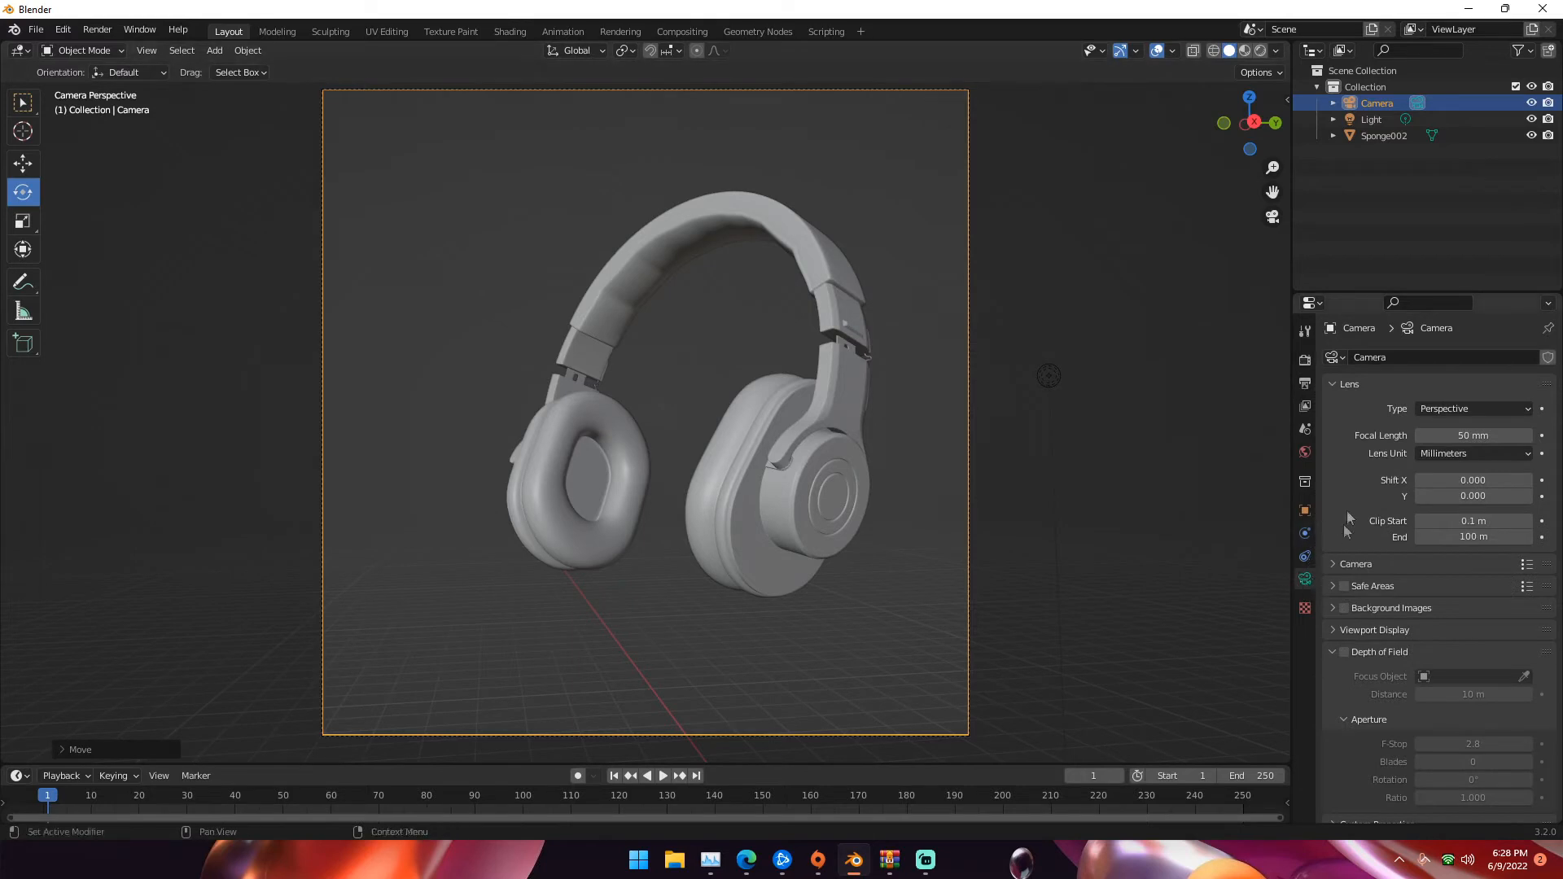
mouse_move(1472, 409)
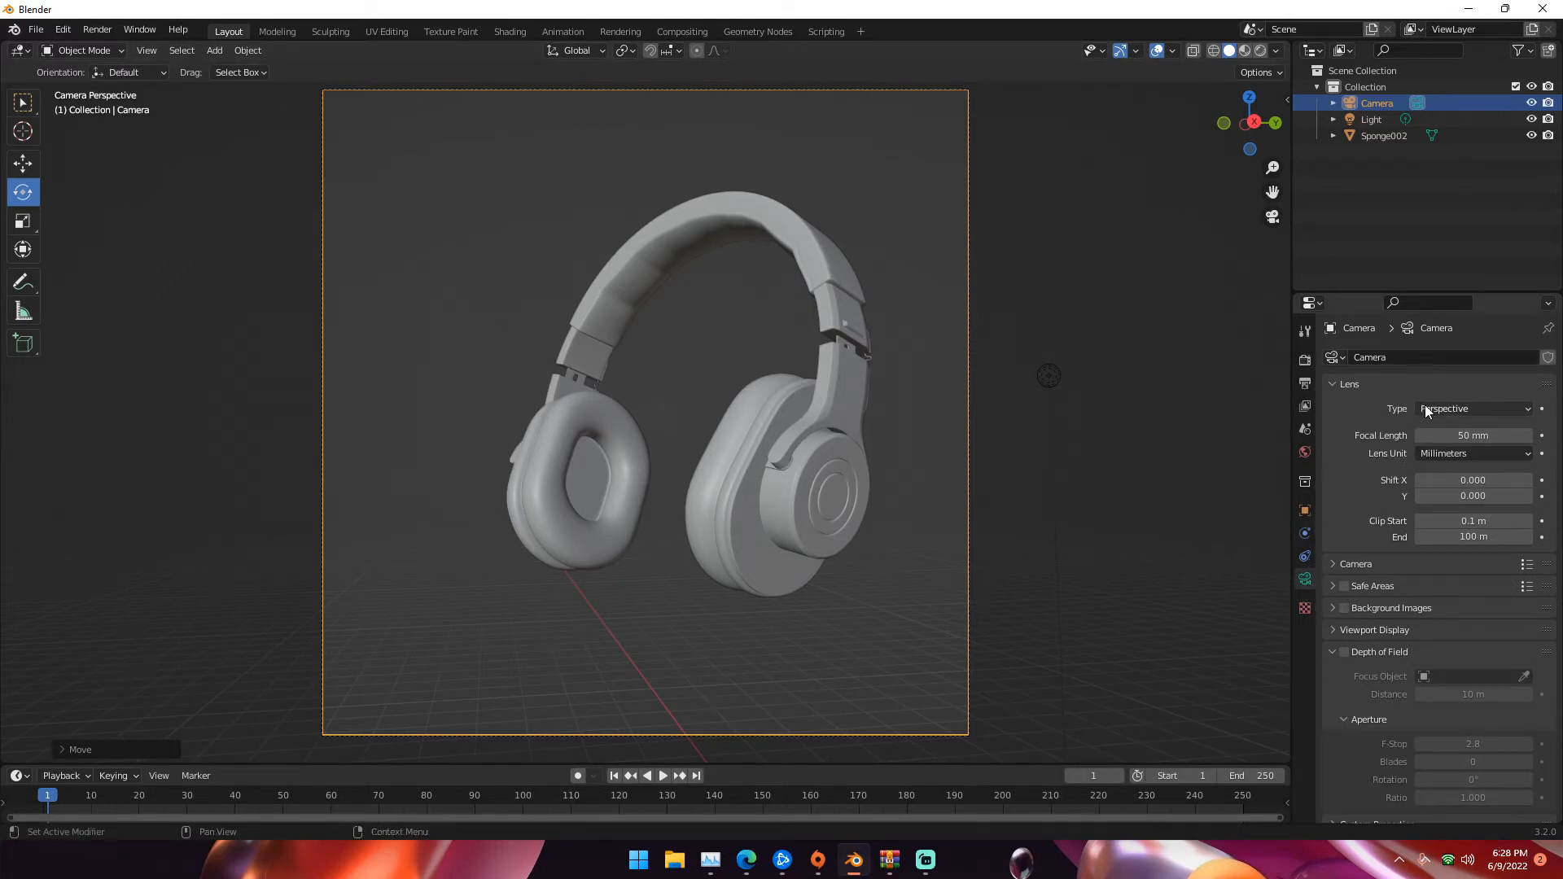
- Set the camera's Lens Type to Orthographic
left_click(1474, 409)
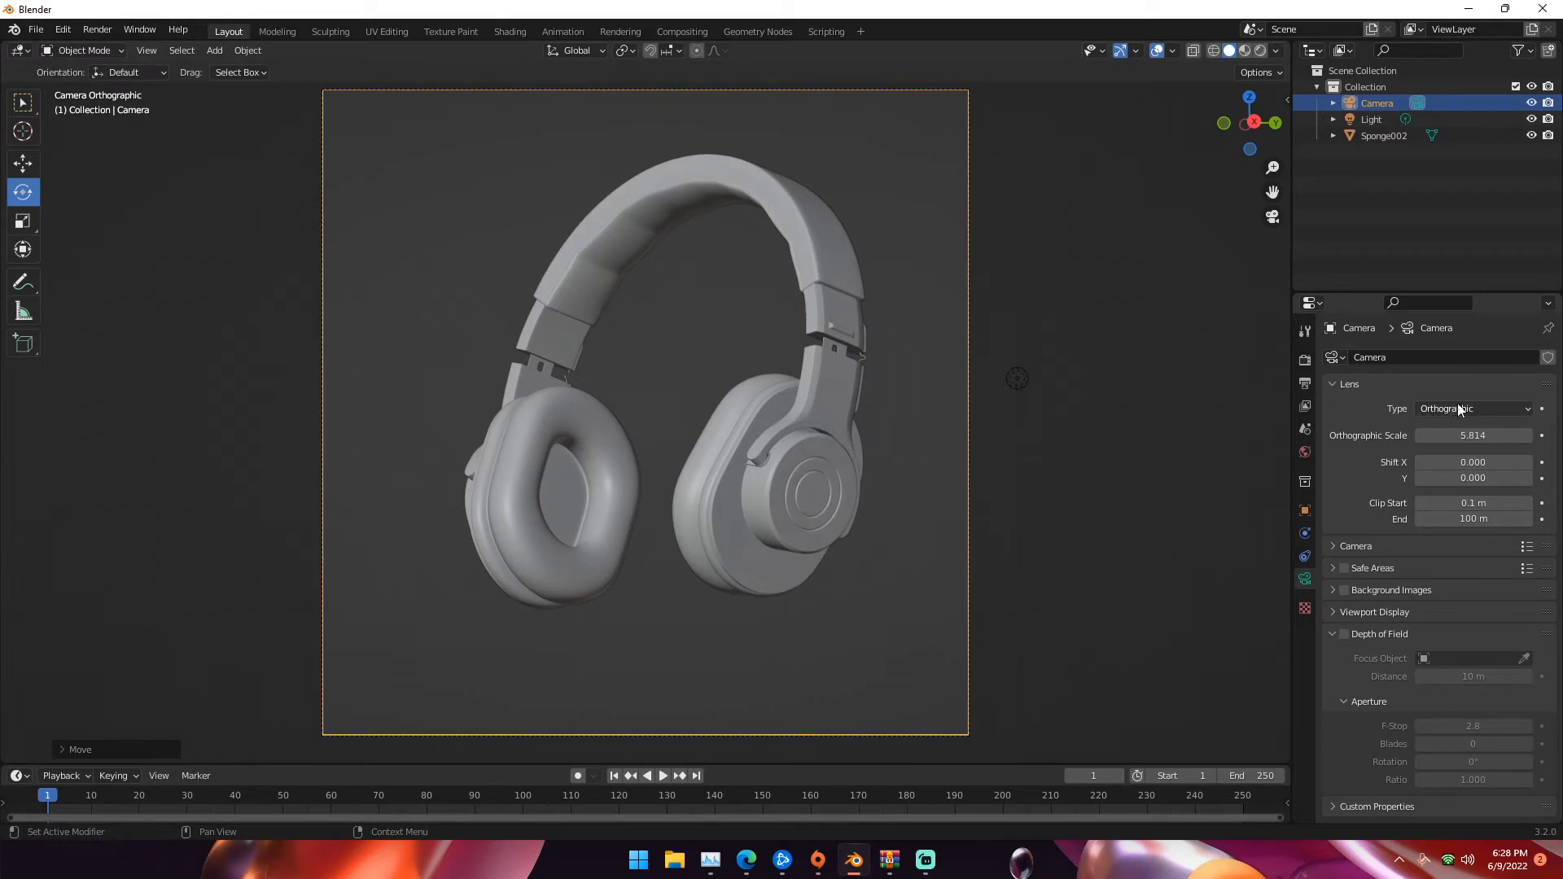
mouse_move(1474, 409)
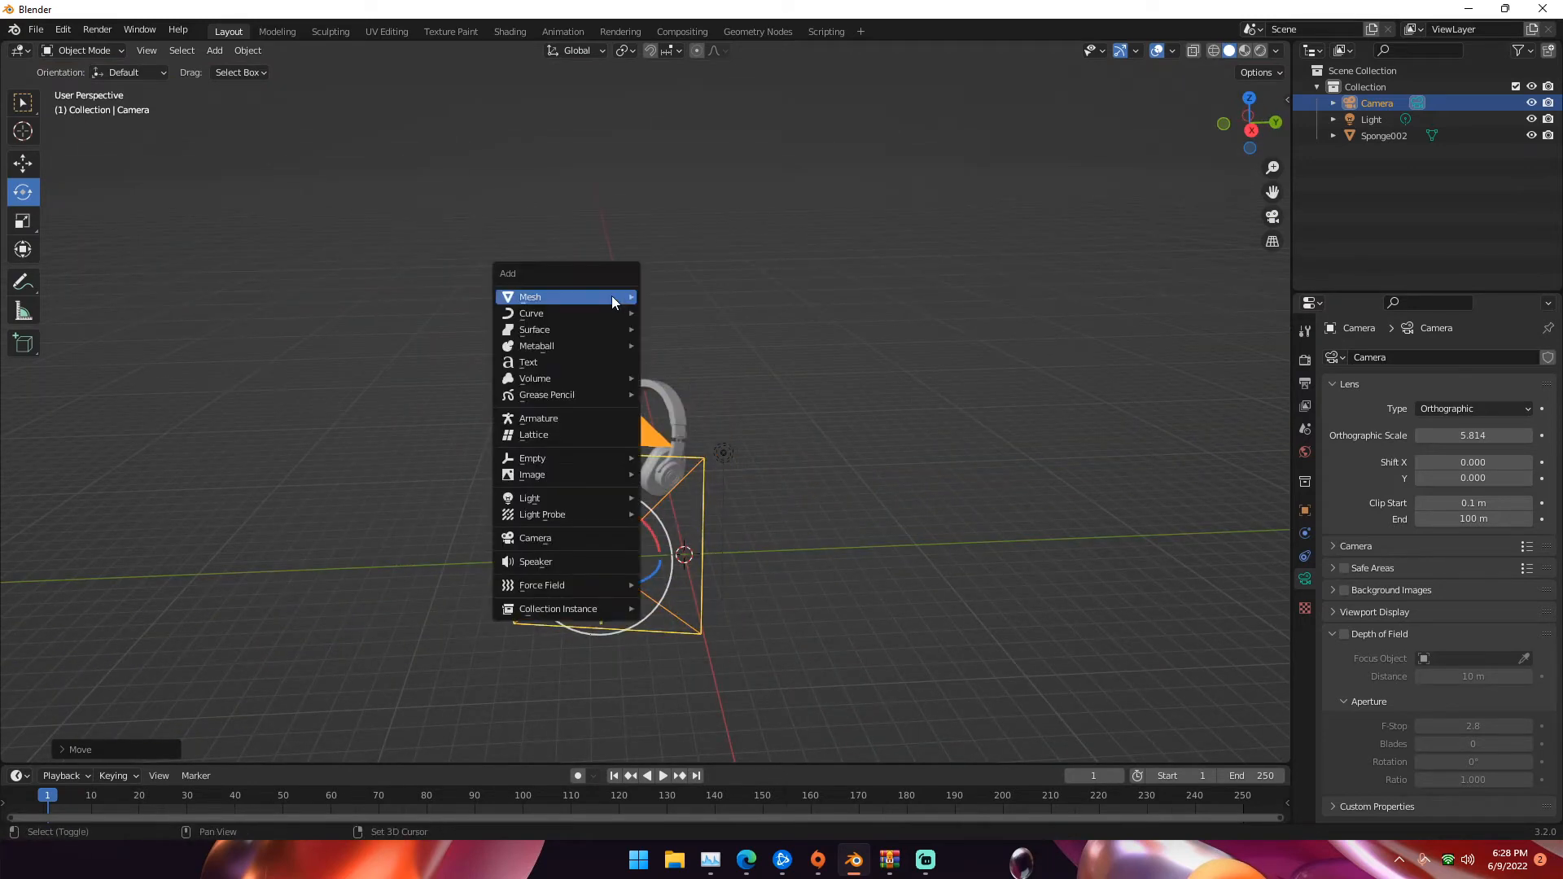
- Add a plane, scale it by 10, and enter Edit Mode
left_click(529, 296)
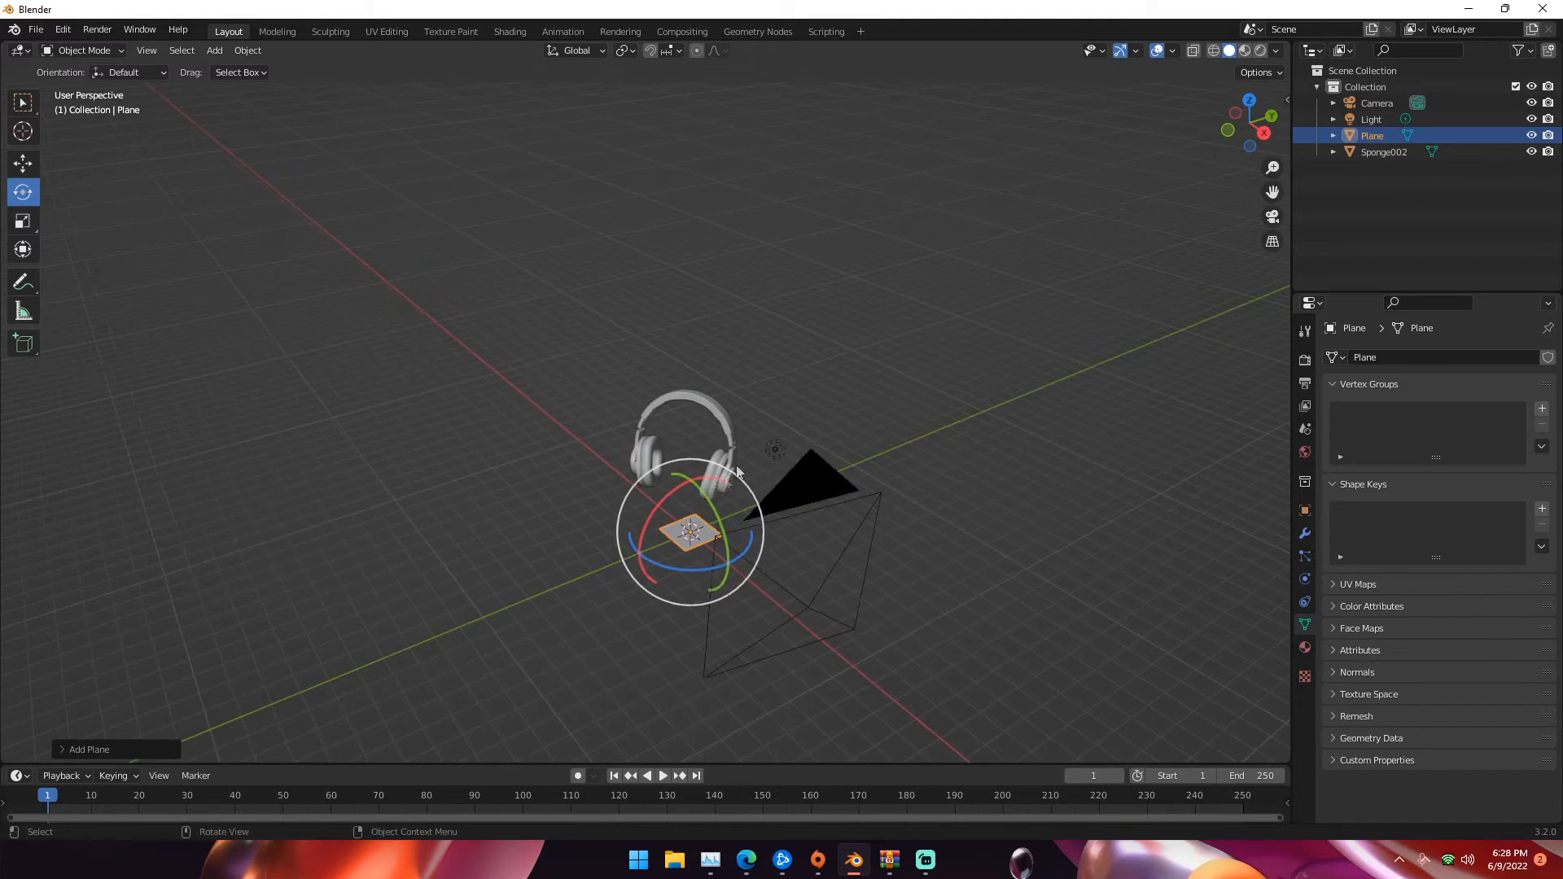
key("s")
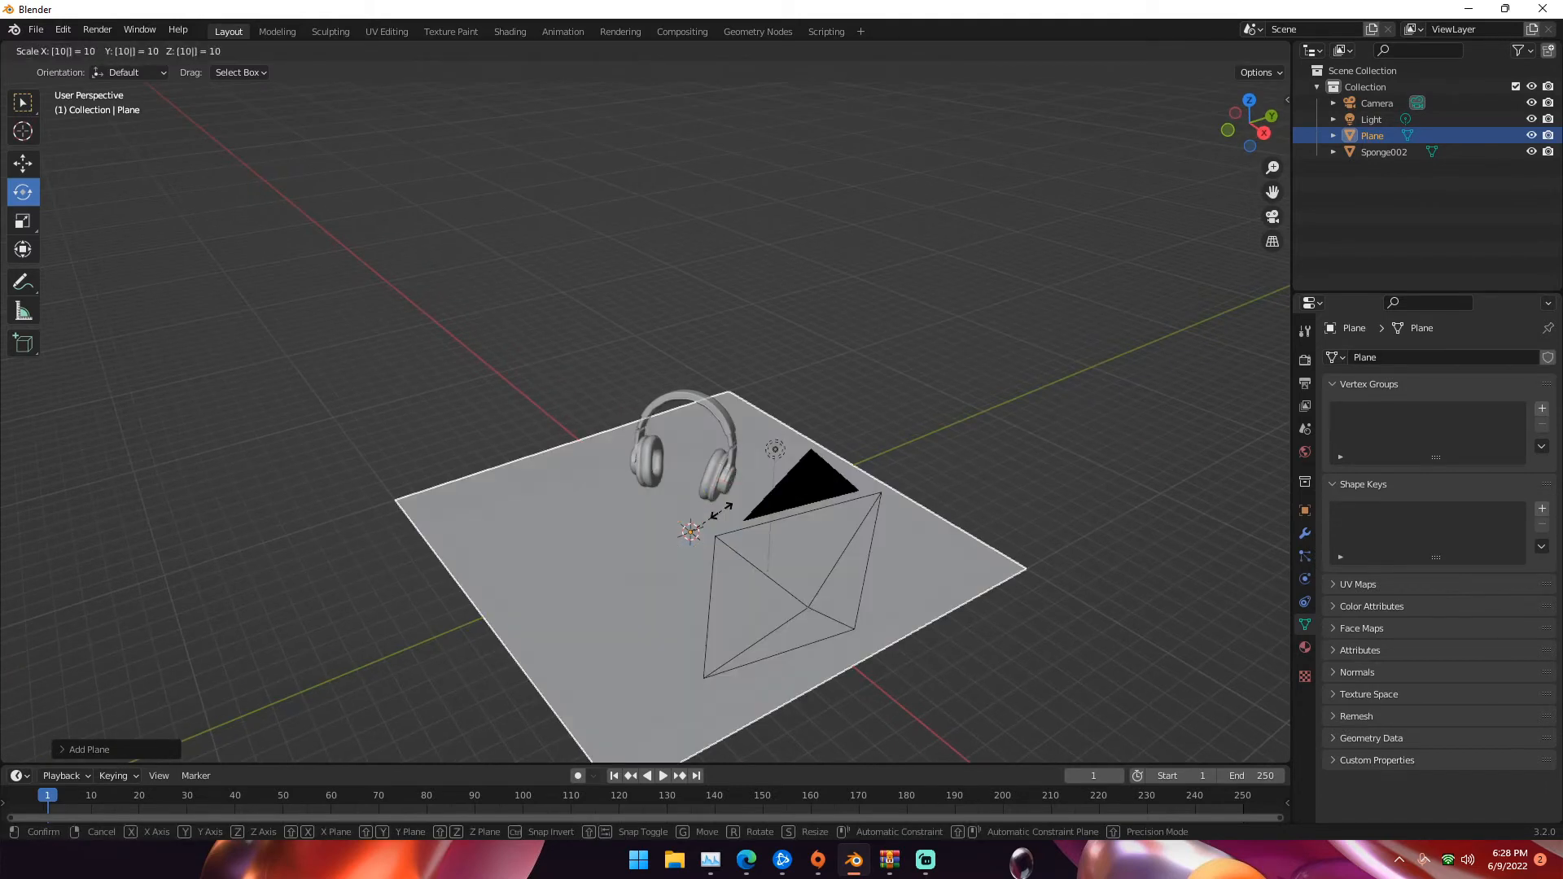
left_click(691, 532)
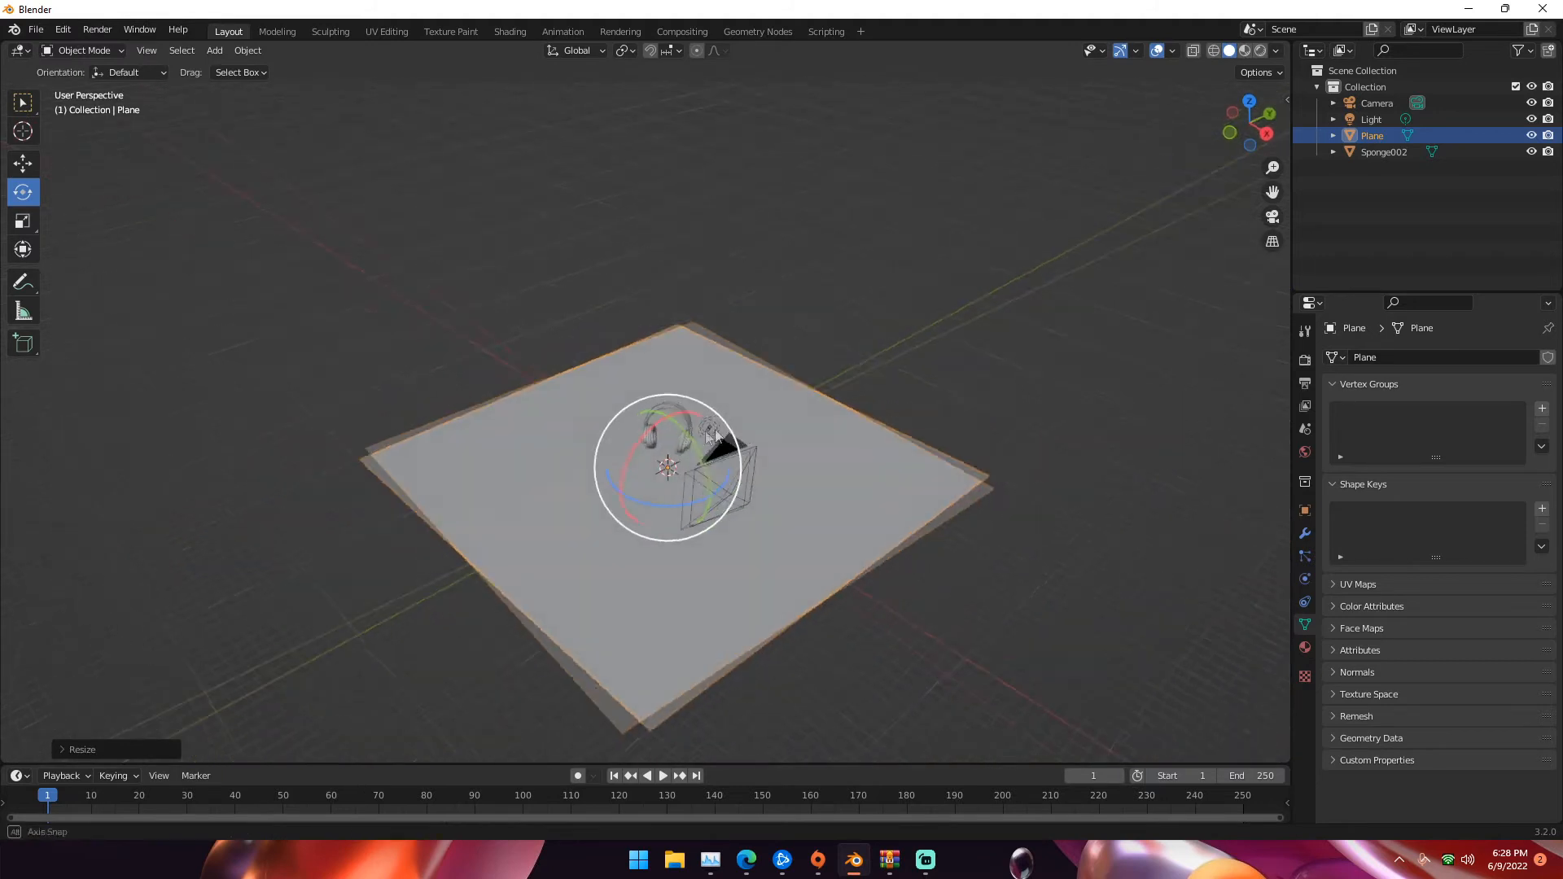
key("Tab")
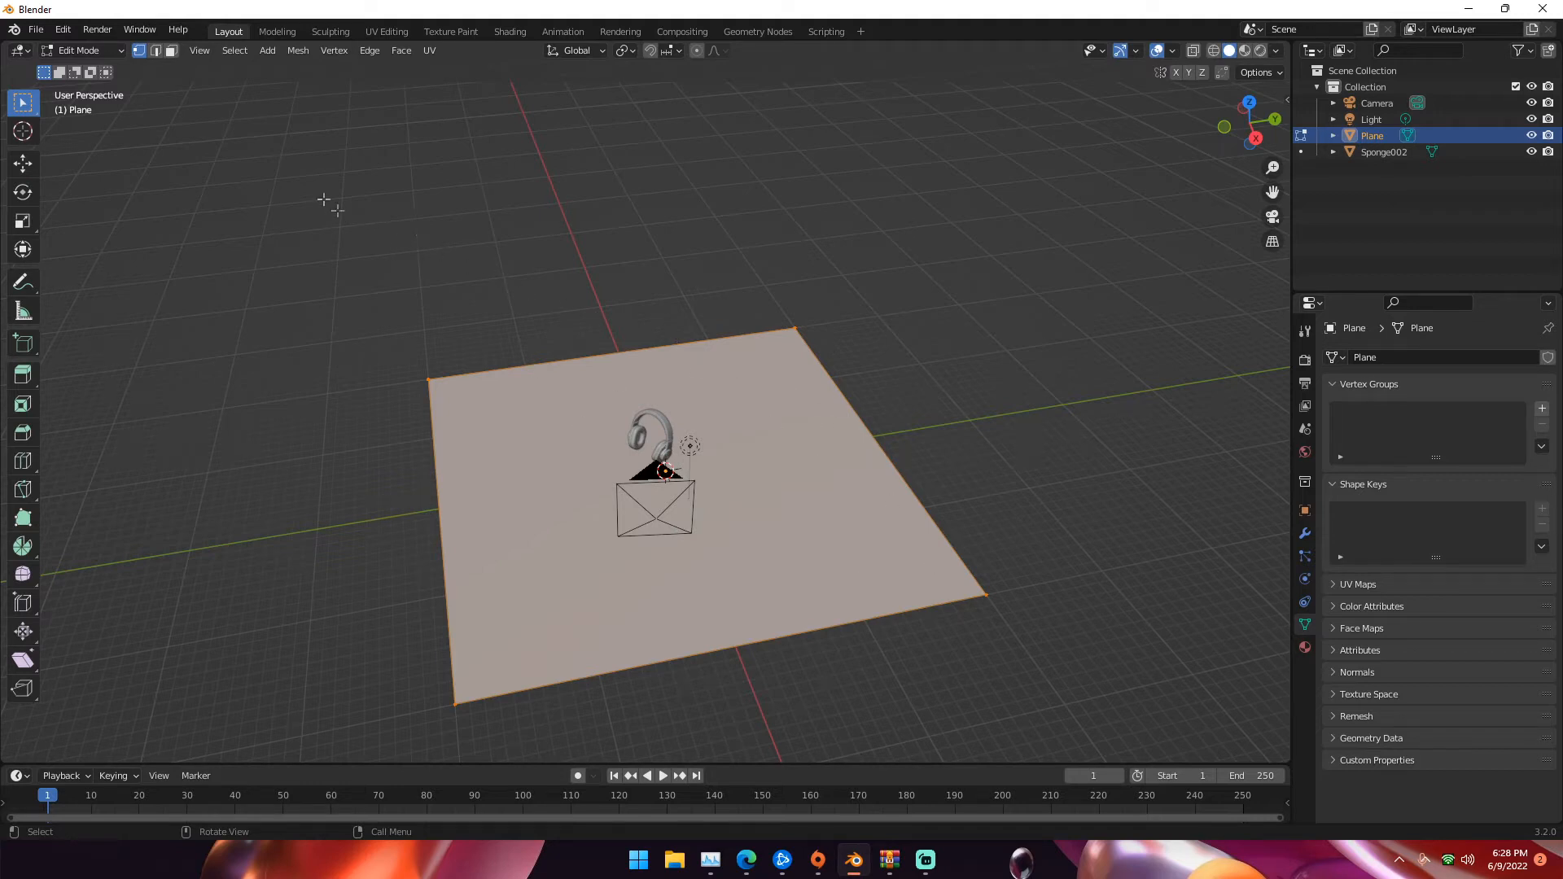
mouse_move(157, 51)
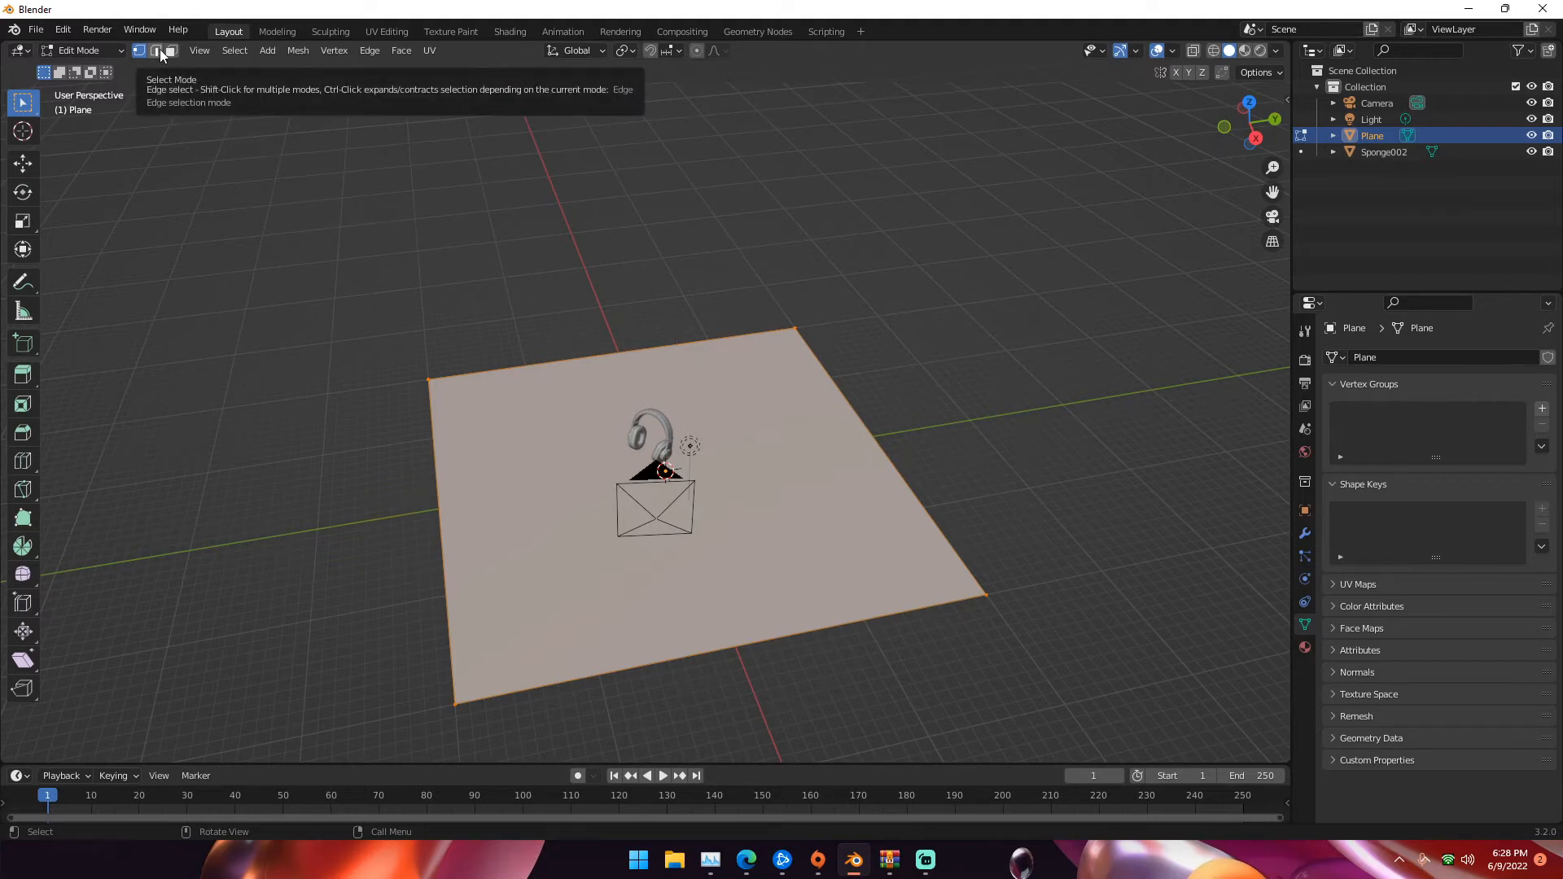
- In edge select mode, raise the plane's back edge straight up along Z into a wall
left_click(156, 51)
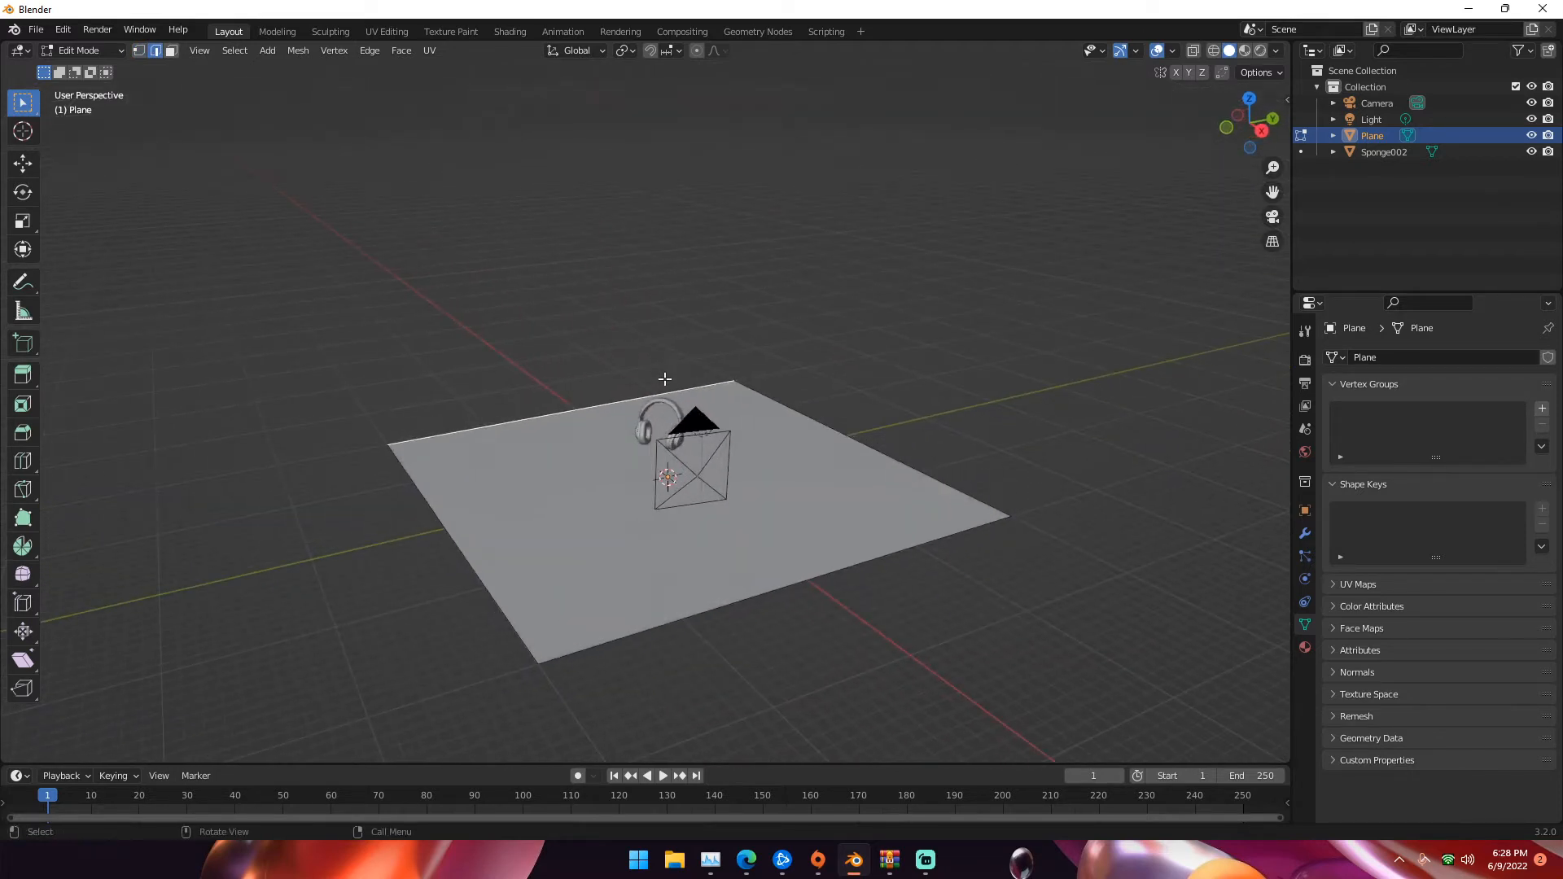
key("g")
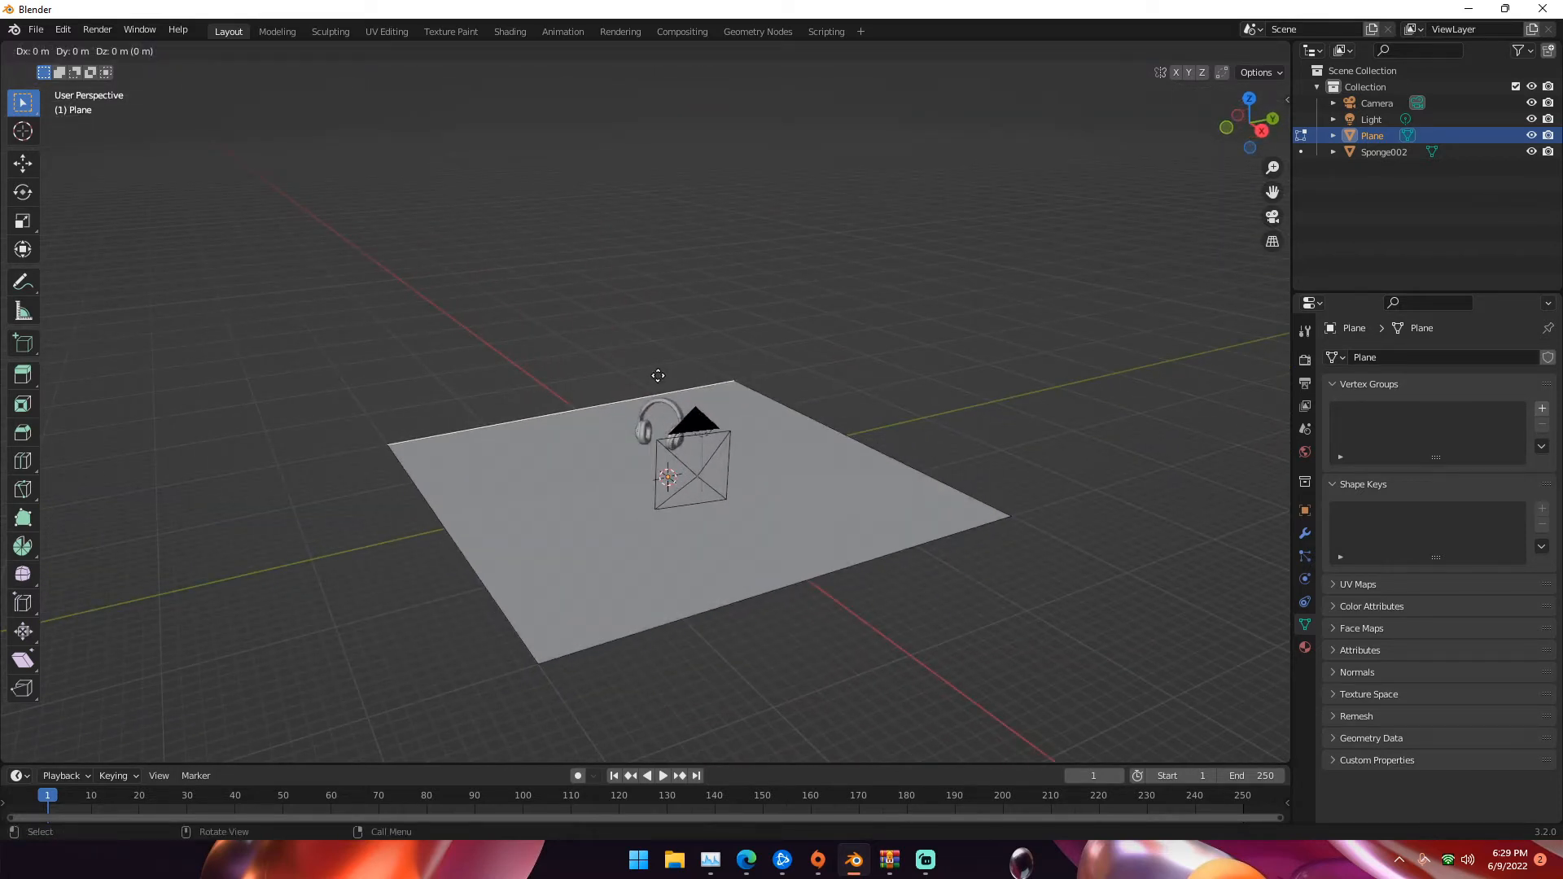
key("z")
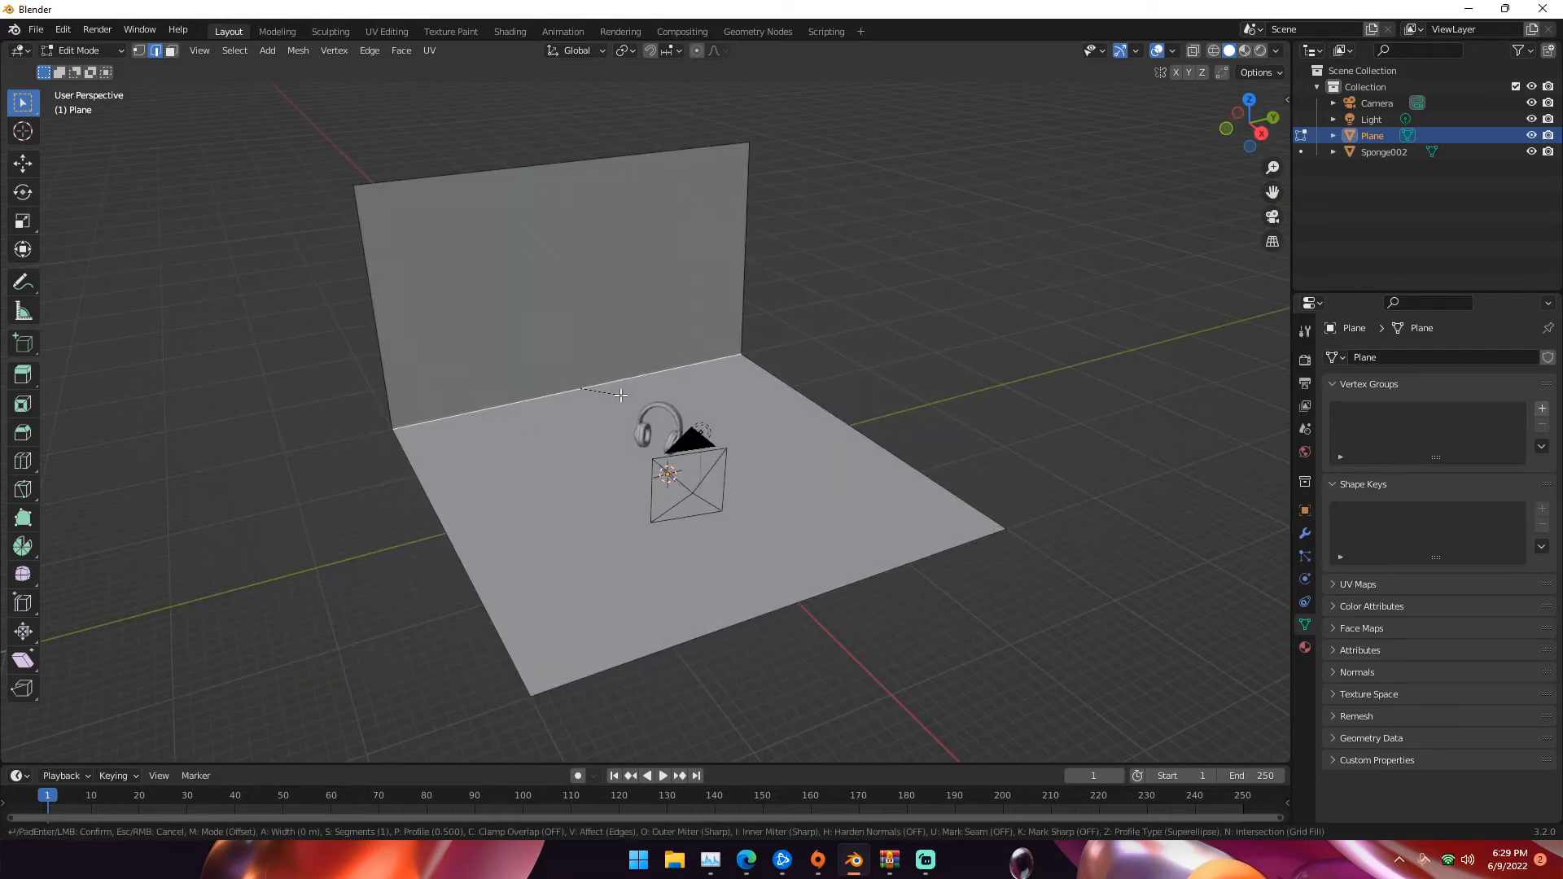
mouse_move(673, 419)
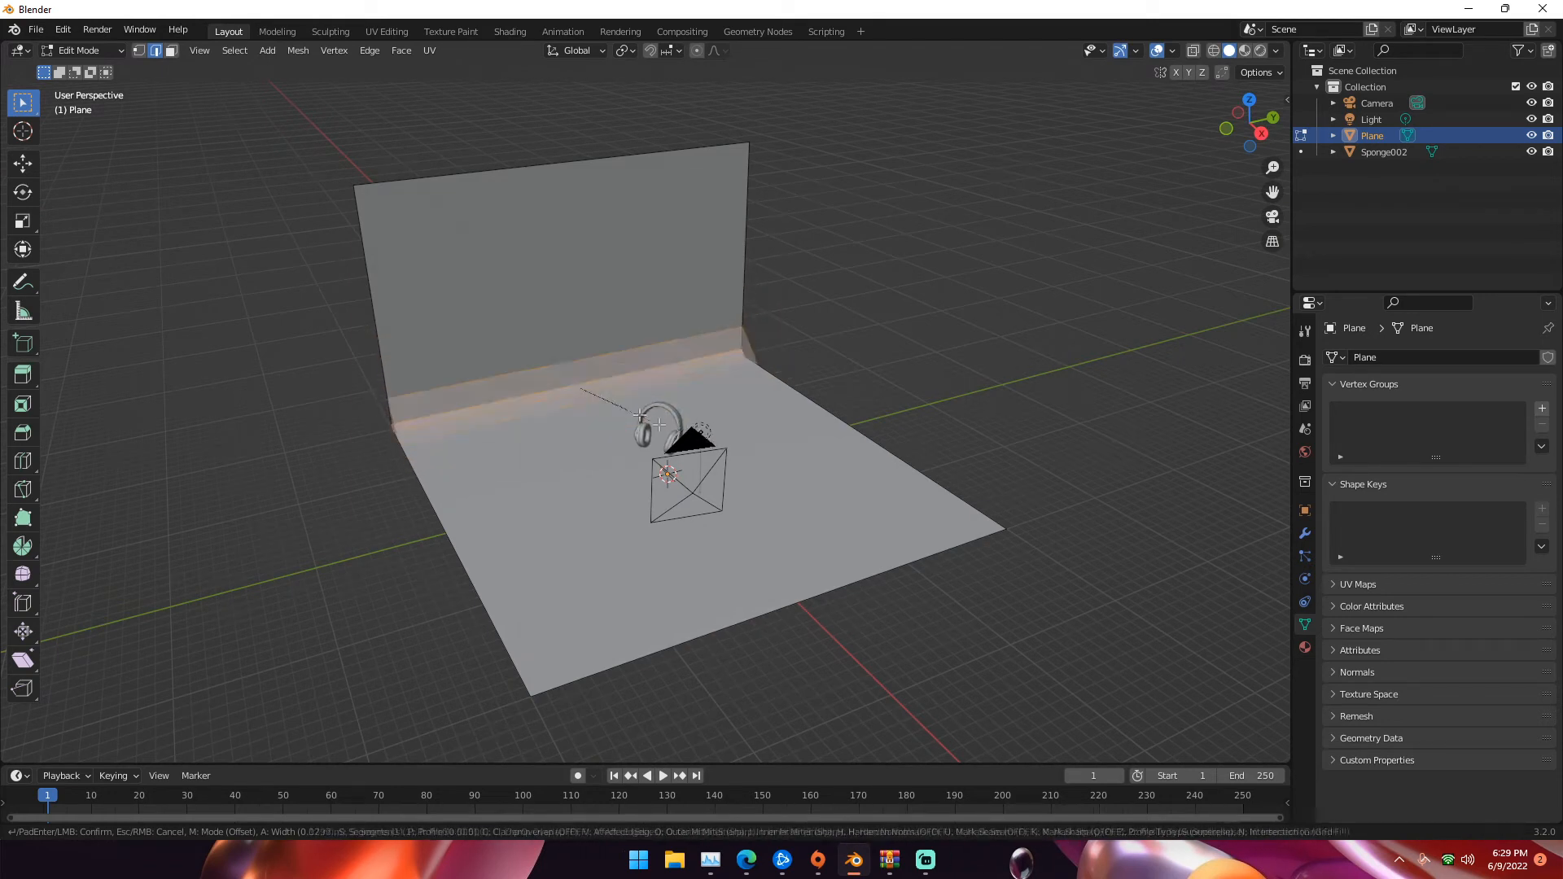
mouse_move(657, 419)
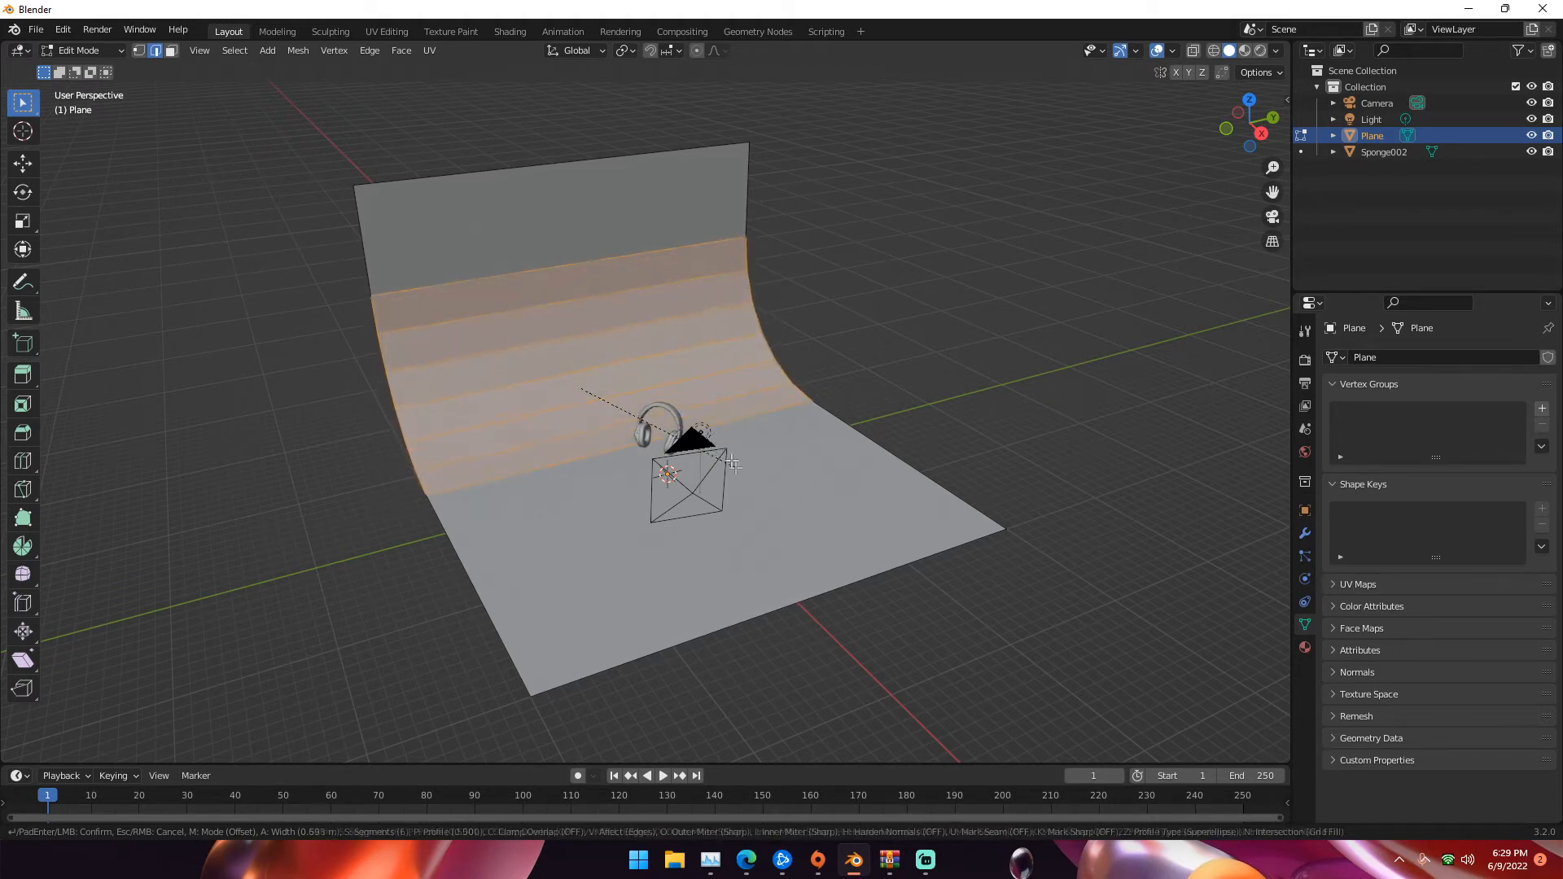
mouse_move(693, 453)
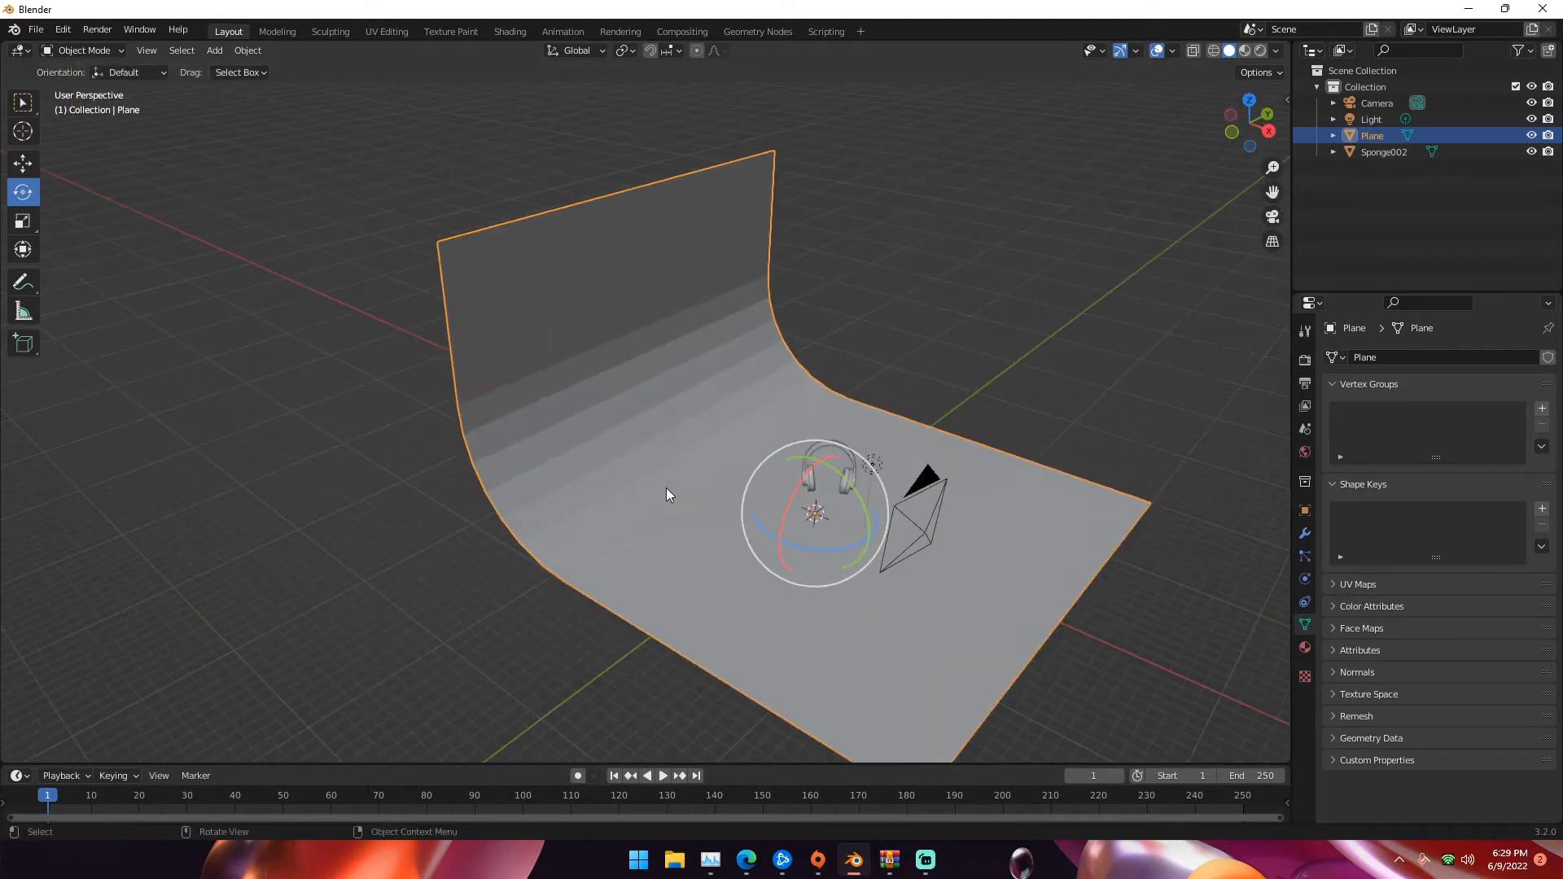
mouse_move(703, 447)
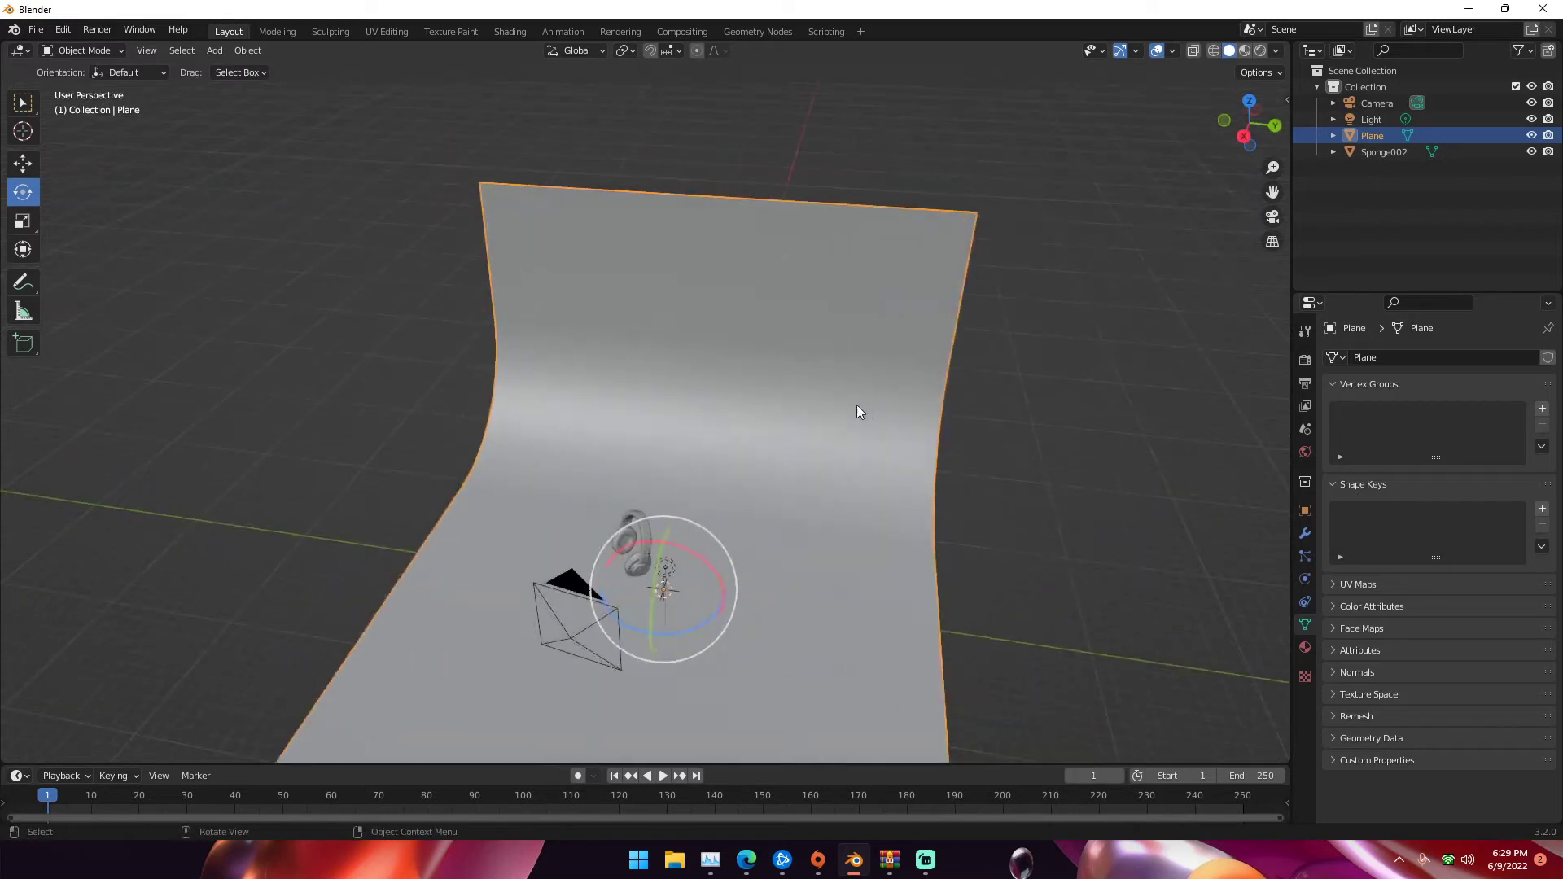
- Delete the scene's default Light
key("s")
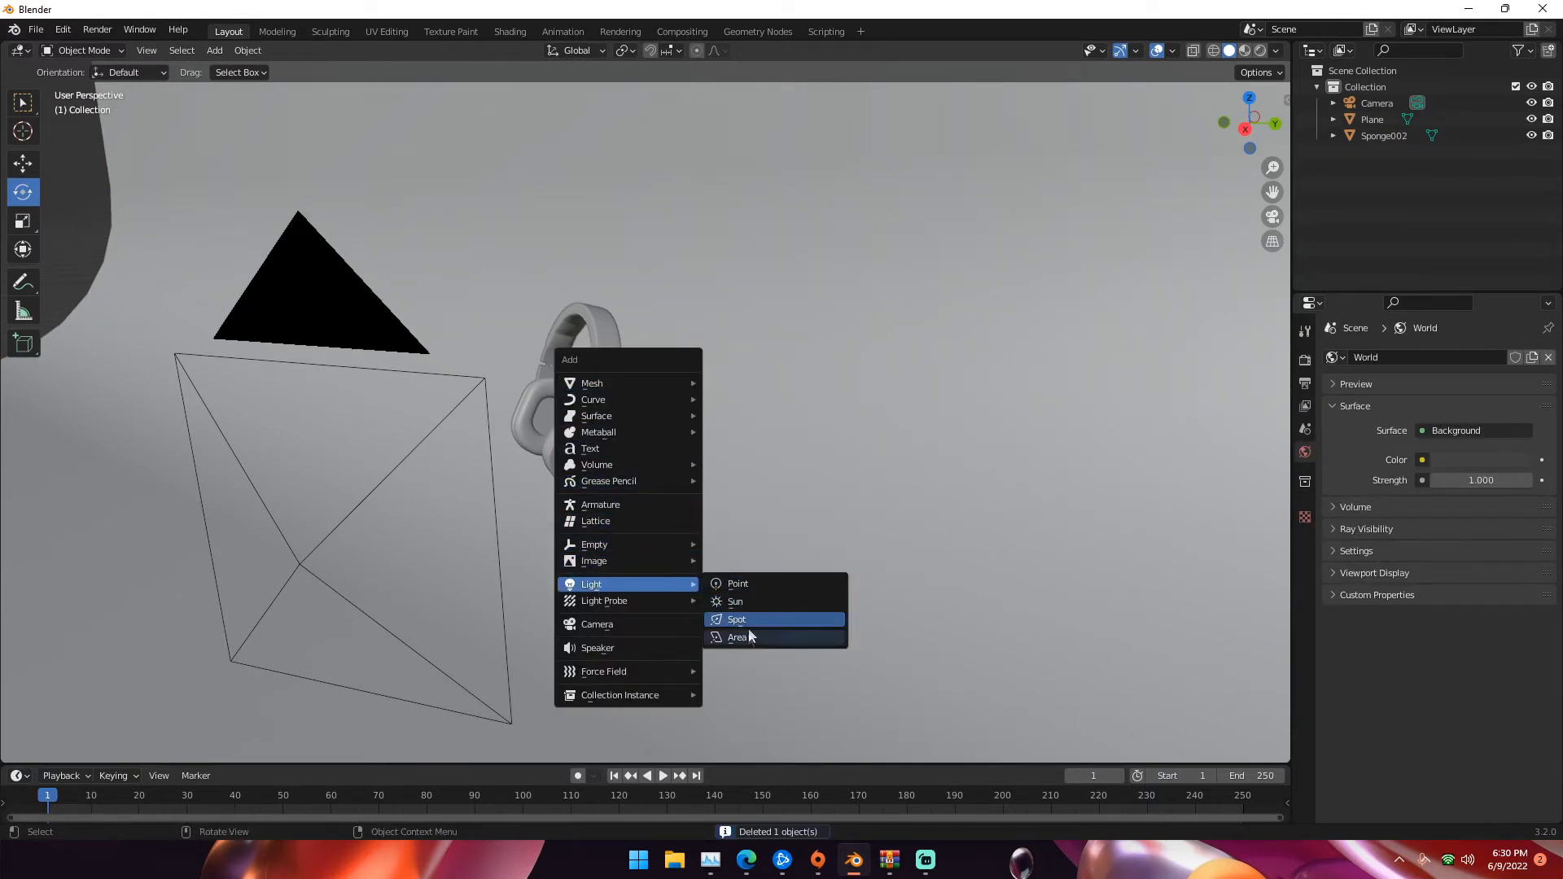
- Add an area light and set its power to 1000 W
left_click(738, 637)
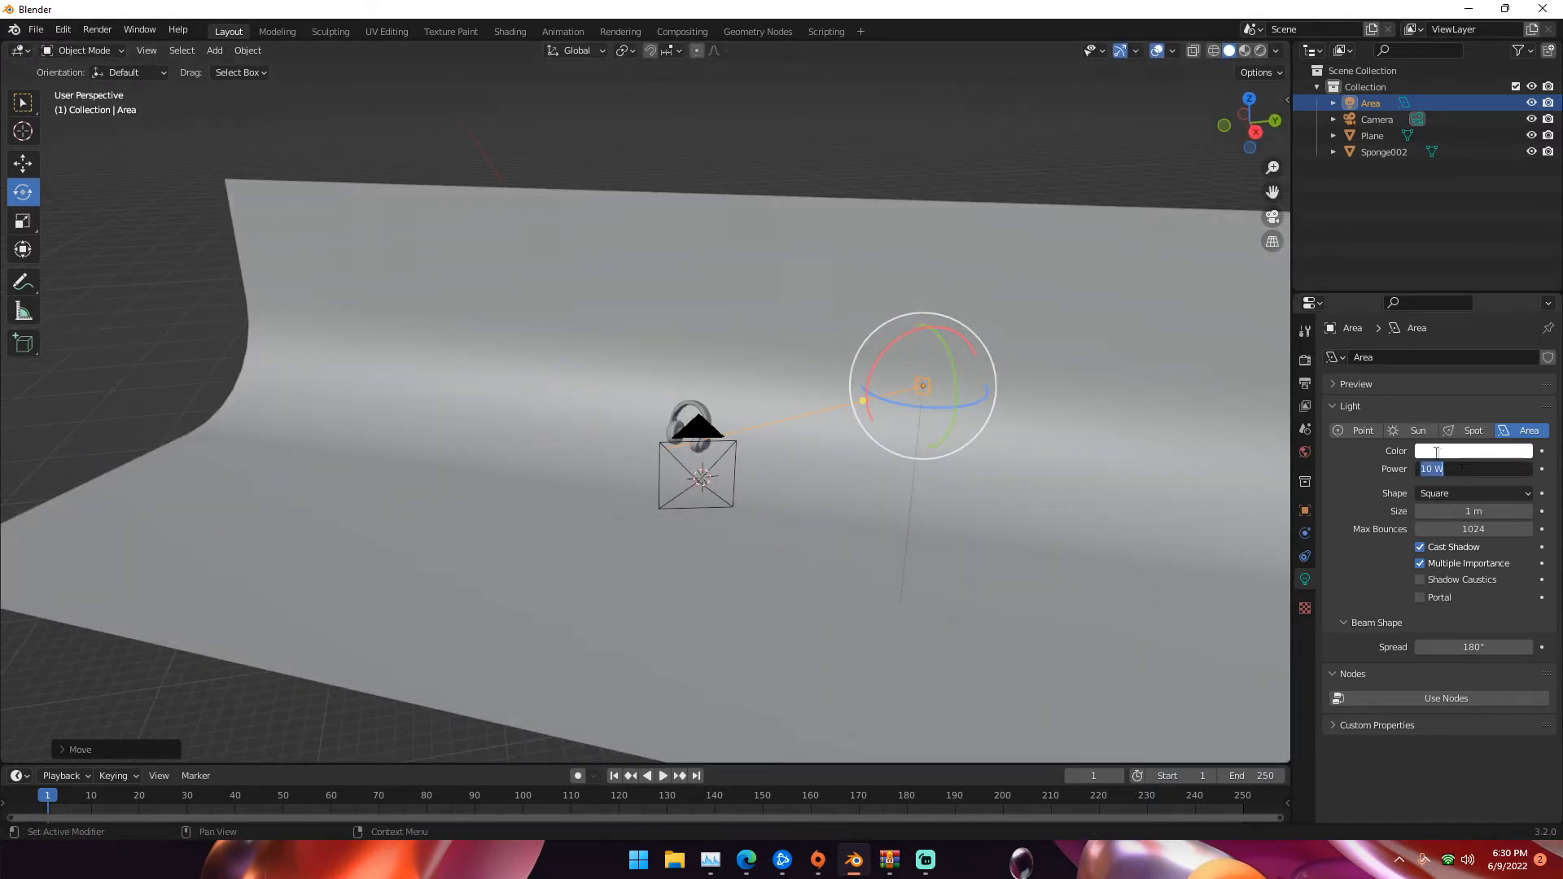
type("1000")
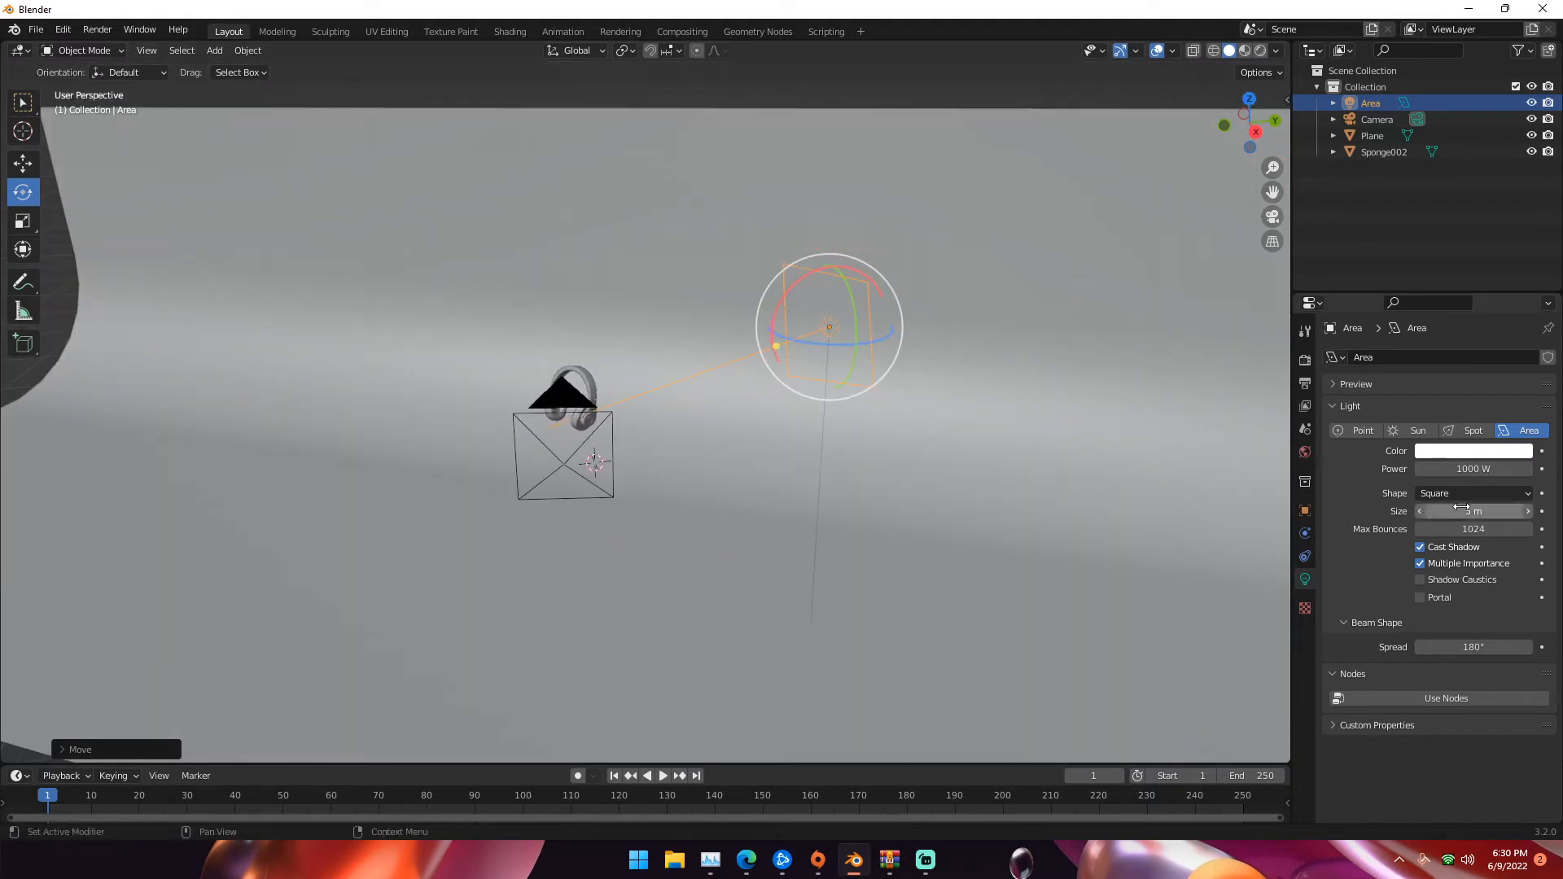
mouse_move(1465, 510)
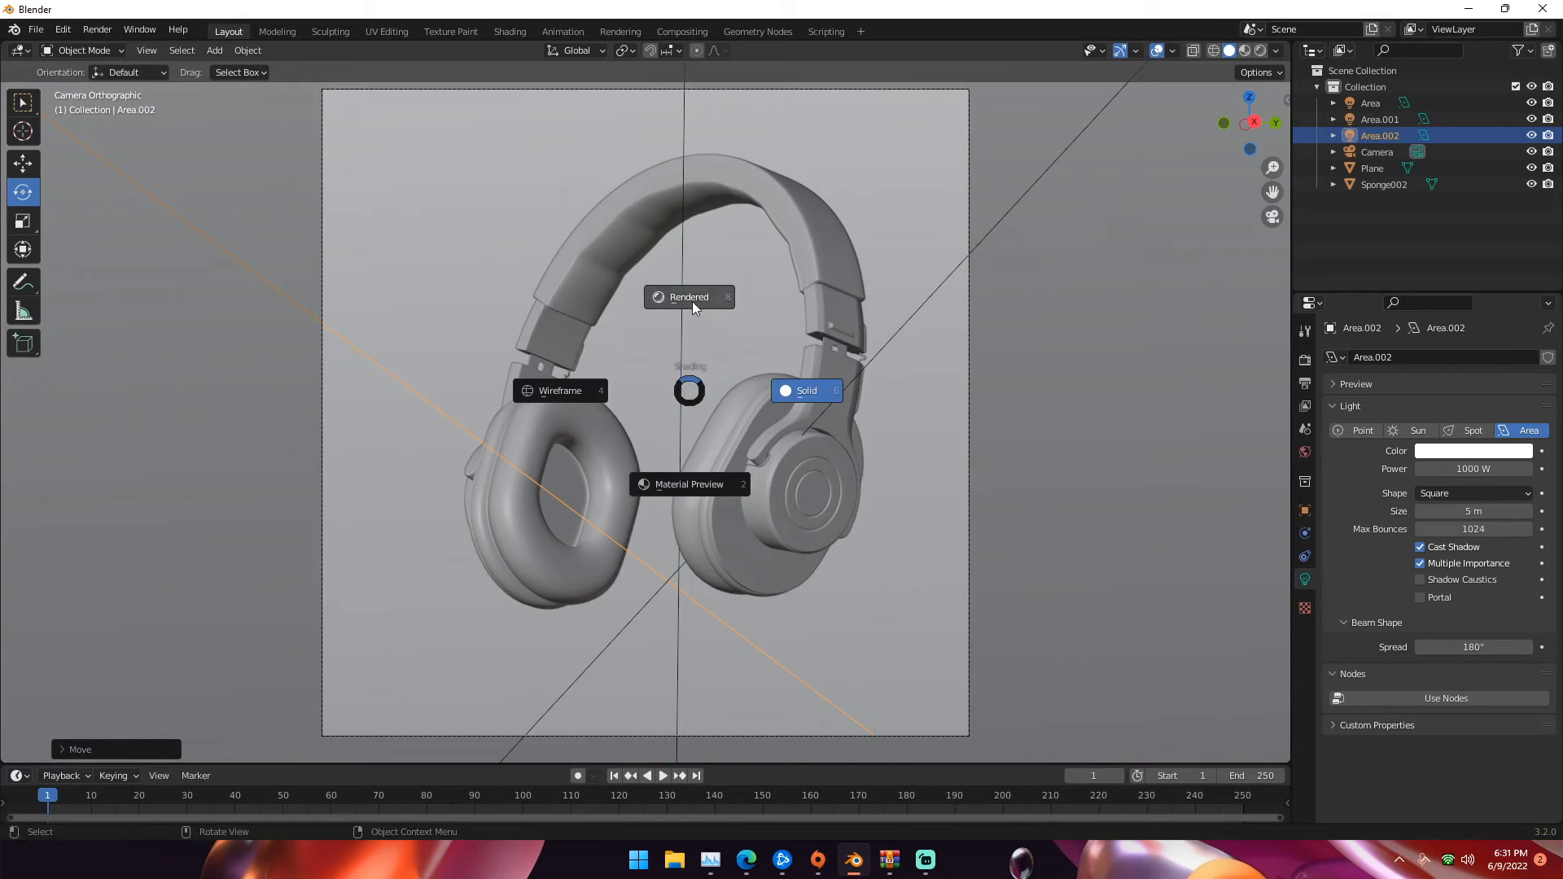
- Switch the viewport to Rendered shading and show the World Properties
left_click(688, 297)
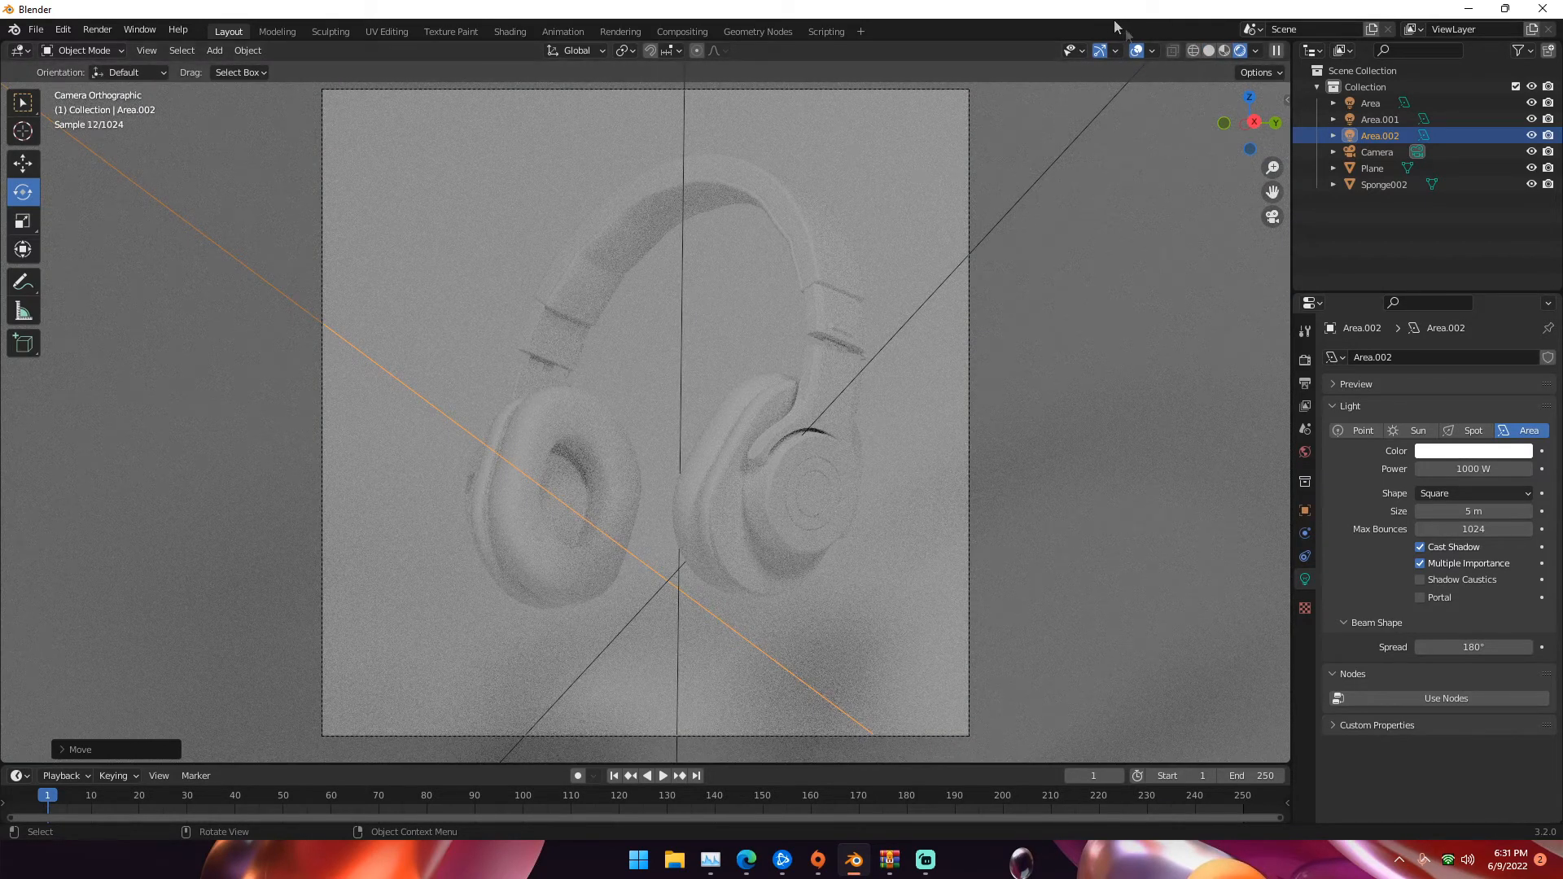
left_click(1303, 452)
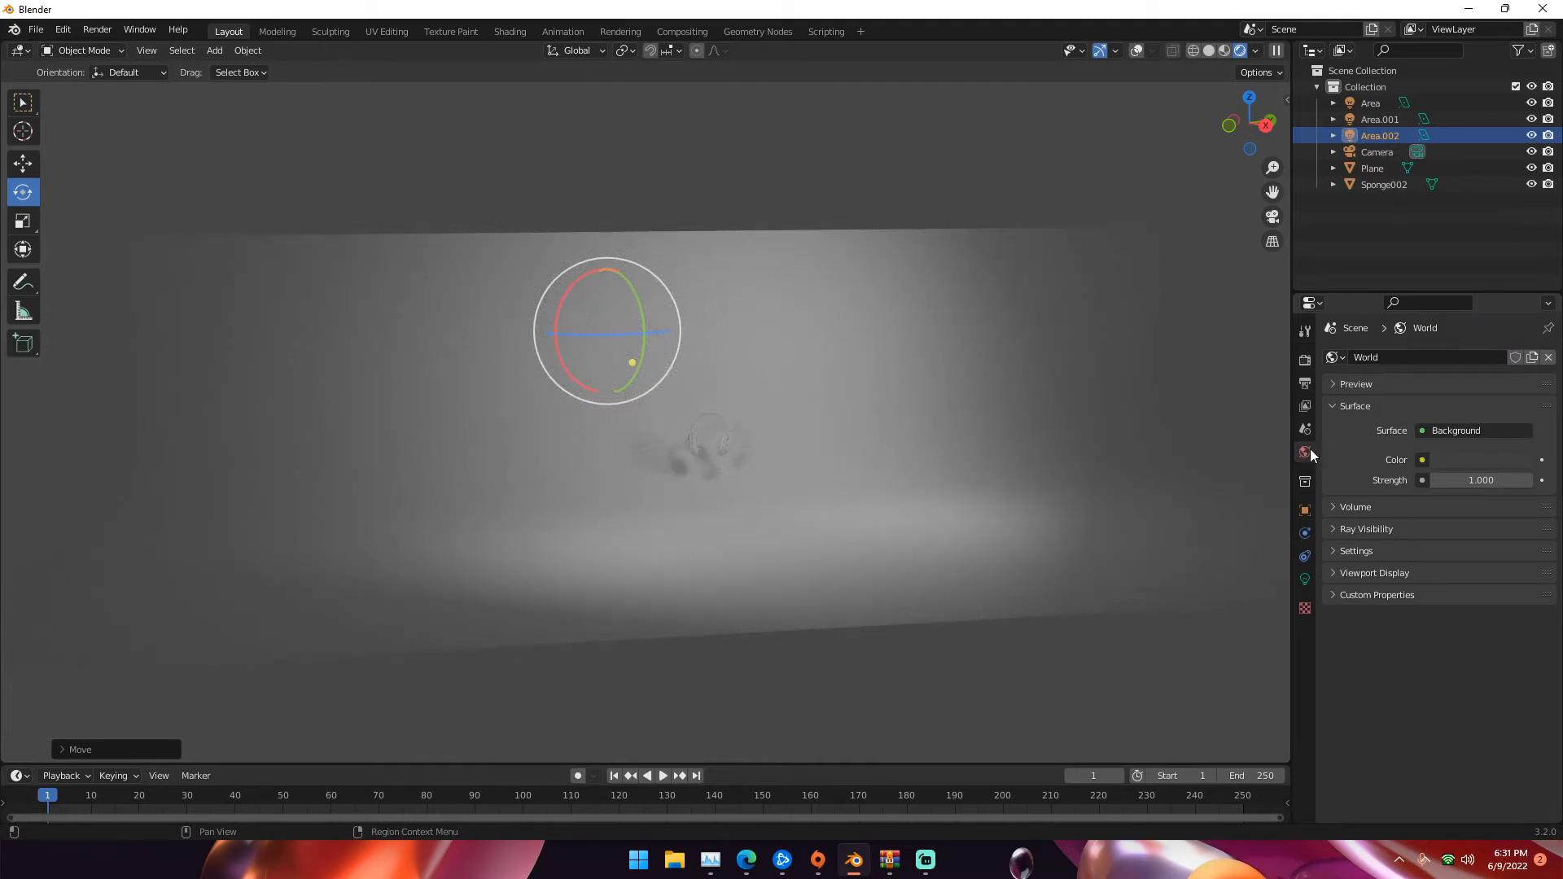
- Inspect the World Color swatch, close the picker, and select the first Area light
left_click(1422, 459)
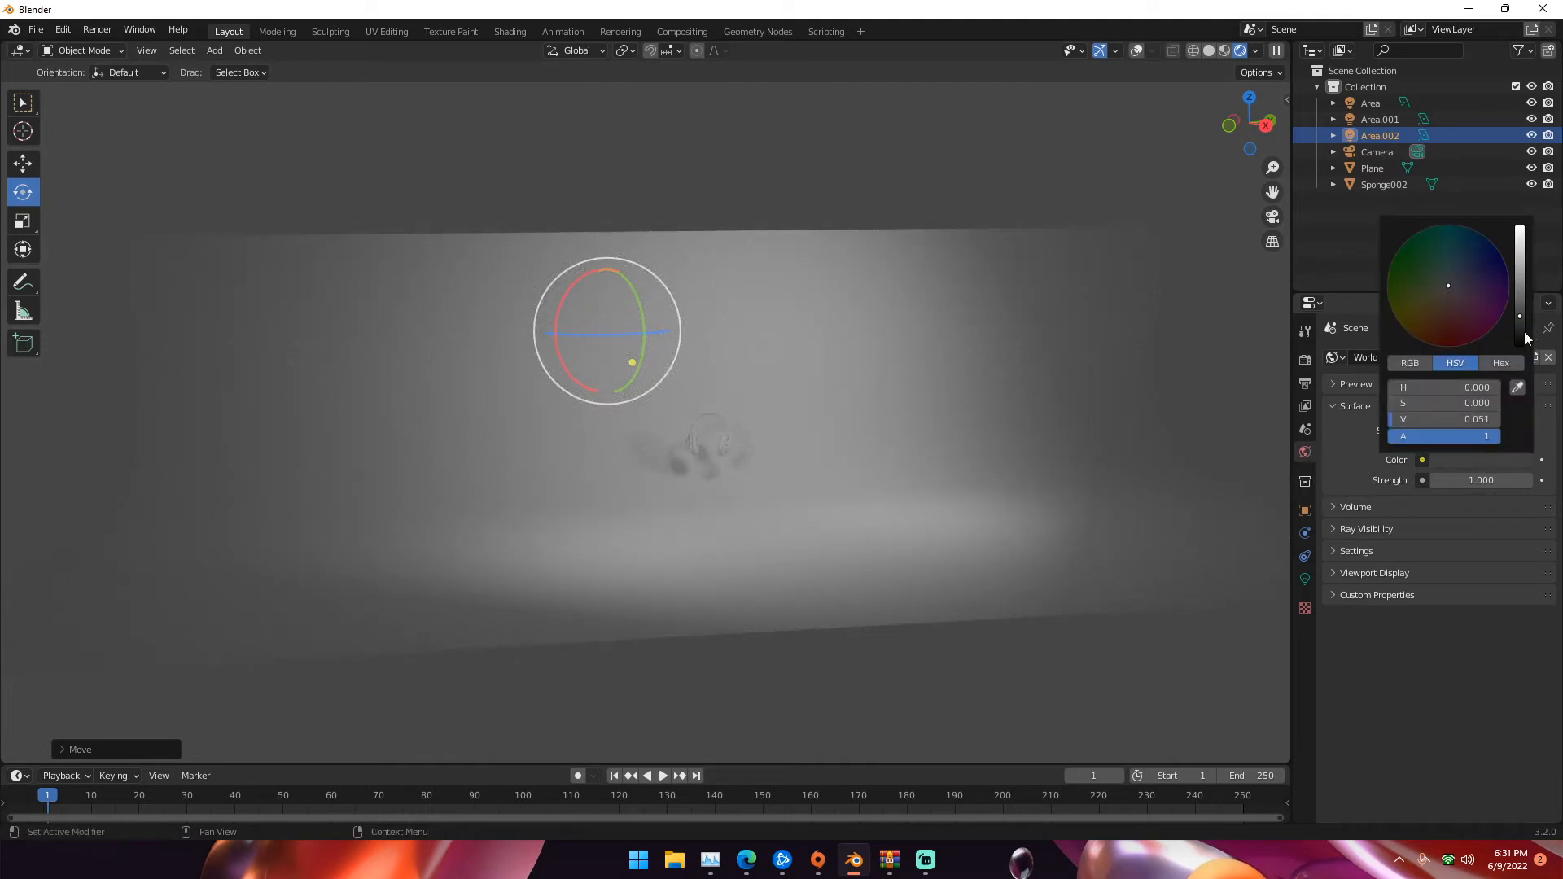
left_click(924, 418)
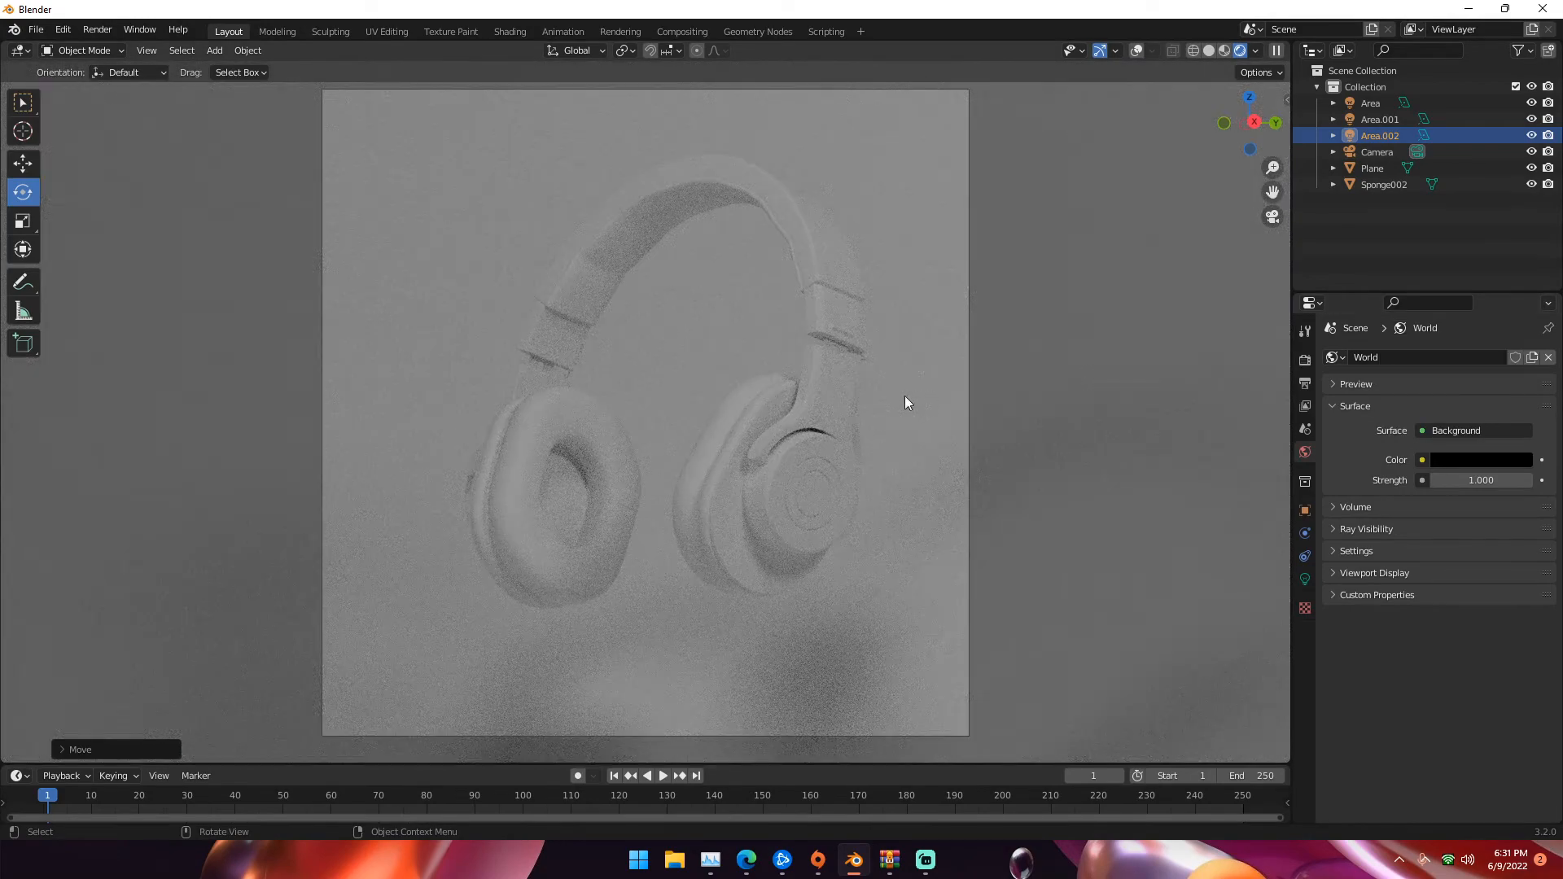
left_click(1369, 103)
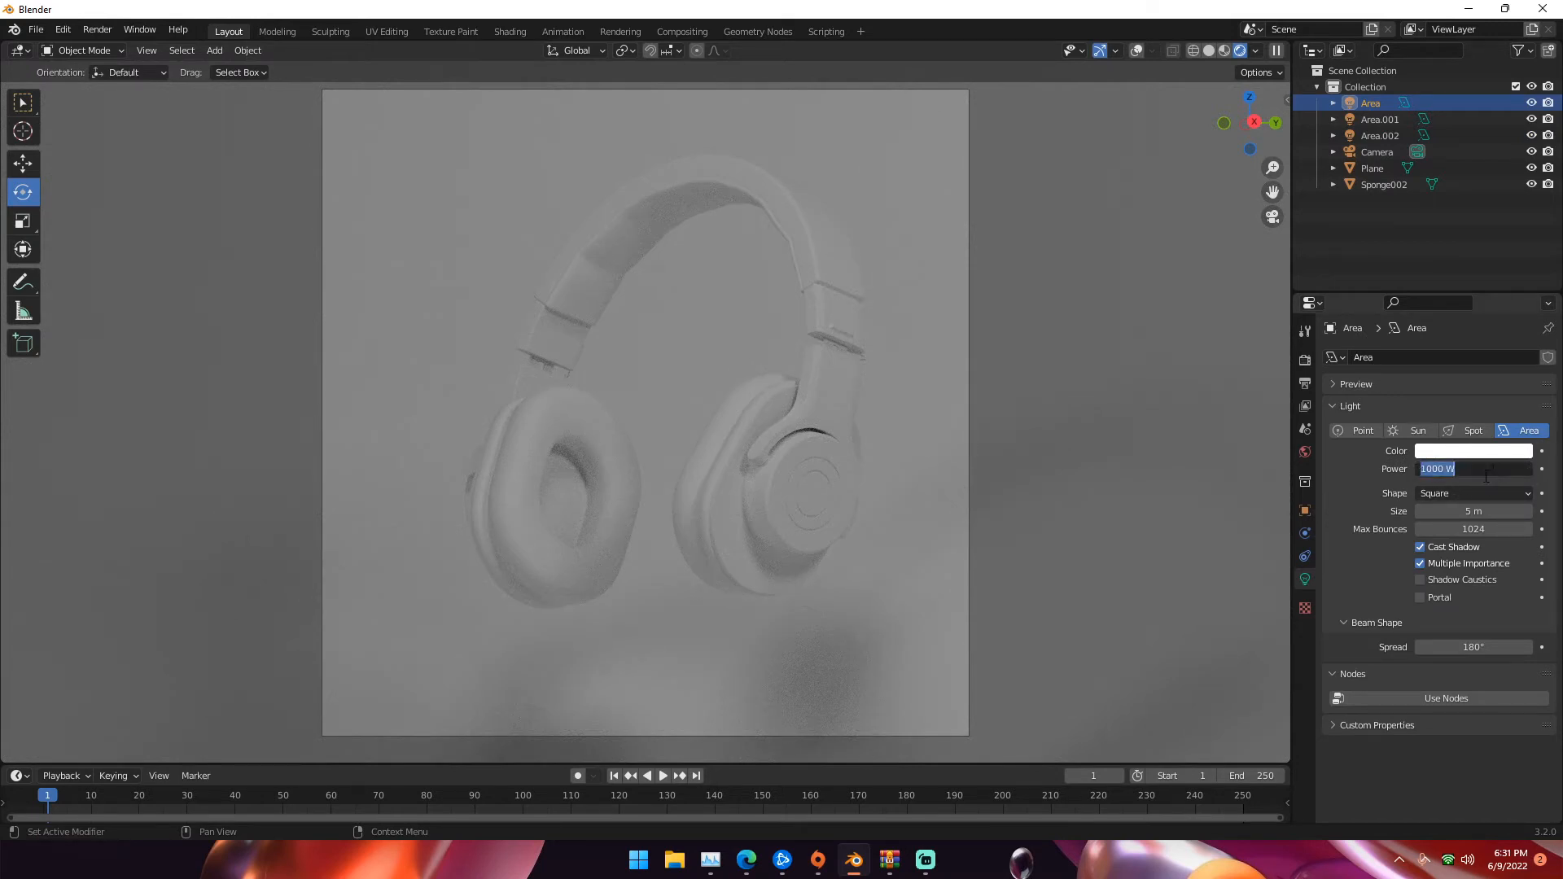
- Set the power of Area, Area.001 and Area.002 to 2000 W
type("2000")
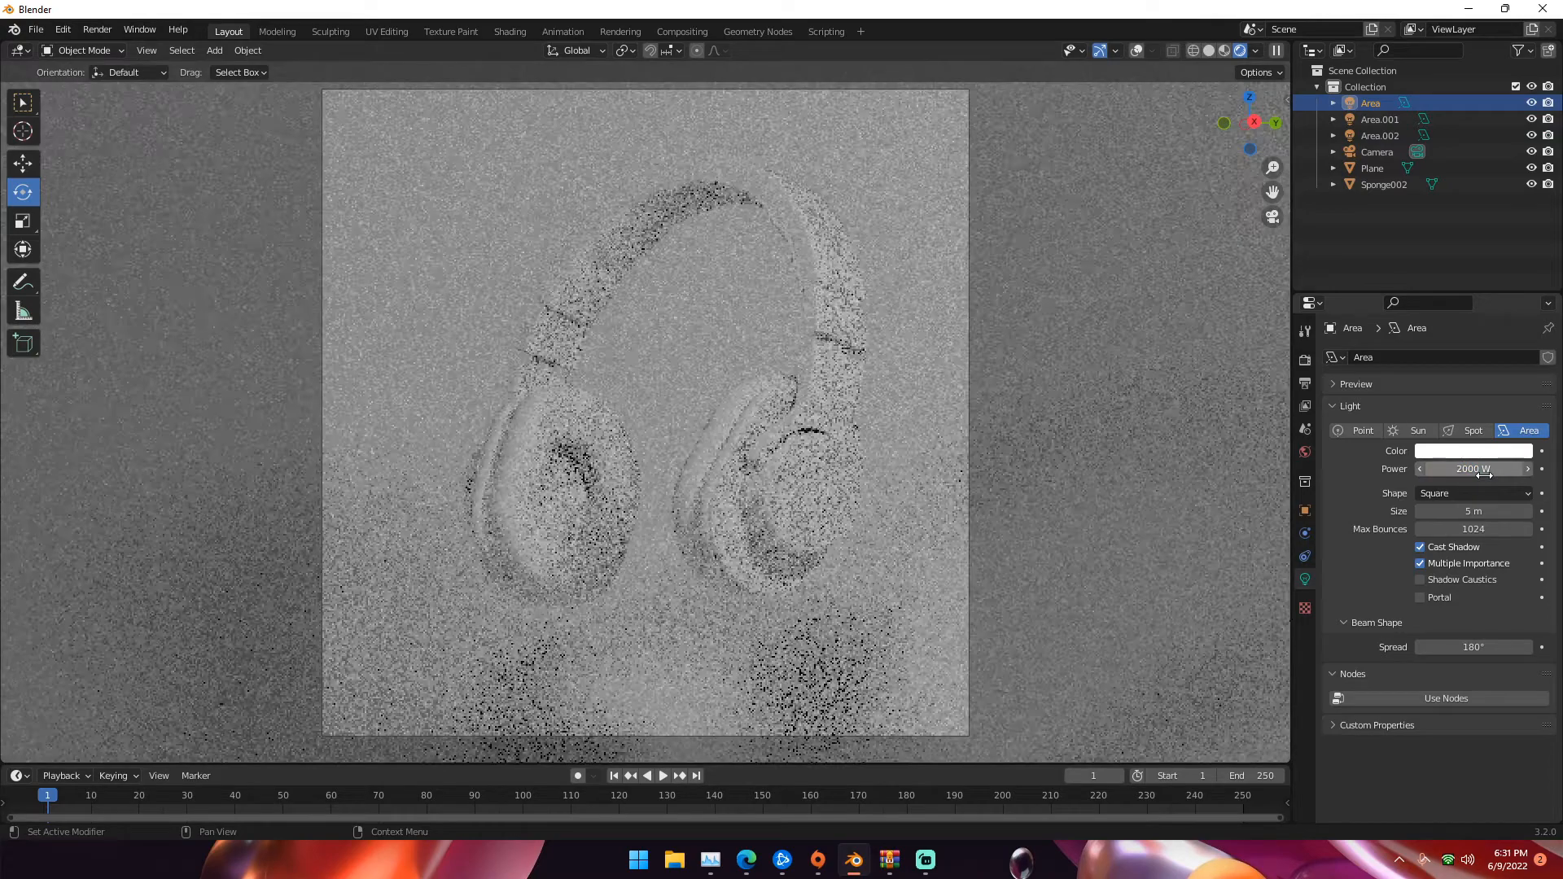
left_click(1380, 119)
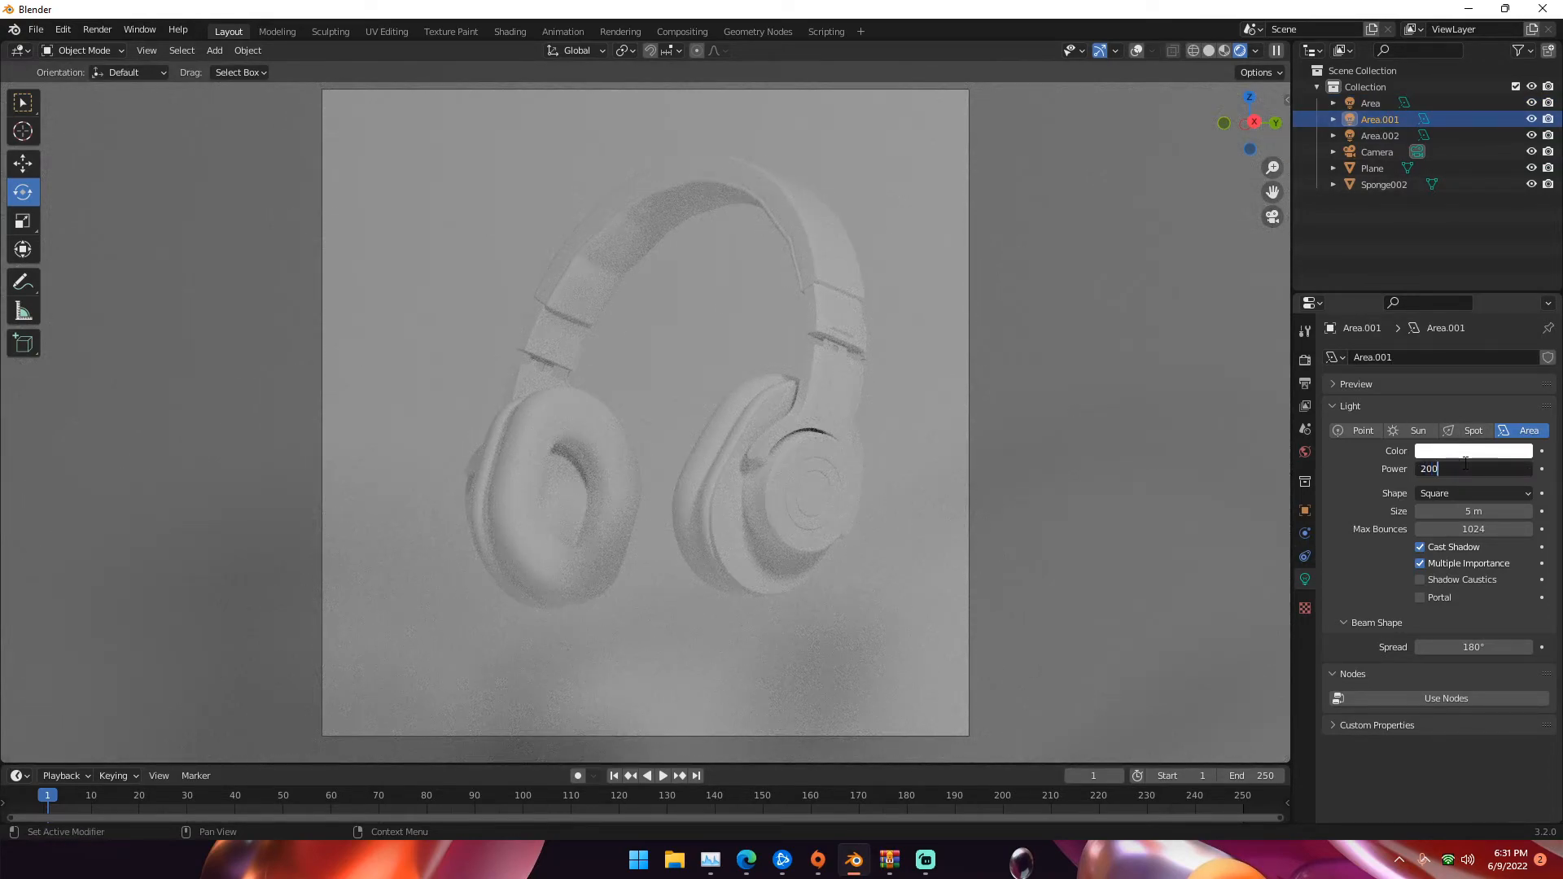
left_click(1380, 135)
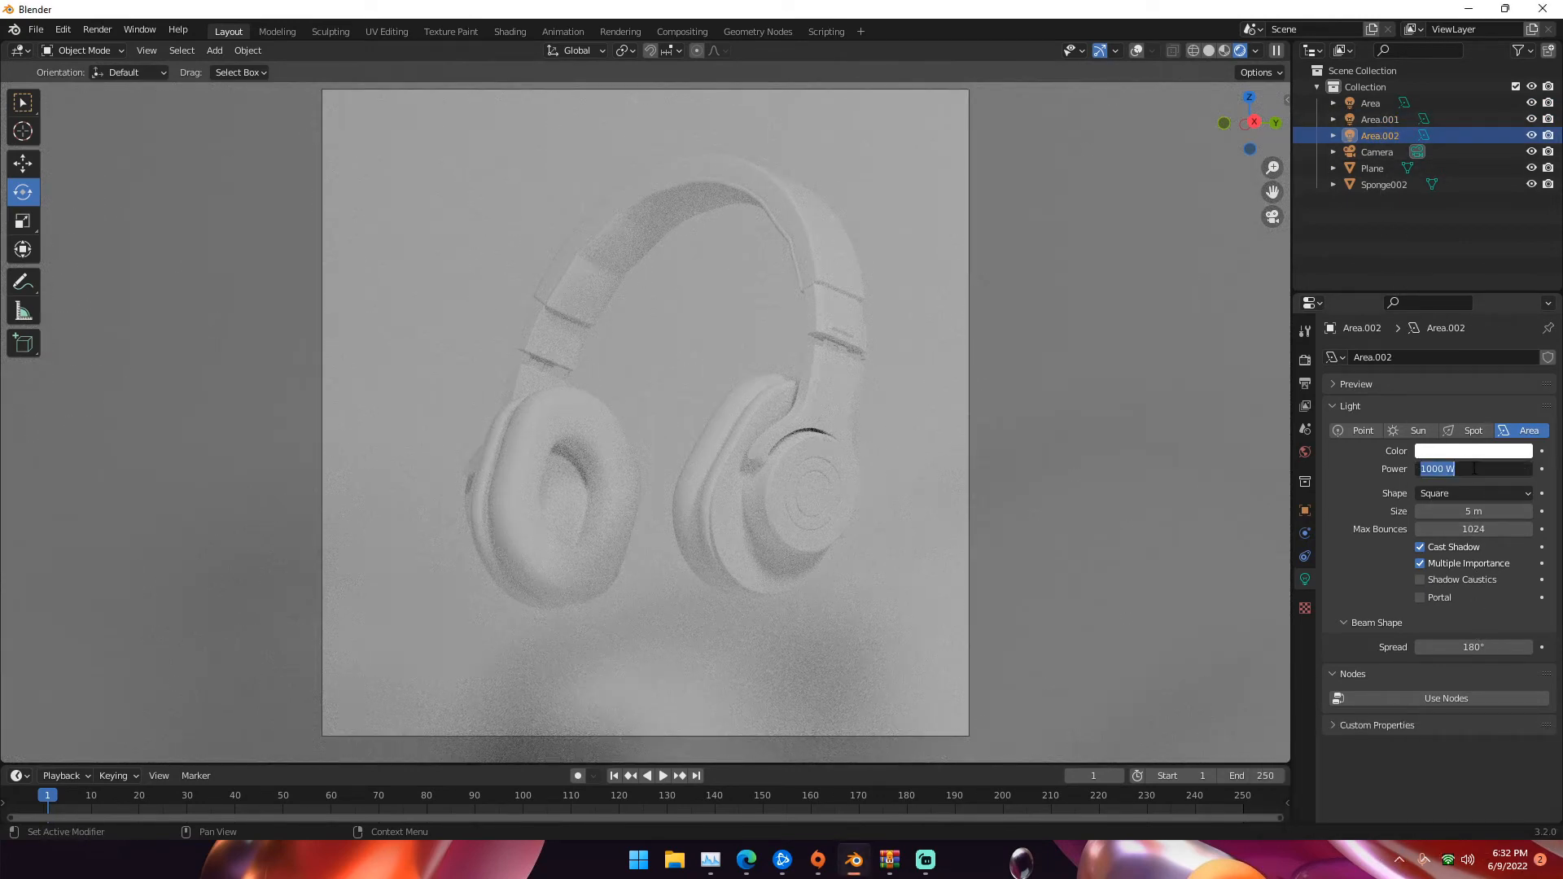
type("2000")
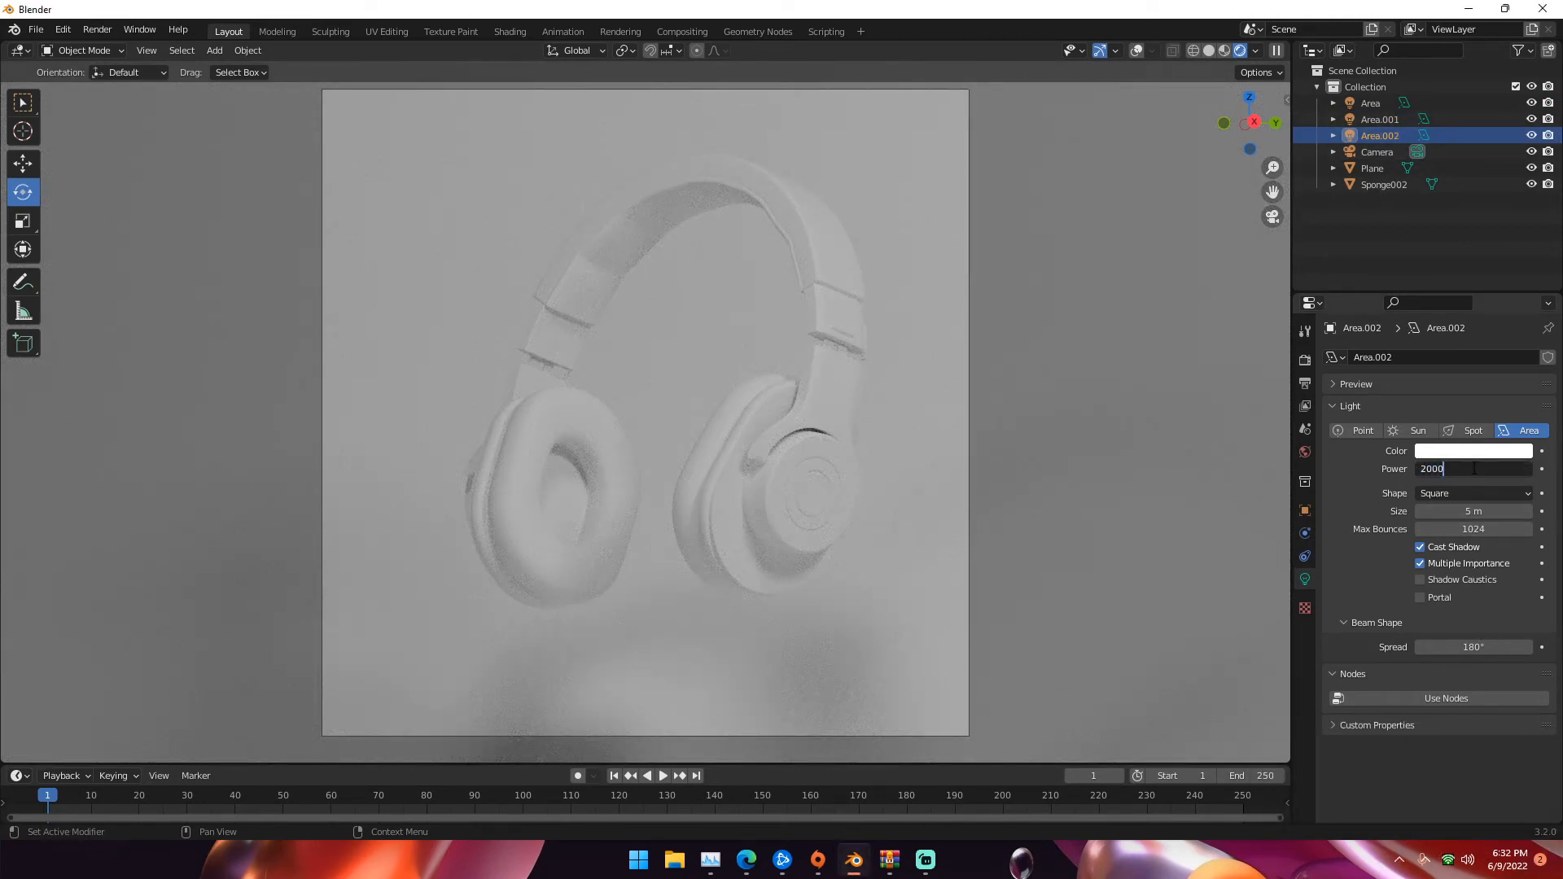
key("Return")
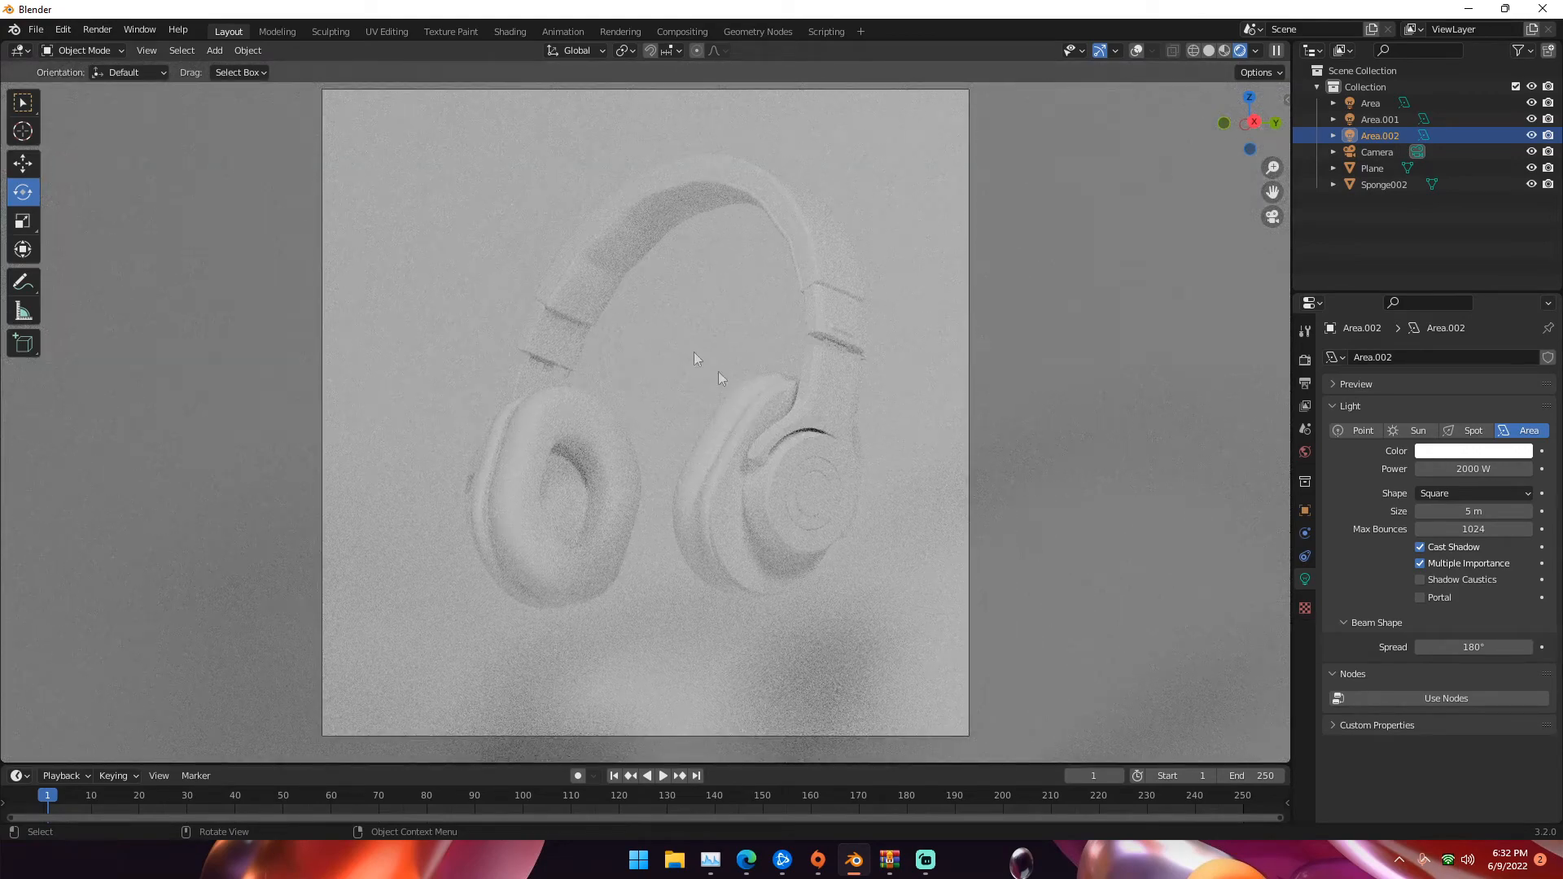
- Select the Plane, create a new material, and darken its base colour to grey
left_click(1372, 168)
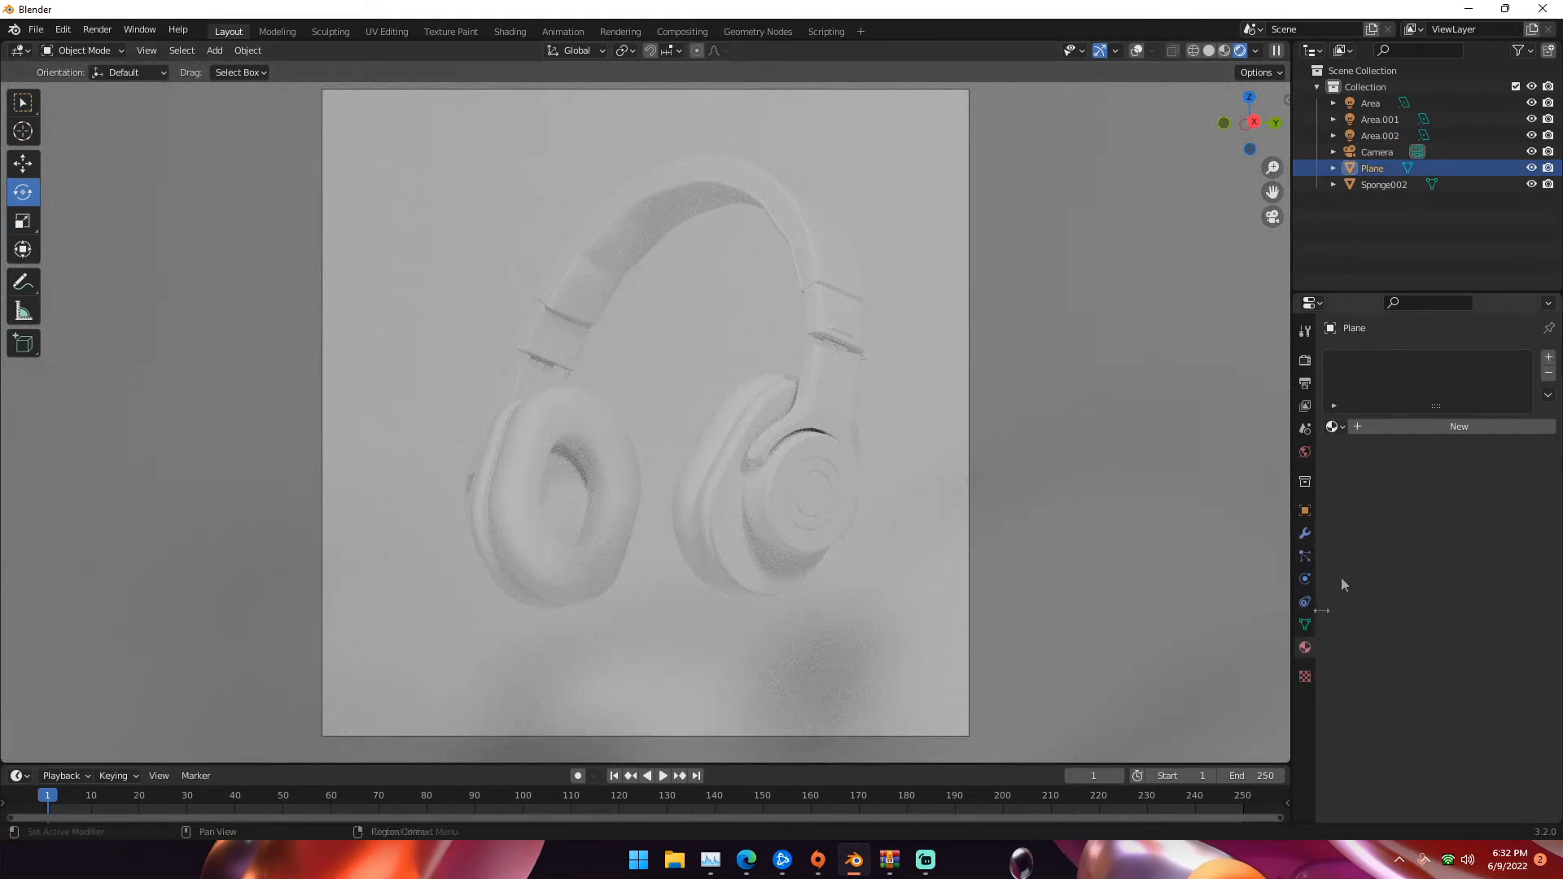
mouse_move(1397, 436)
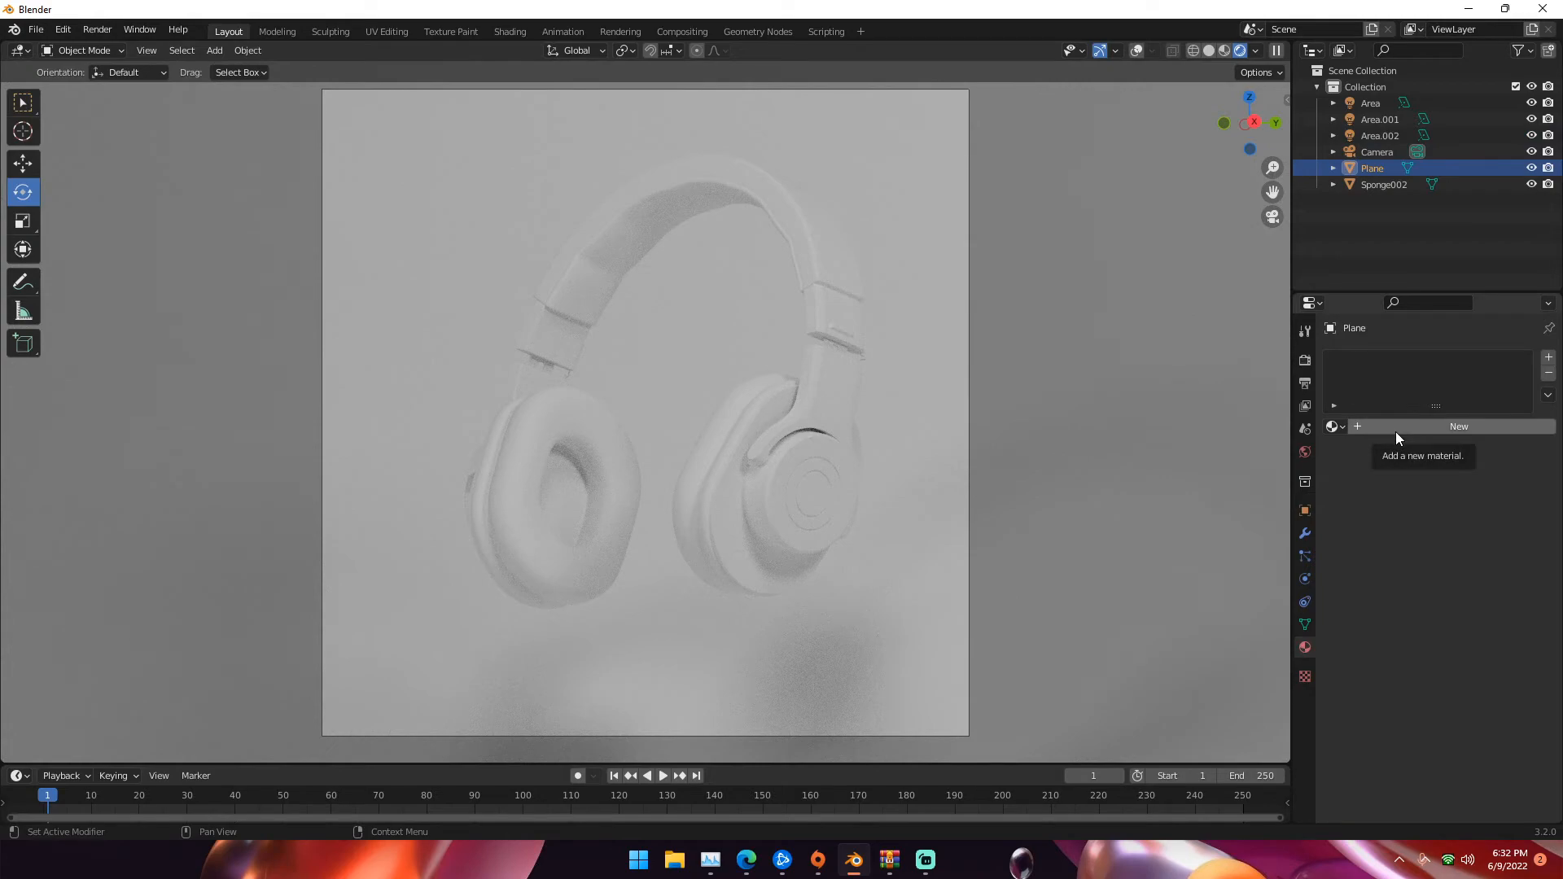
left_click(1458, 427)
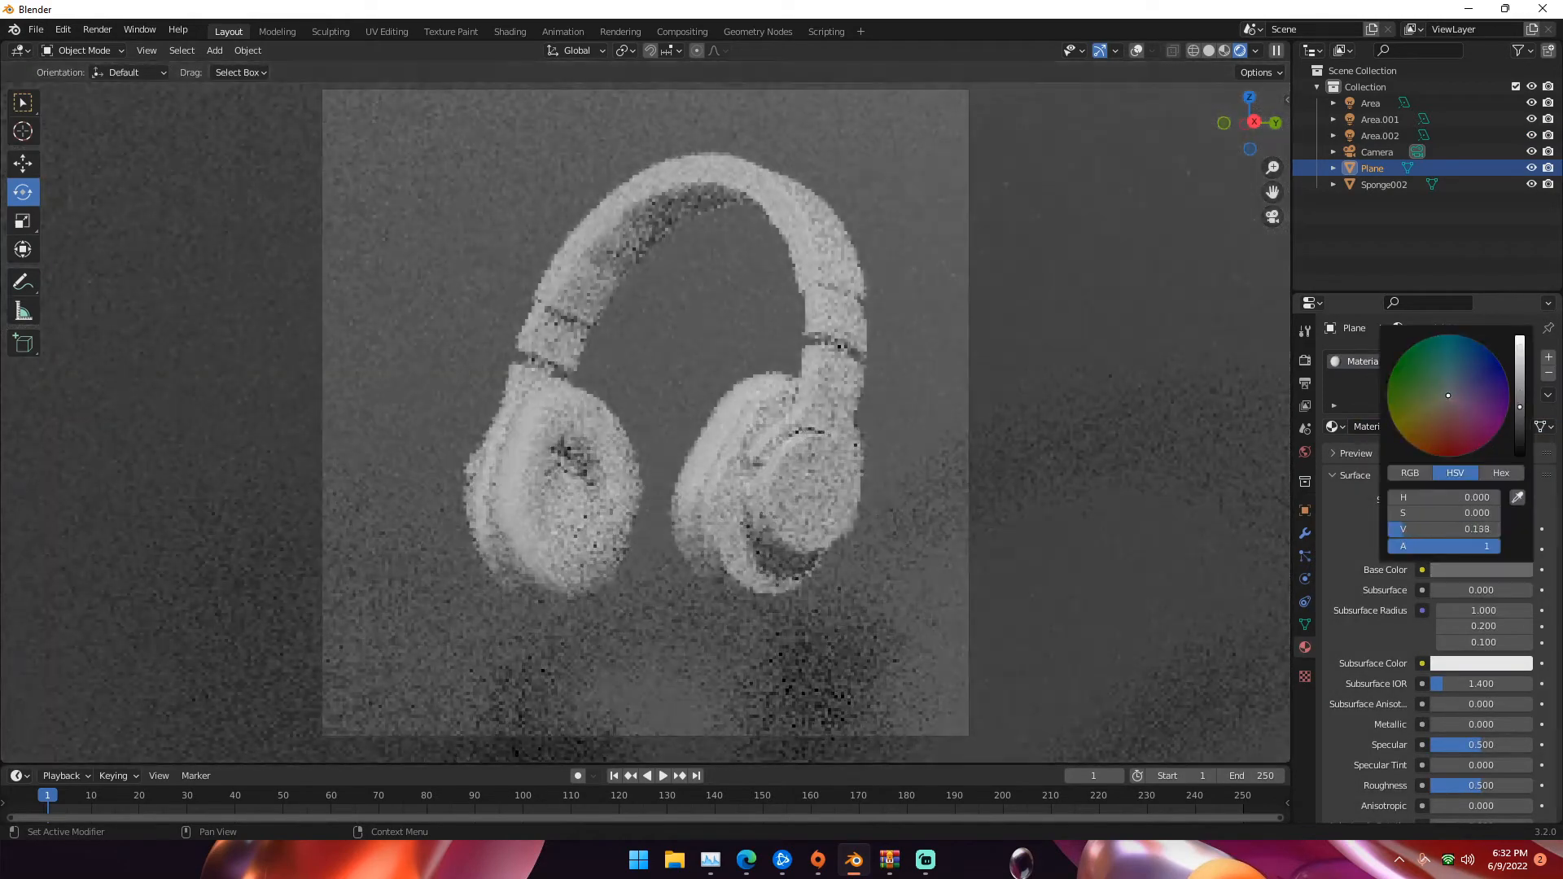
left_click(1229, 383)
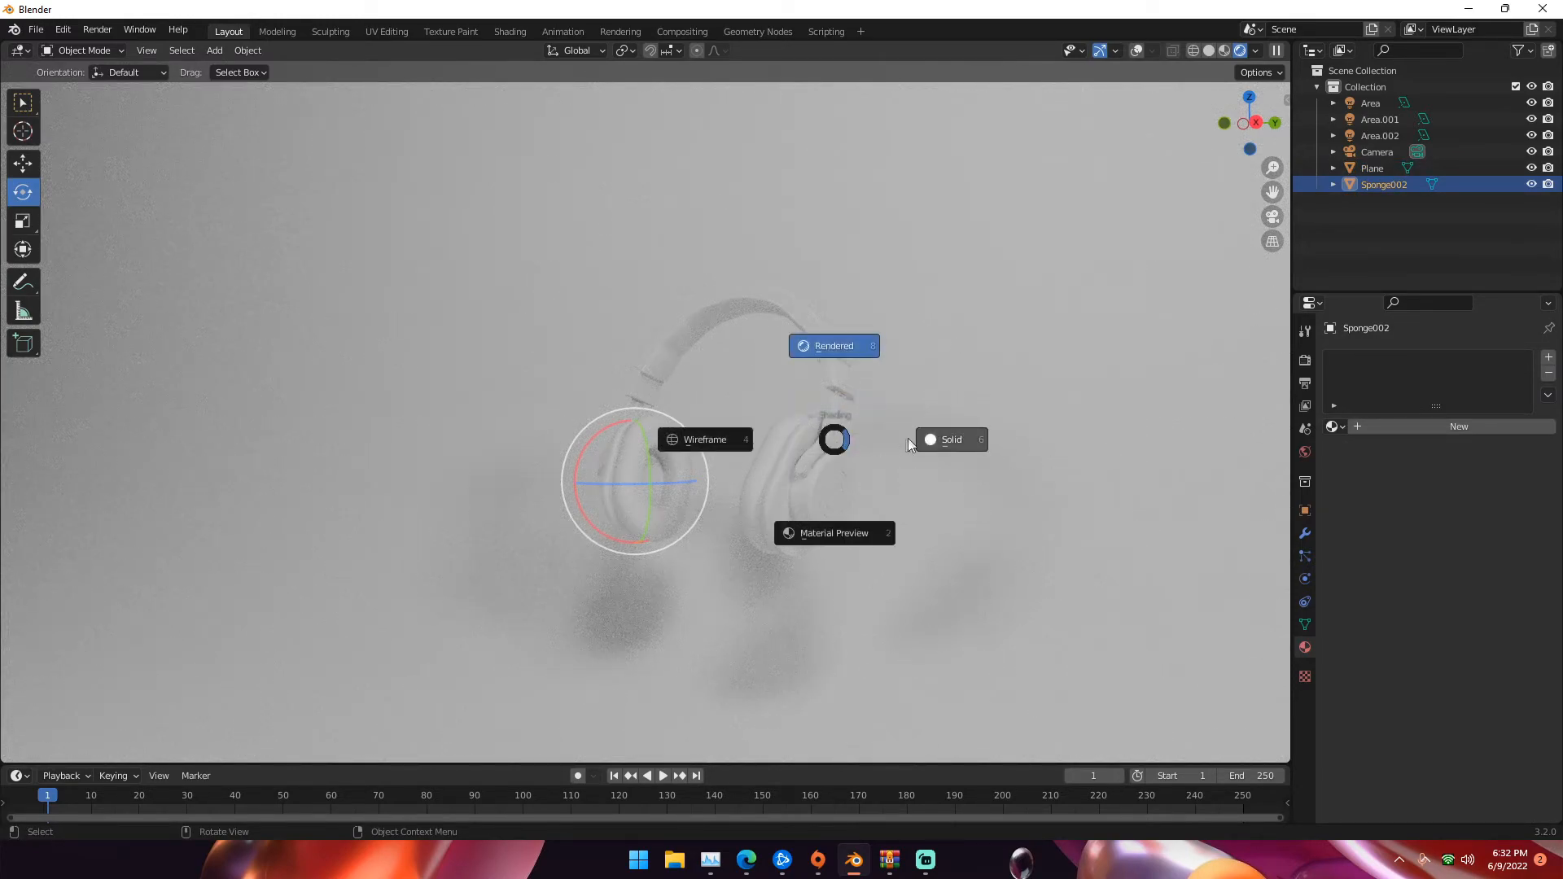
mouse_move(929, 439)
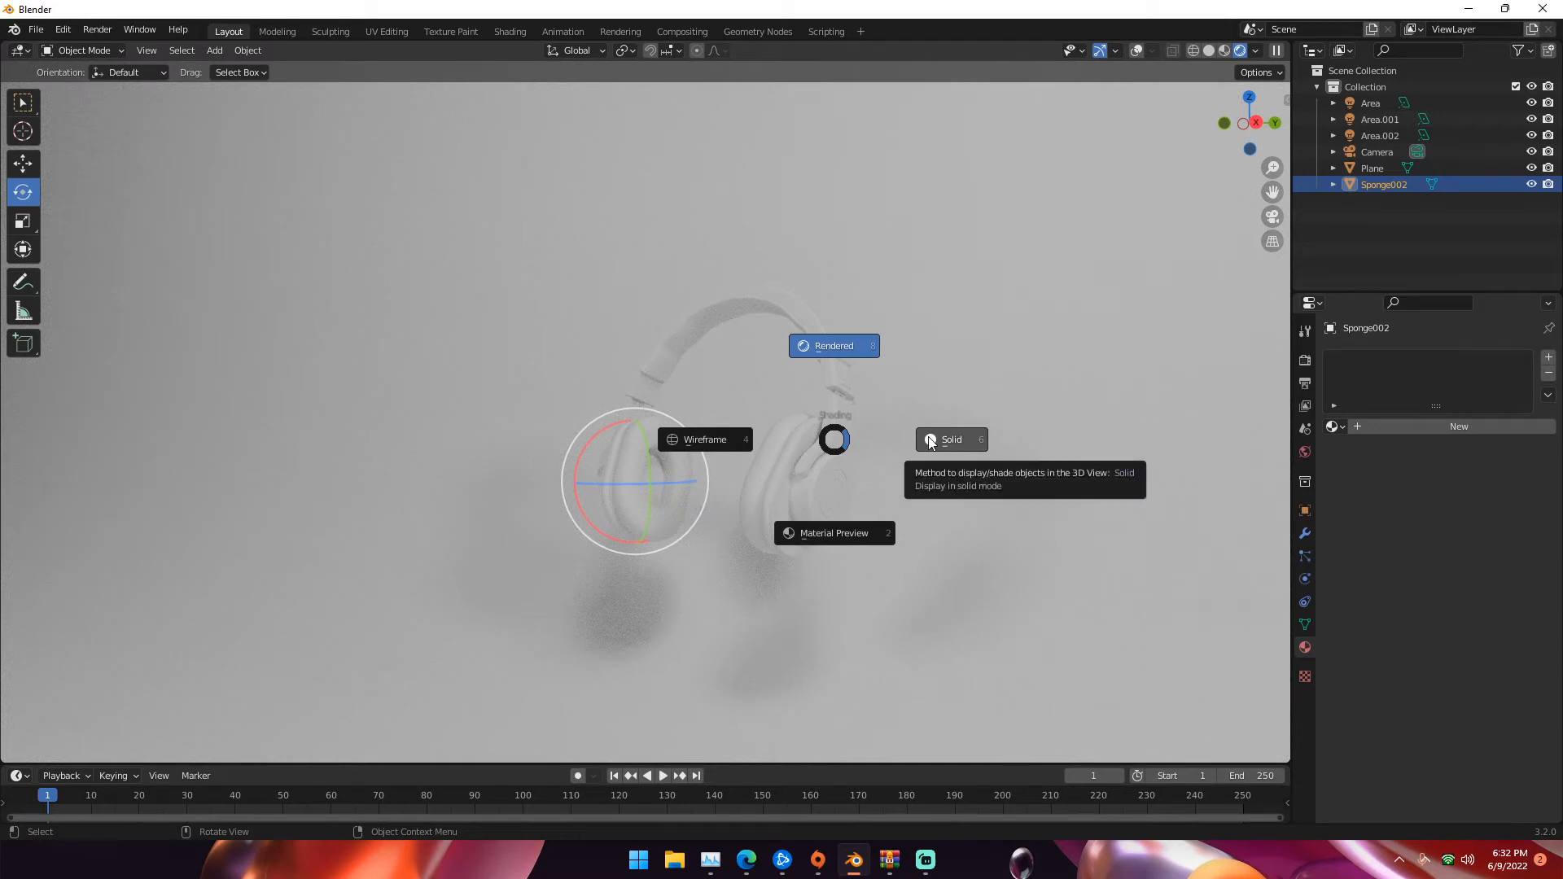
mouse_move(884, 376)
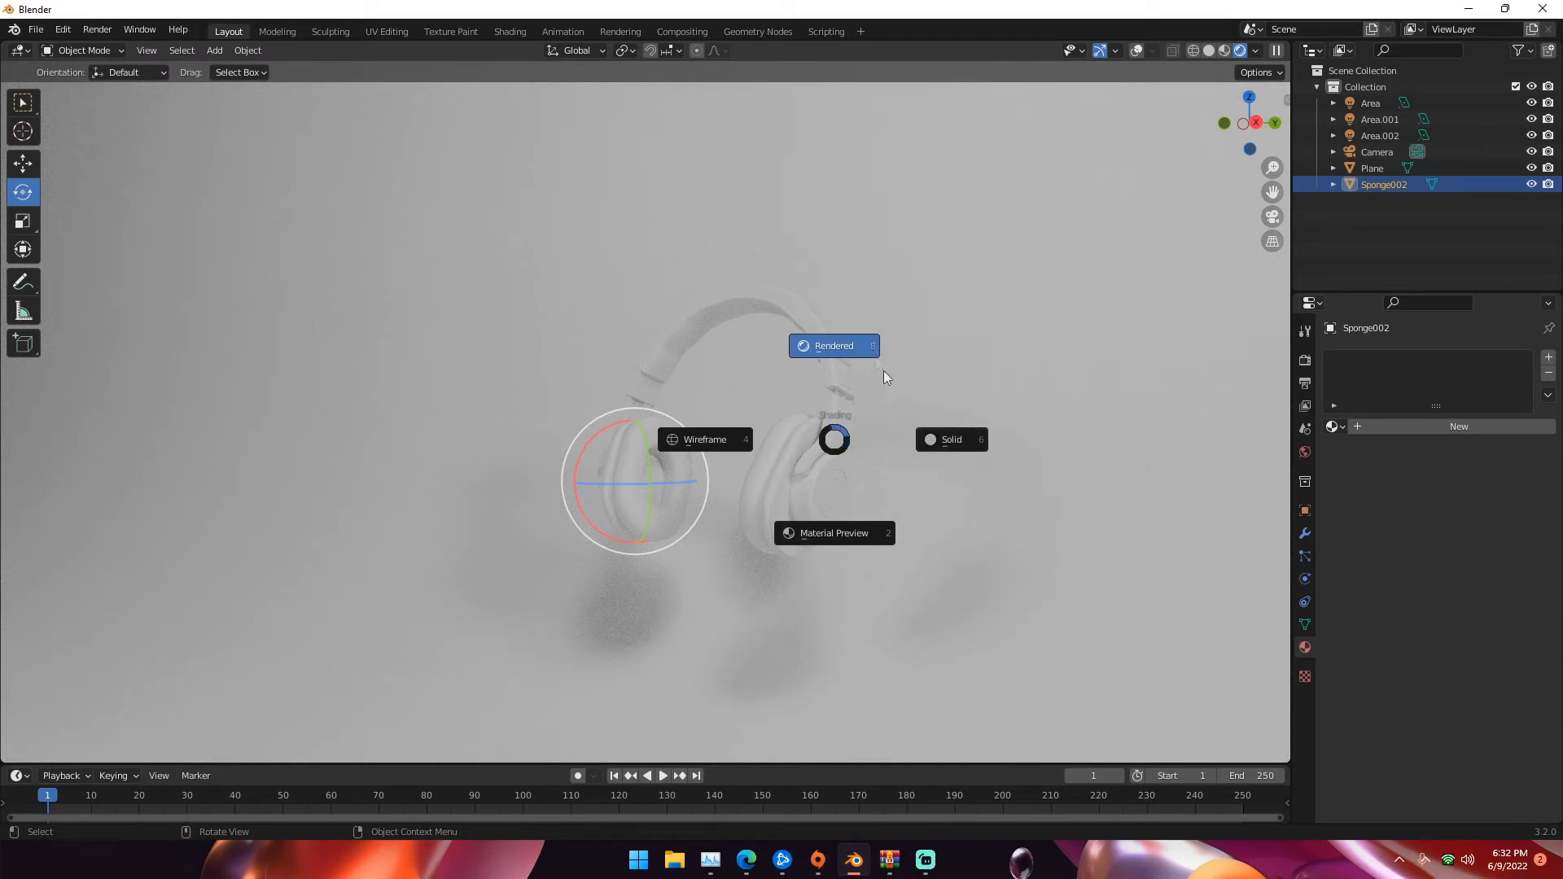
mouse_move(955, 501)
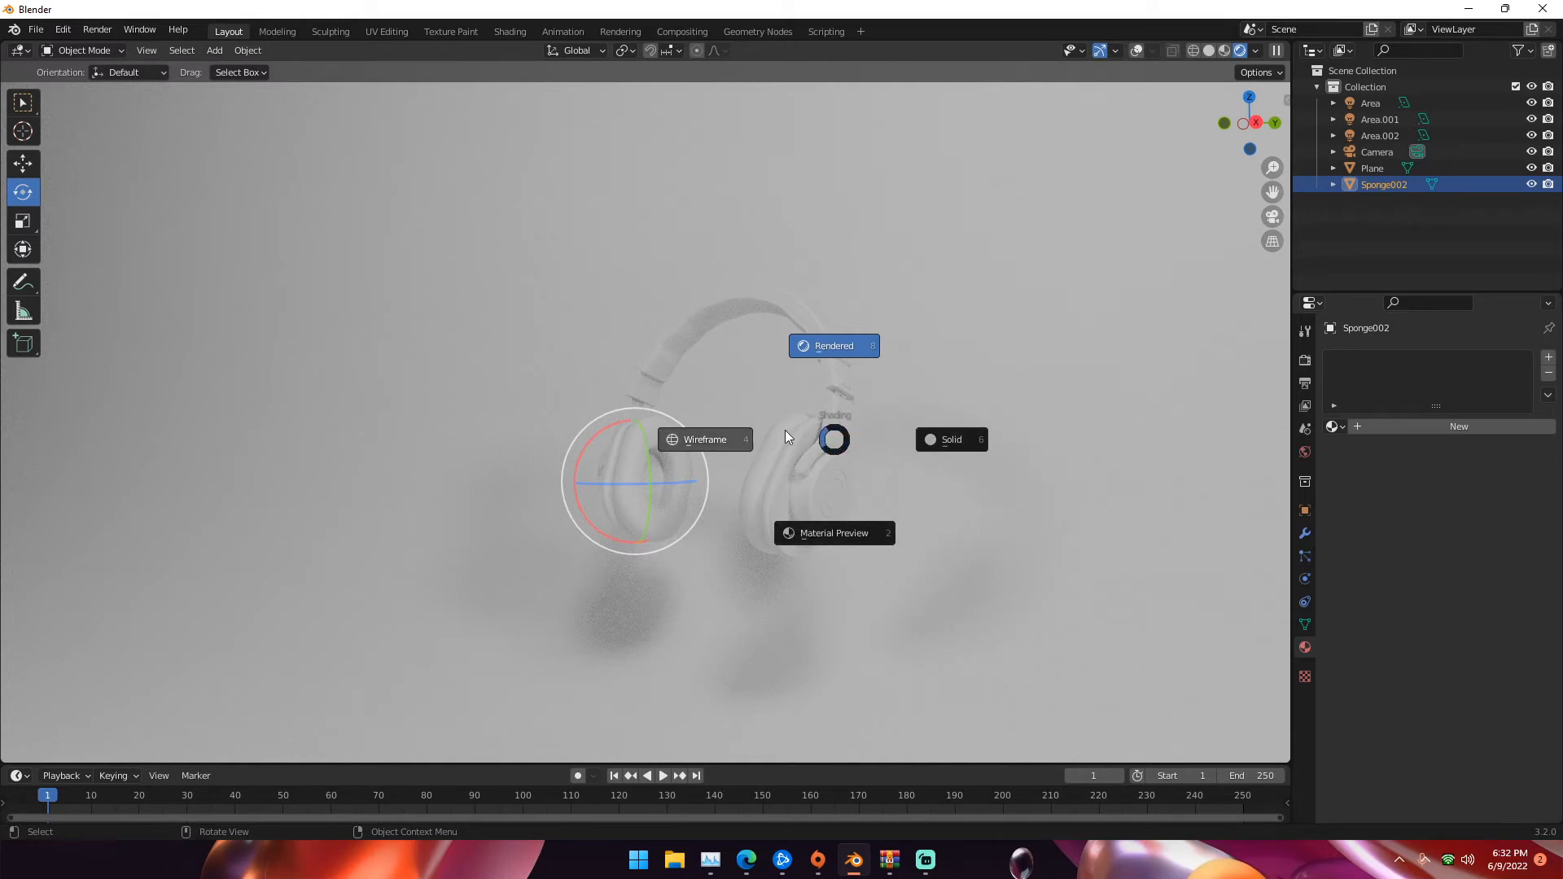
mouse_move(831, 377)
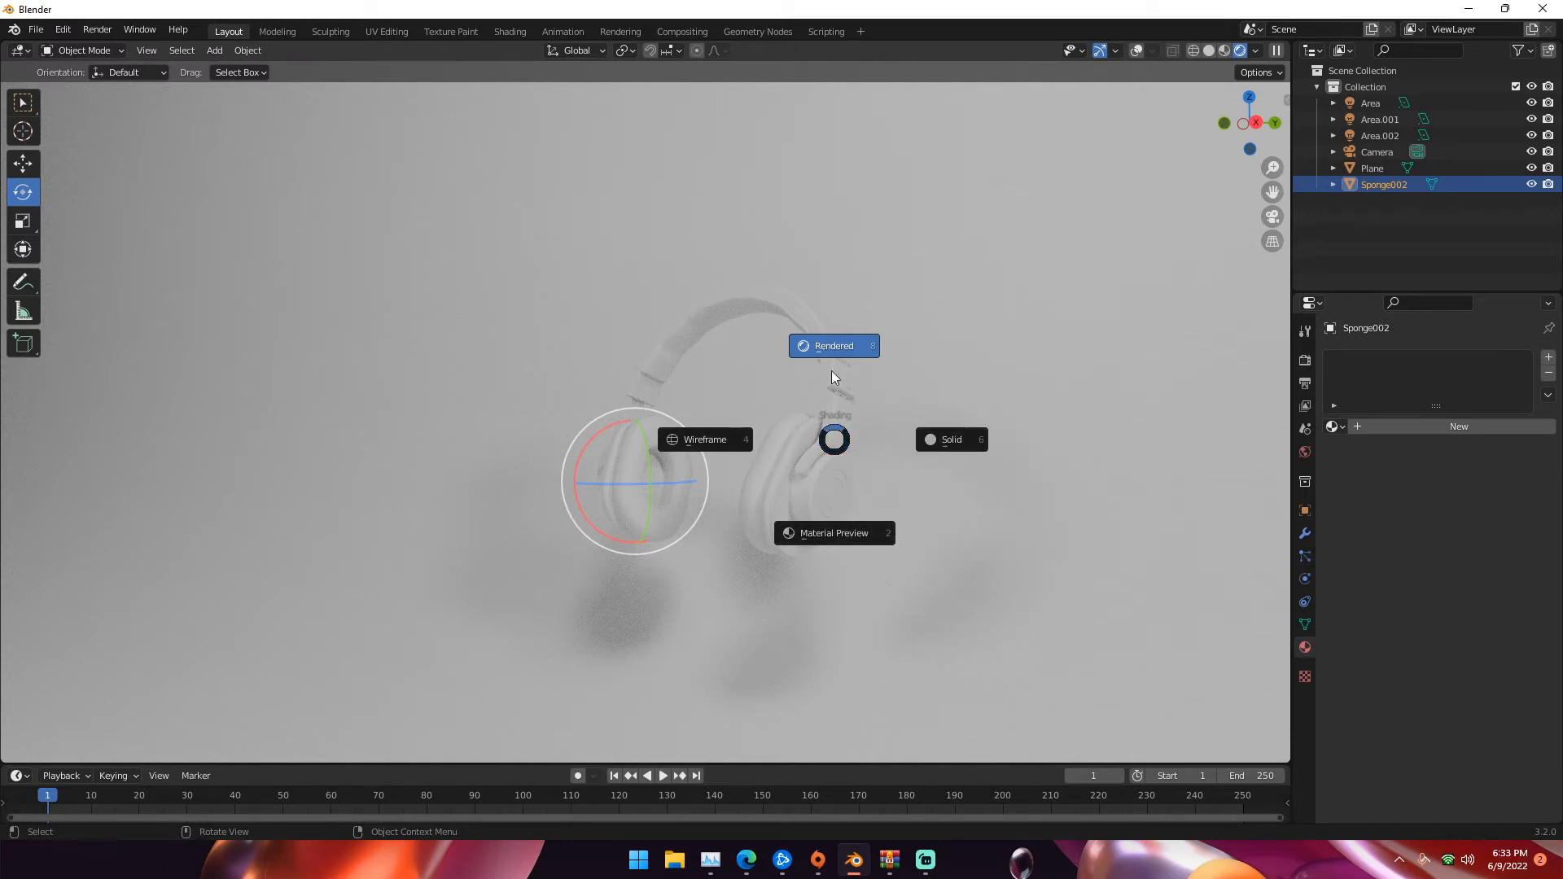
mouse_move(965, 408)
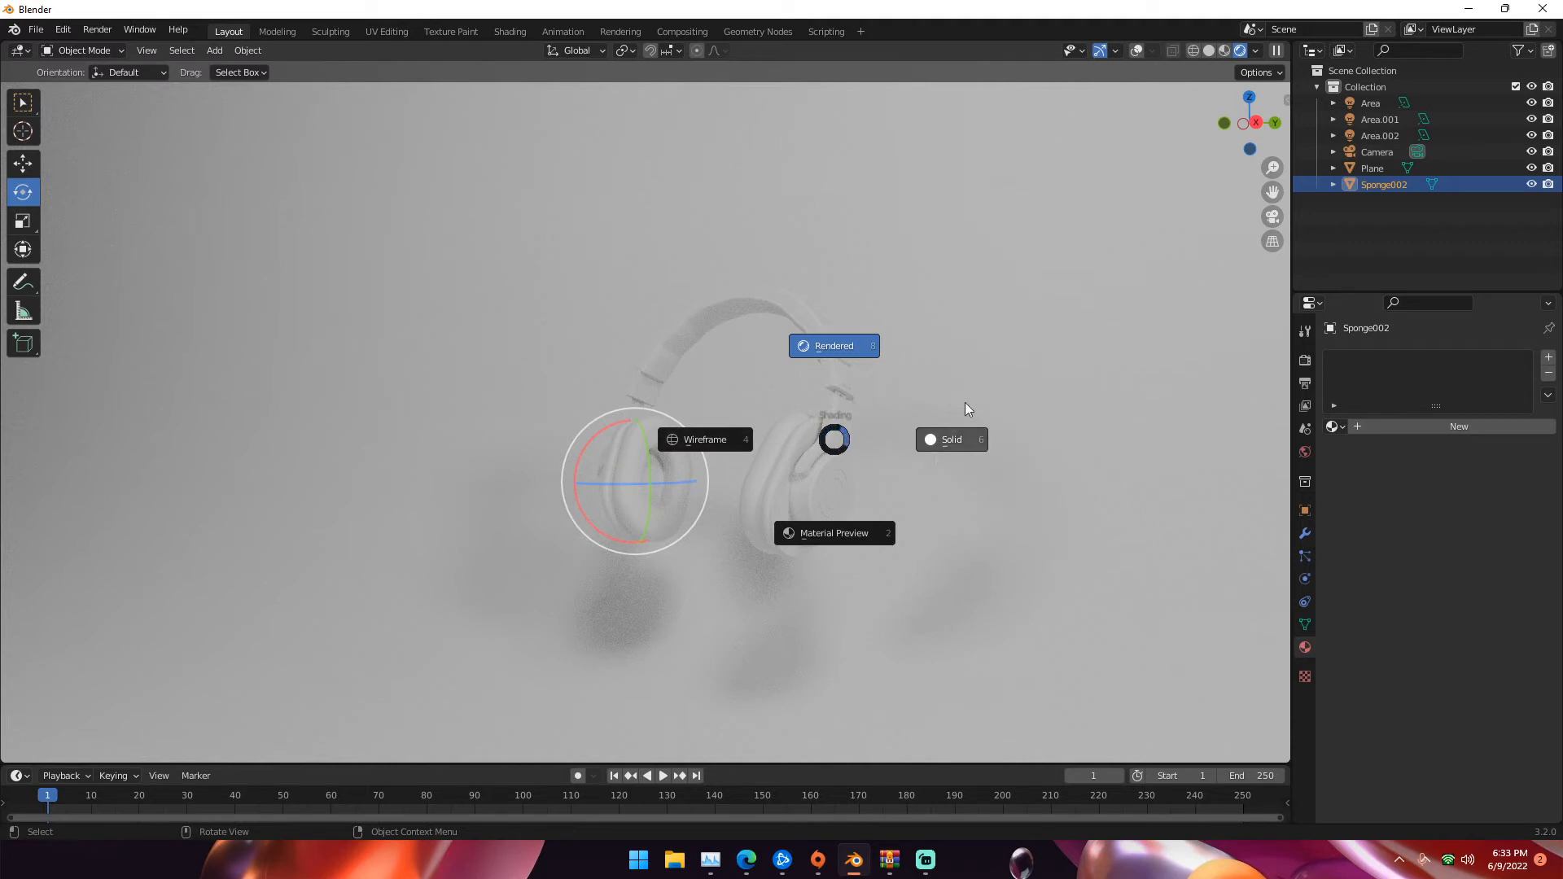
mouse_move(967, 445)
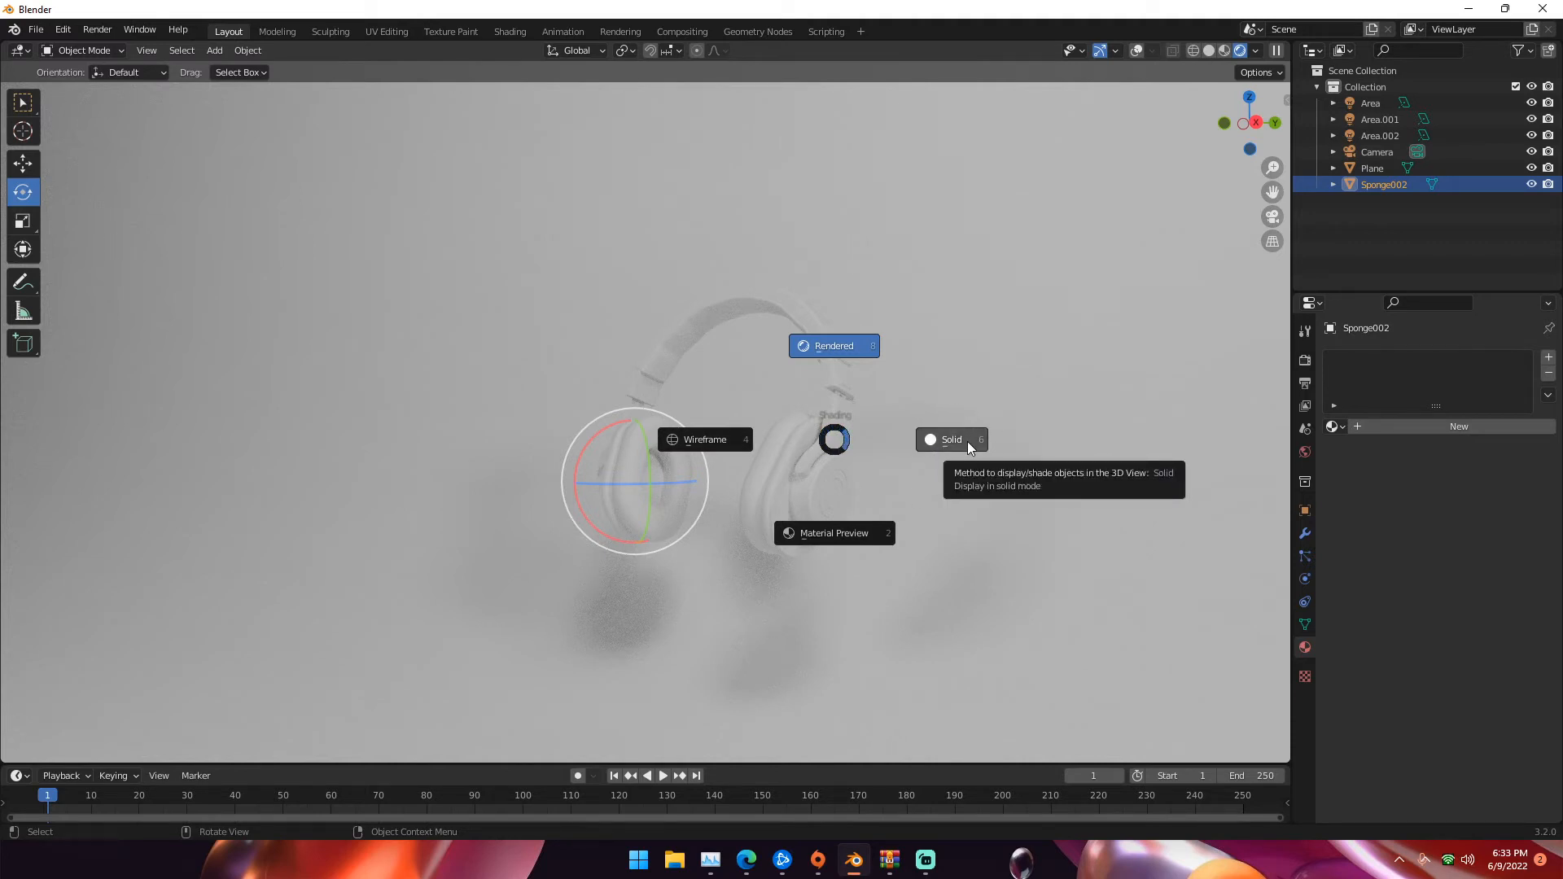
- Switch the viewport to Solid shading and split off a left-hand view
left_click(950, 440)
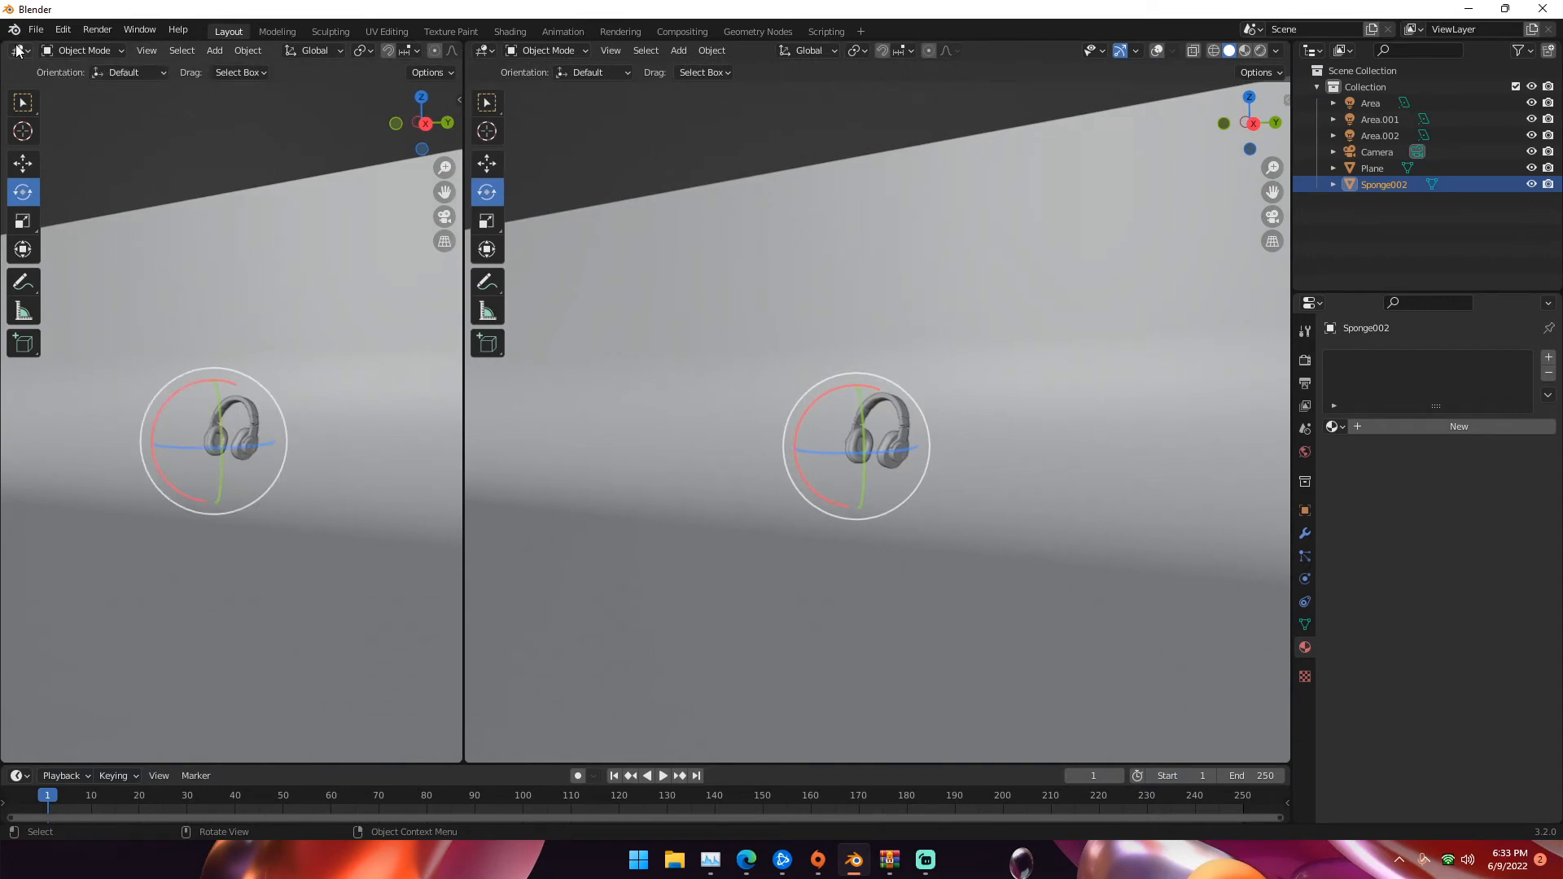
left_click(18, 50)
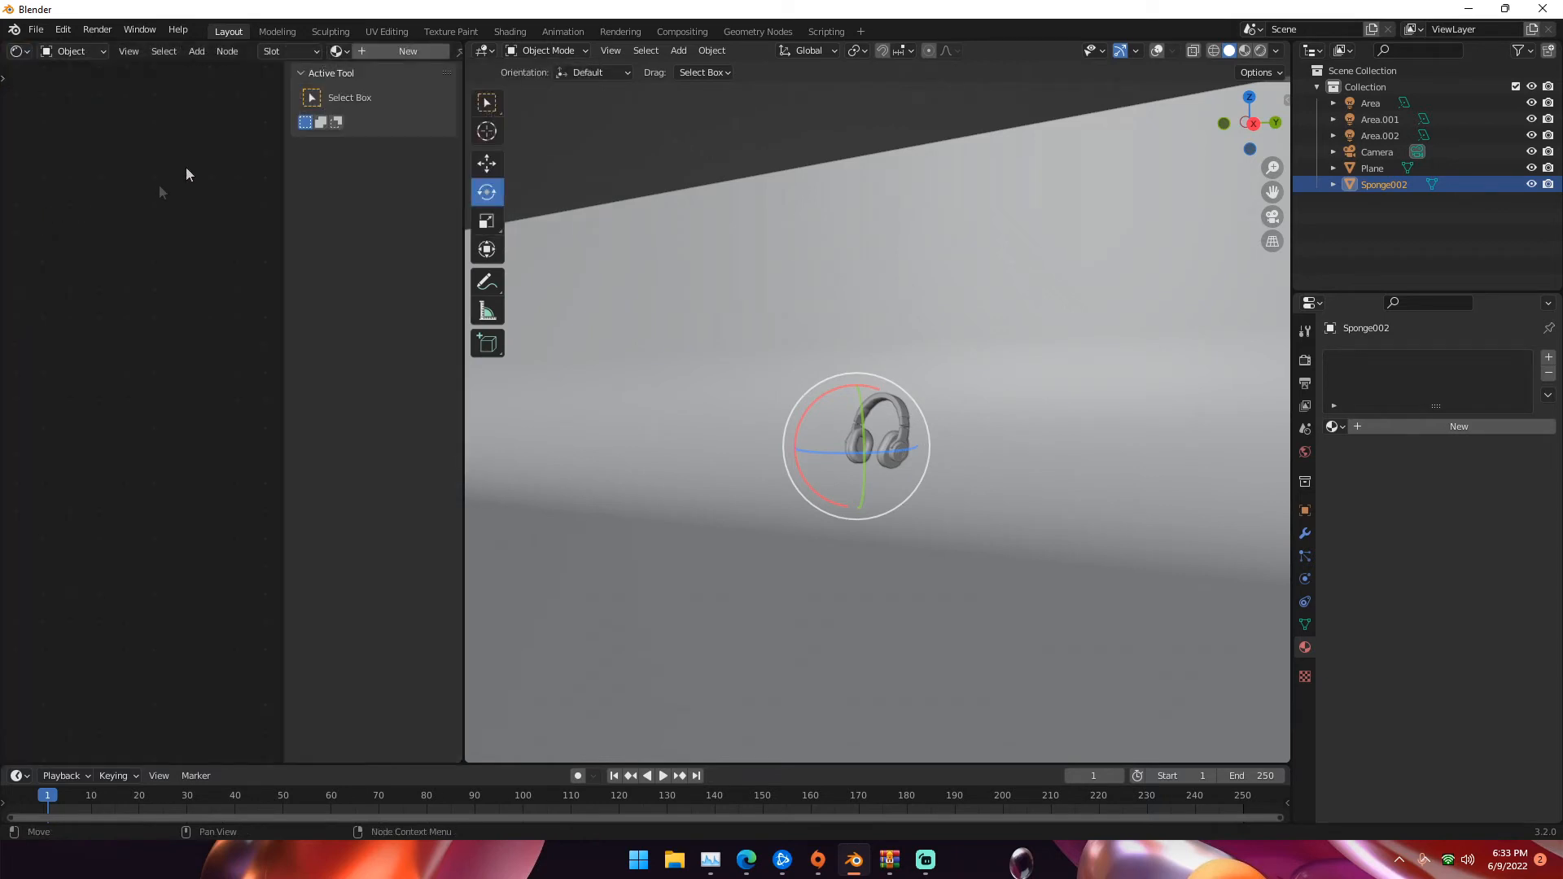
mouse_move(390, 265)
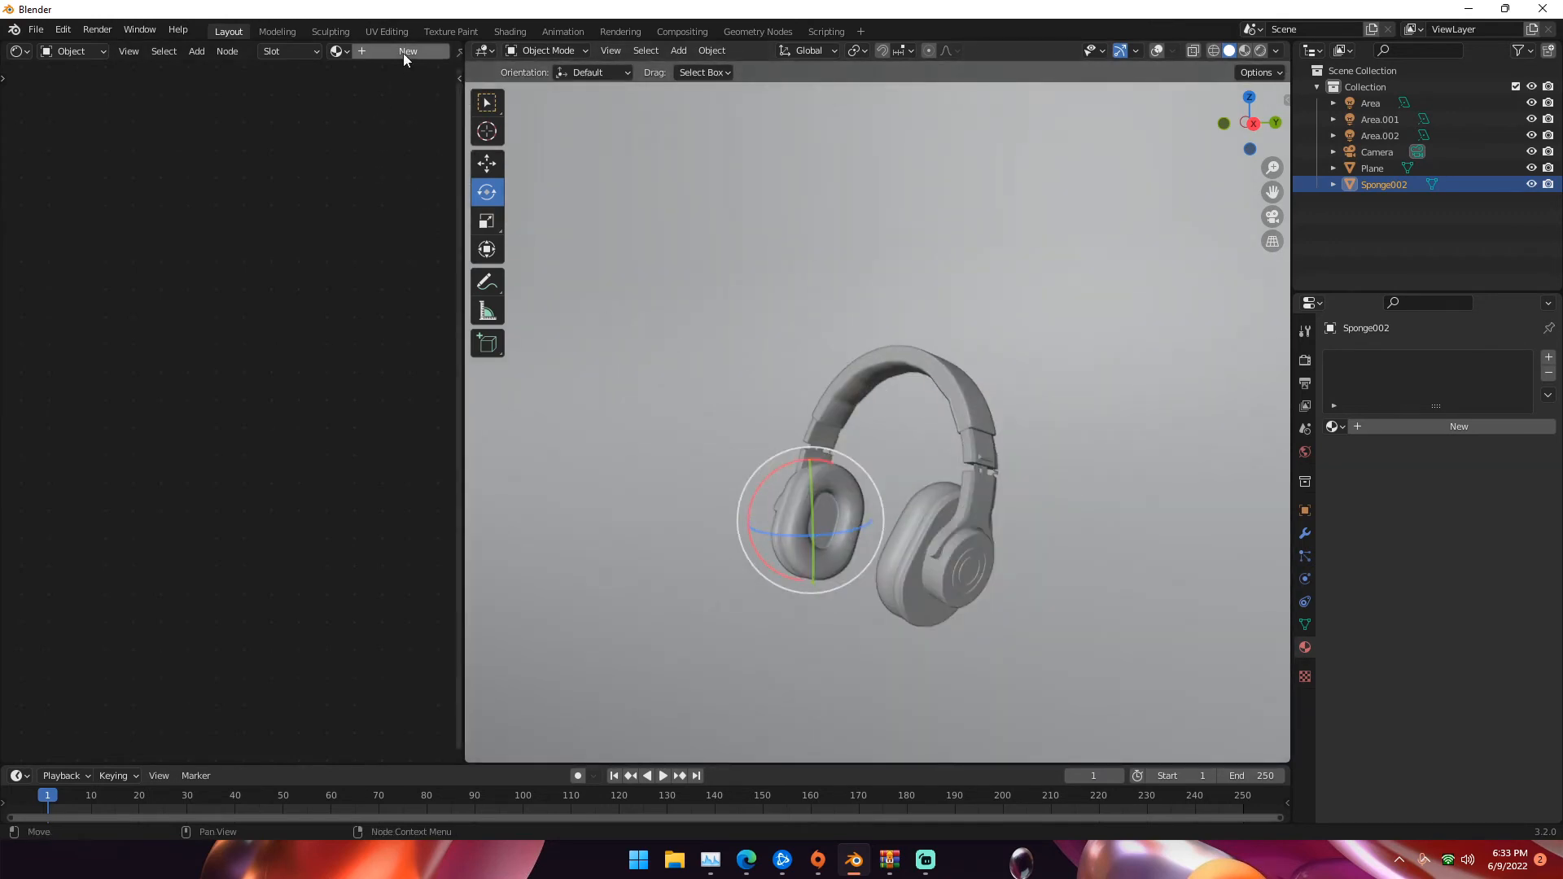
- Create Material.002 for the headphones and move its Principled BSDF node
left_click(407, 50)
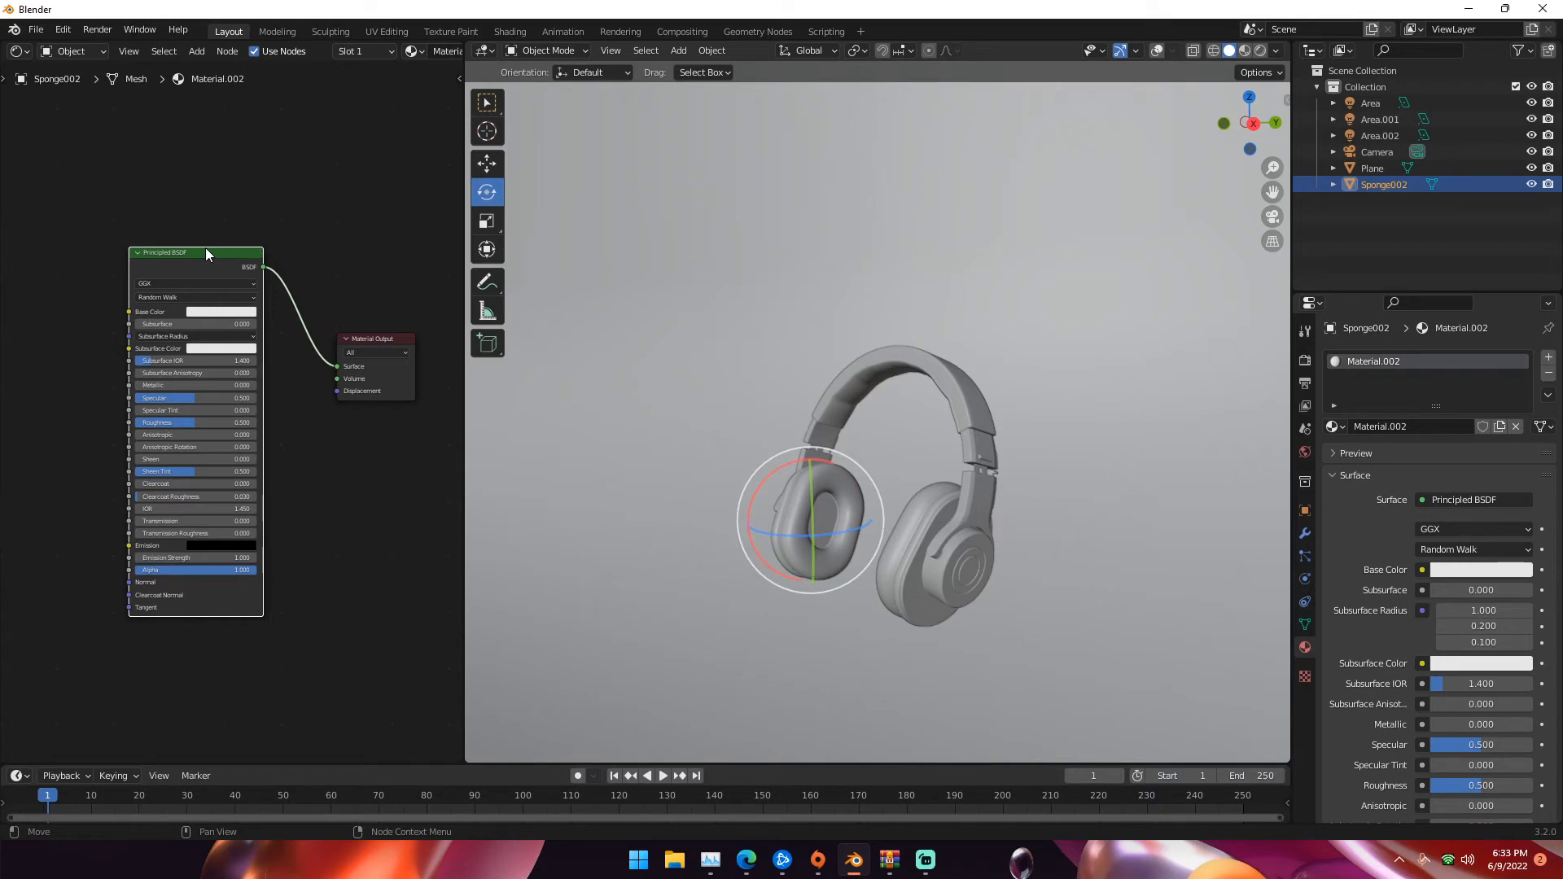
left_click_drag(206, 252, 184, 203)
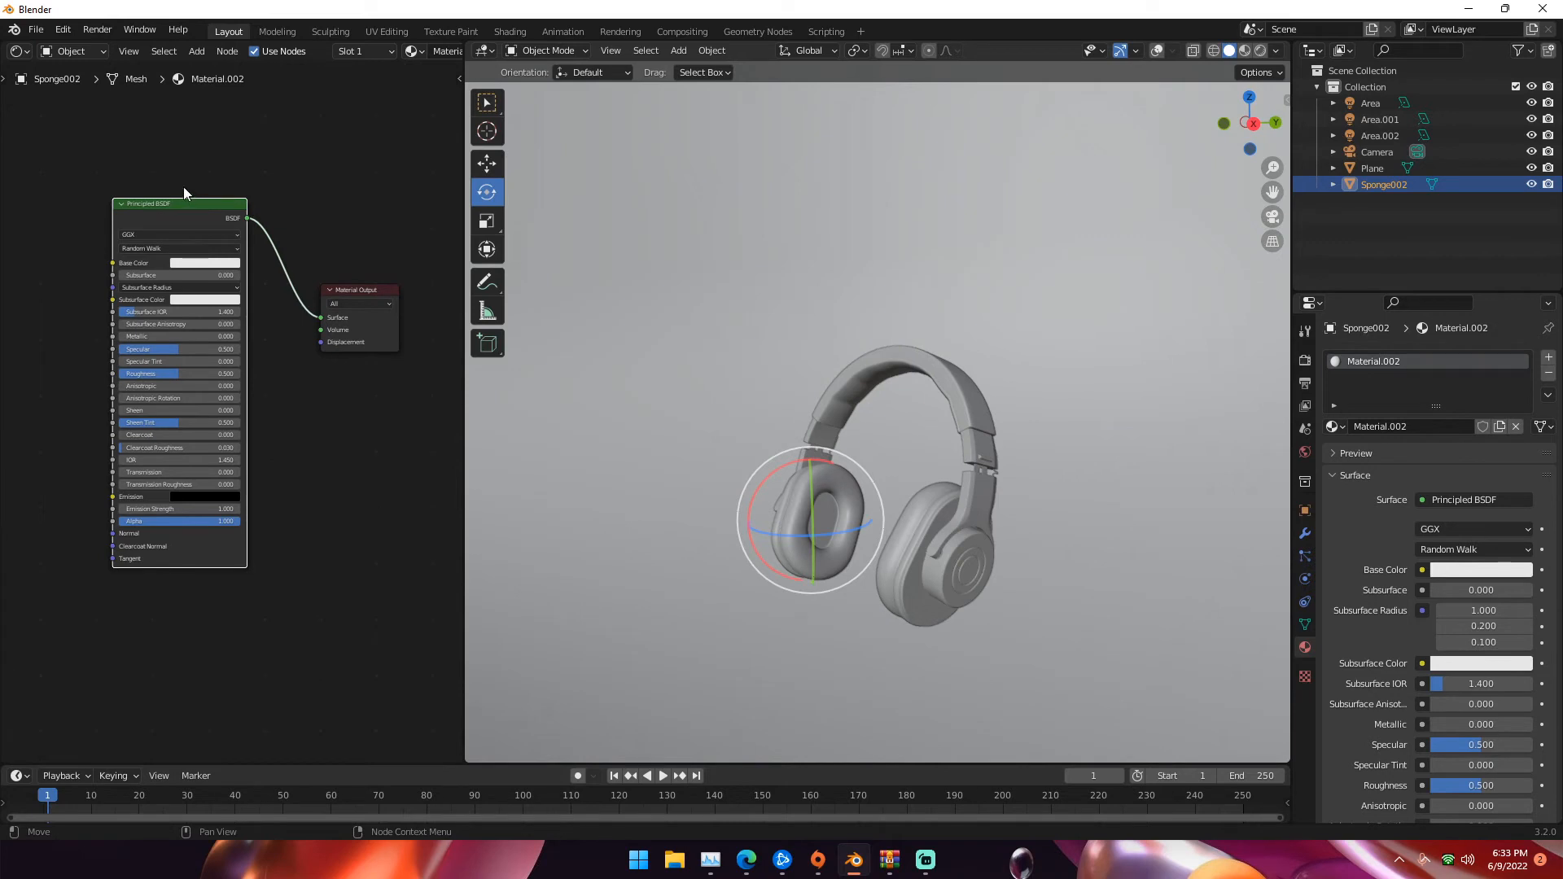
- Rearrange the Principled BSDF and Material Output nodes to make room for texture nodes
left_click_drag(150, 203, 214, 168)
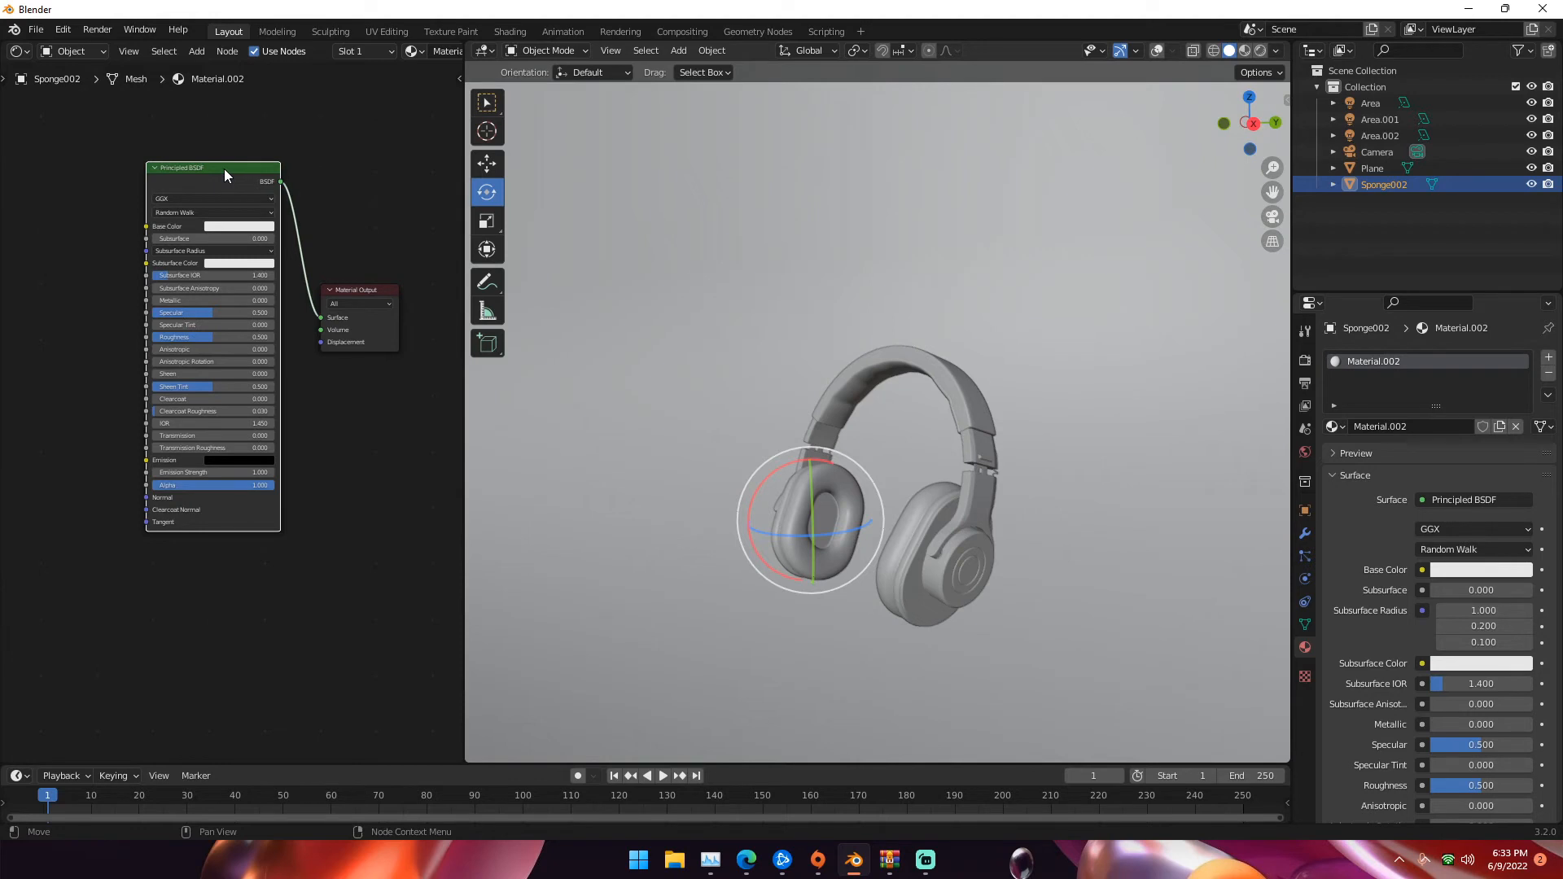
left_click_drag(226, 172, 166, 127)
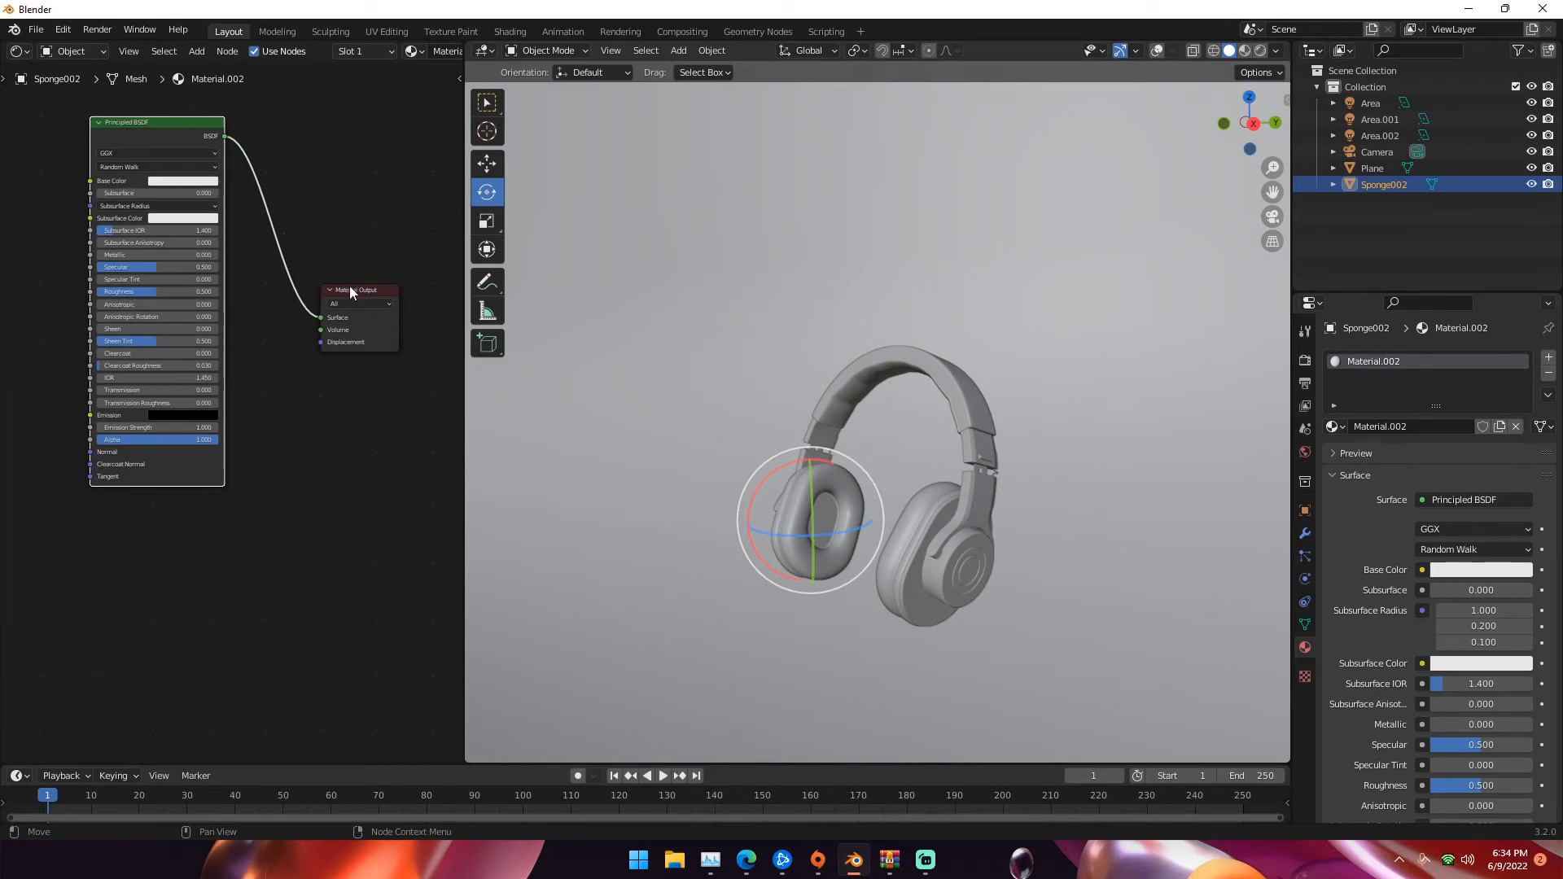
left_click_drag(356, 289, 396, 271)
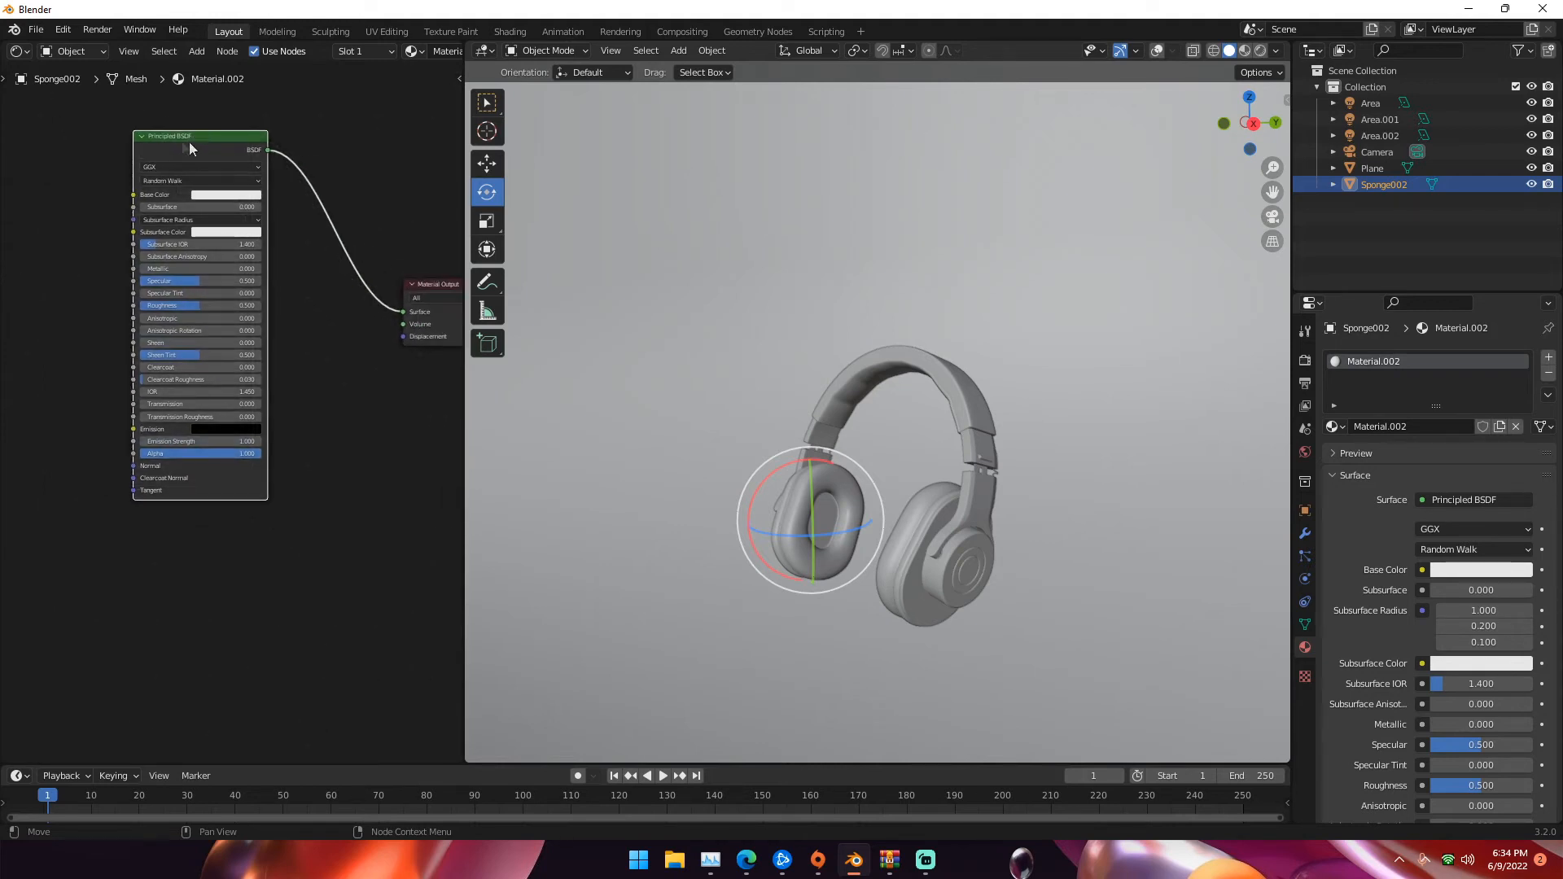
left_click_drag(190, 136, 241, 207)
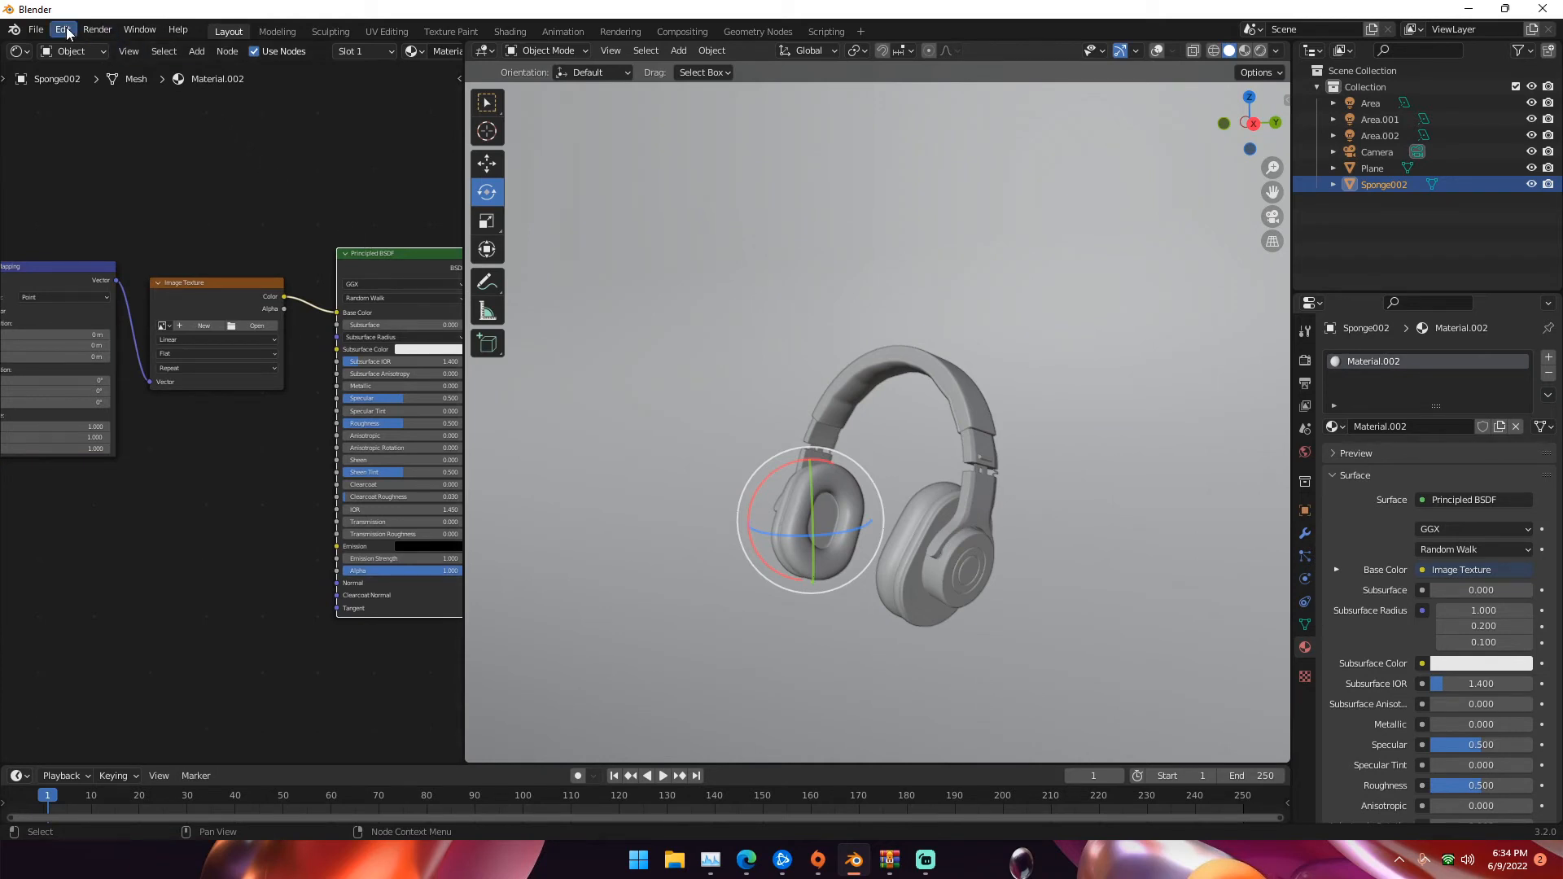
- Check that Node Wrangler is enabled in Edit > Preferences, then close the window
left_click(62, 29)
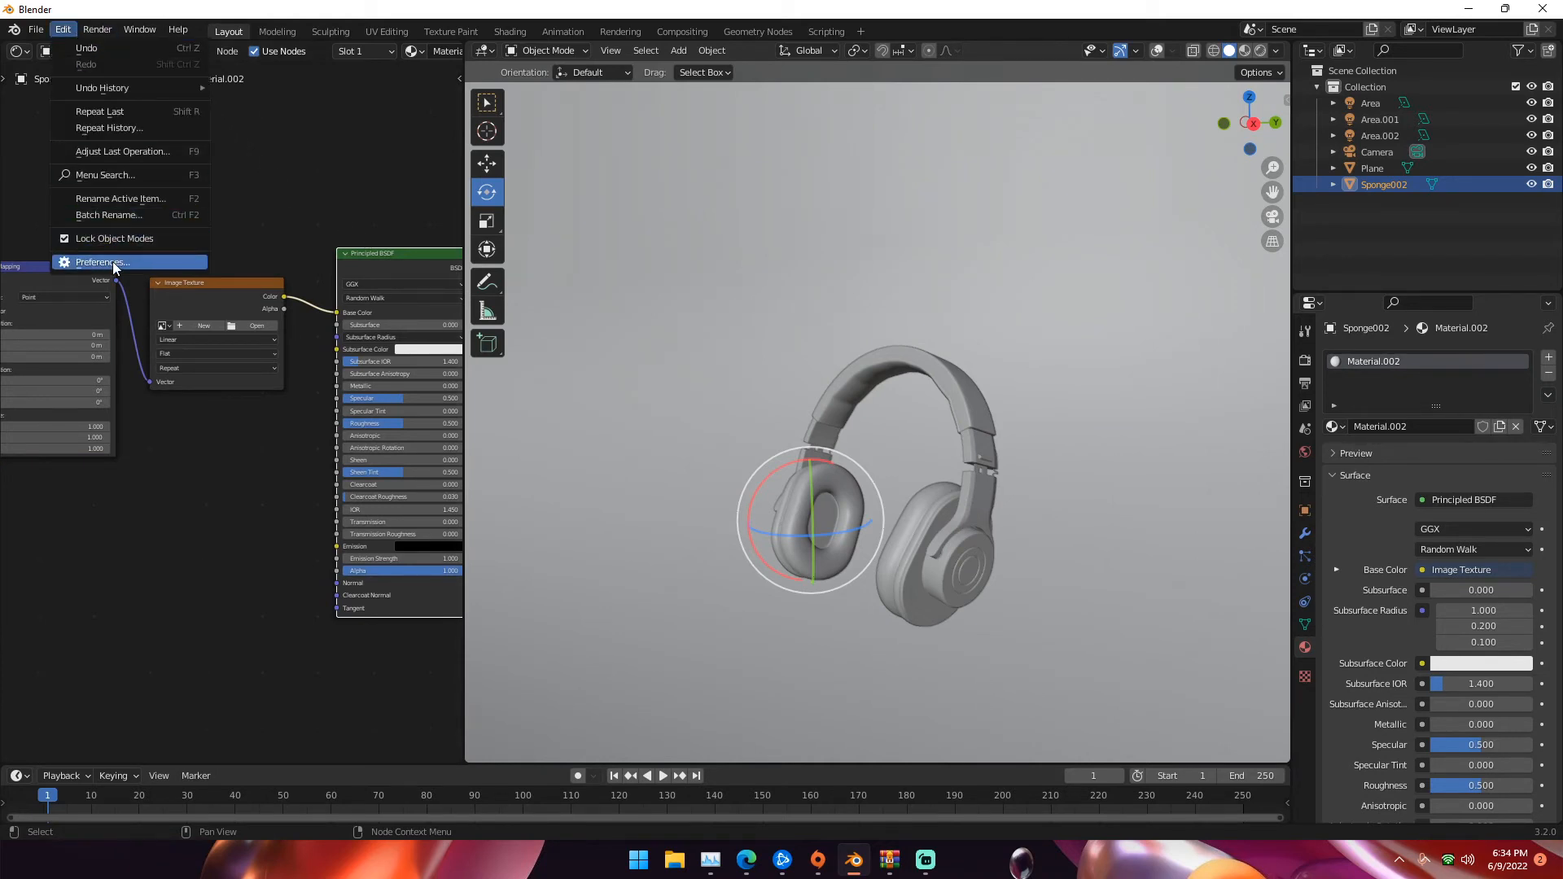
mouse_move(100, 261)
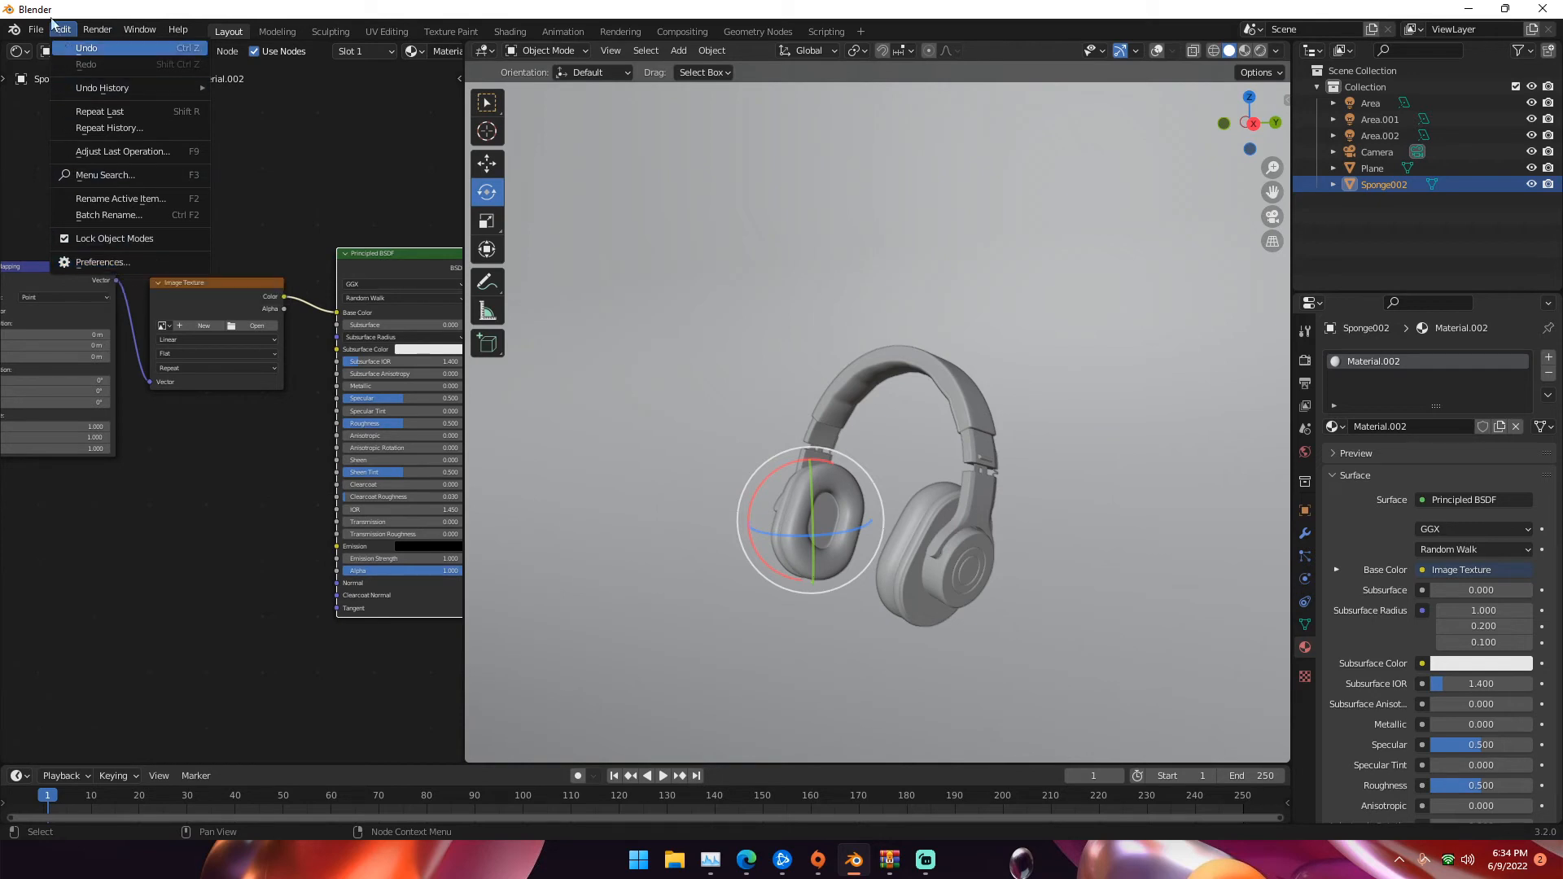
left_click(101, 261)
type("node")
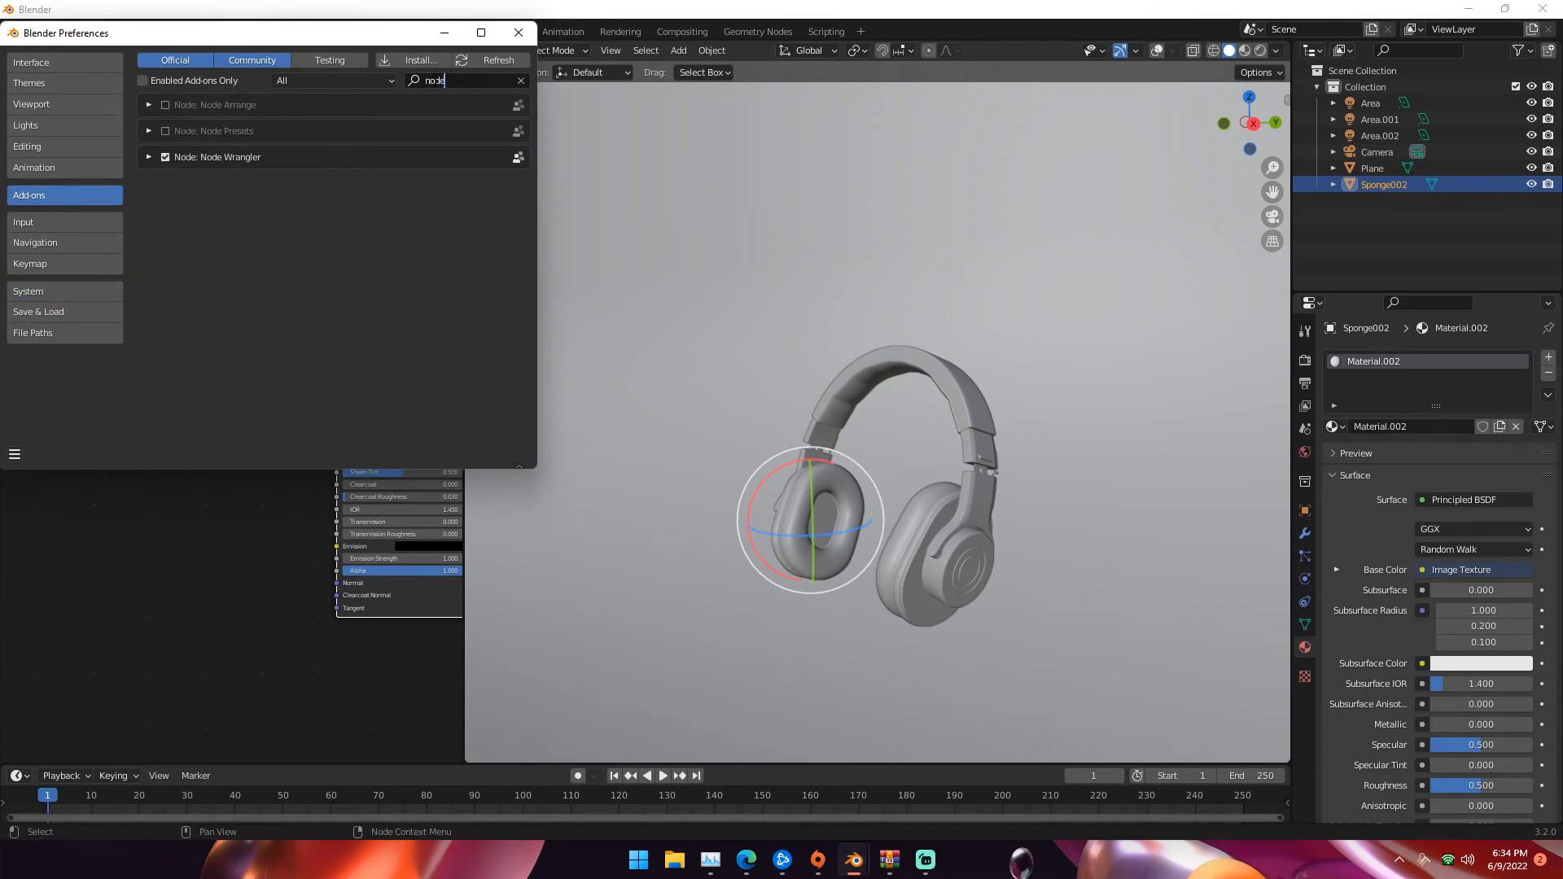
left_click(516, 33)
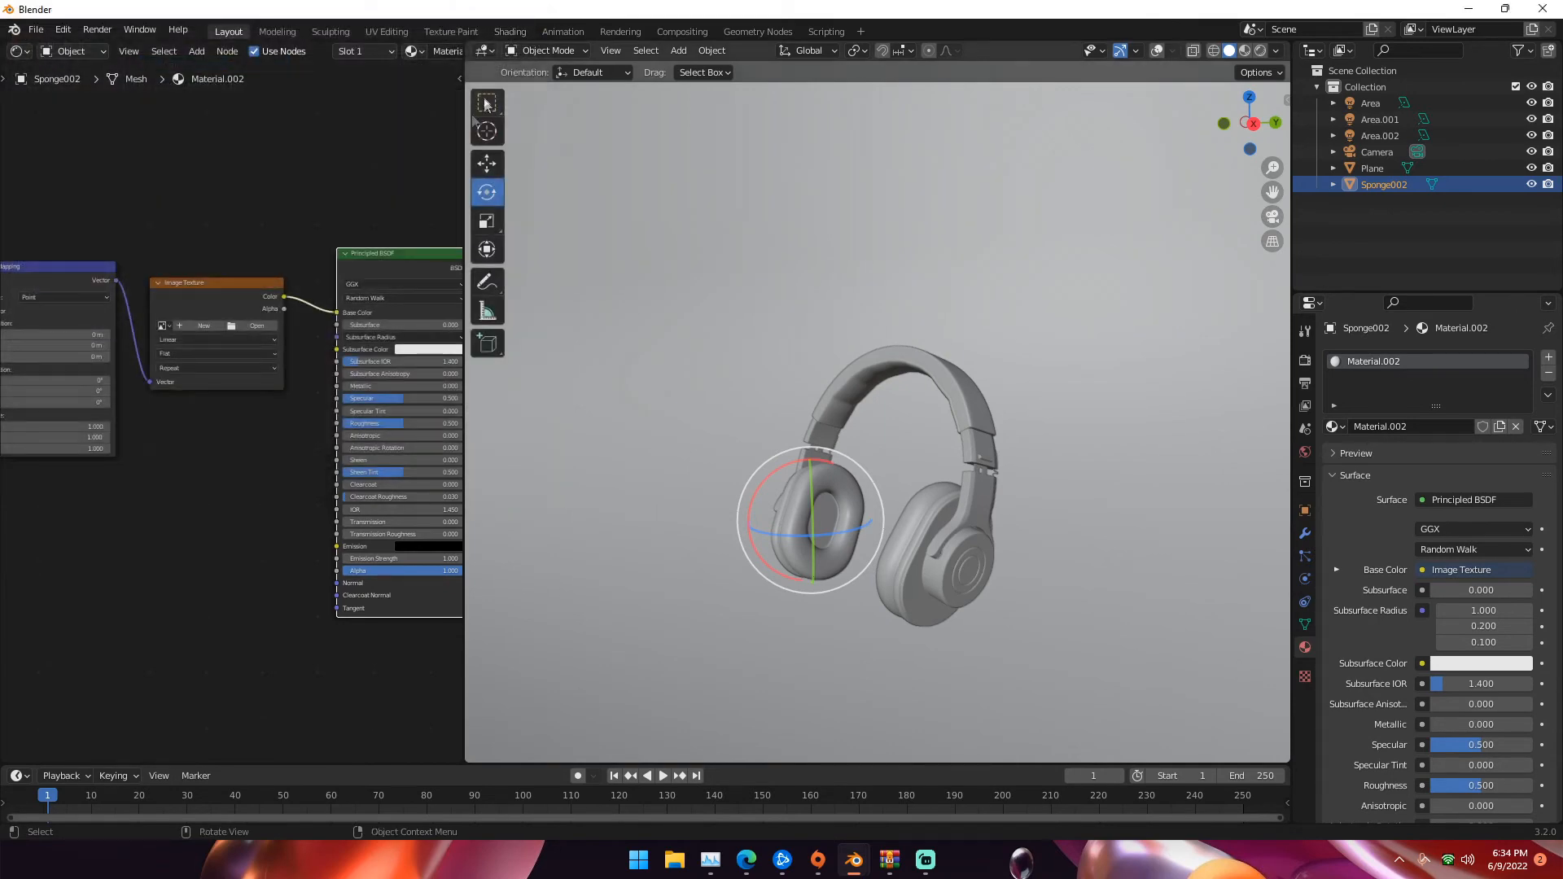
- Load Headphones_Para_Substance_wire_006135113_B.jpg from the textures folder into the Image Texture node
left_click(257, 341)
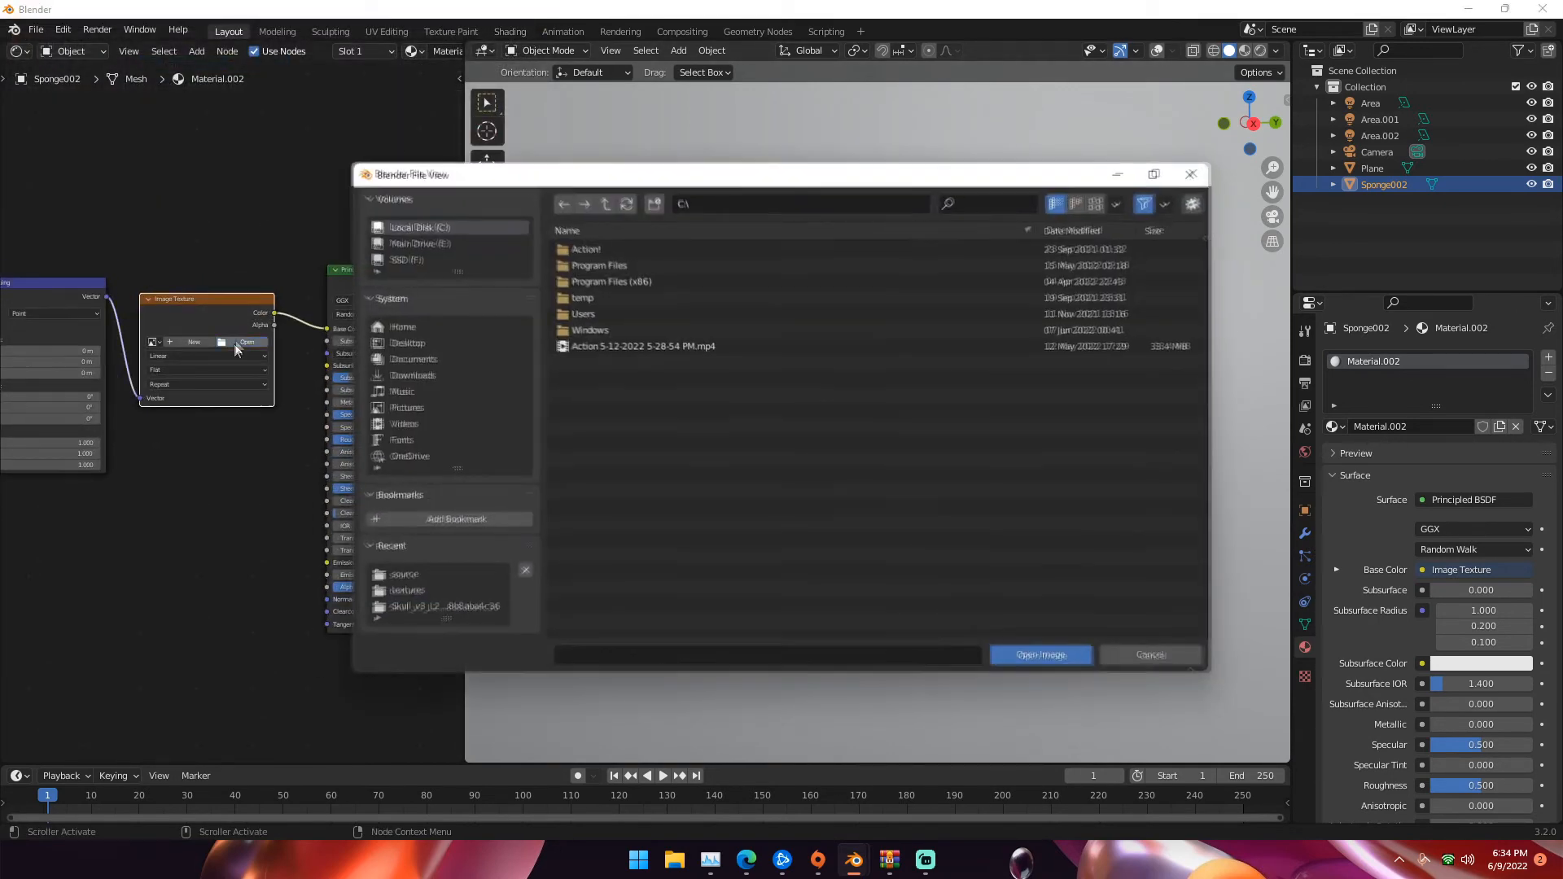
left_click(405, 590)
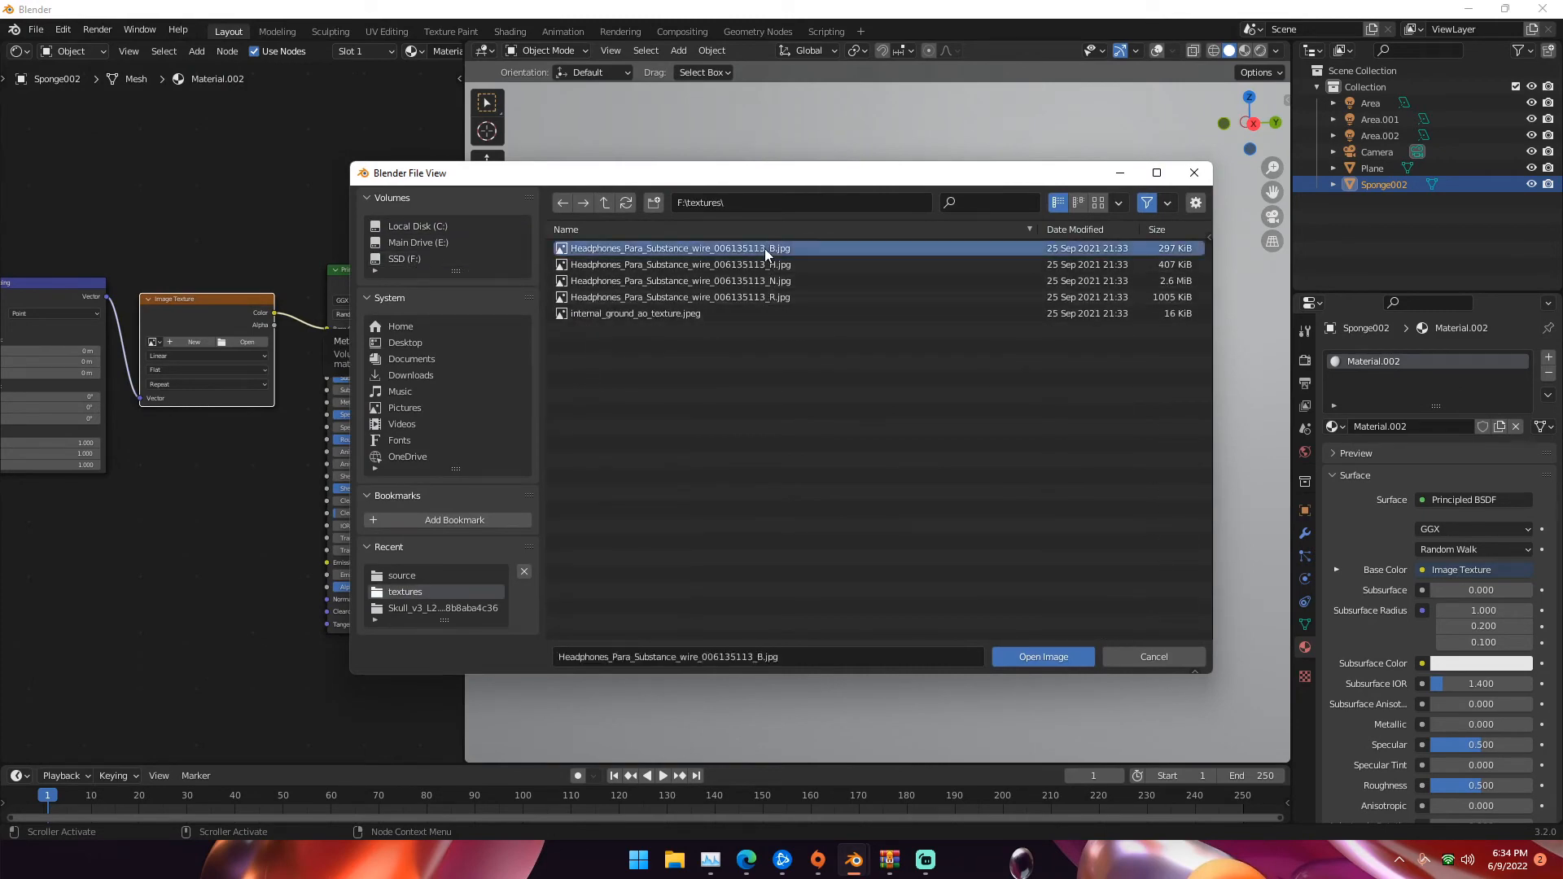
left_click(1042, 656)
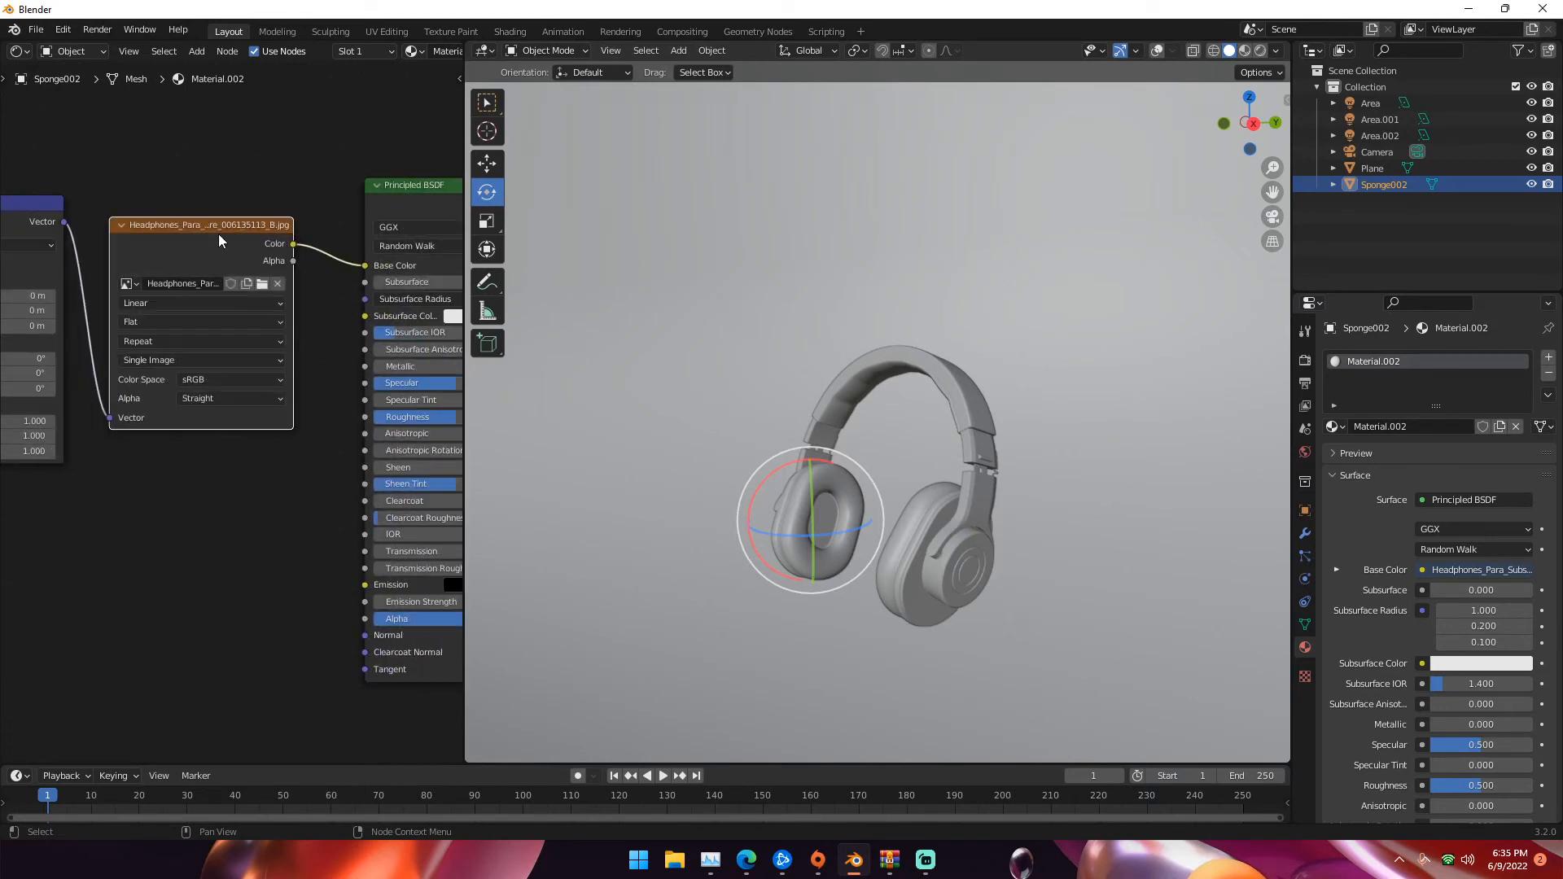
mouse_move(227, 206)
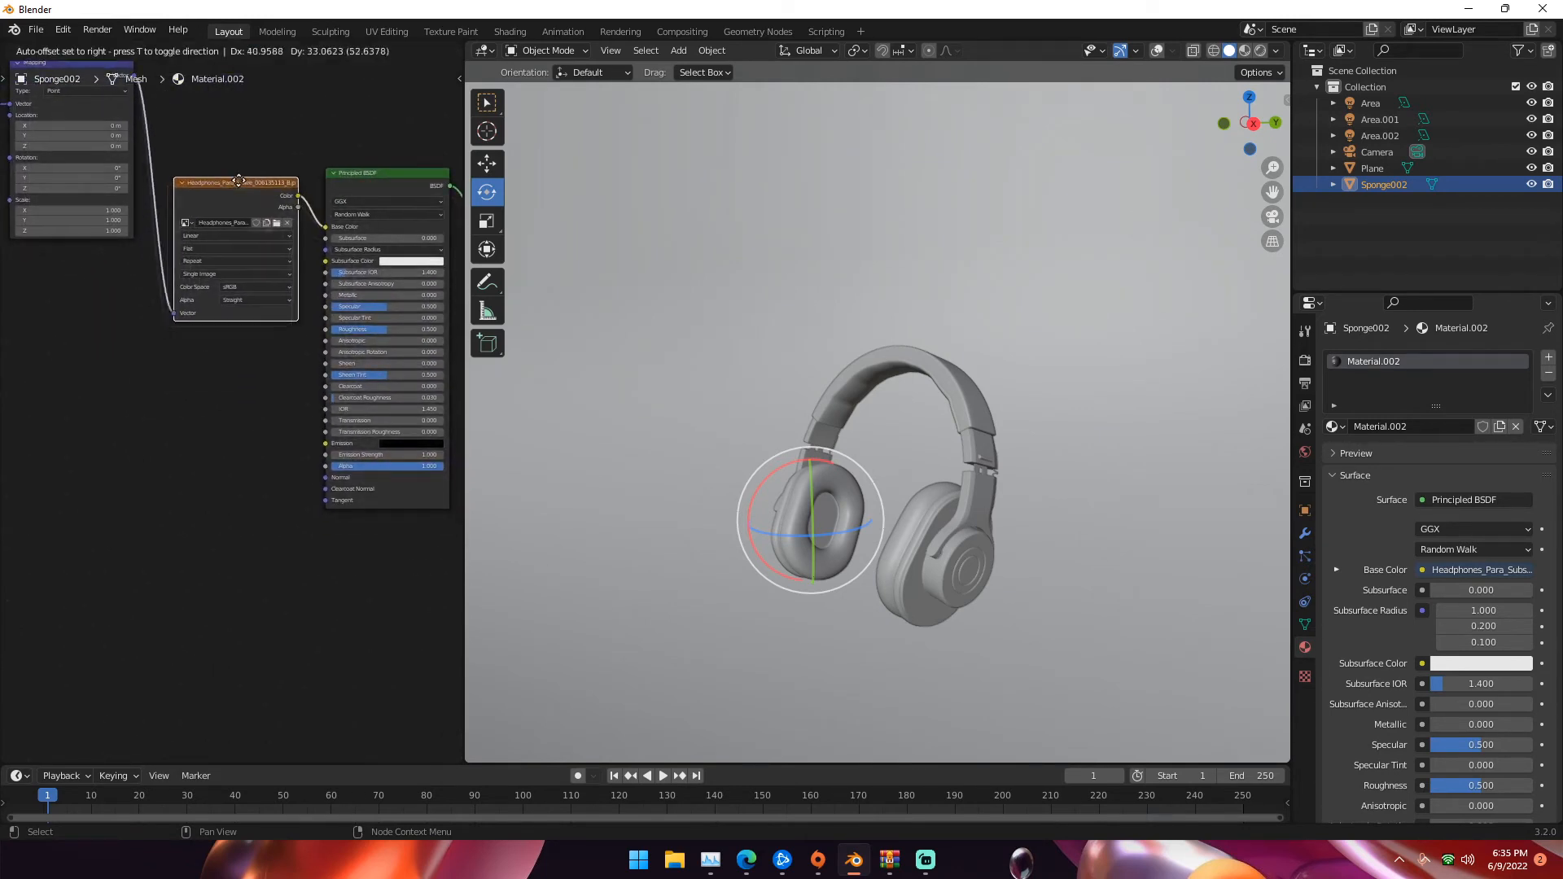
- Load the _R.jpg roughness image into the texture node and link its Color to Roughness
left_click_drag(236, 182, 157, 340)
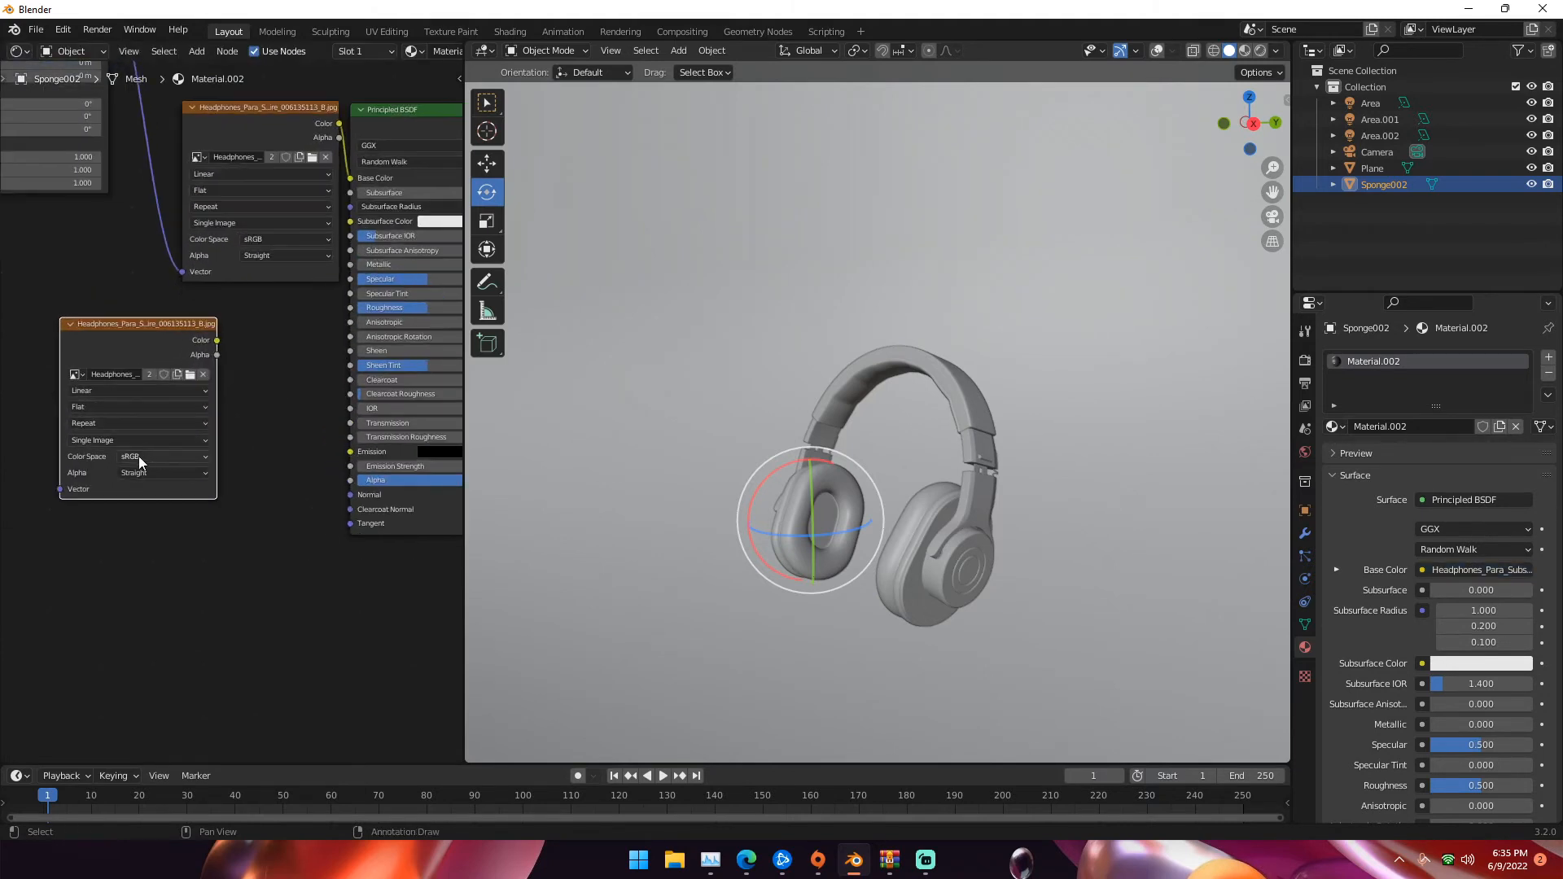
left_click(159, 456)
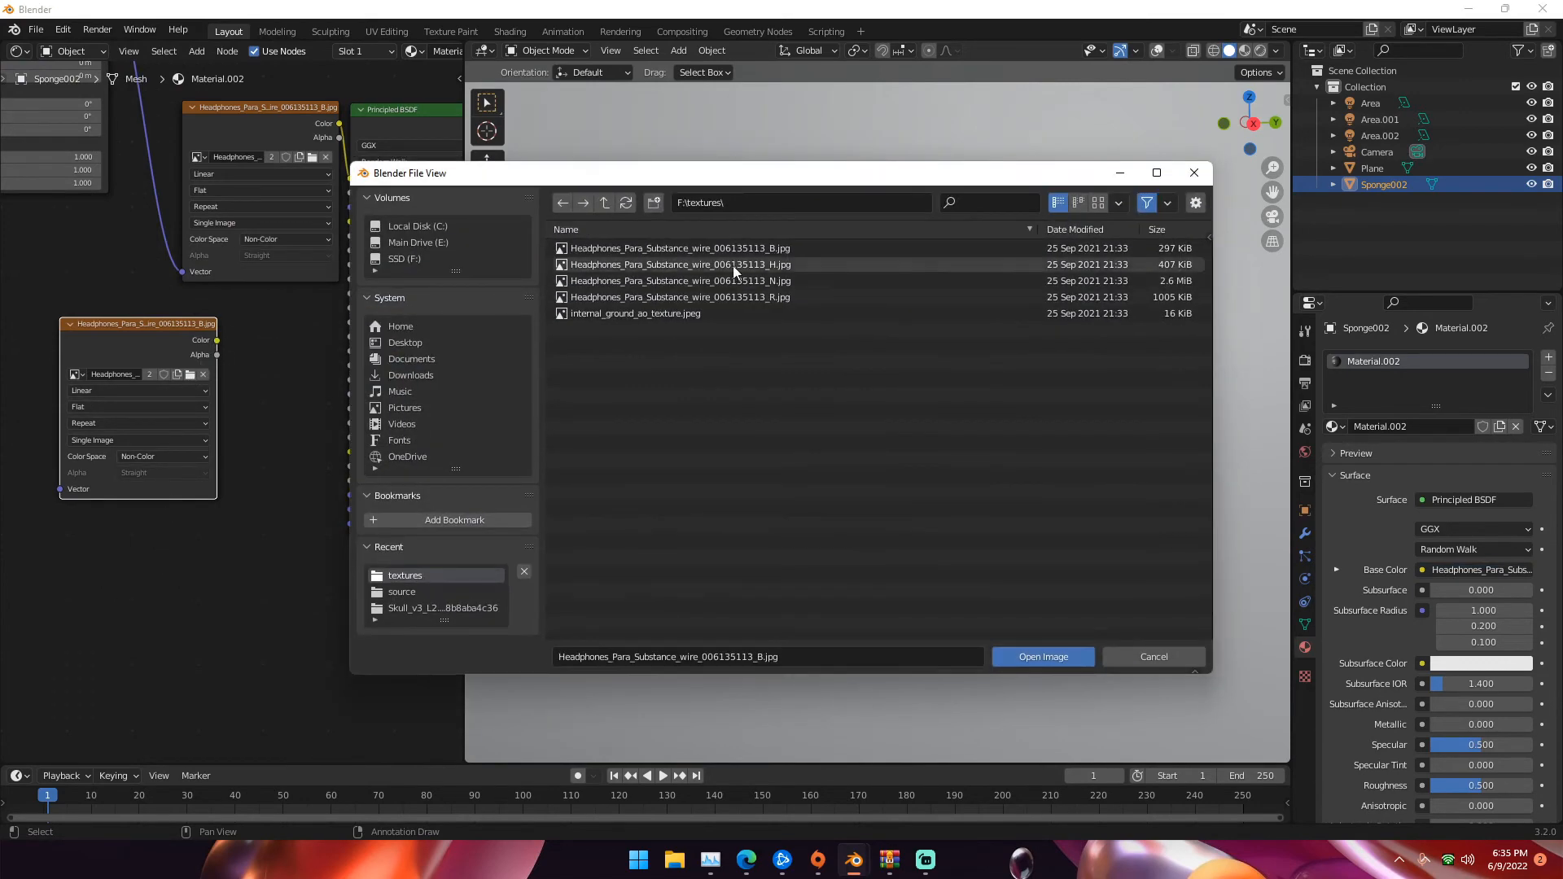
left_click(678, 297)
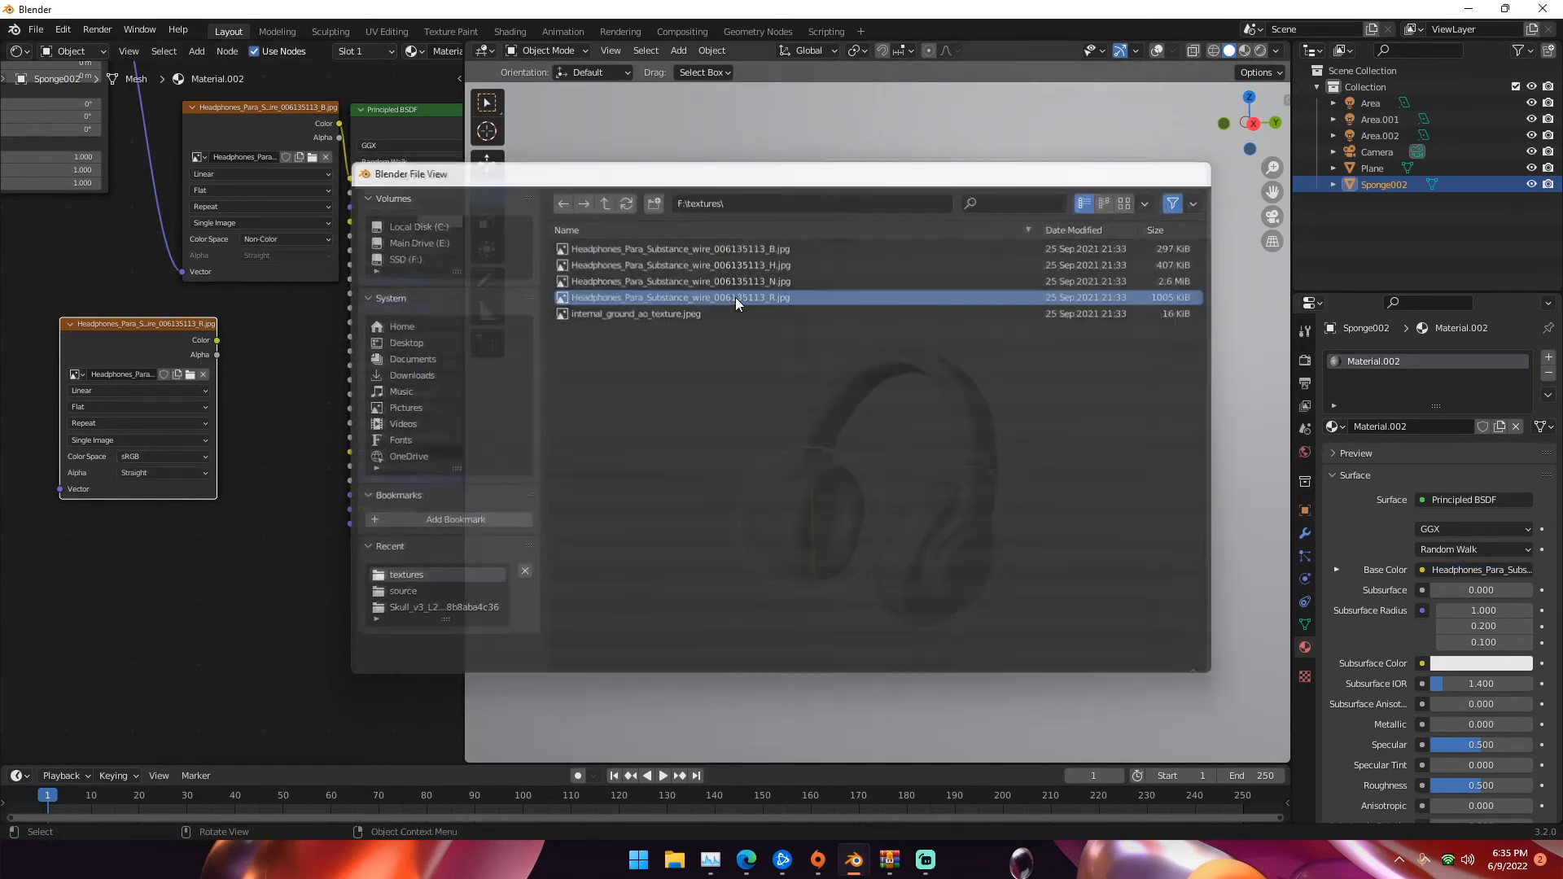
double_click(678, 297)
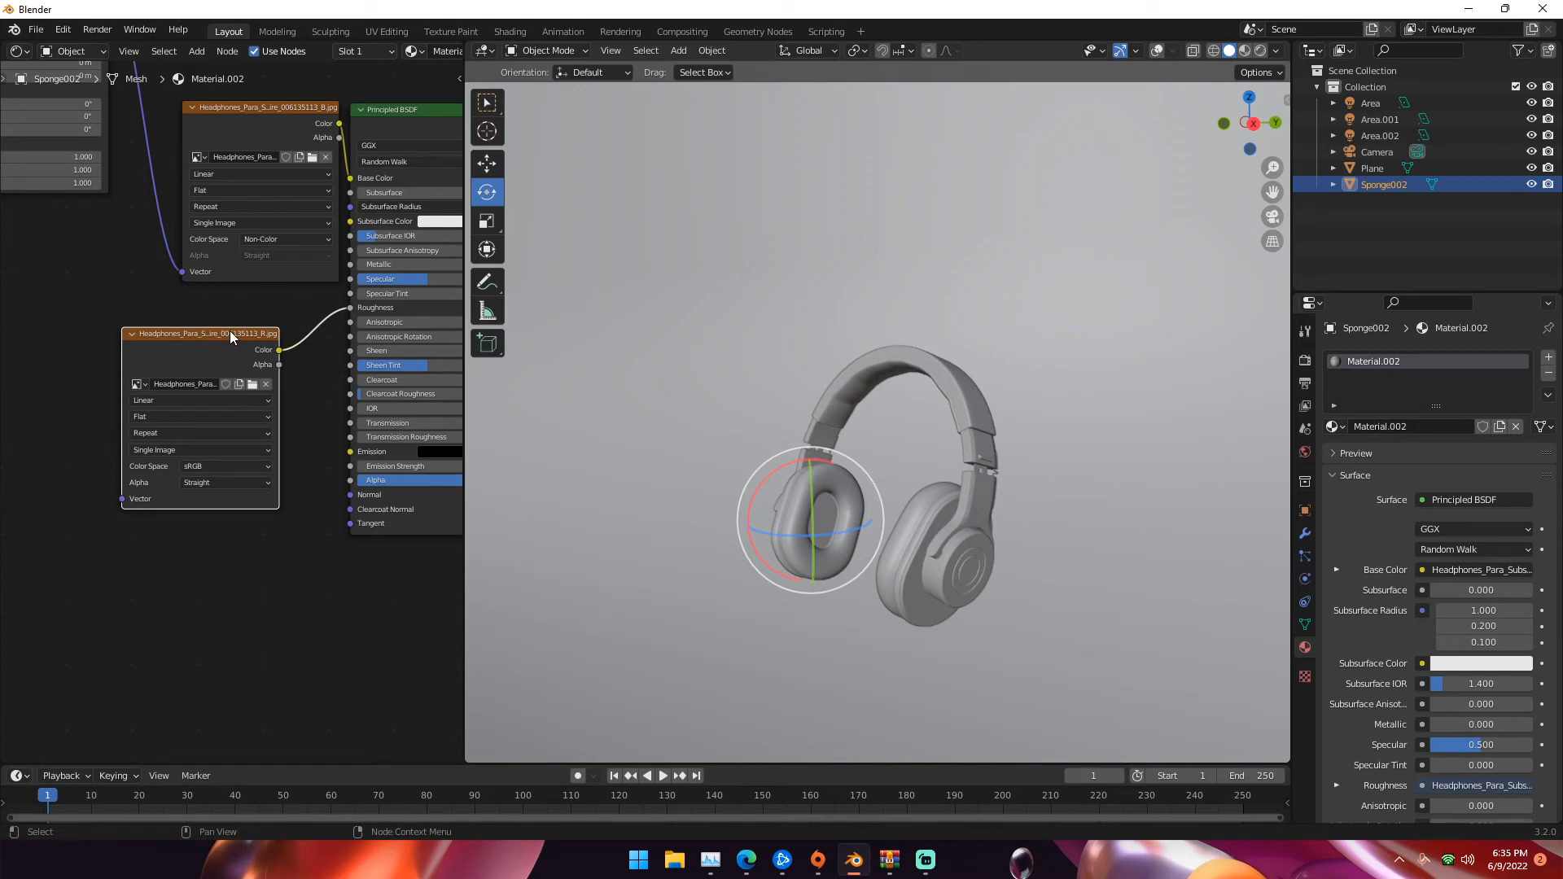
left_click_drag(204, 333, 132, 302)
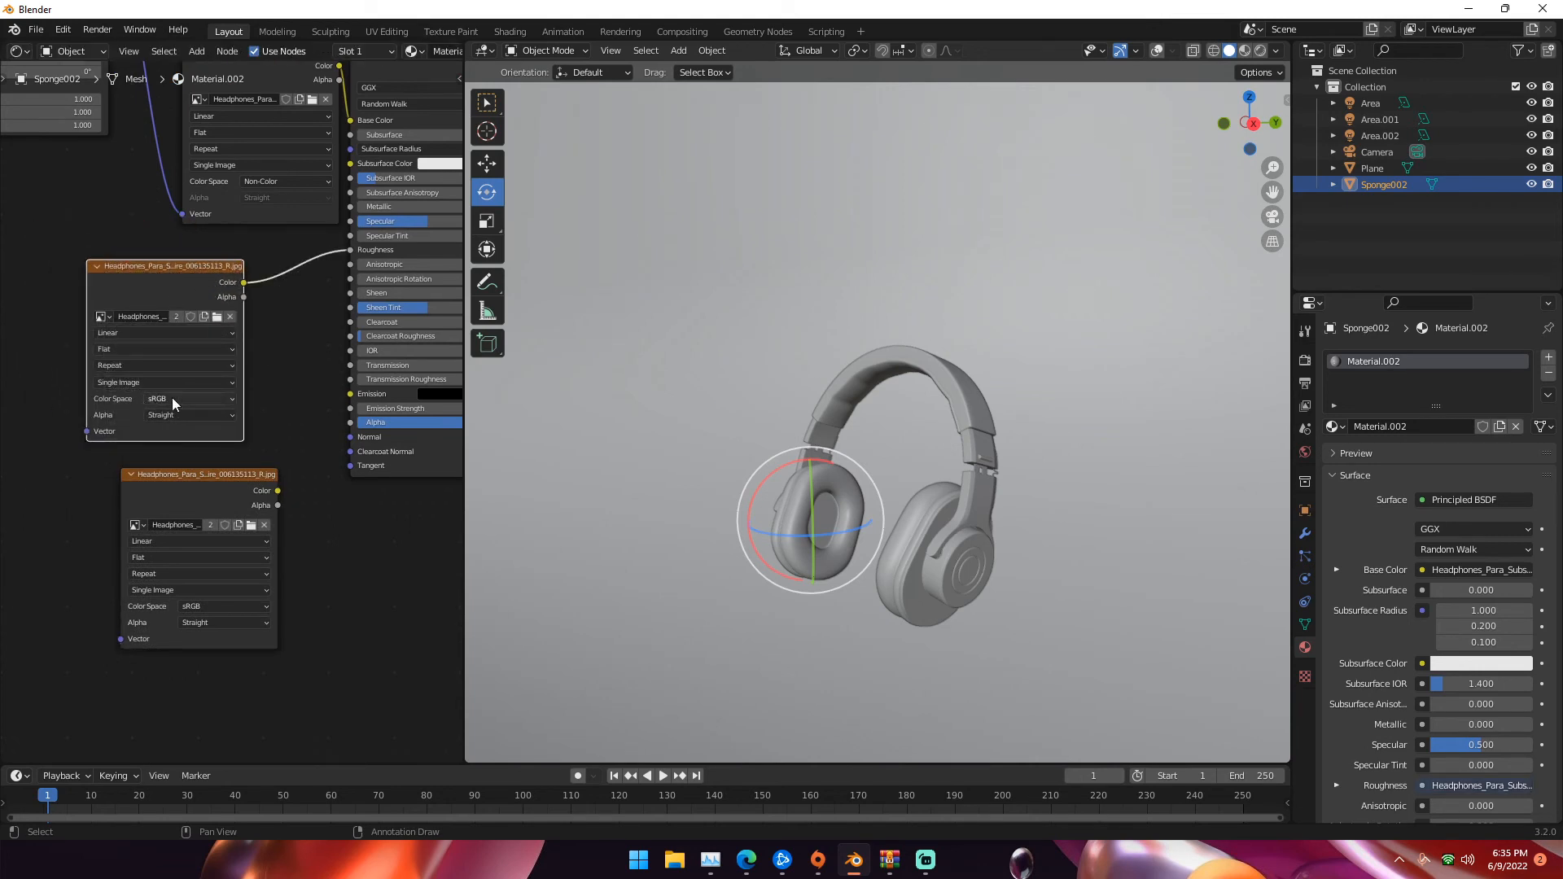
- Load the _N.jpg normal texture and add a Normal Map node beside it
left_click(187, 398)
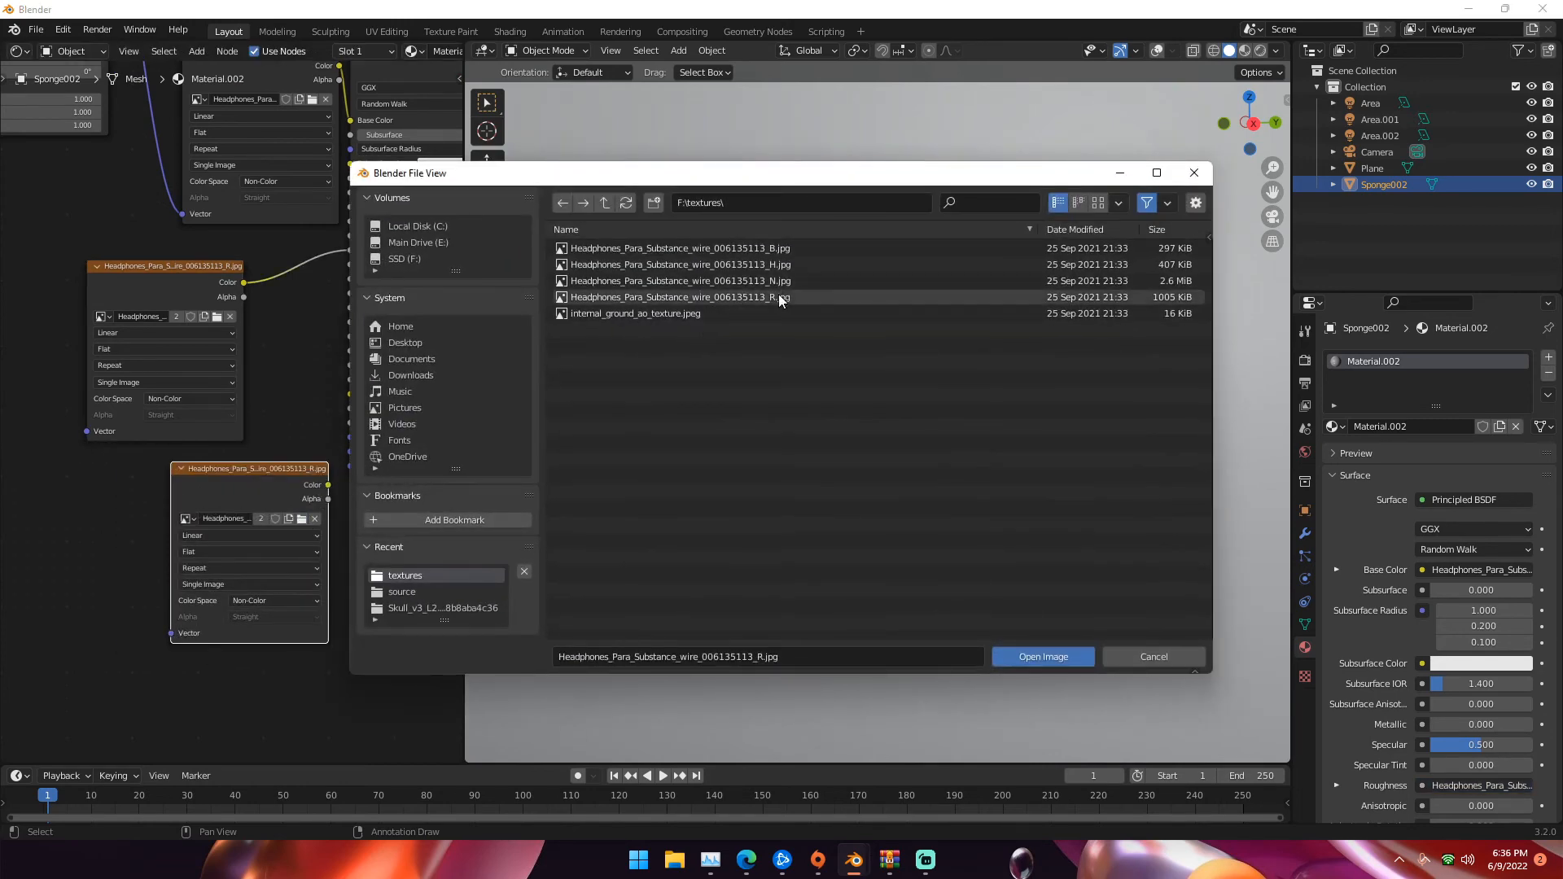
left_click(1042, 656)
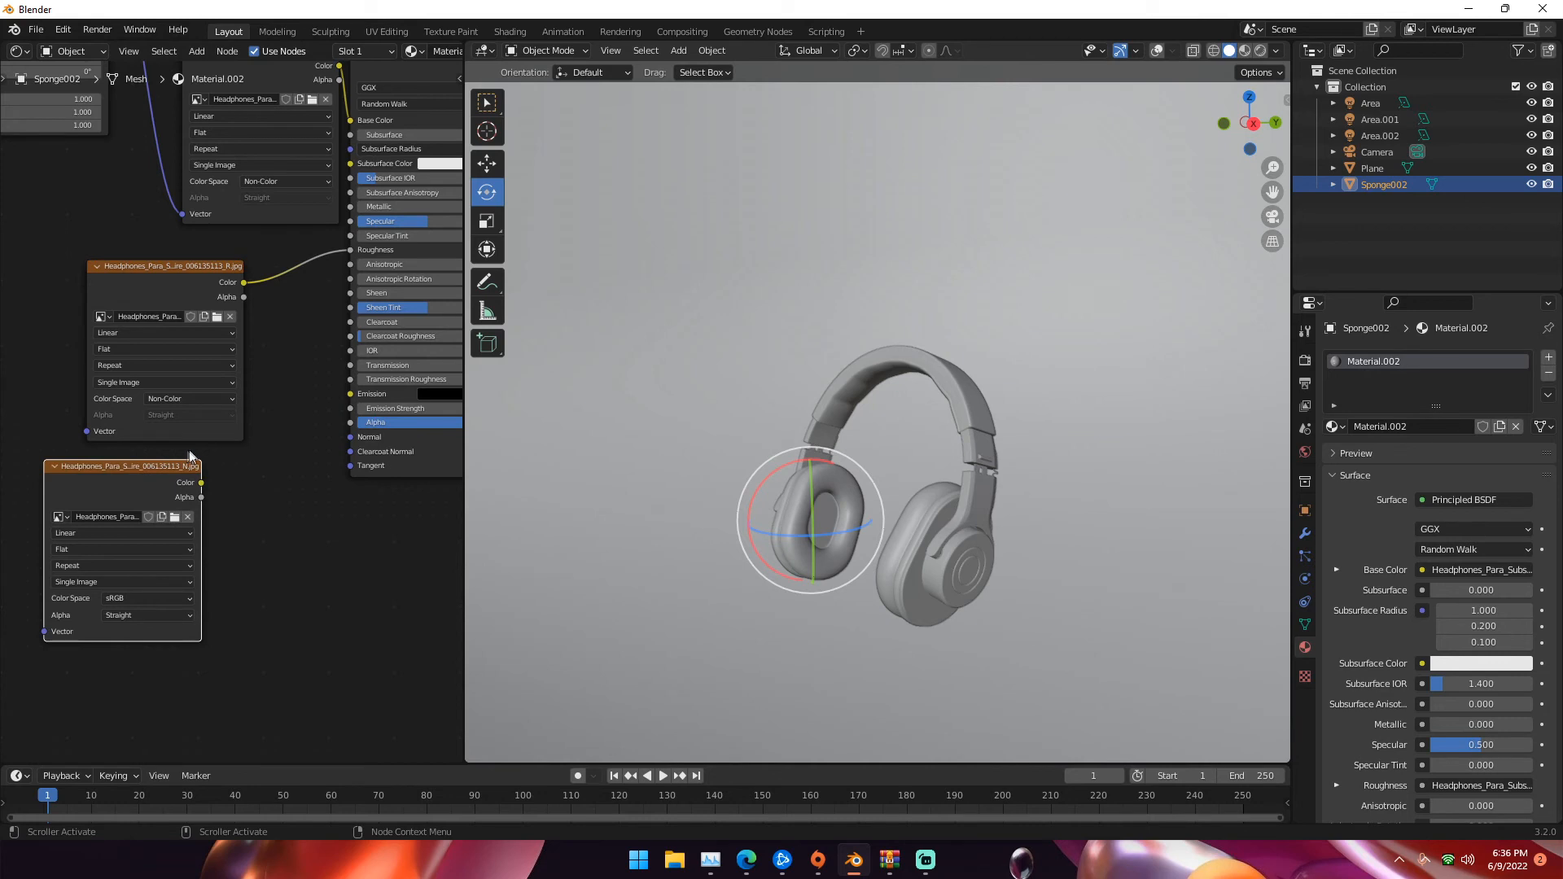
type("bu")
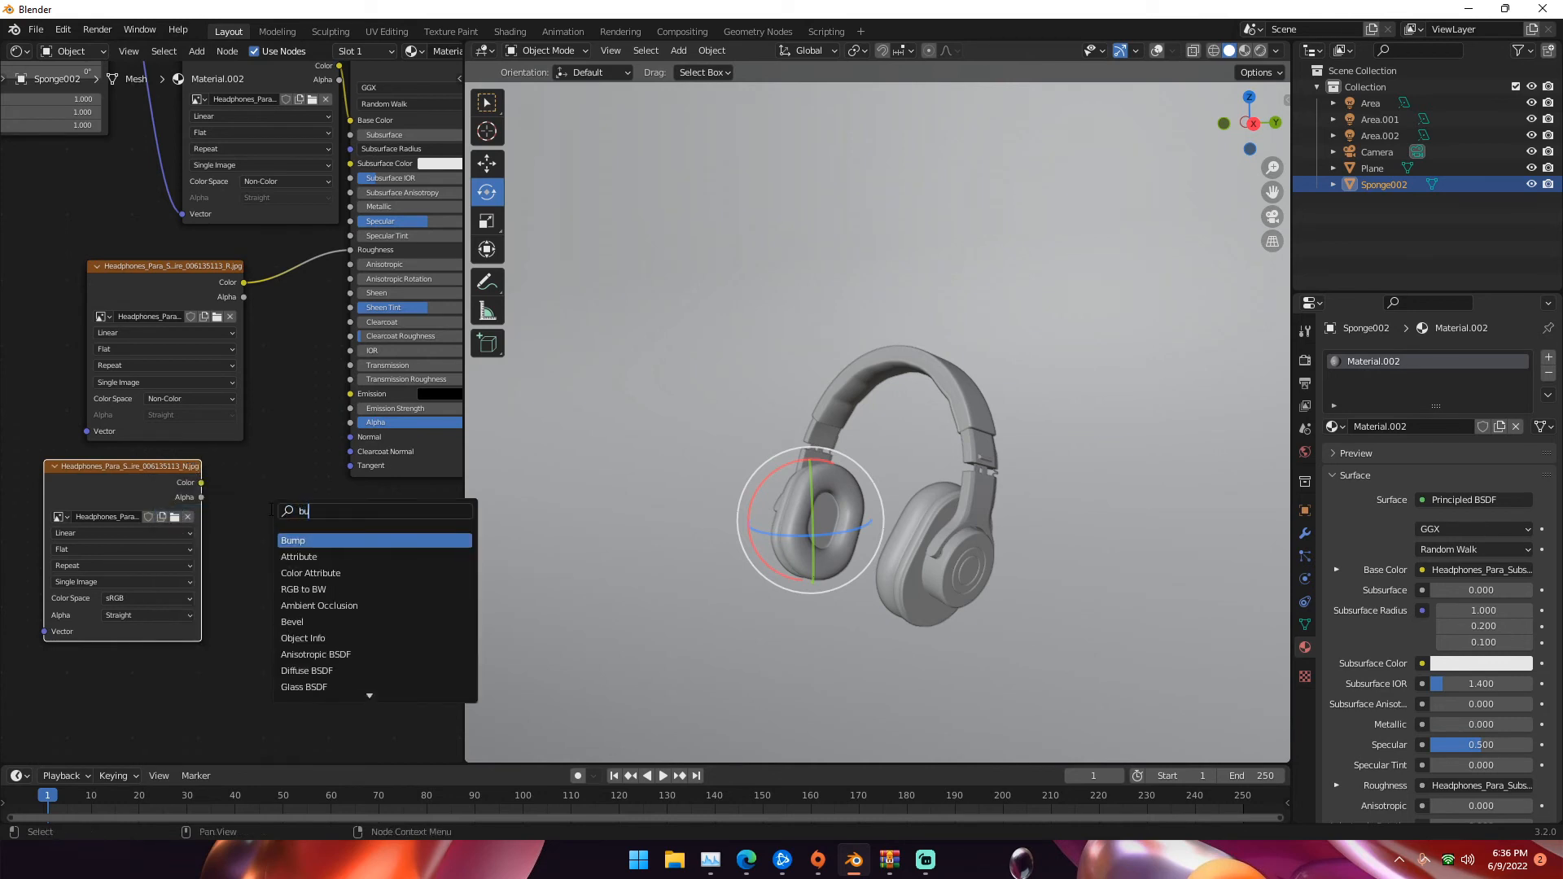
left_click(293, 541)
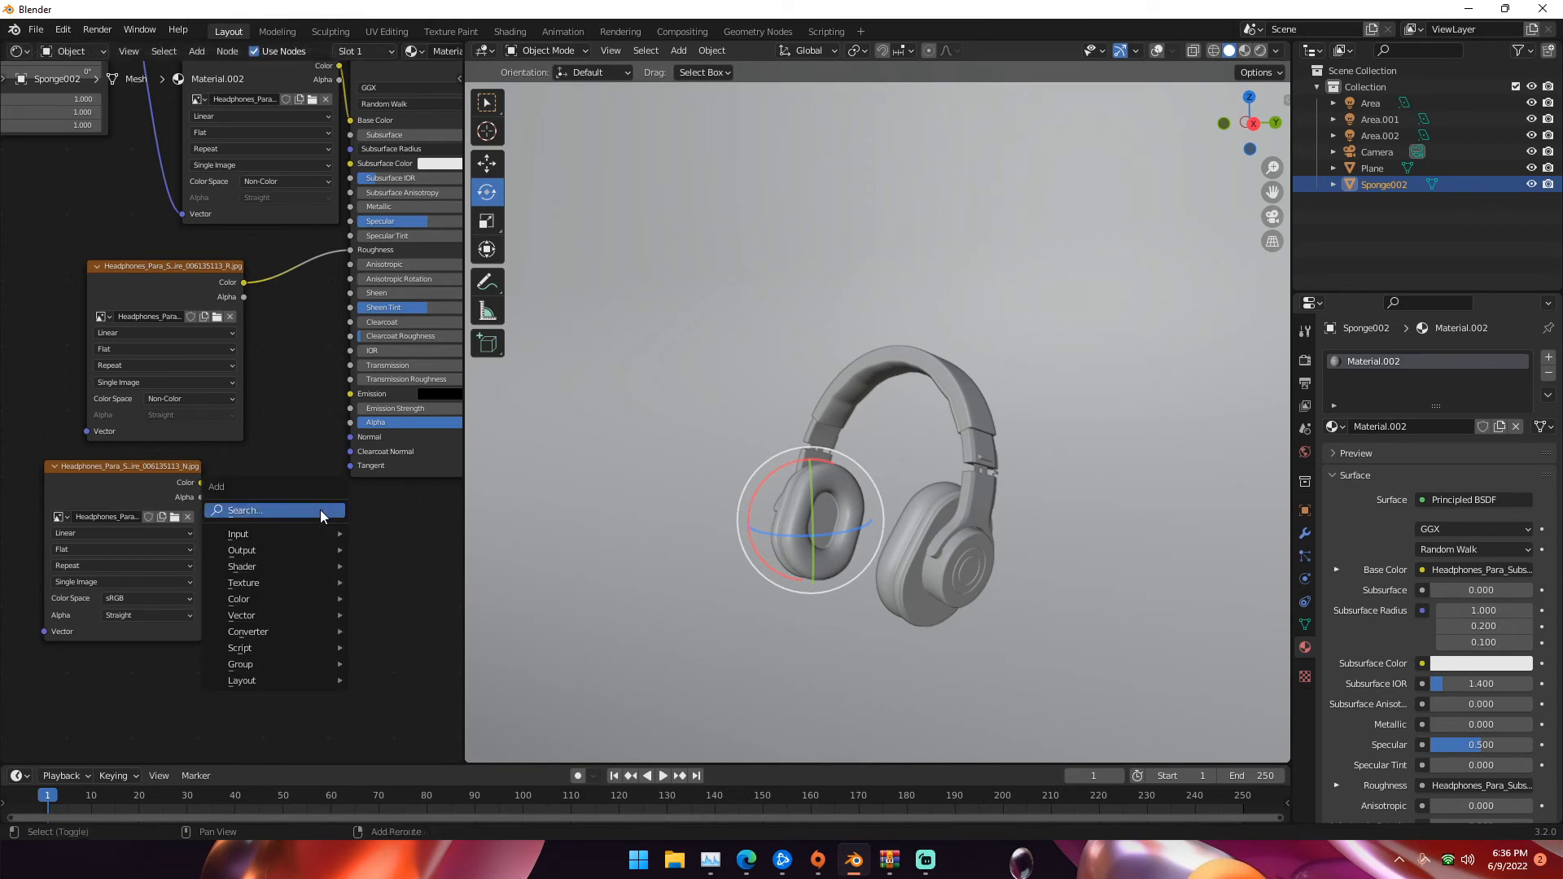
type("norm")
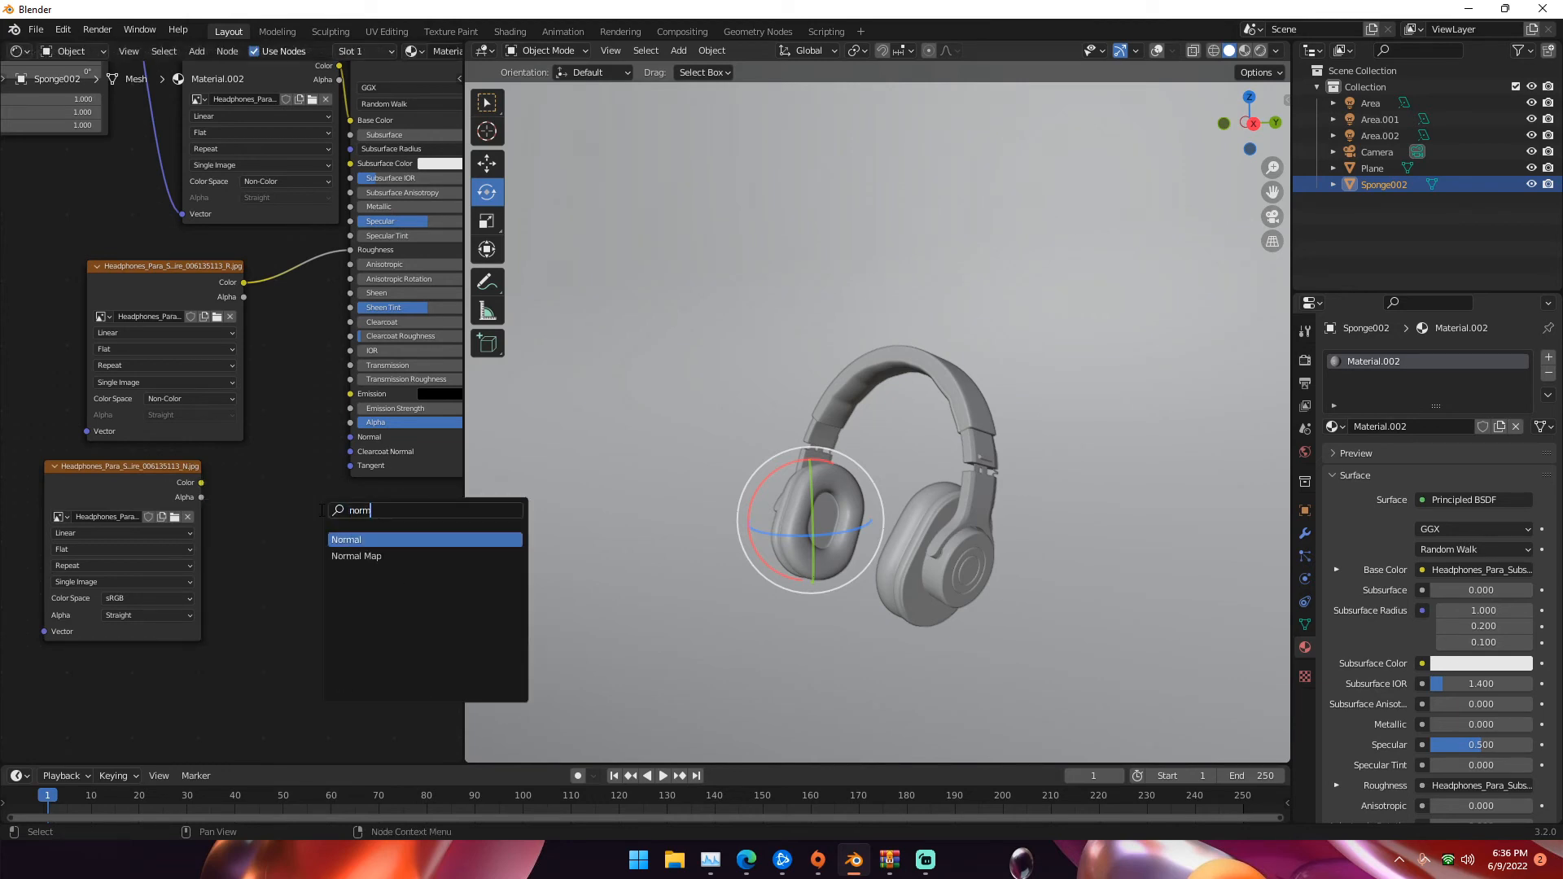
left_click(356, 555)
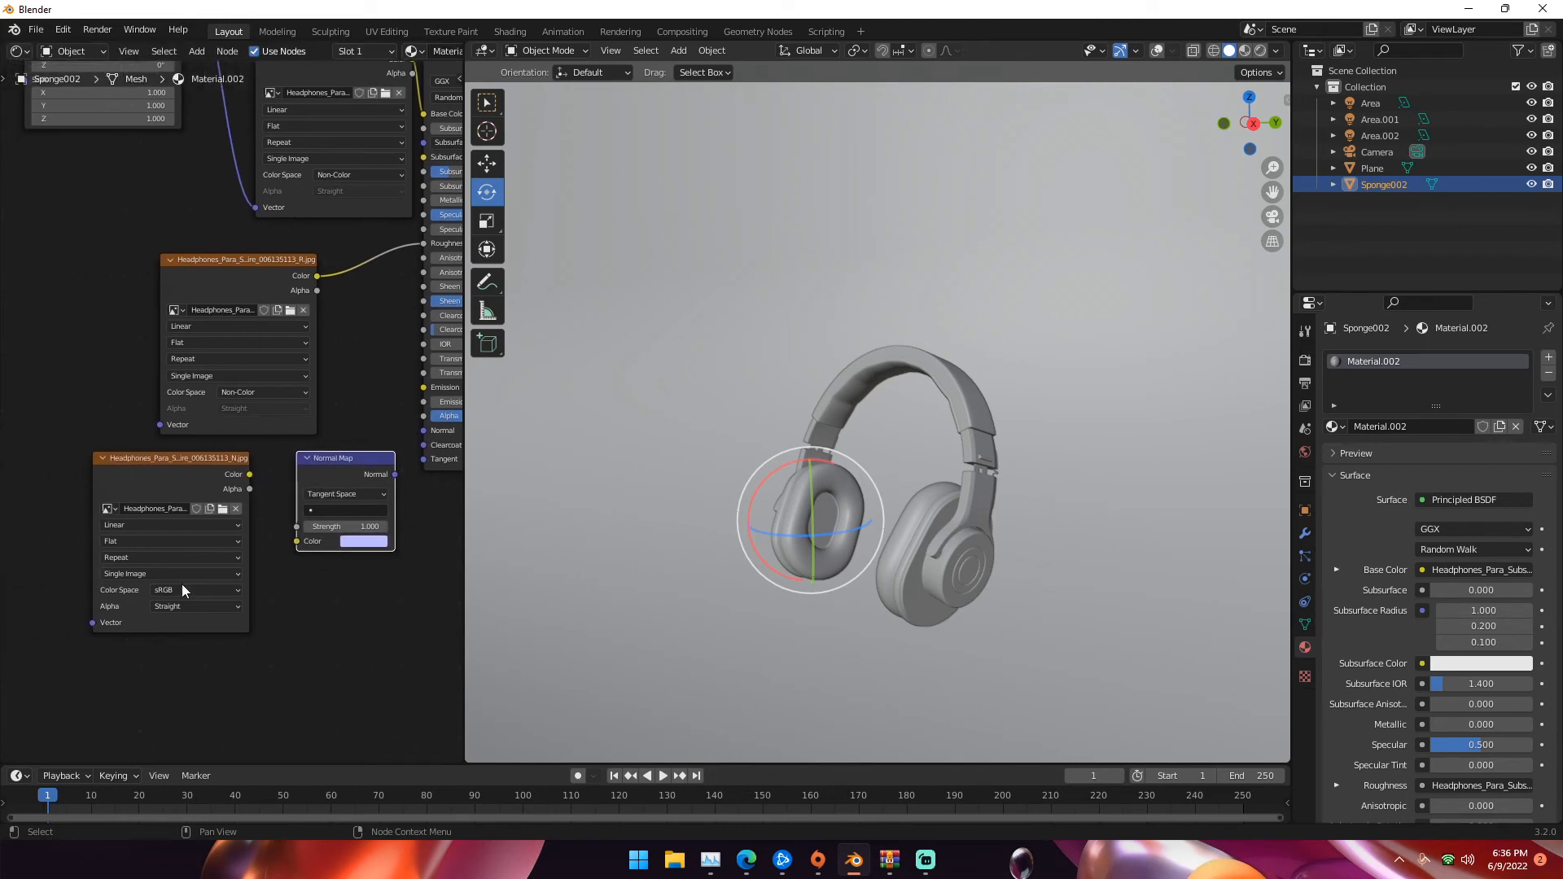
- Link Normal Map to Normal, add a Mix node, and open internal_ground_ao_texture.jpeg
left_click(194, 589)
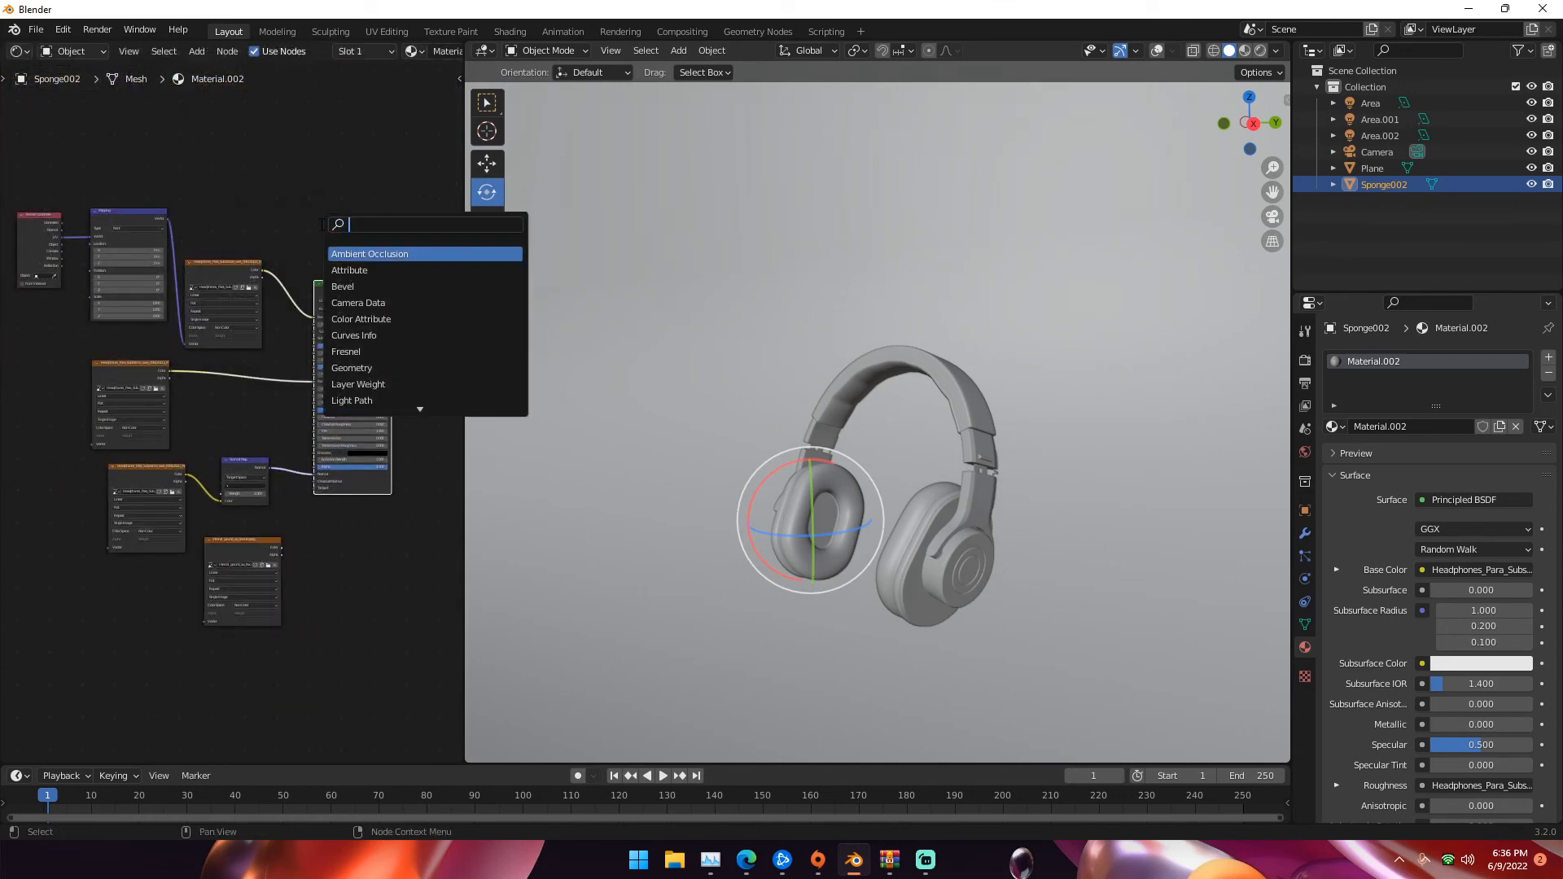
left_click(369, 253)
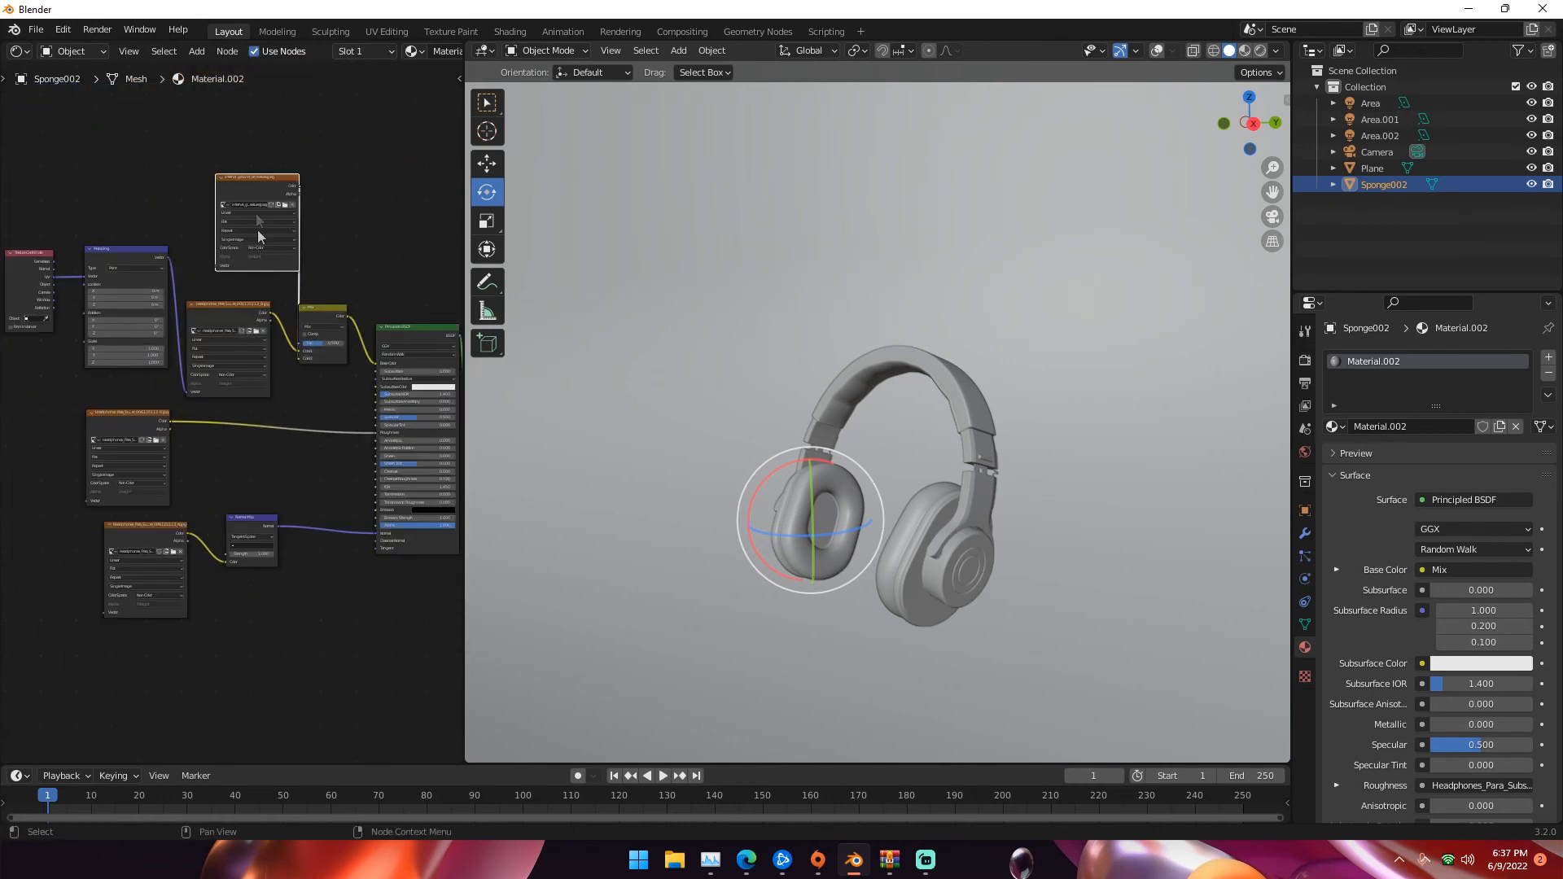
left_click(258, 209)
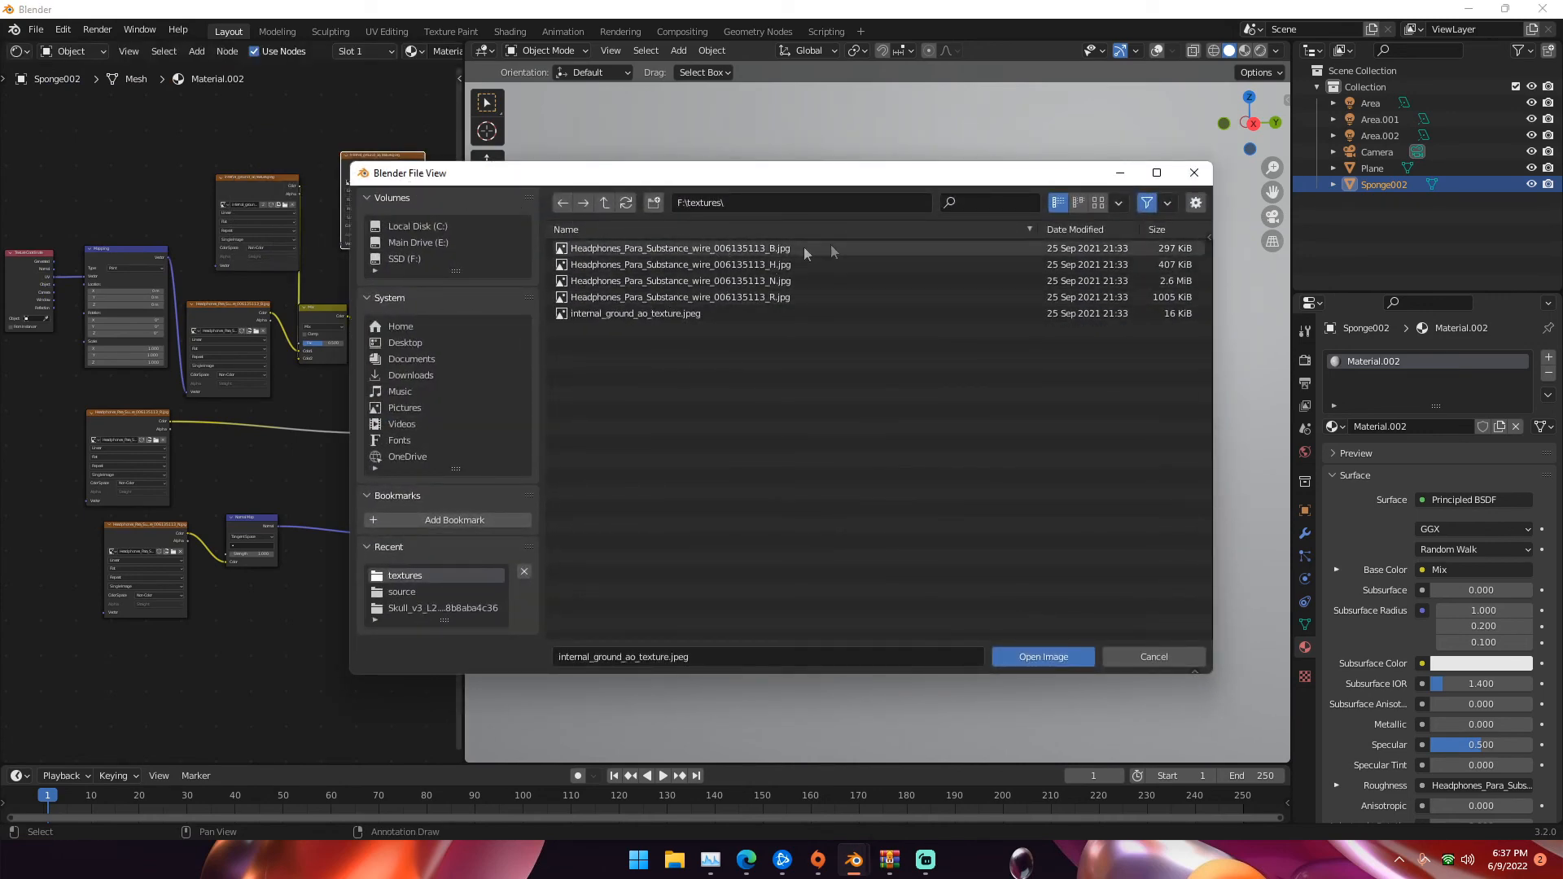
left_click(1042, 656)
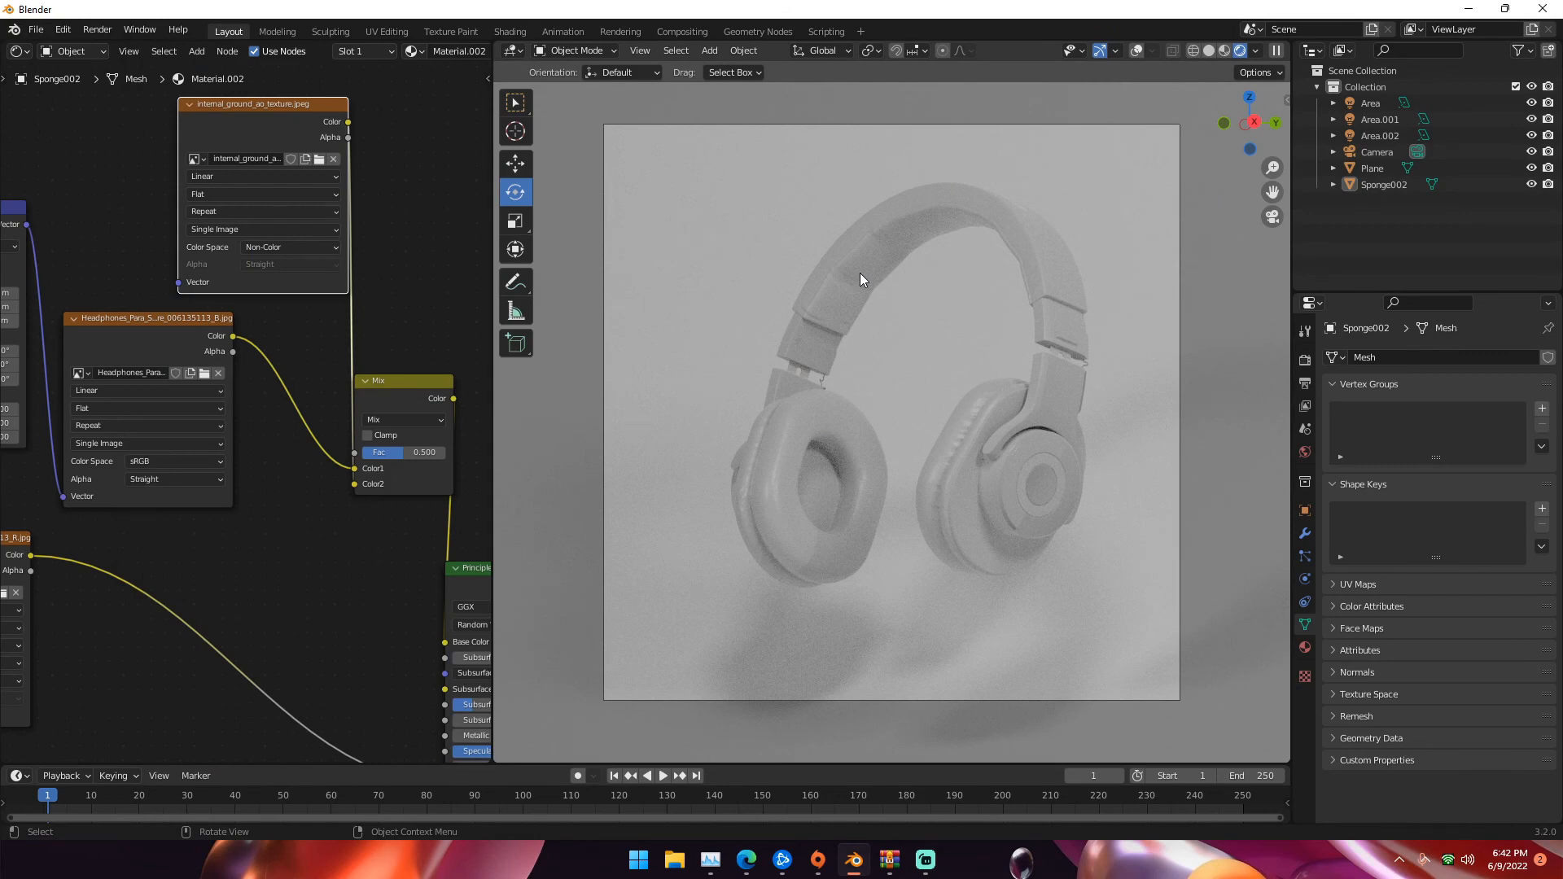
mouse_move(746, 300)
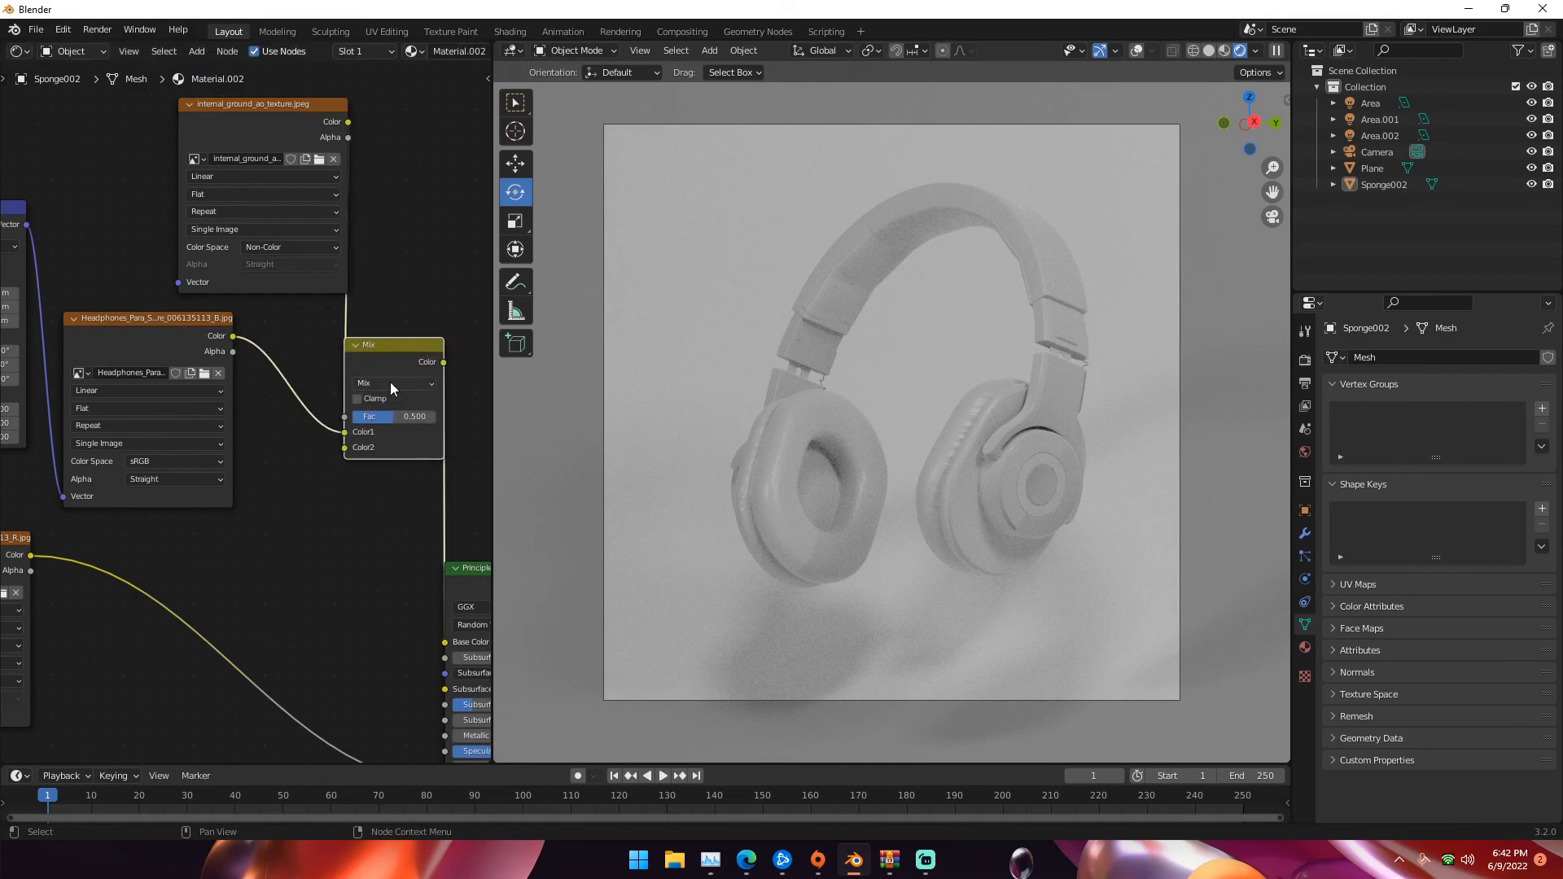
- Set the Mix node blend mode to Multiply and select the backdrop Plane
left_click(394, 383)
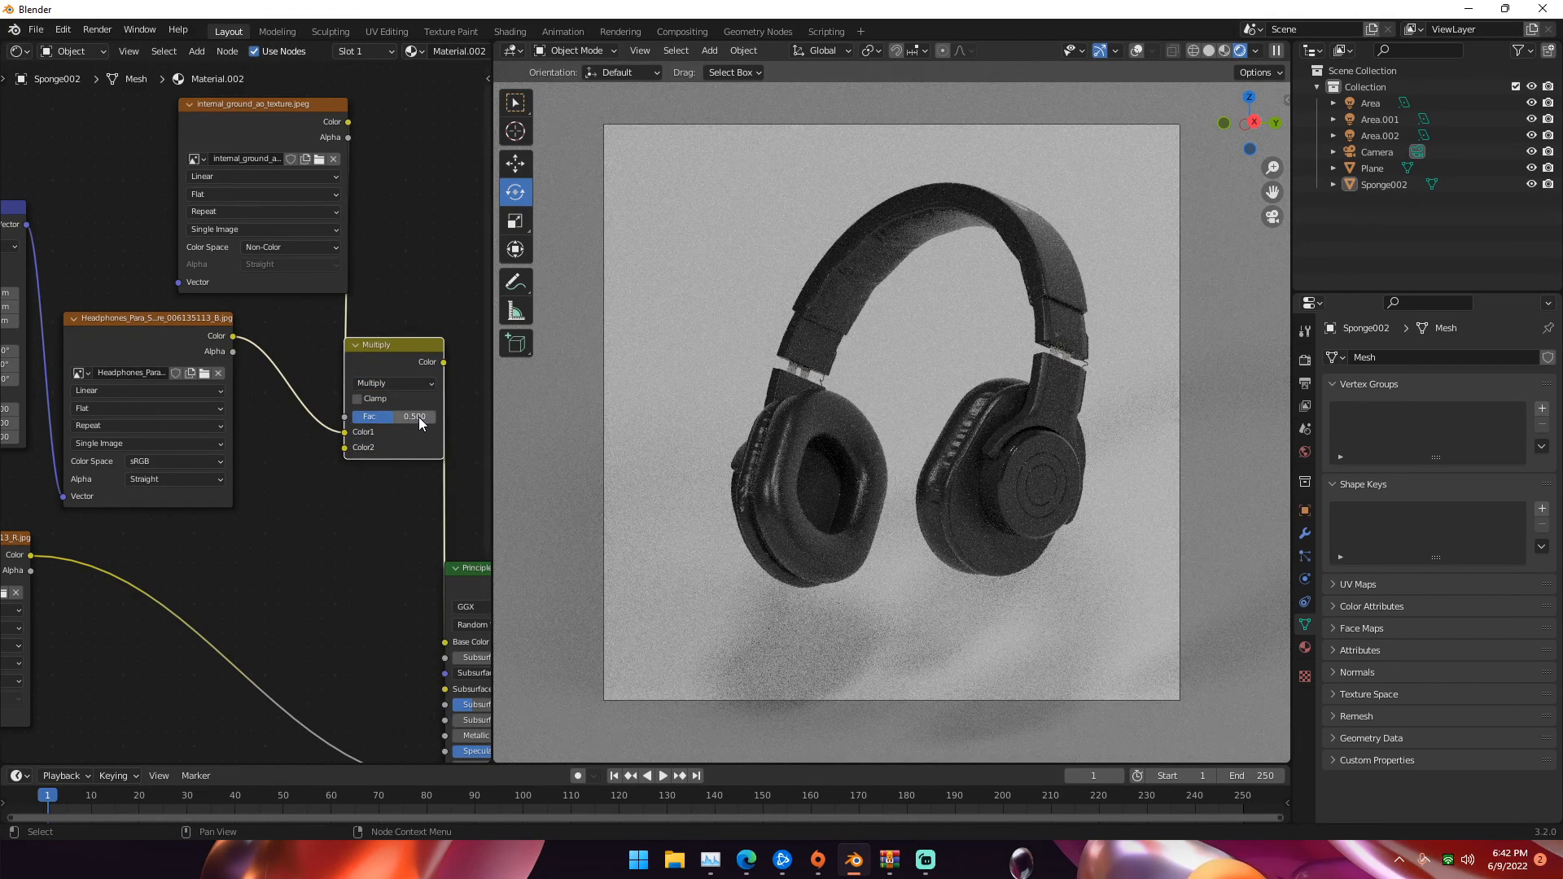
mouse_move(394, 416)
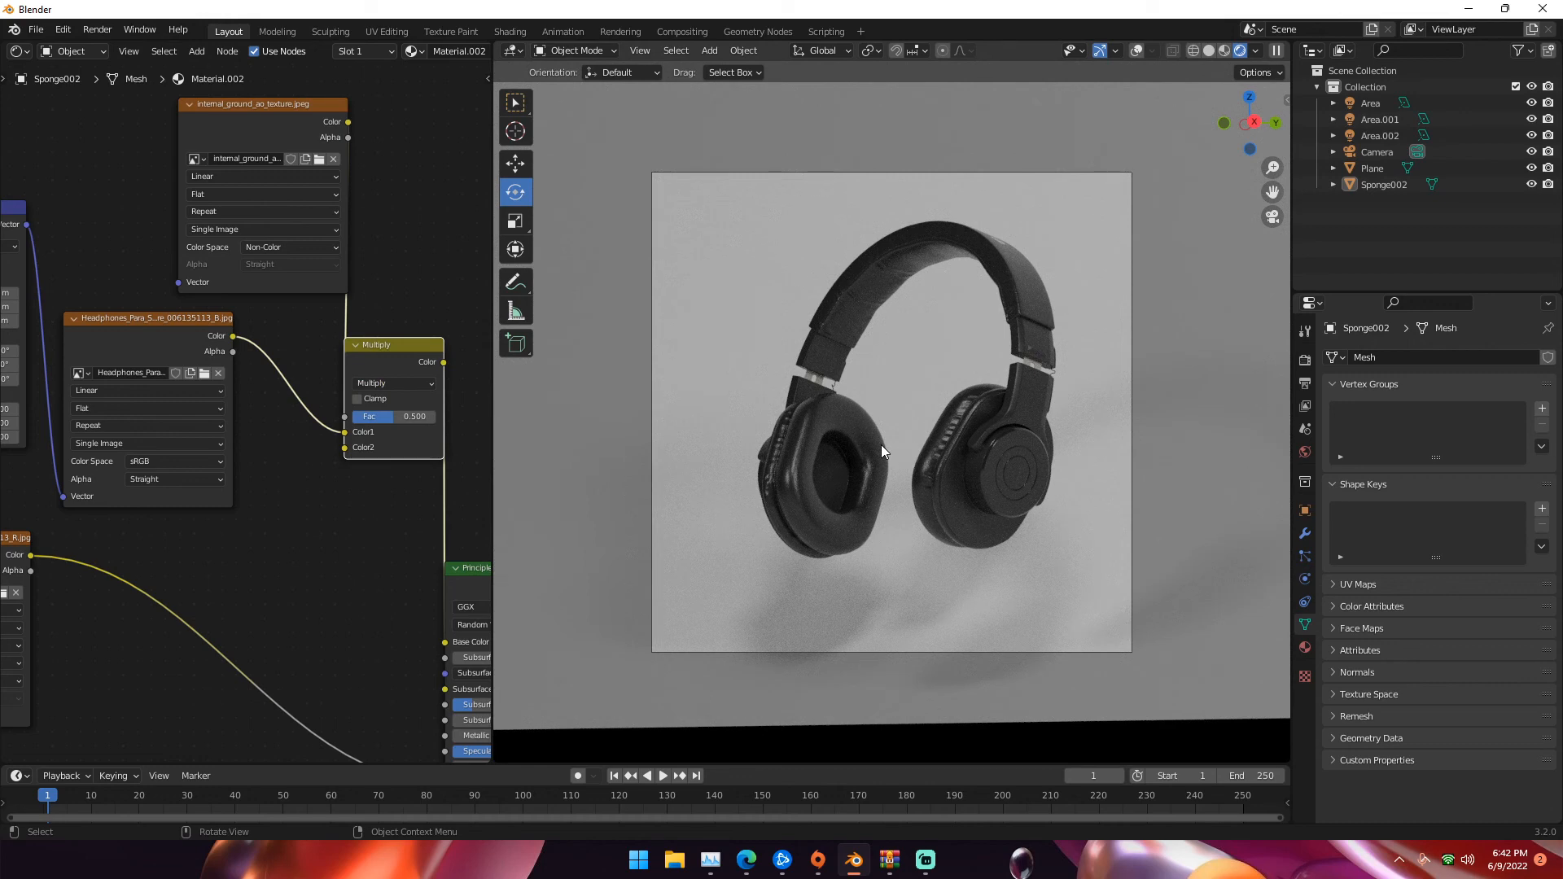
left_click(1372, 168)
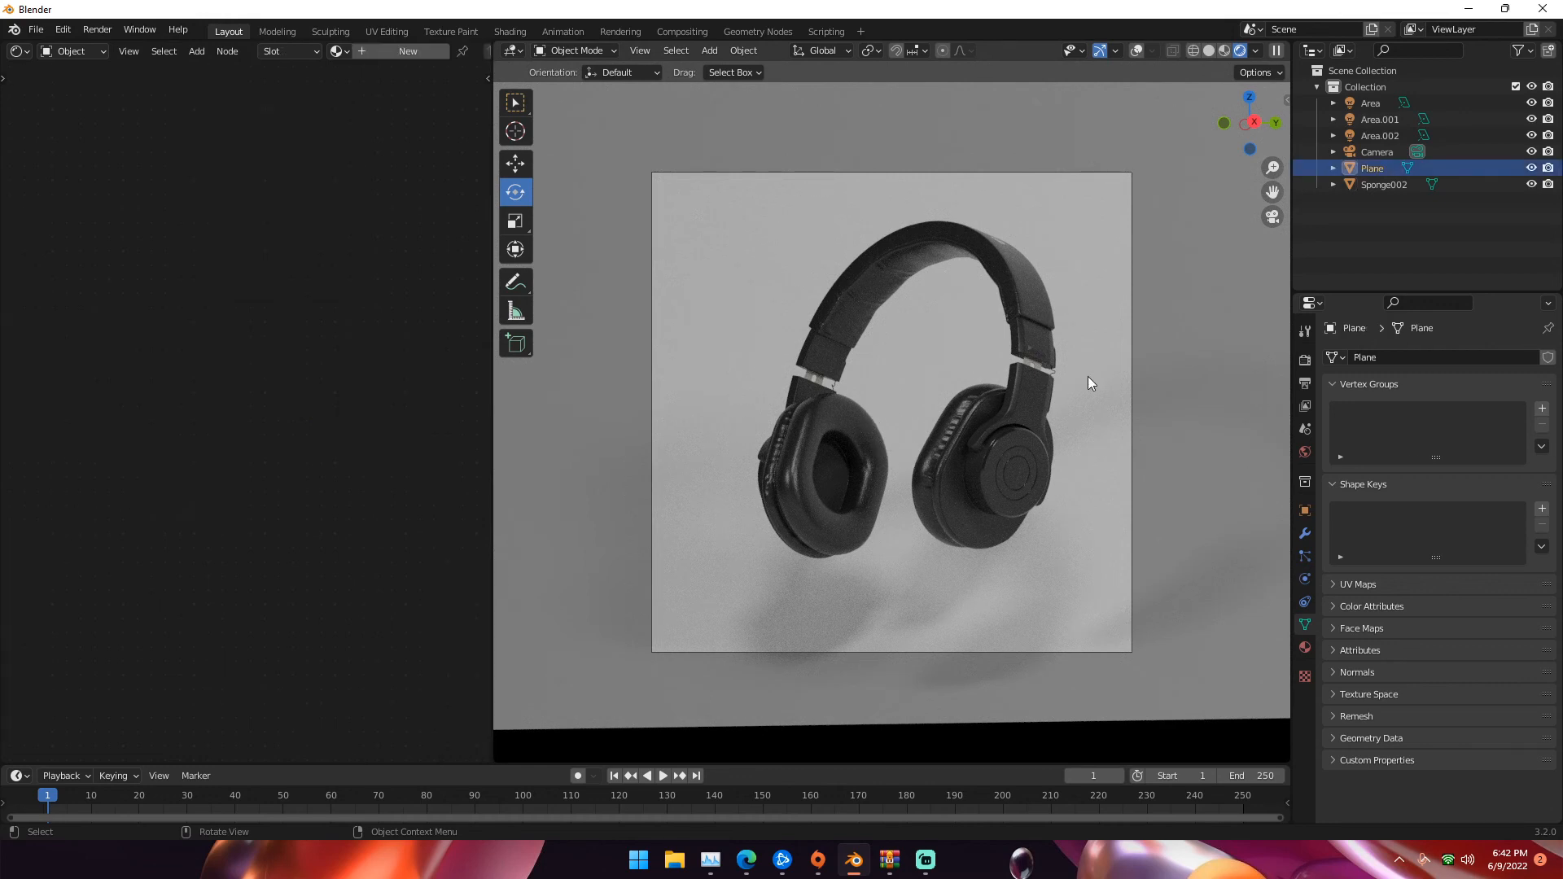
mouse_move(1304, 451)
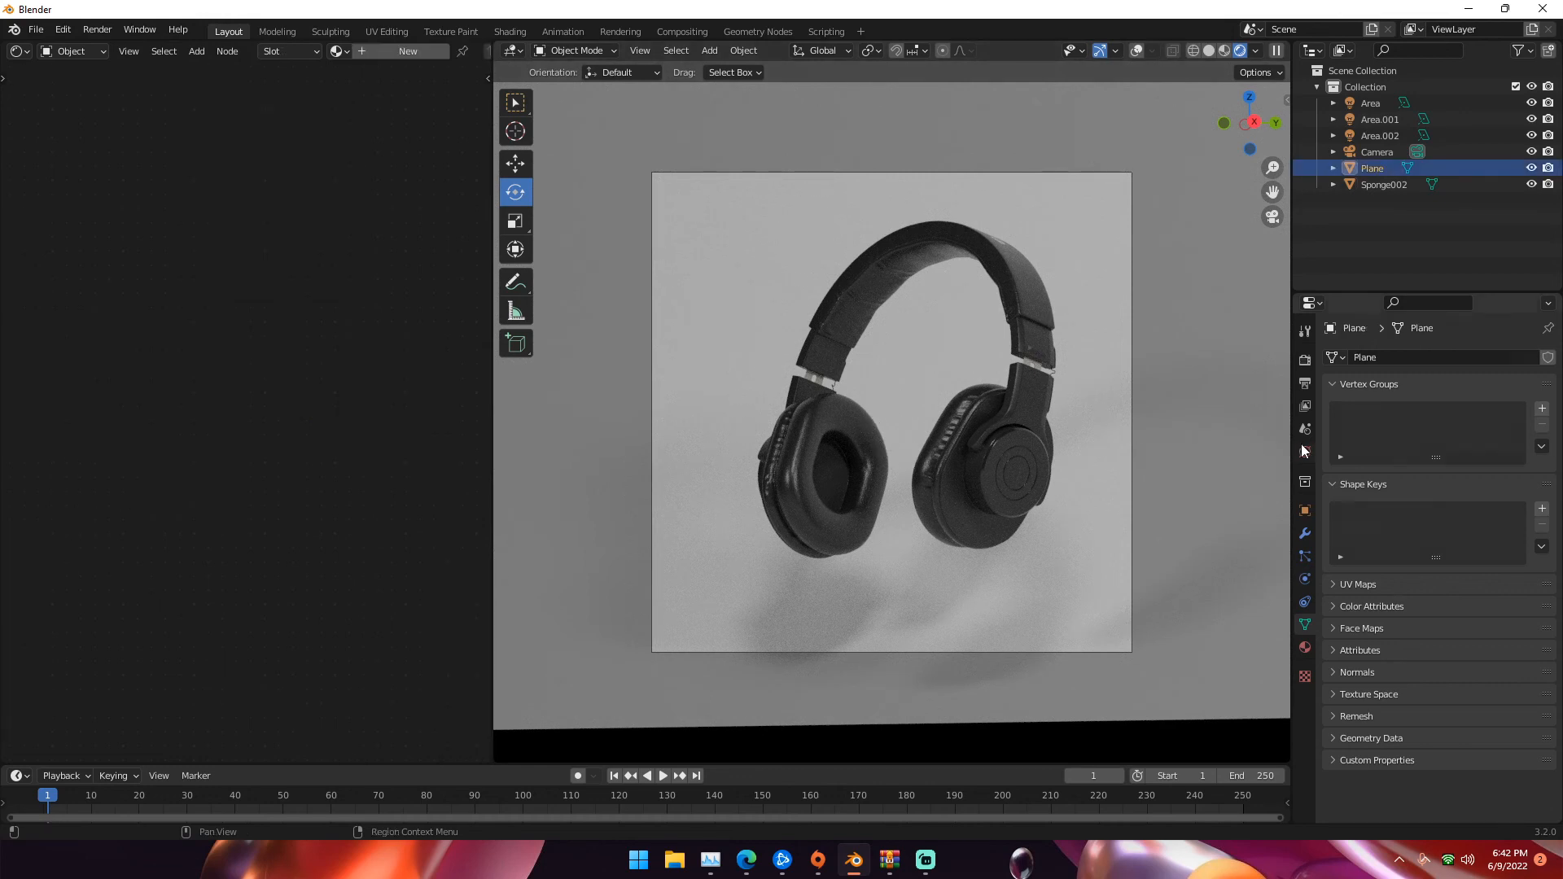
- In World Properties, set the background Color Value to 1 for white
left_click(1304, 450)
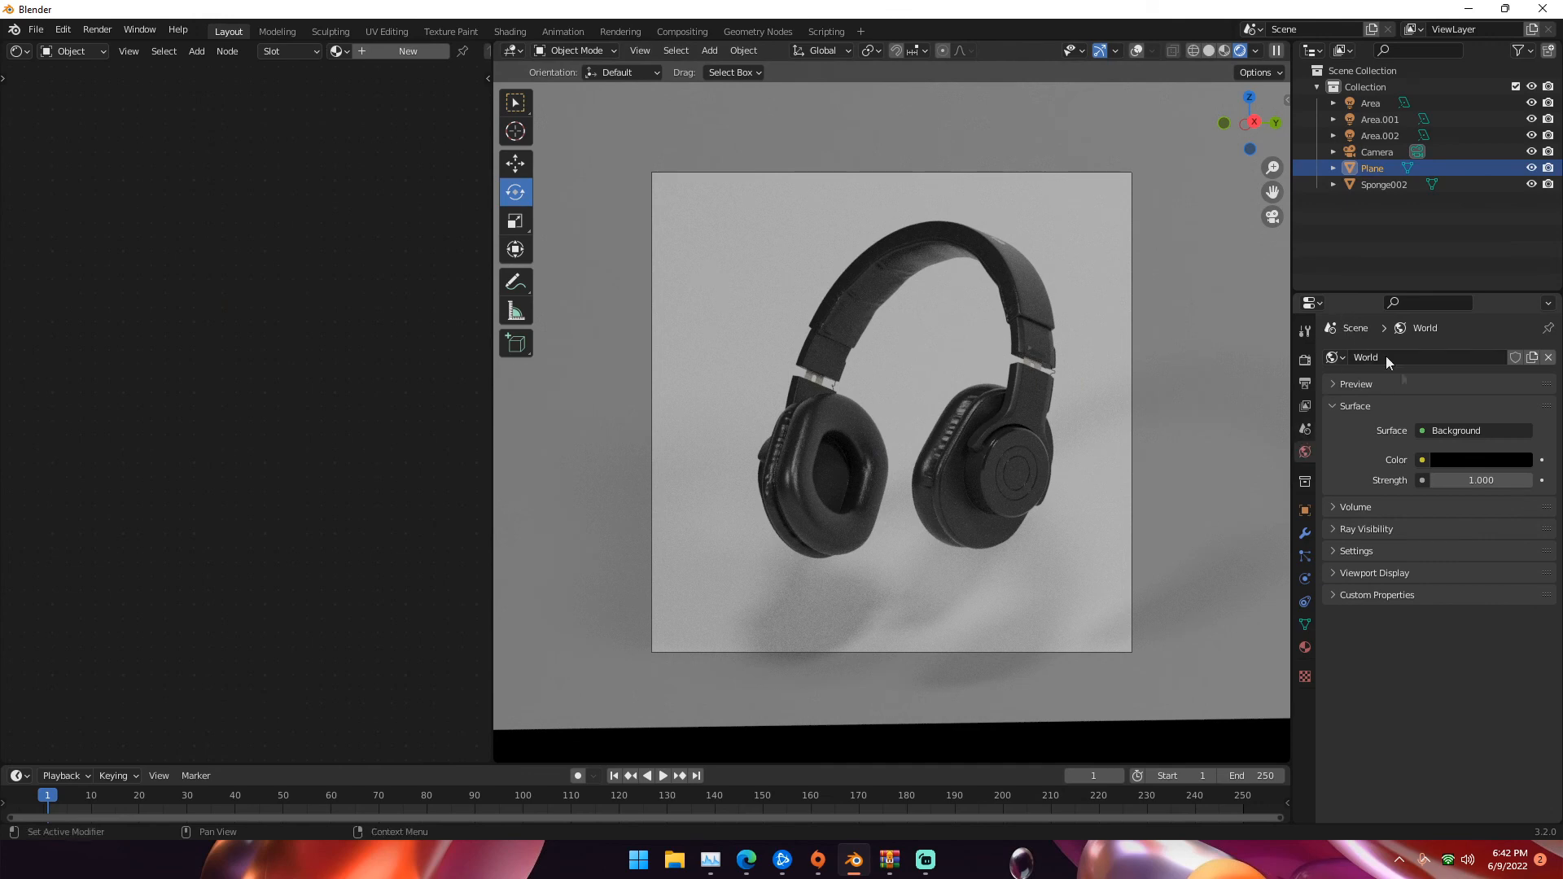
left_click(1479, 460)
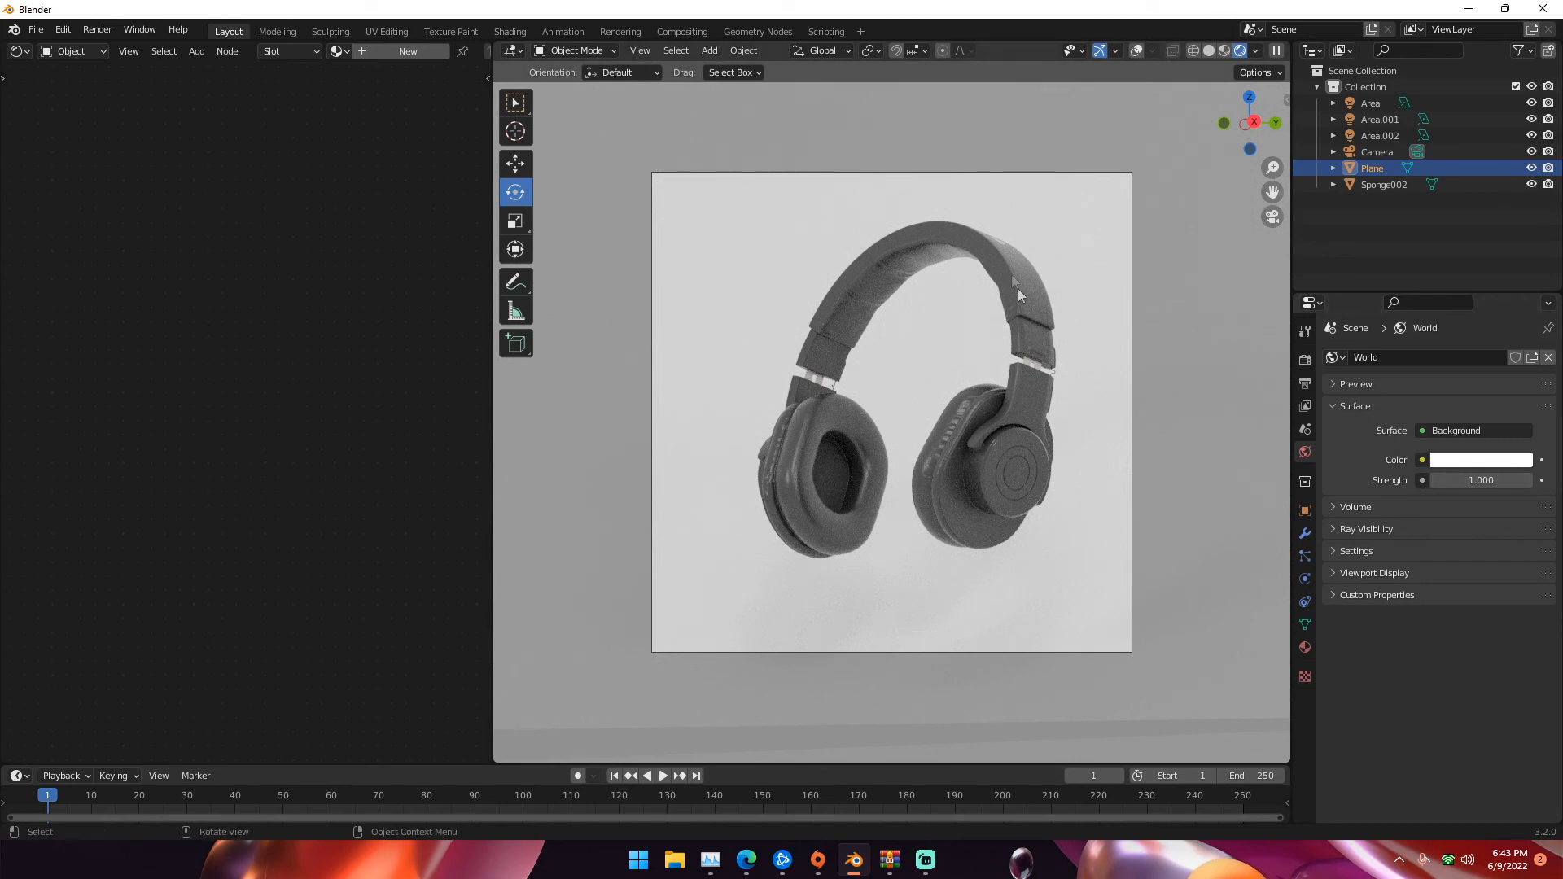
mouse_move(955, 380)
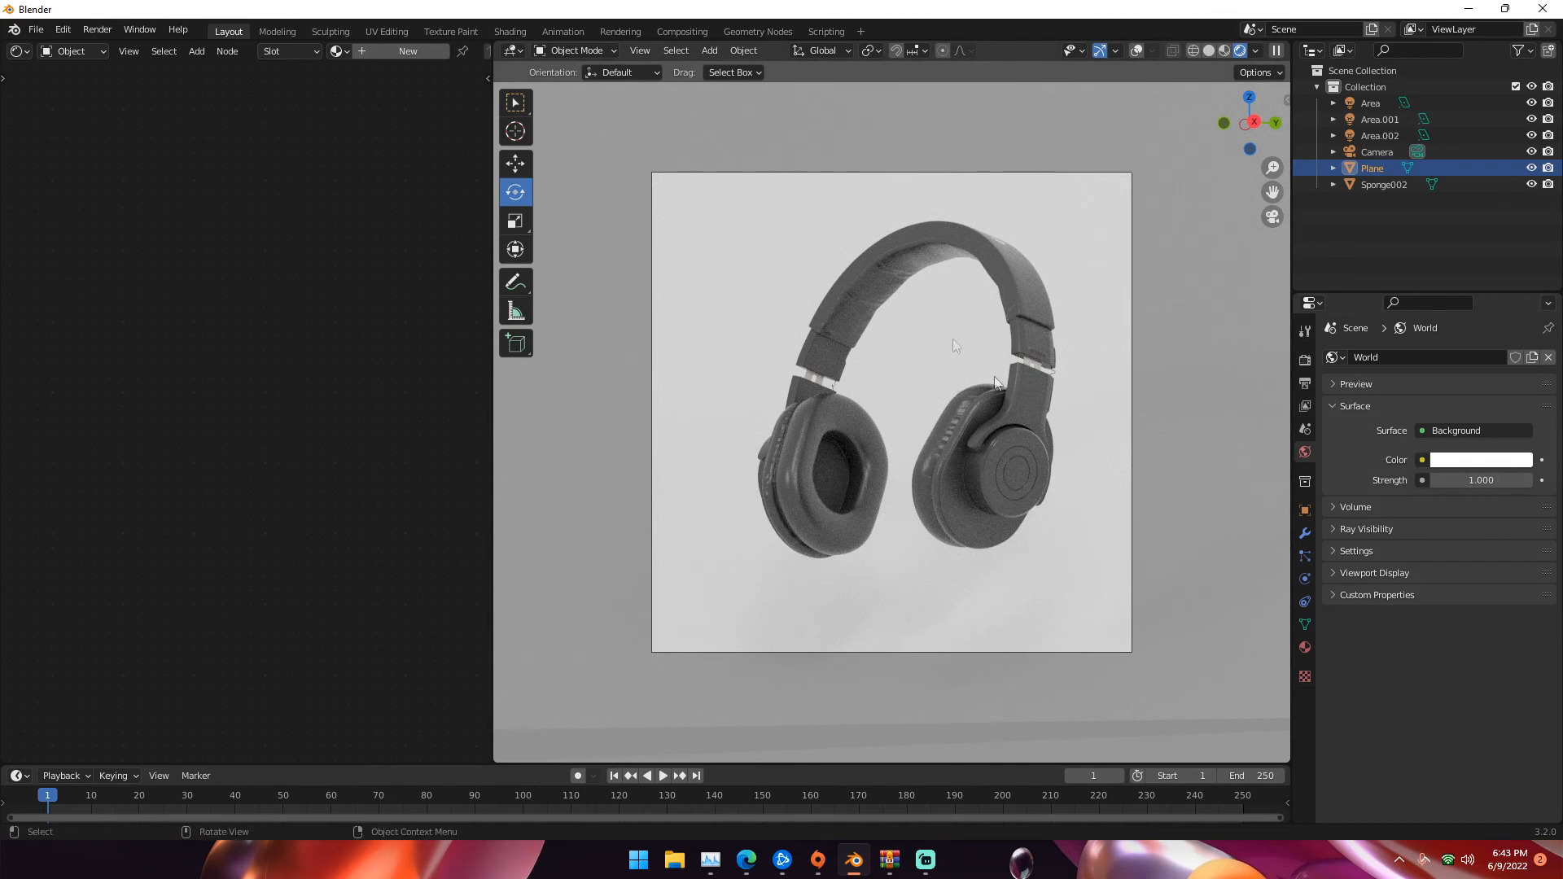
left_click(1481, 459)
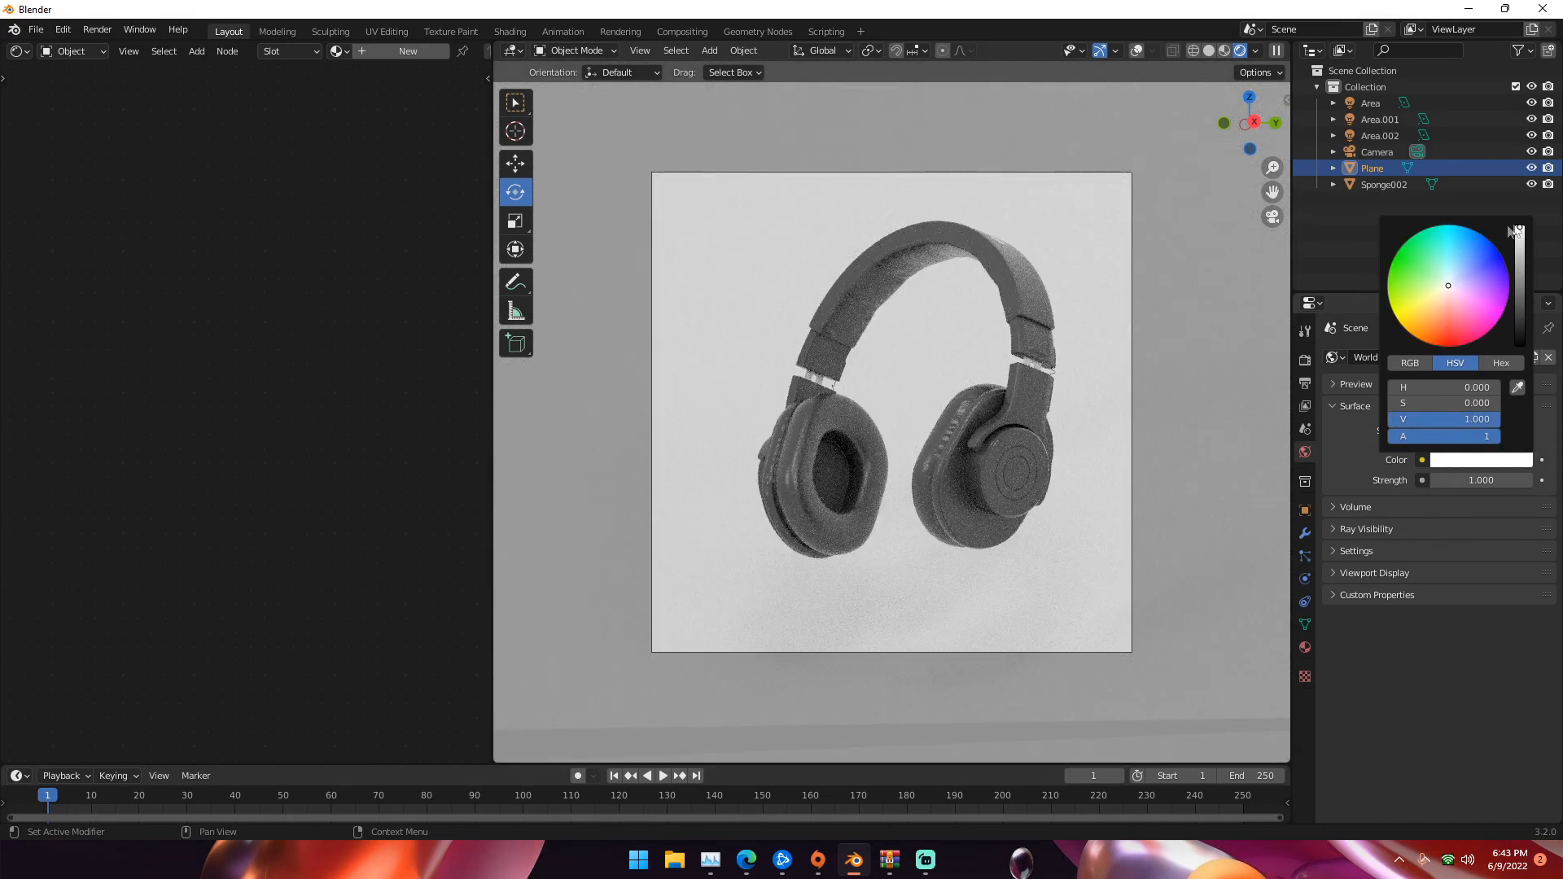
left_click(1177, 447)
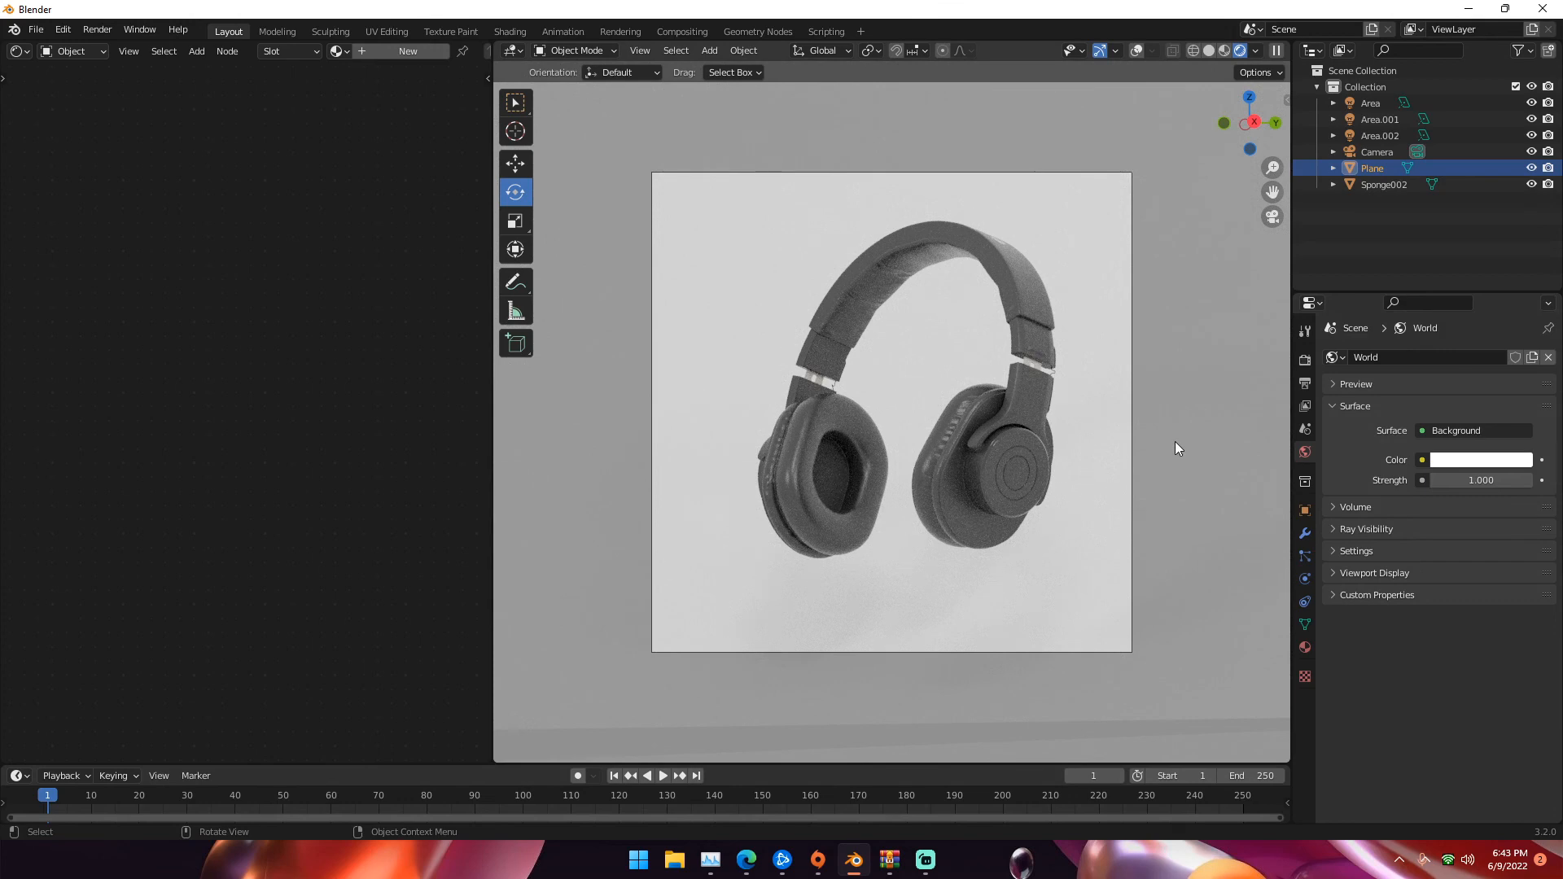
- Lower the World Color Value to a light grey and zoom the viewport
left_click(1482, 459)
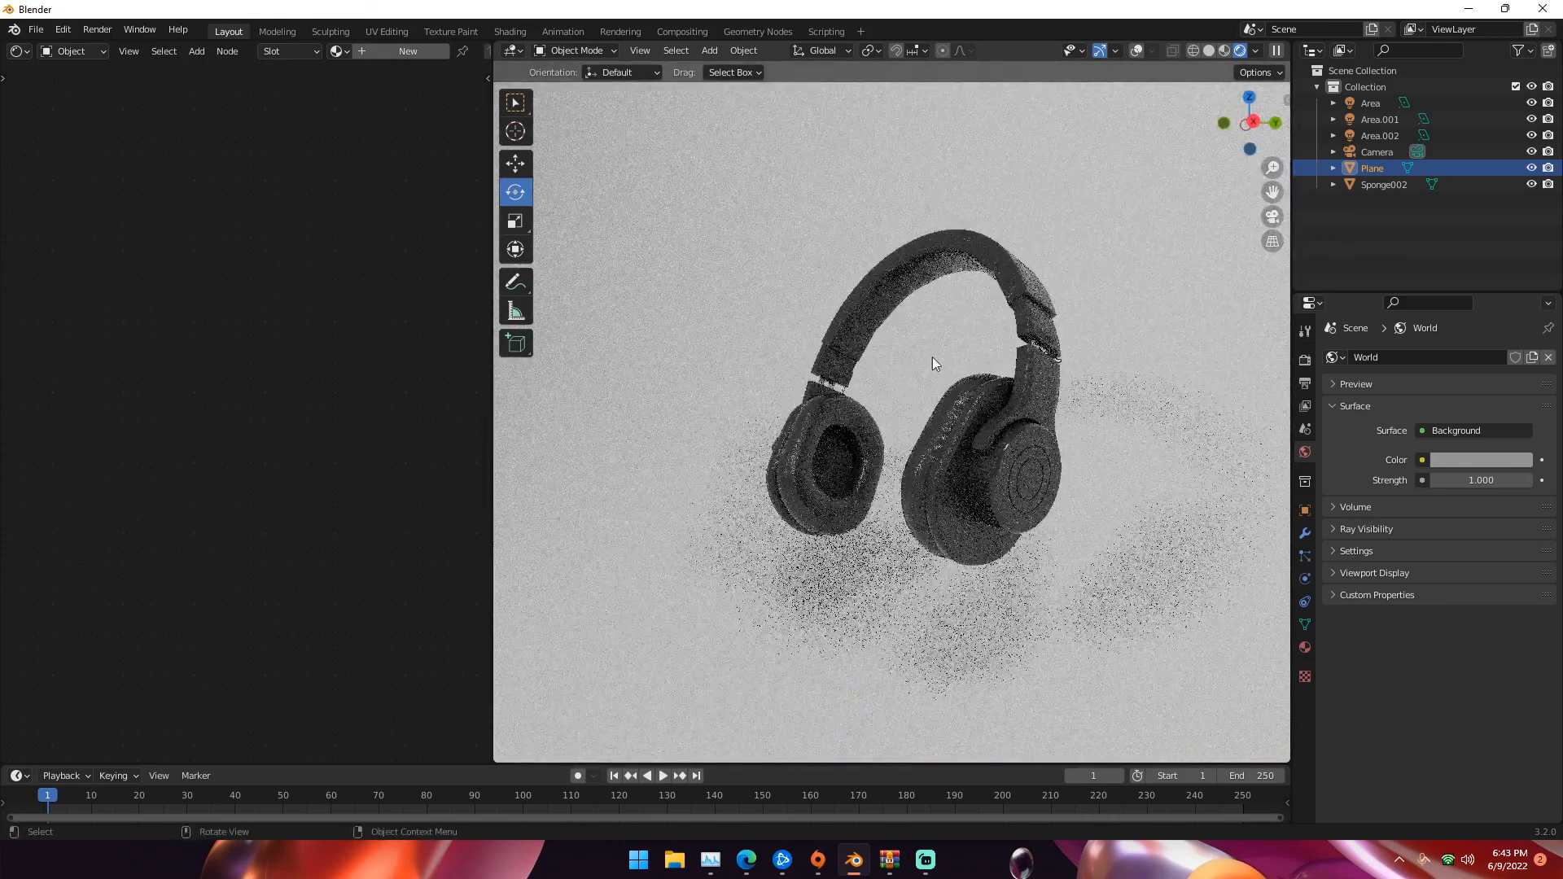
scroll("up", 3)
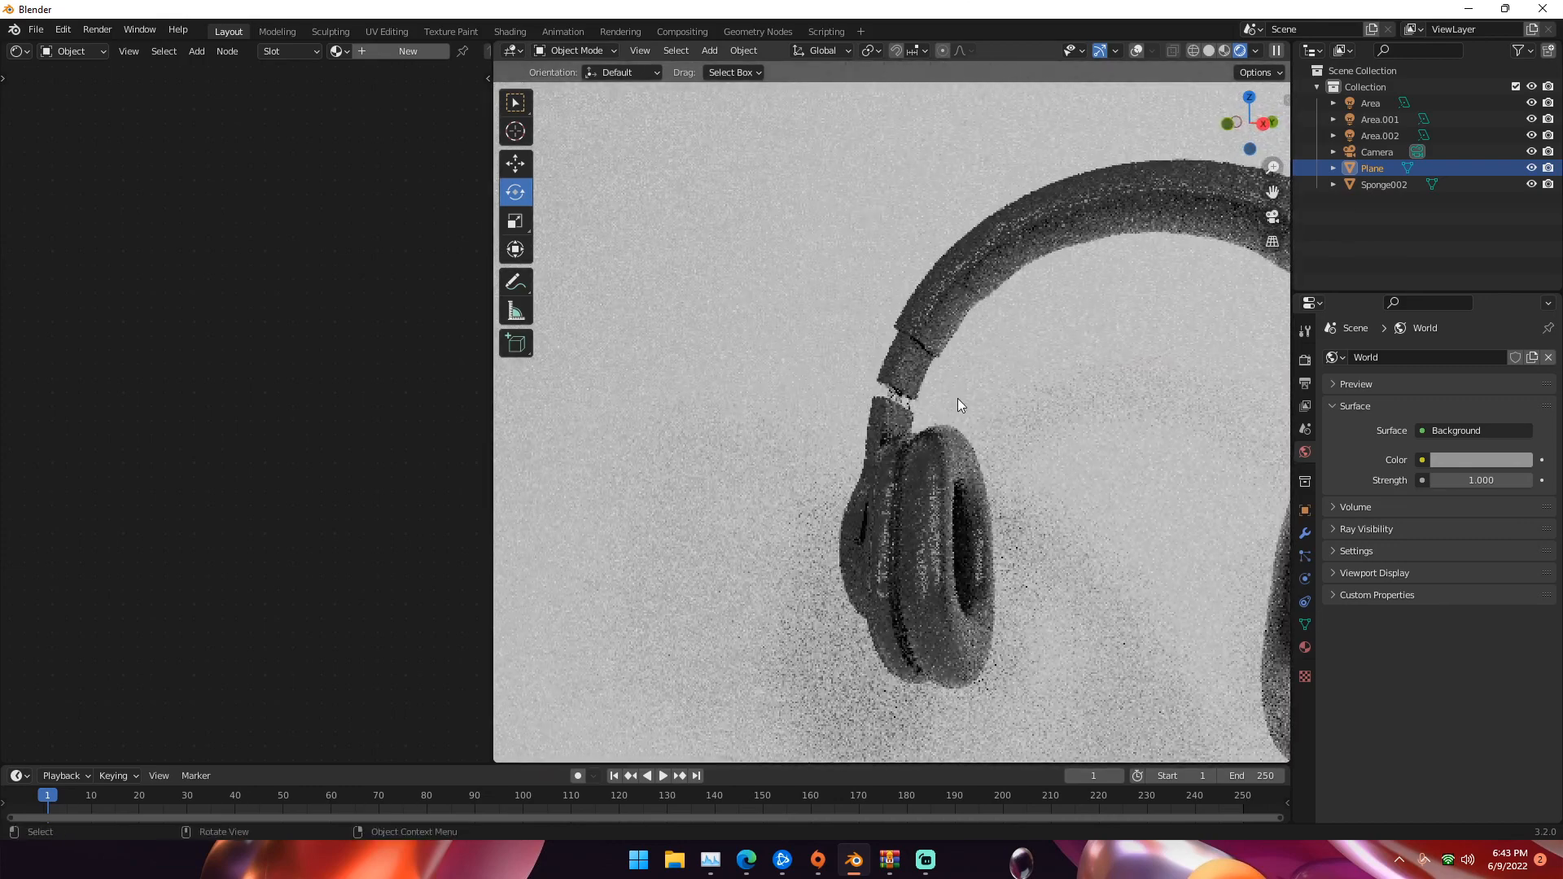